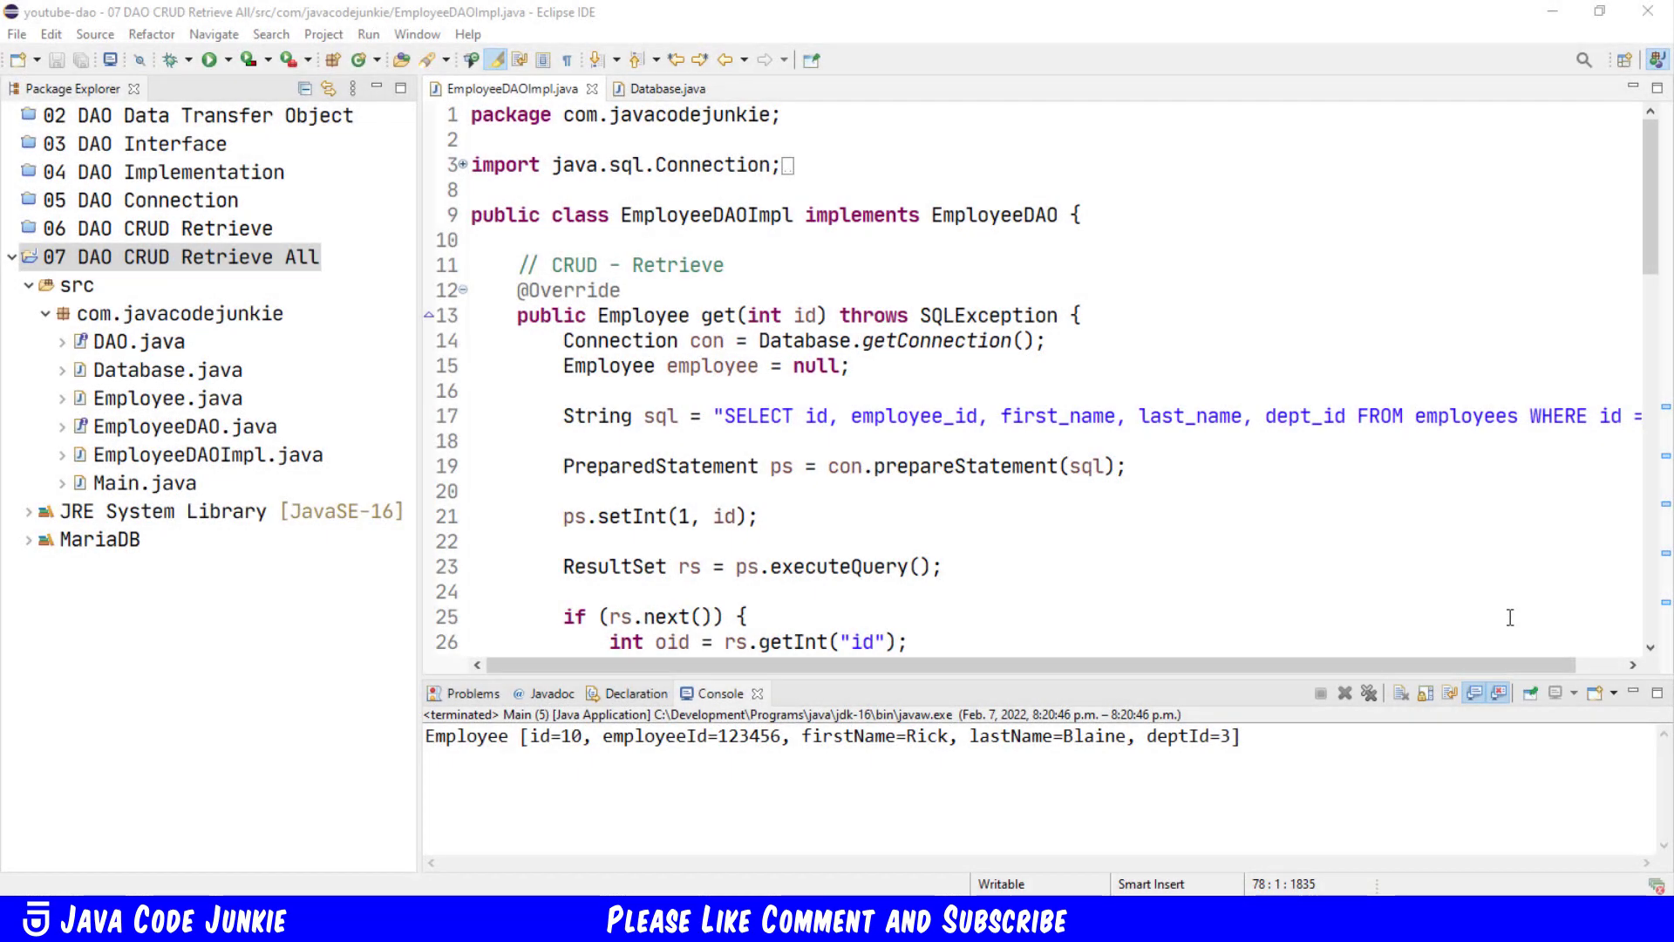
mouse_move(1548, 550)
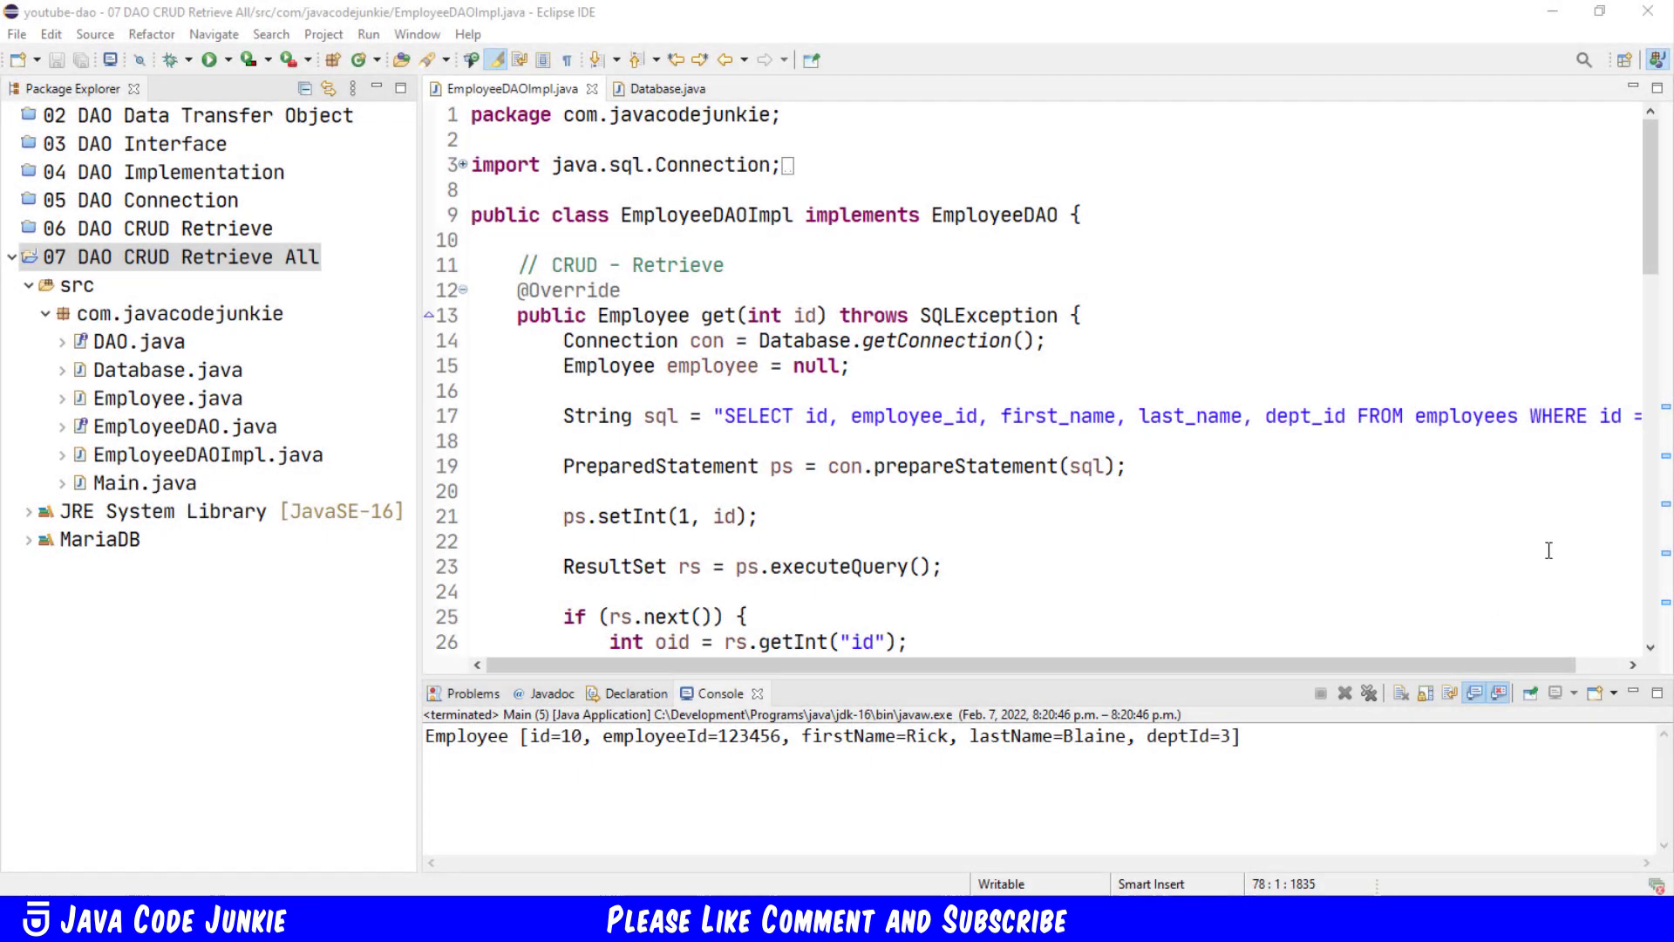
mouse_move(1183, 476)
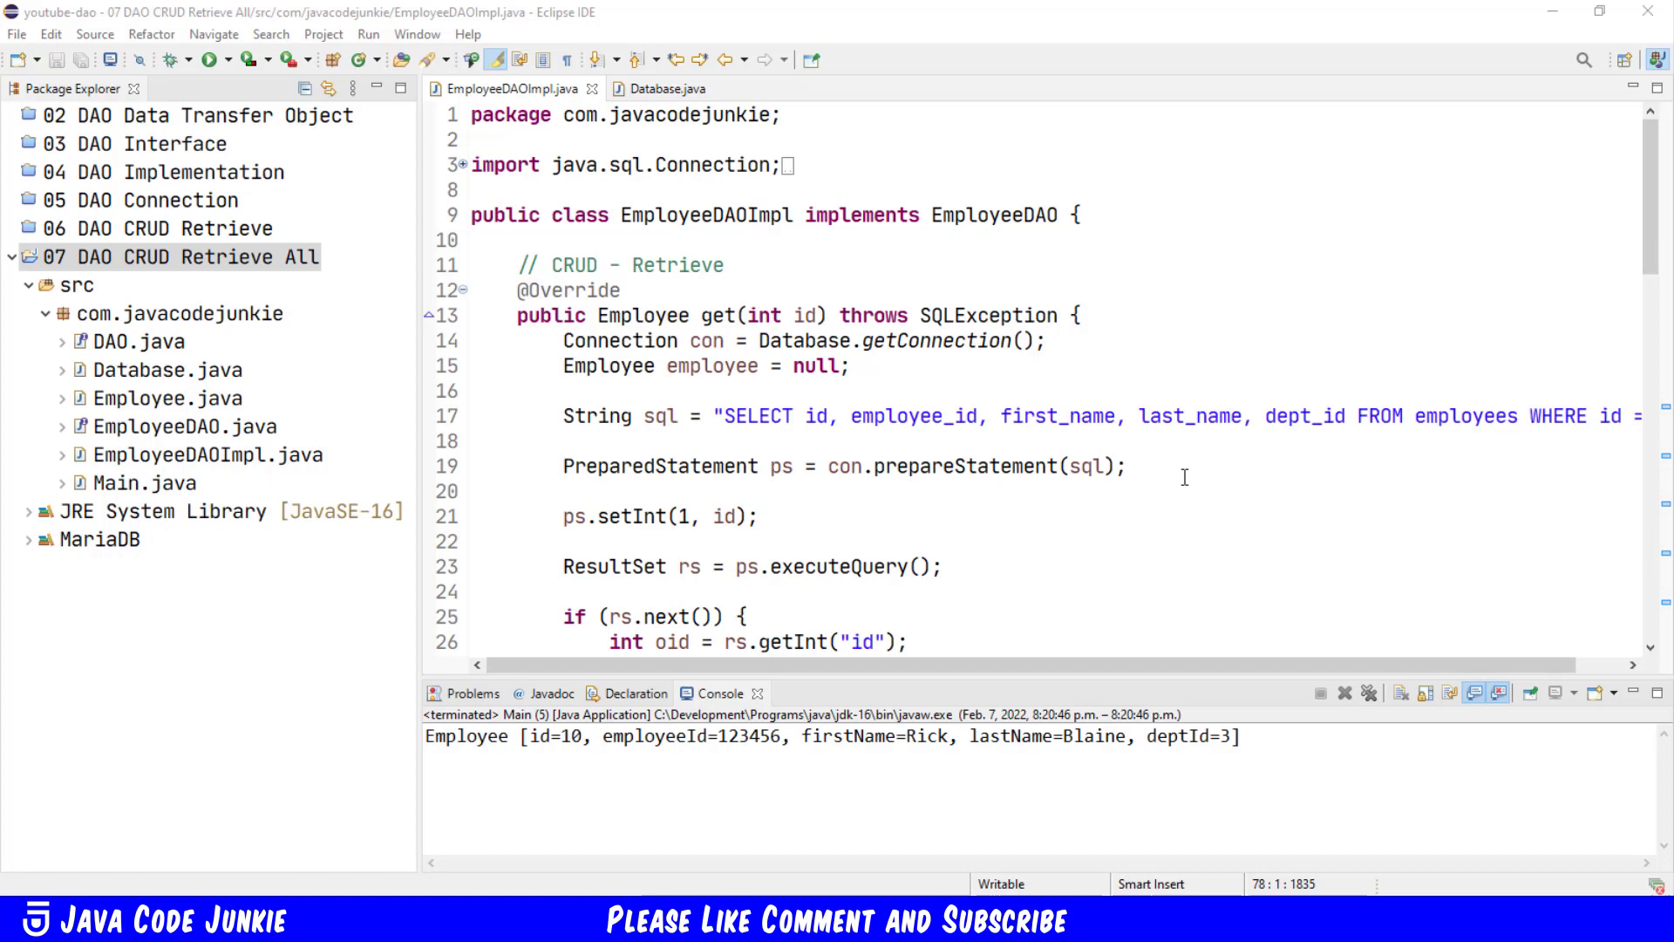
Step: Review the Database class's getConnection and close helper methods
scroll(down, 3)
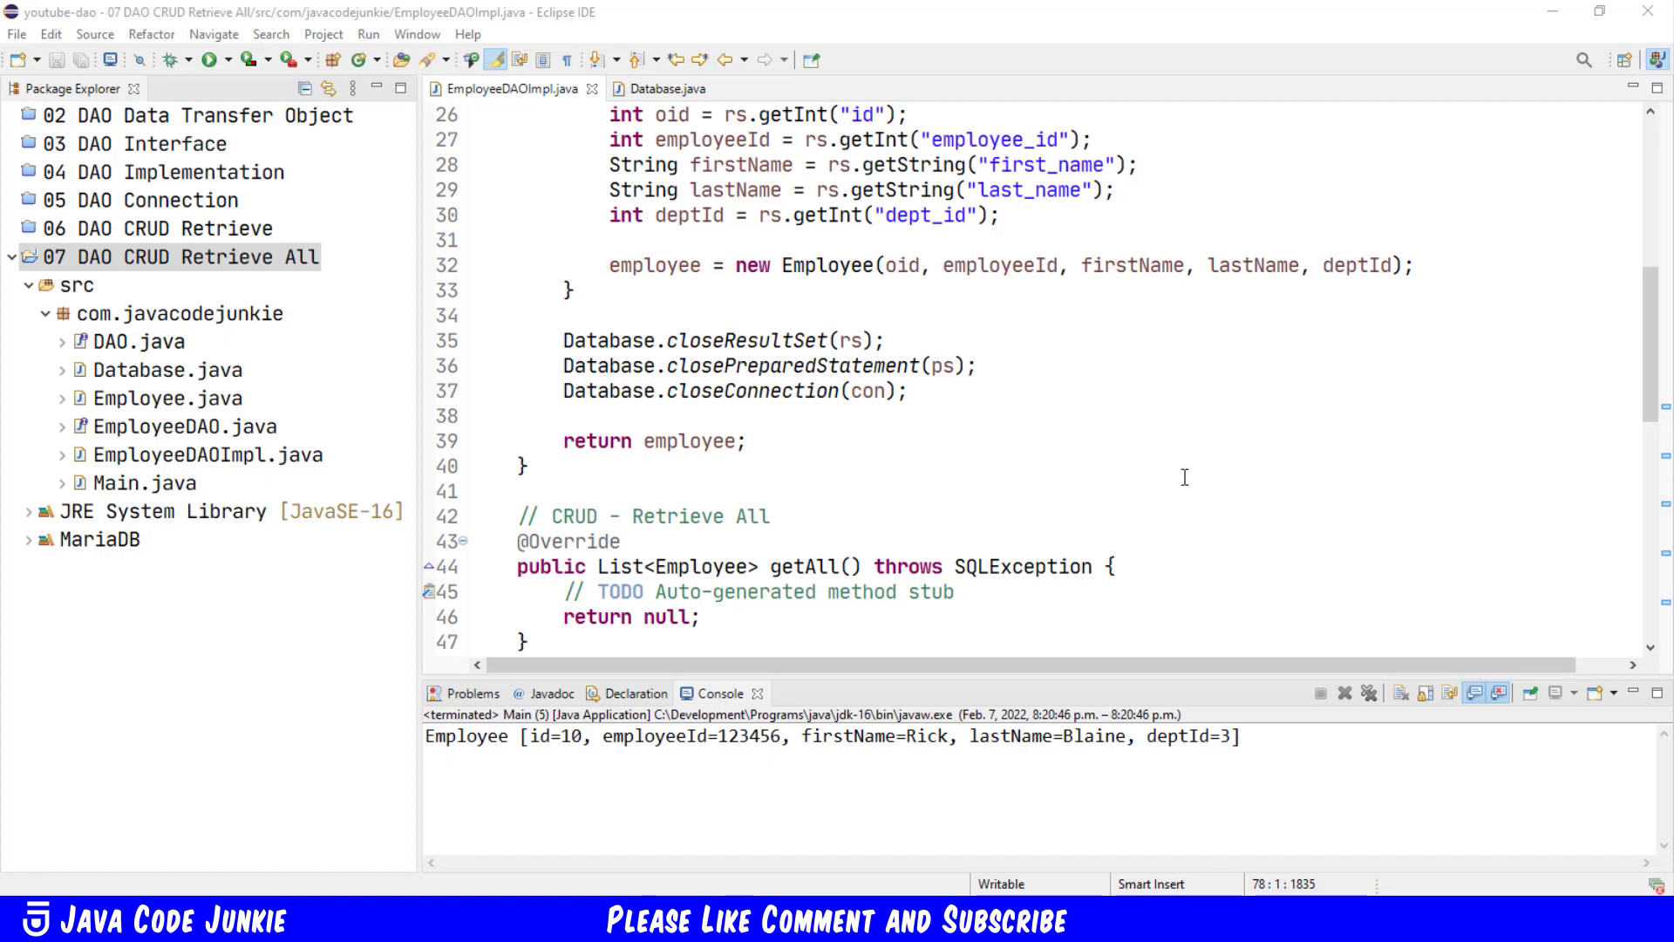
mouse_move(1012, 429)
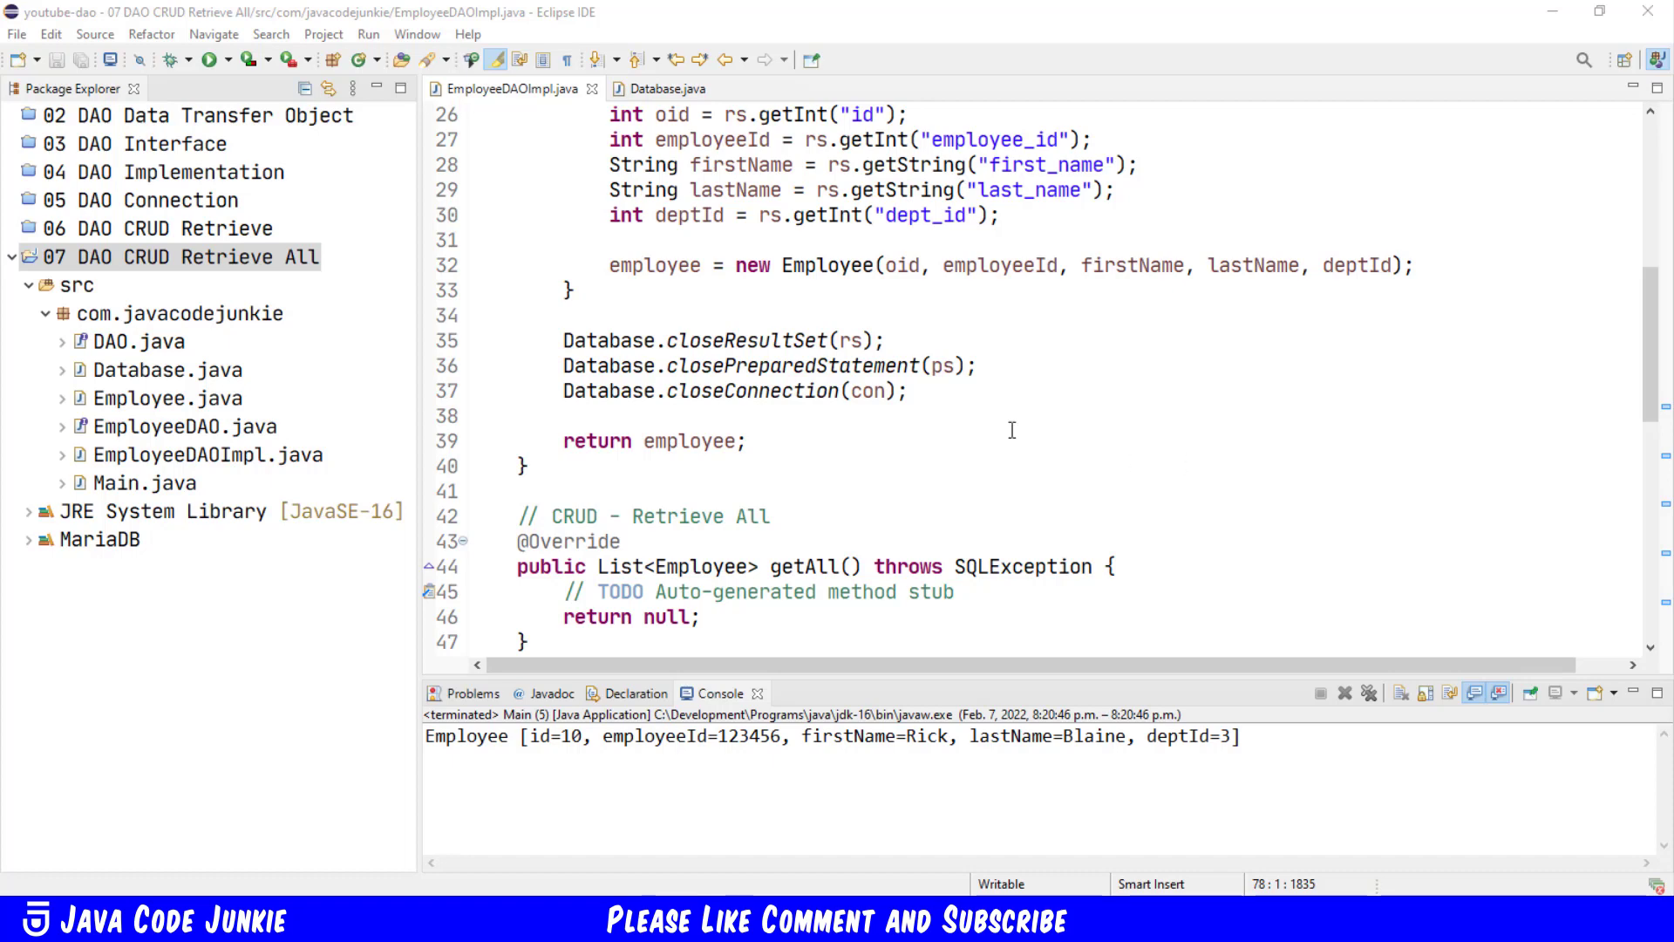
scroll(up, 3)
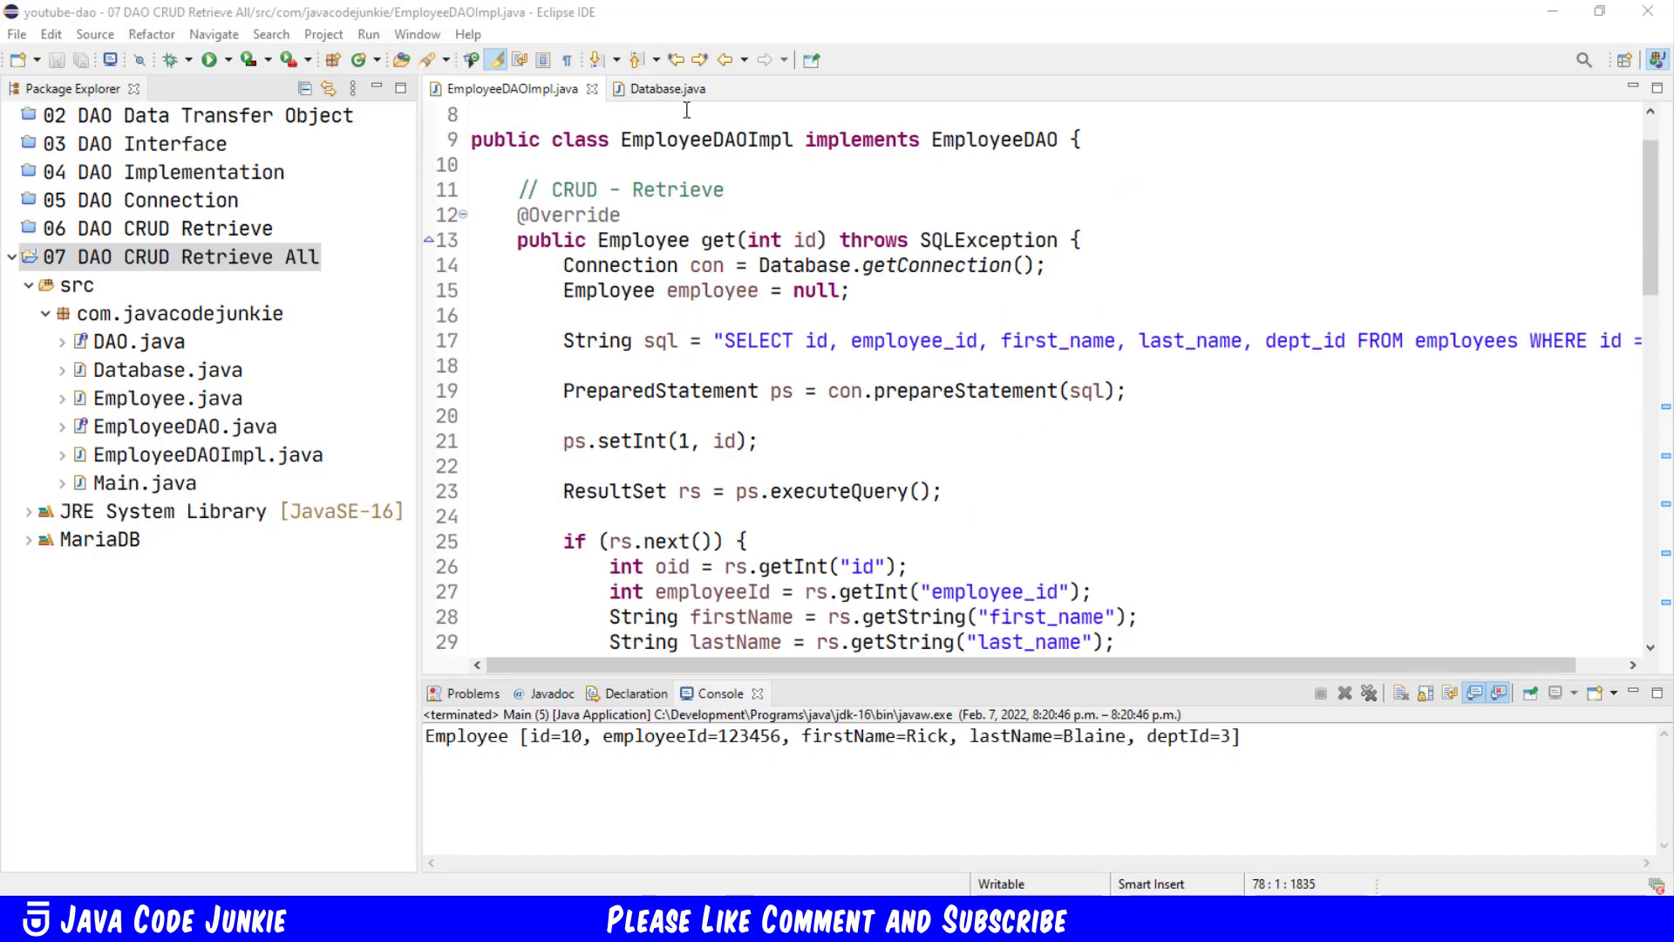
click(669, 89)
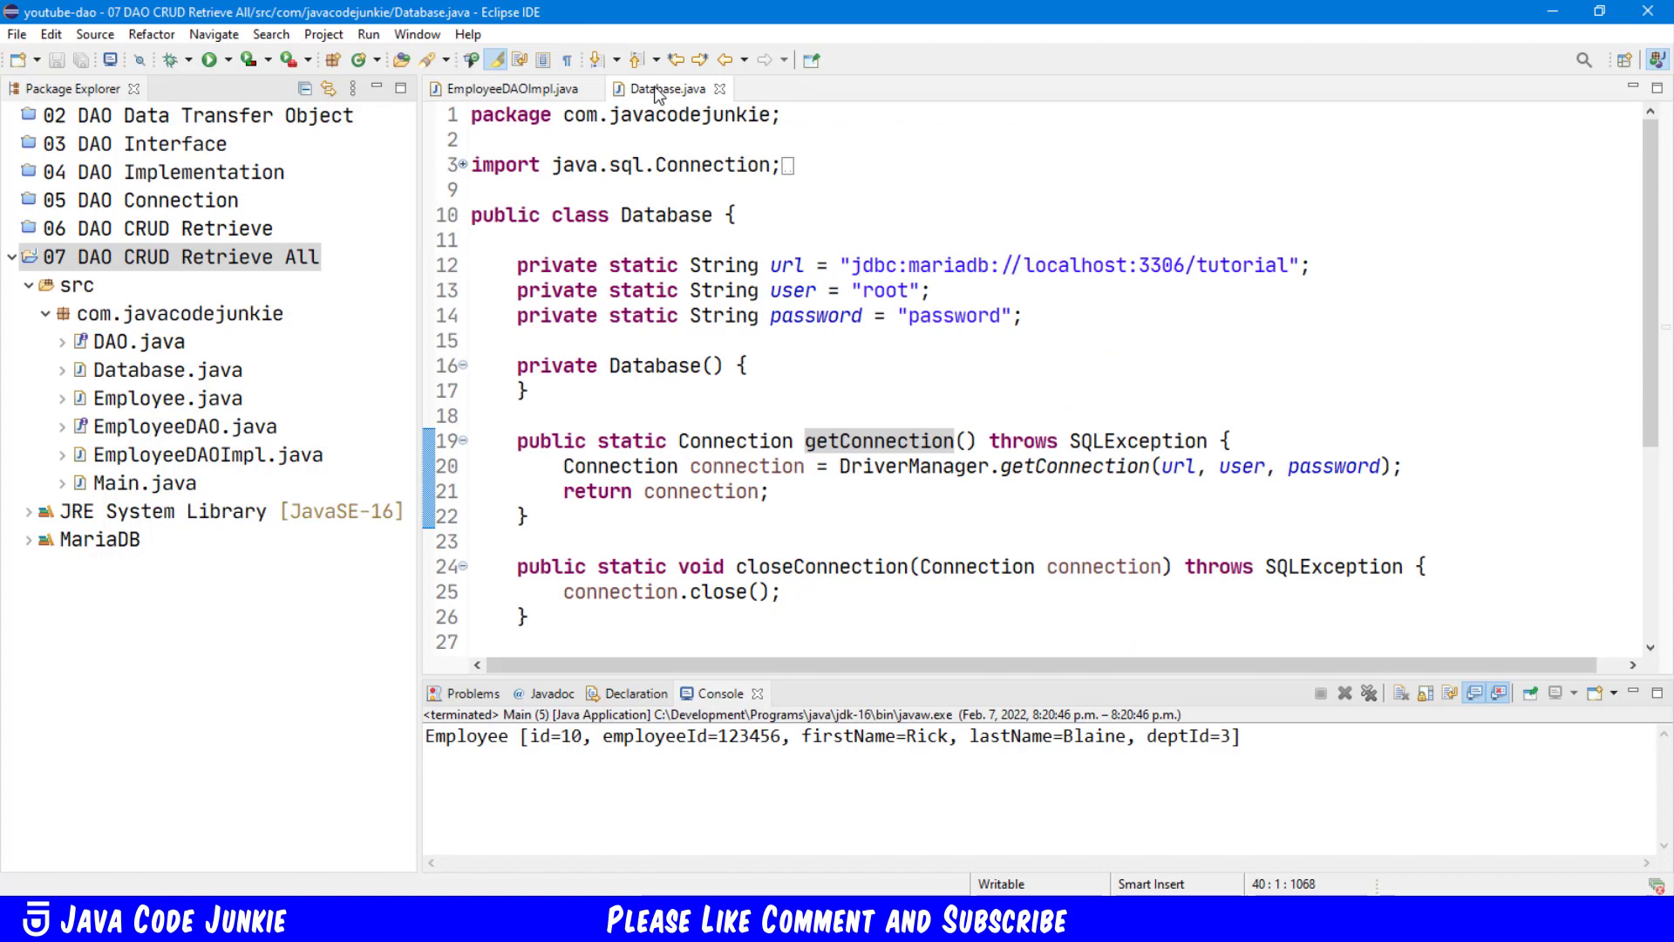
mouse_move(812, 440)
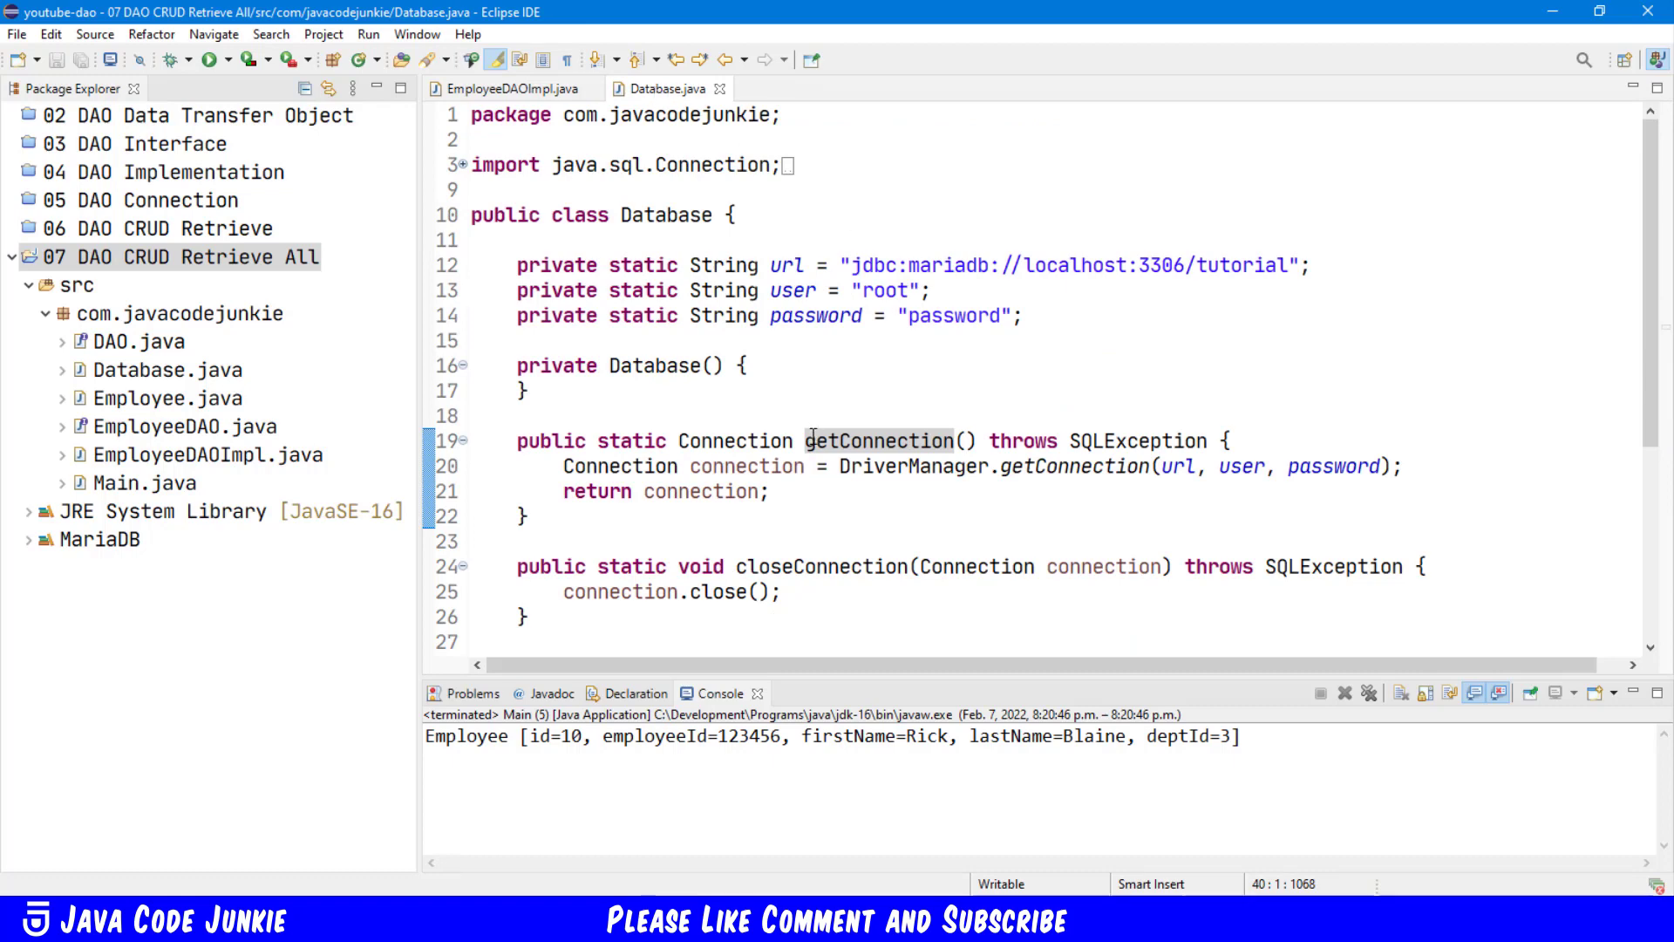
mouse_move(903, 348)
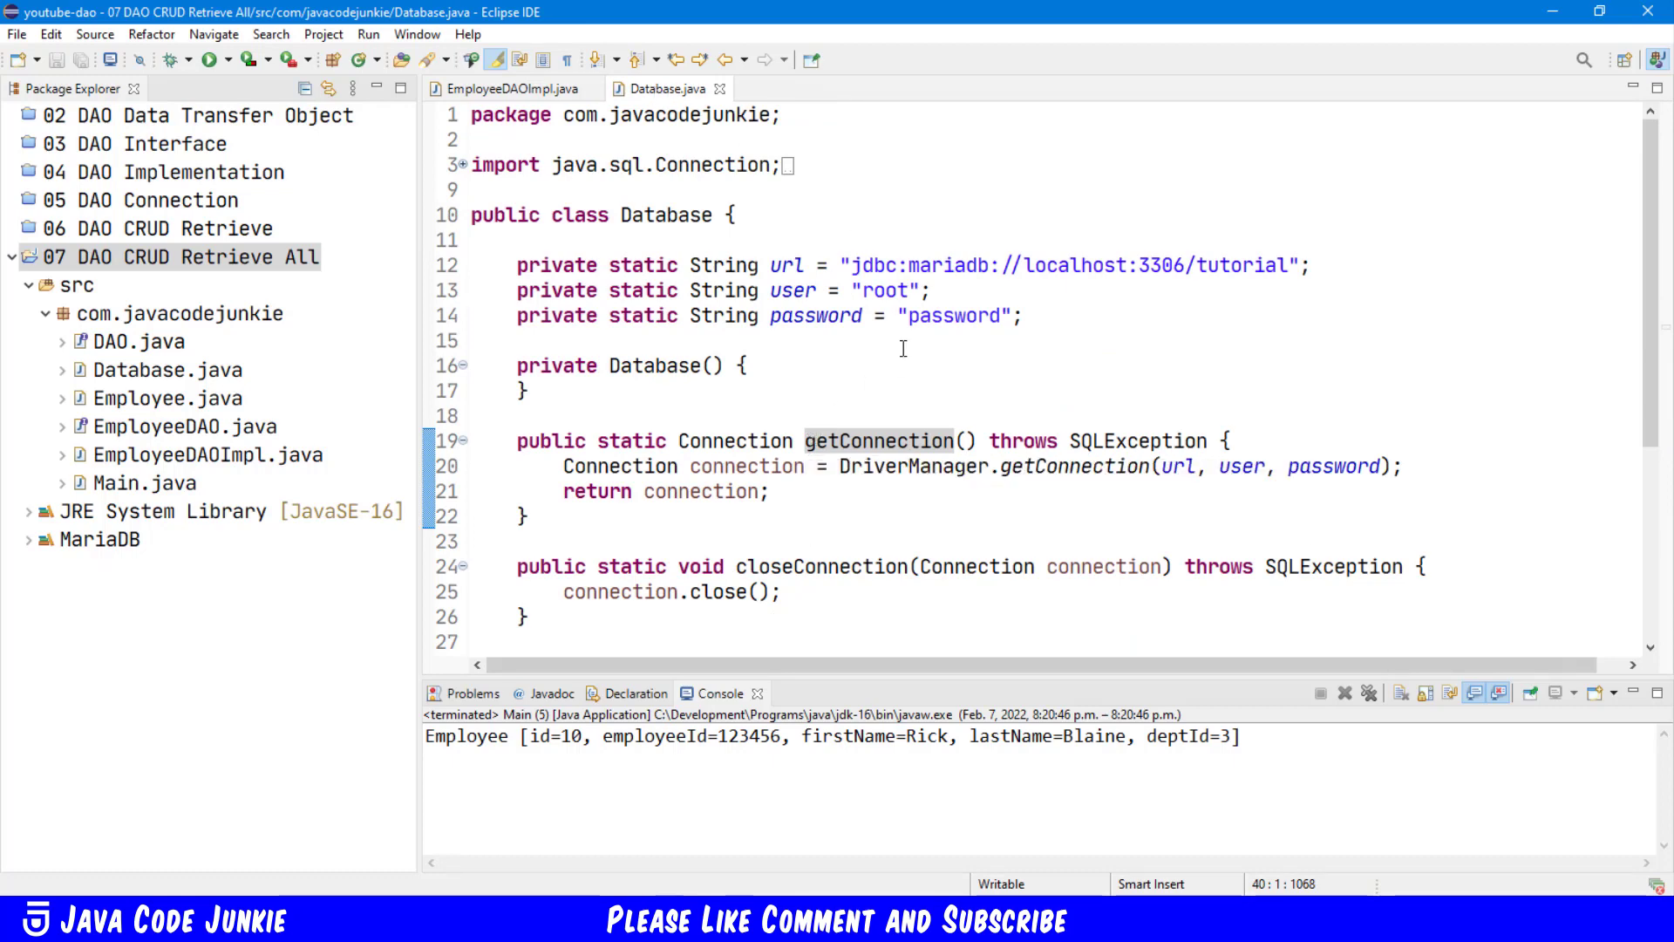
scroll(down, 3)
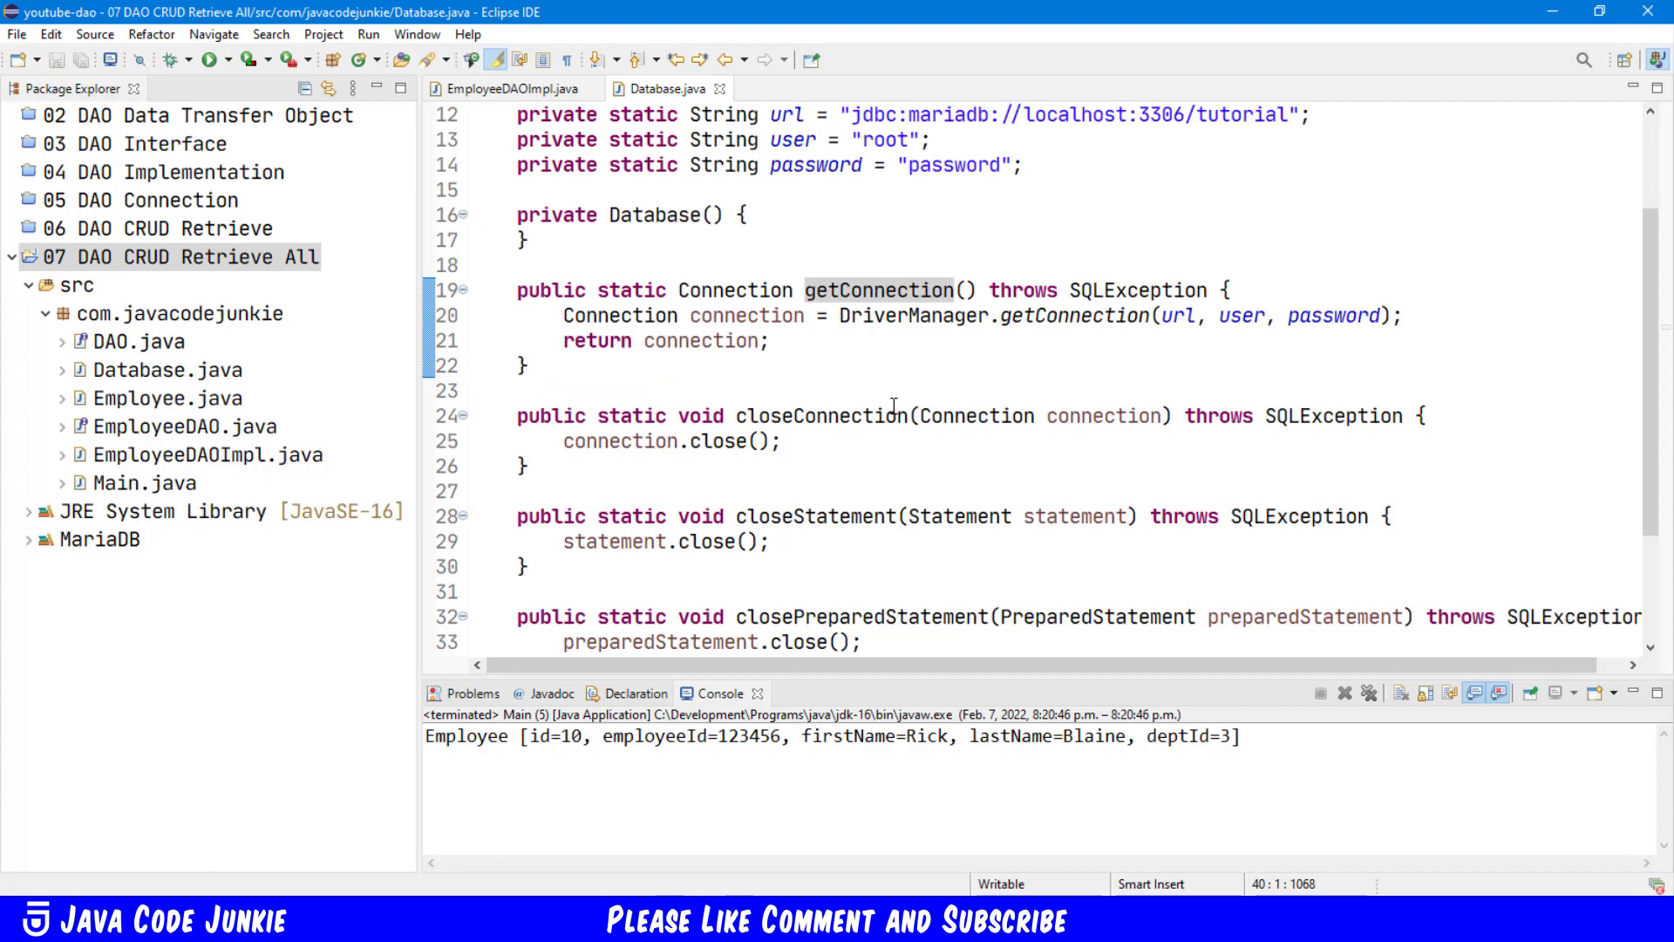
mouse_move(636, 404)
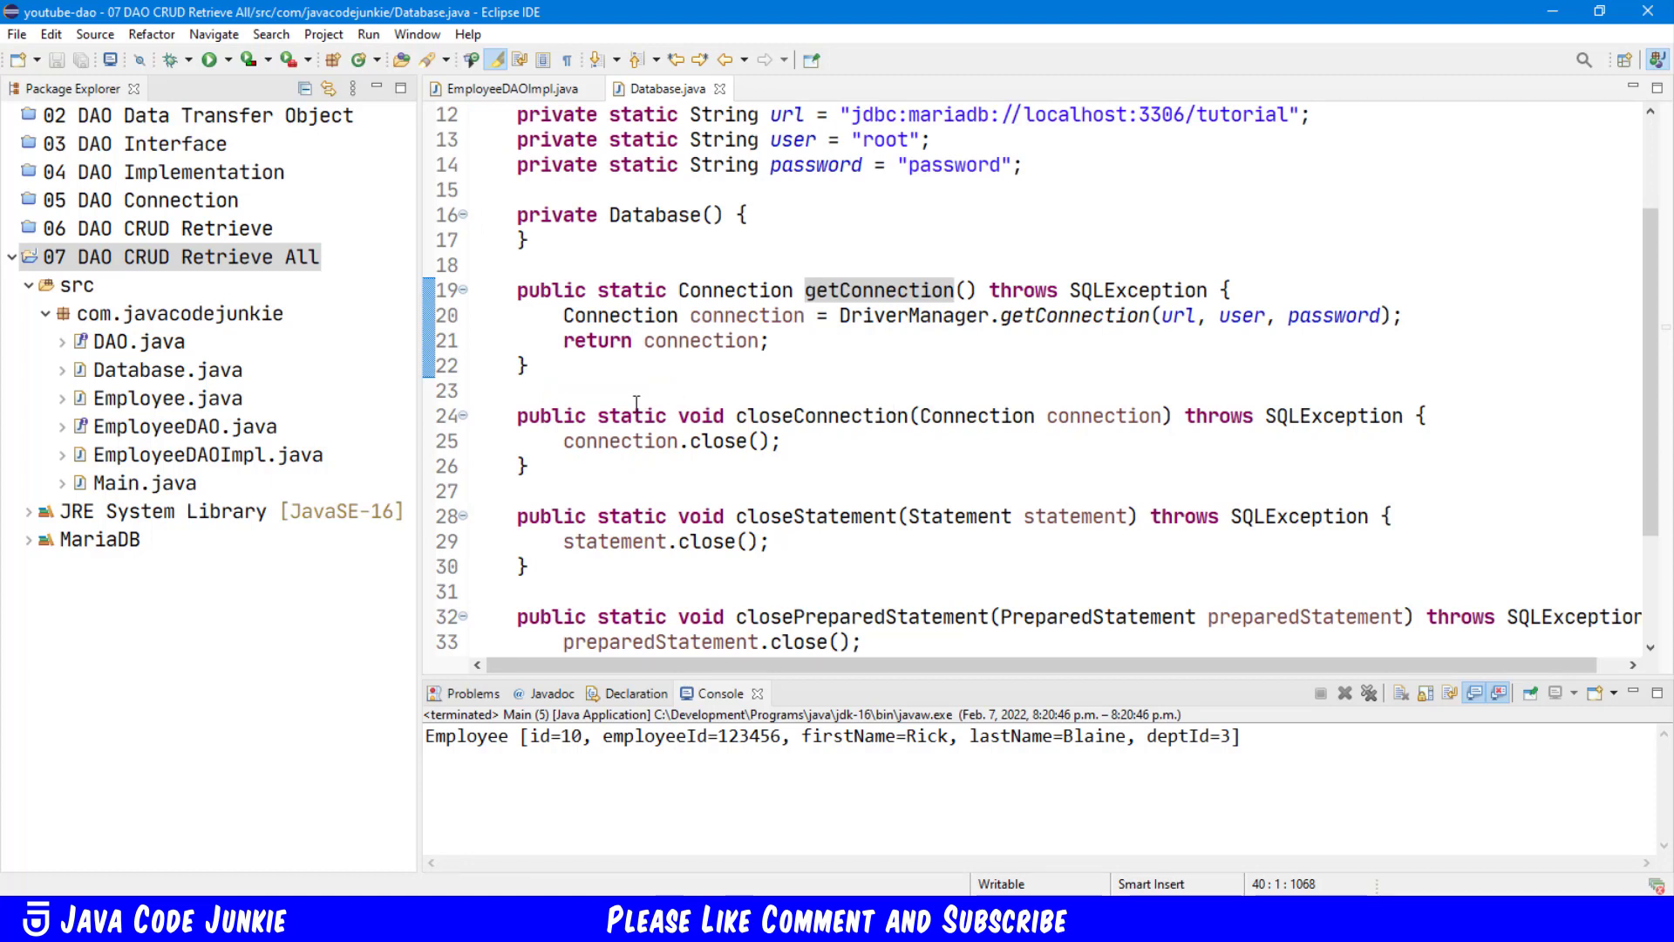
mouse_move(766, 441)
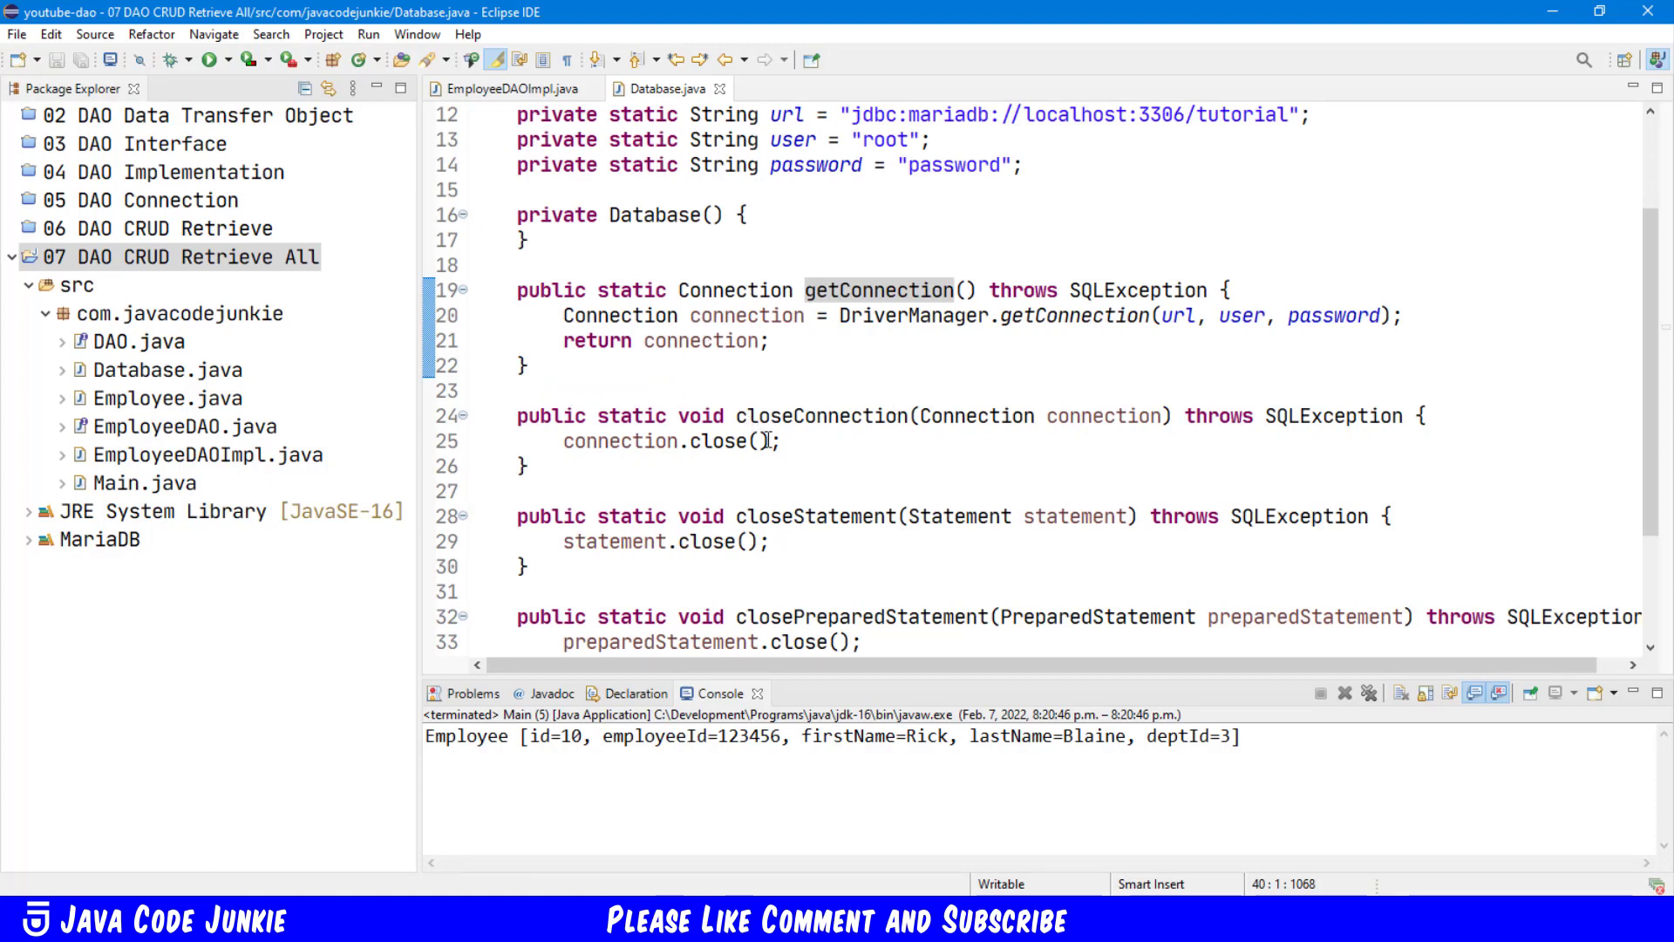
scroll(down, 3)
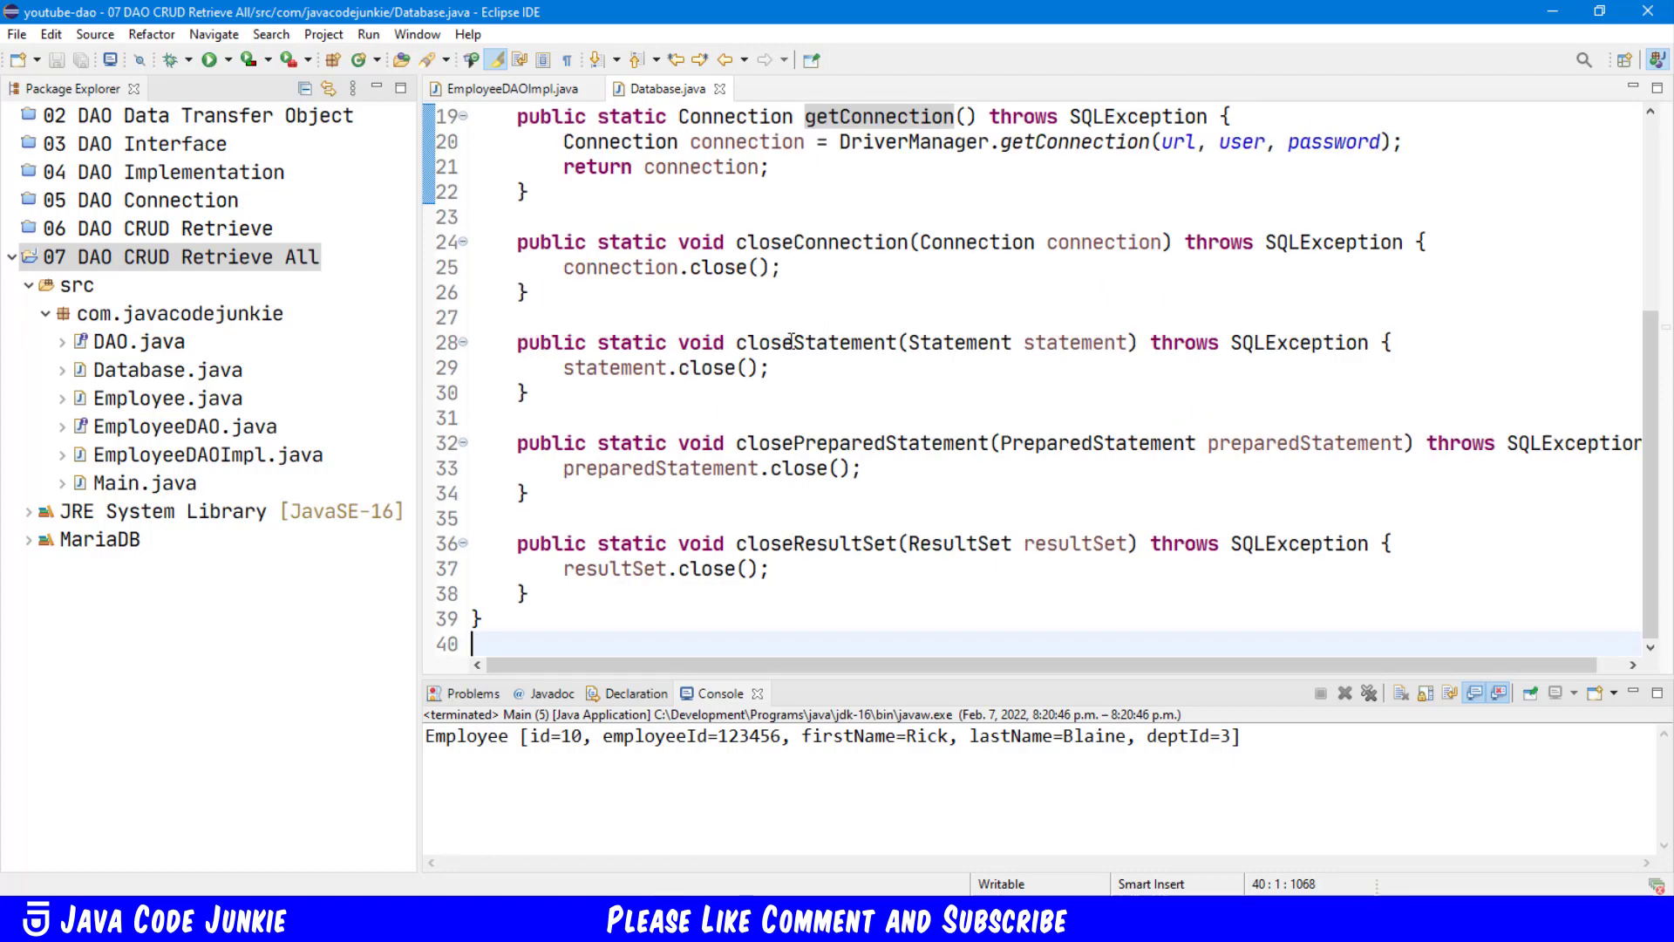
mouse_move(836, 442)
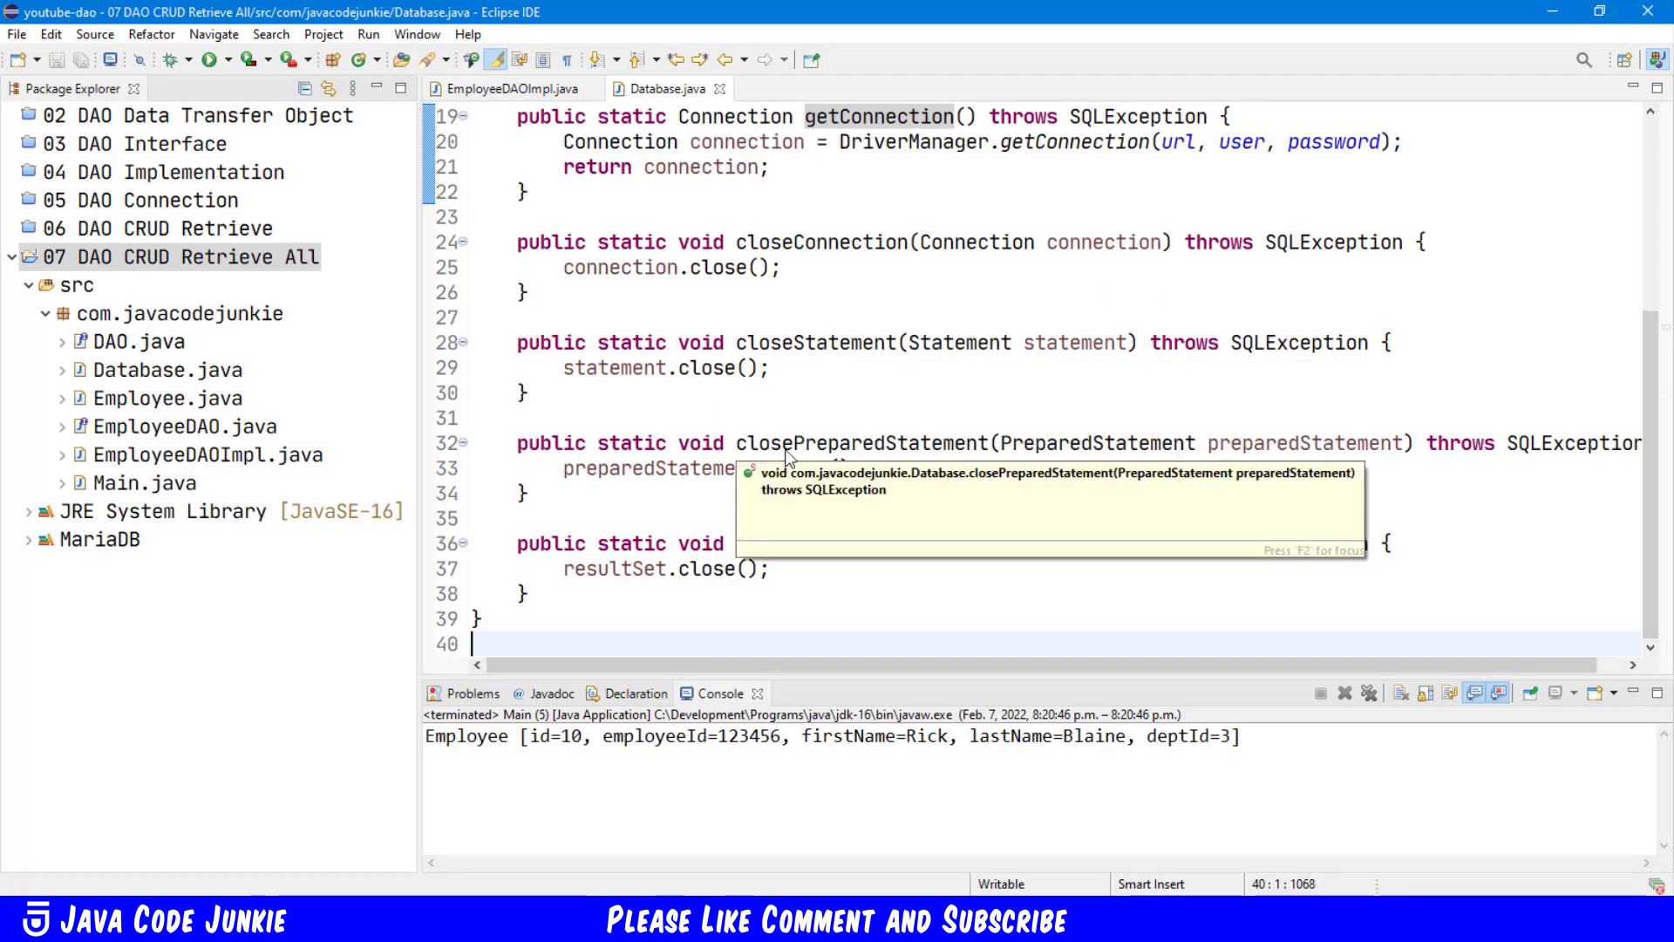
mouse_move(971, 548)
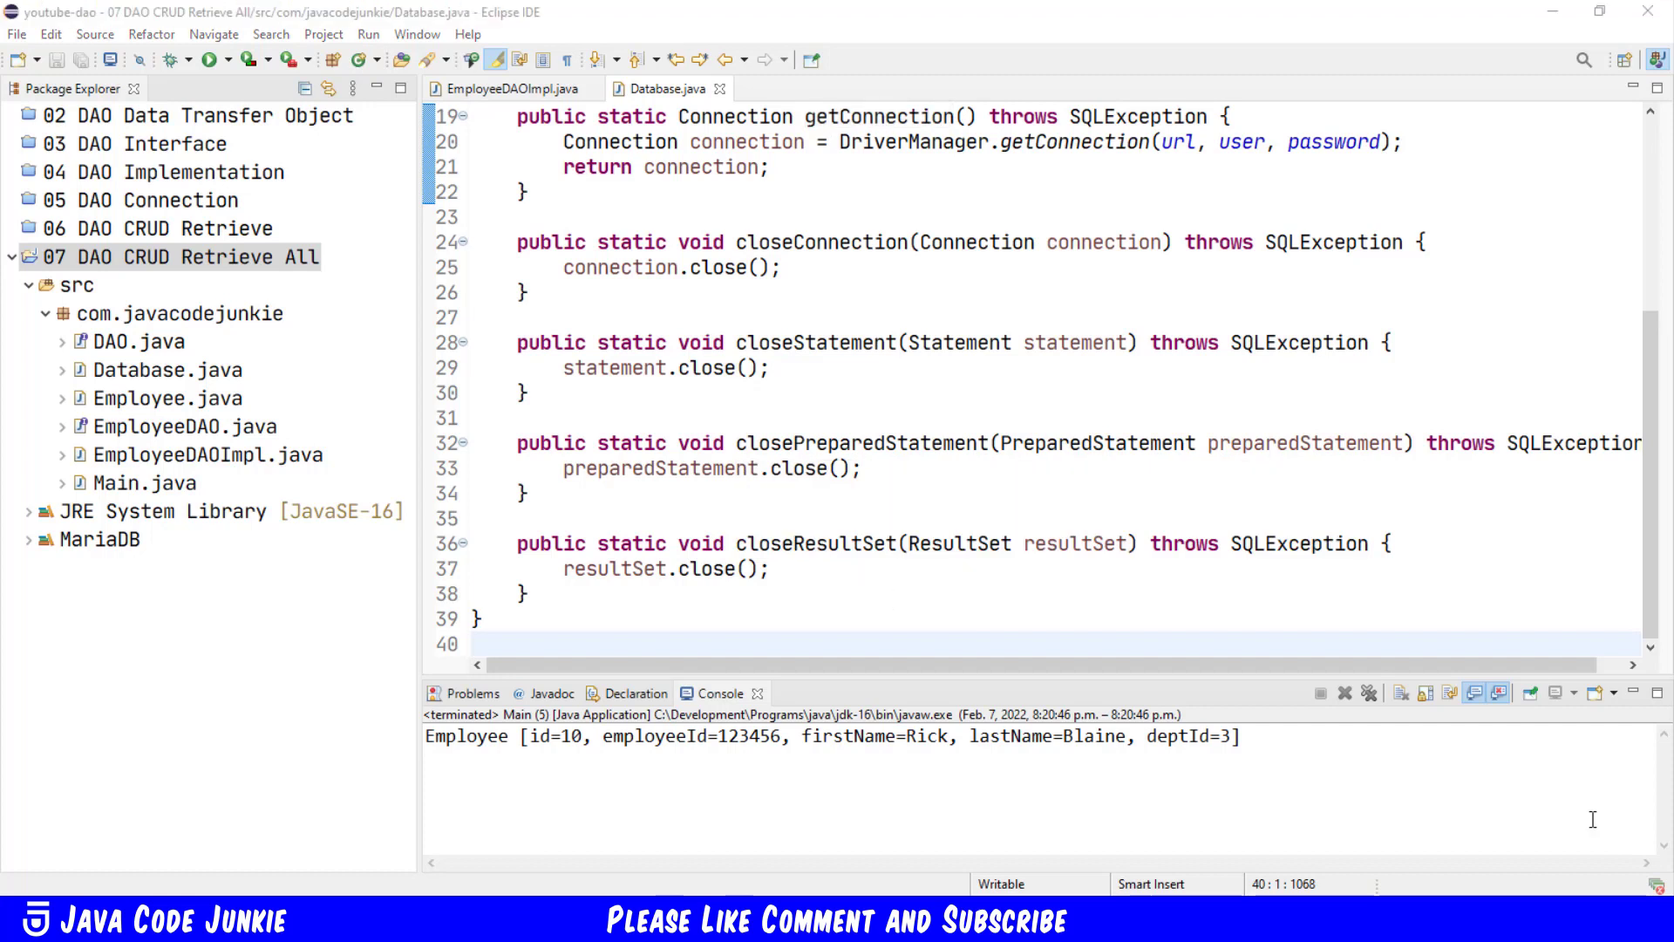
mouse_move(1483, 747)
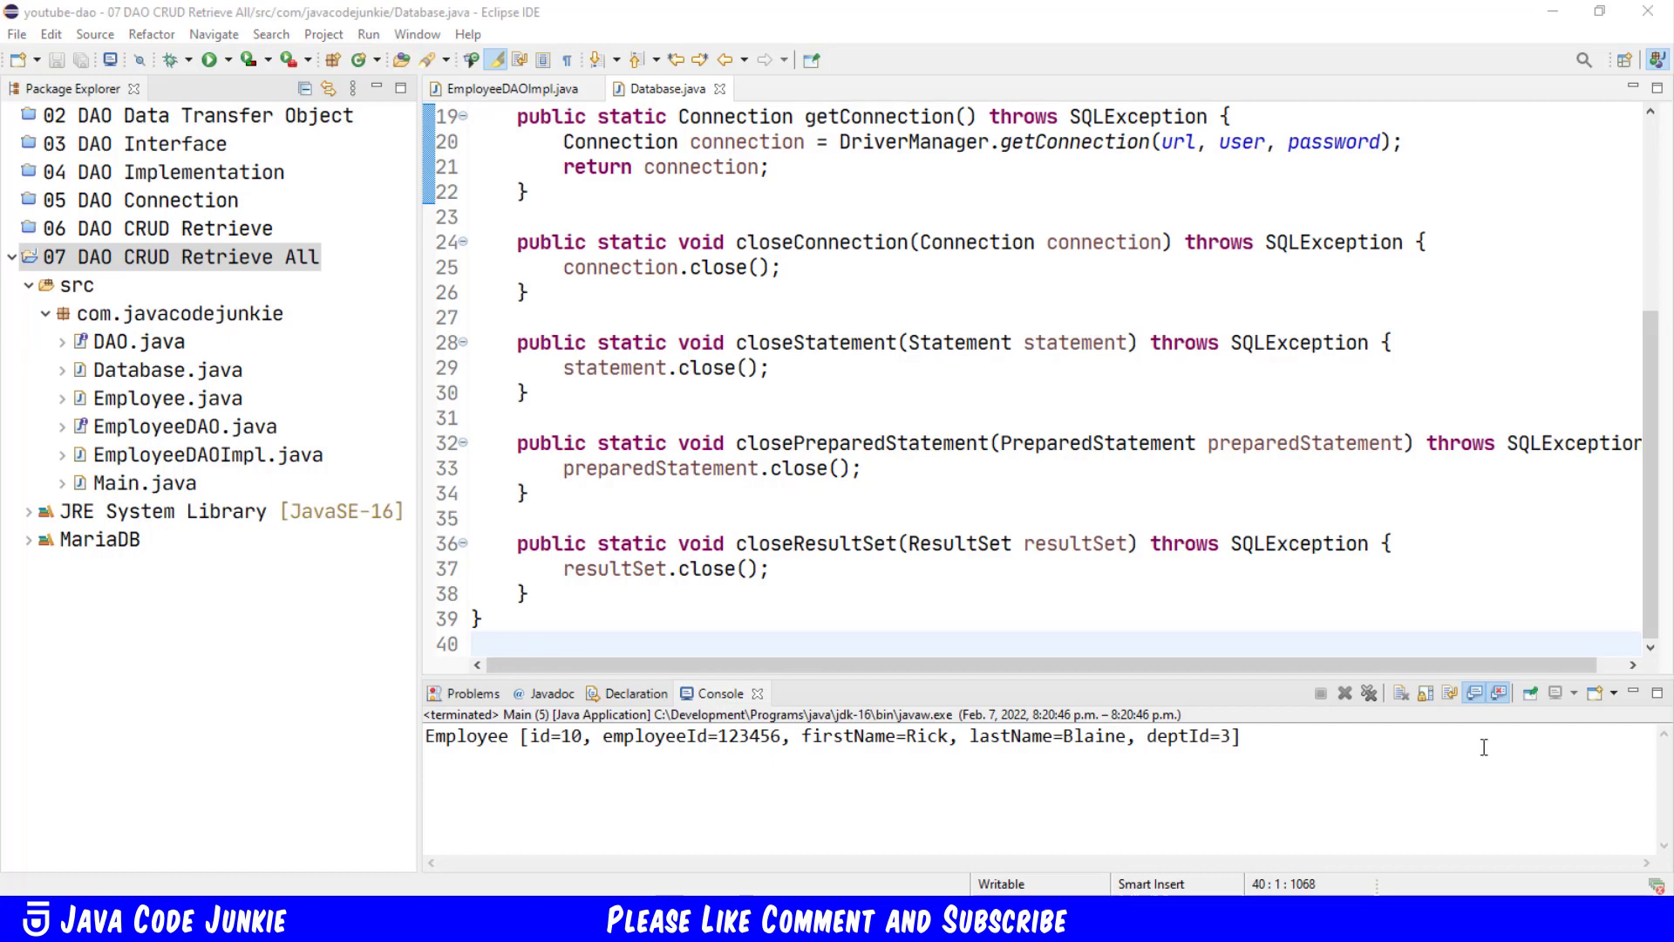
mouse_move(1009, 353)
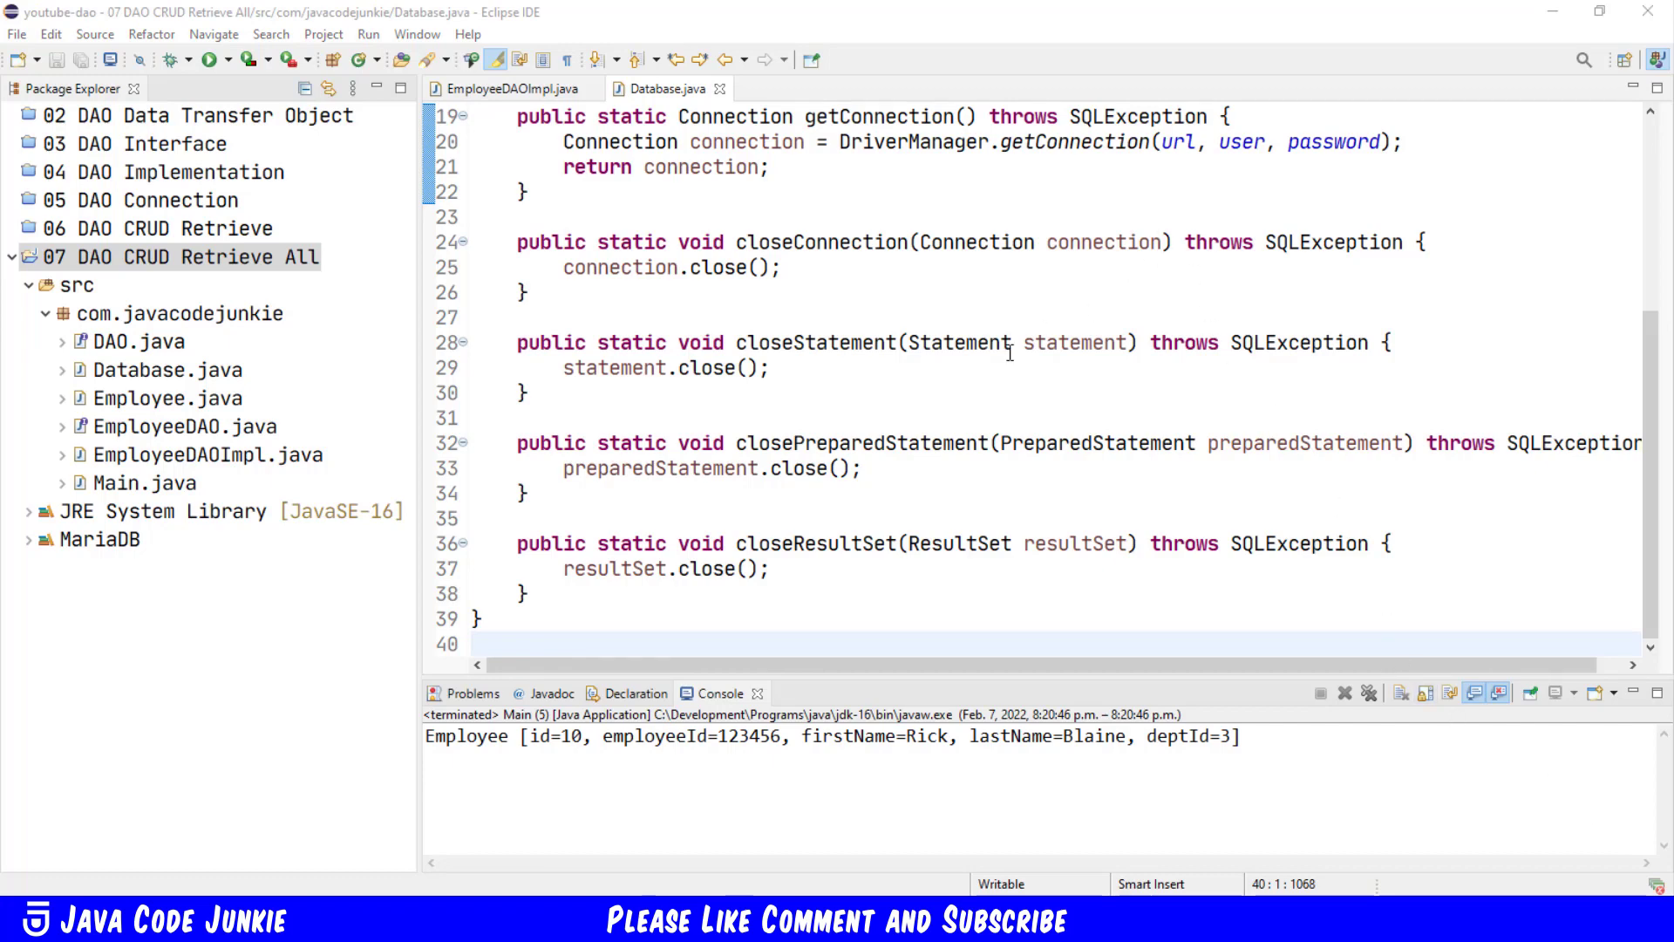
Step: In EmployeeDAOImpl, scroll to getAll() and remove its TODO comment
click(513, 89)
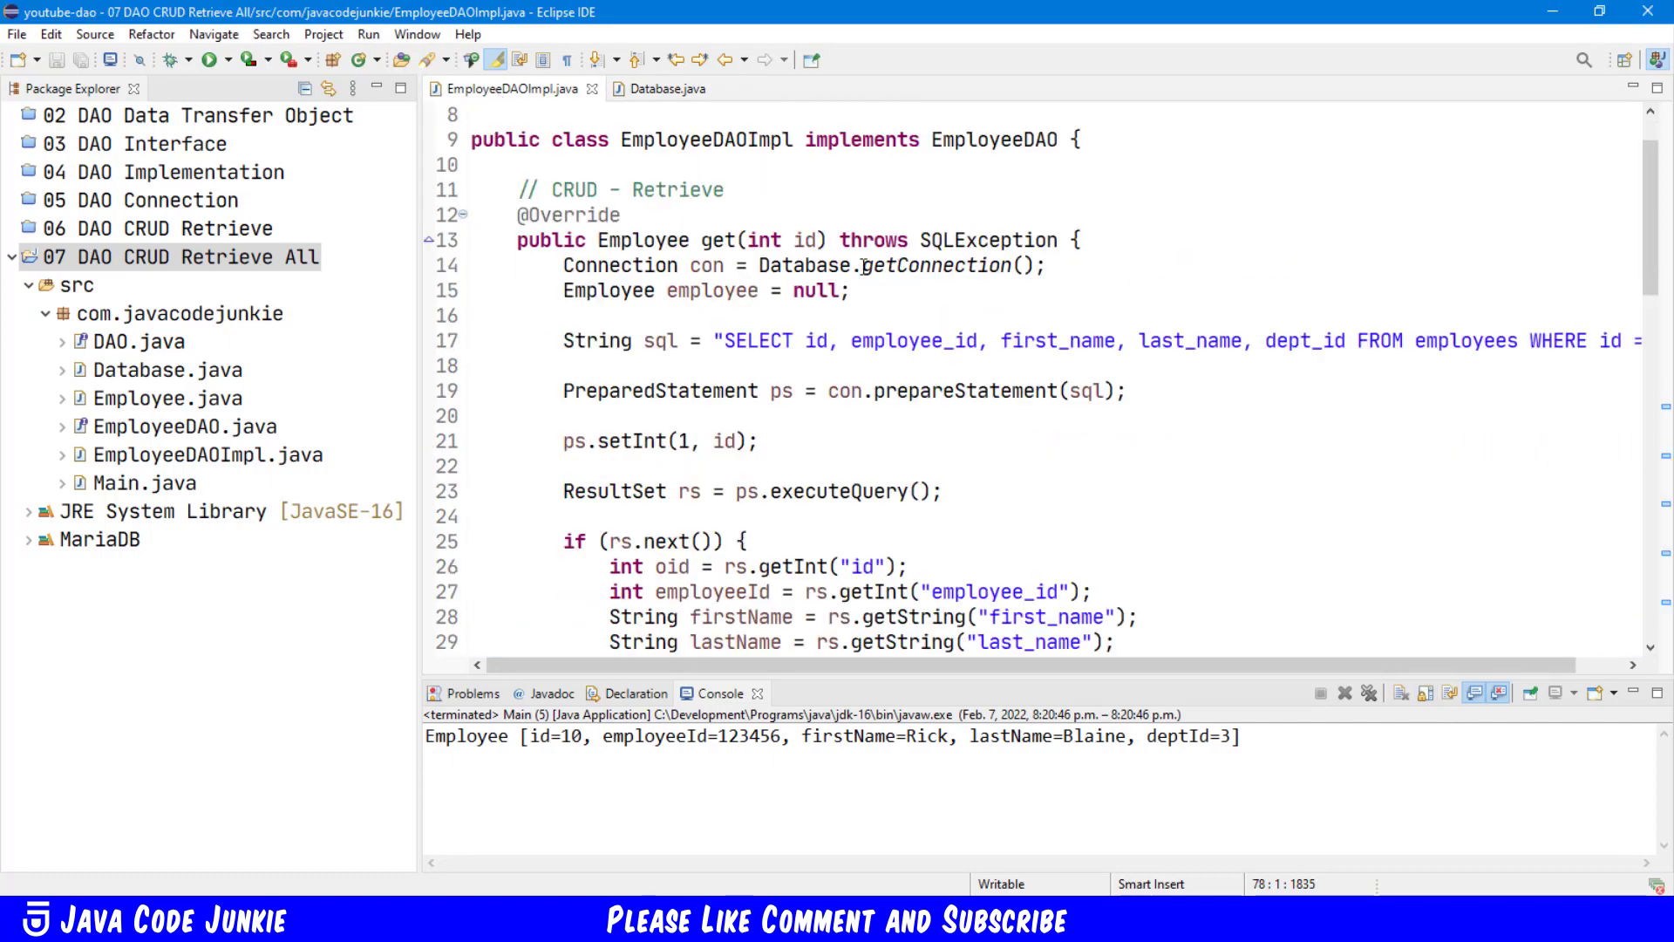
scroll(down, 3)
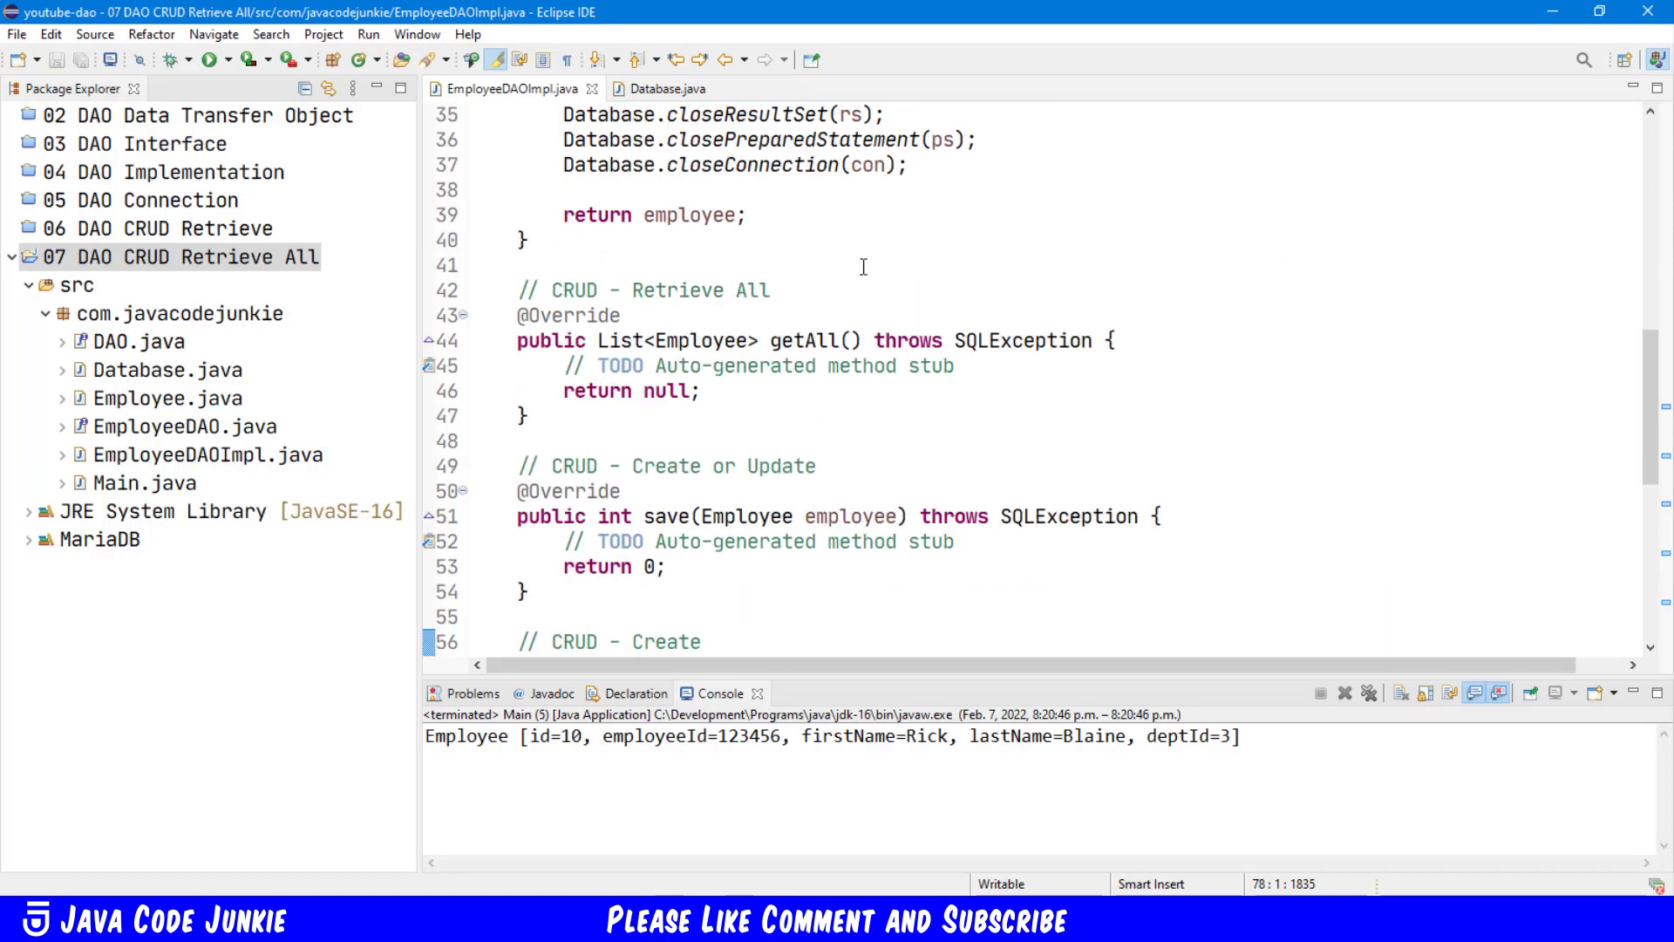
scroll(down, 3)
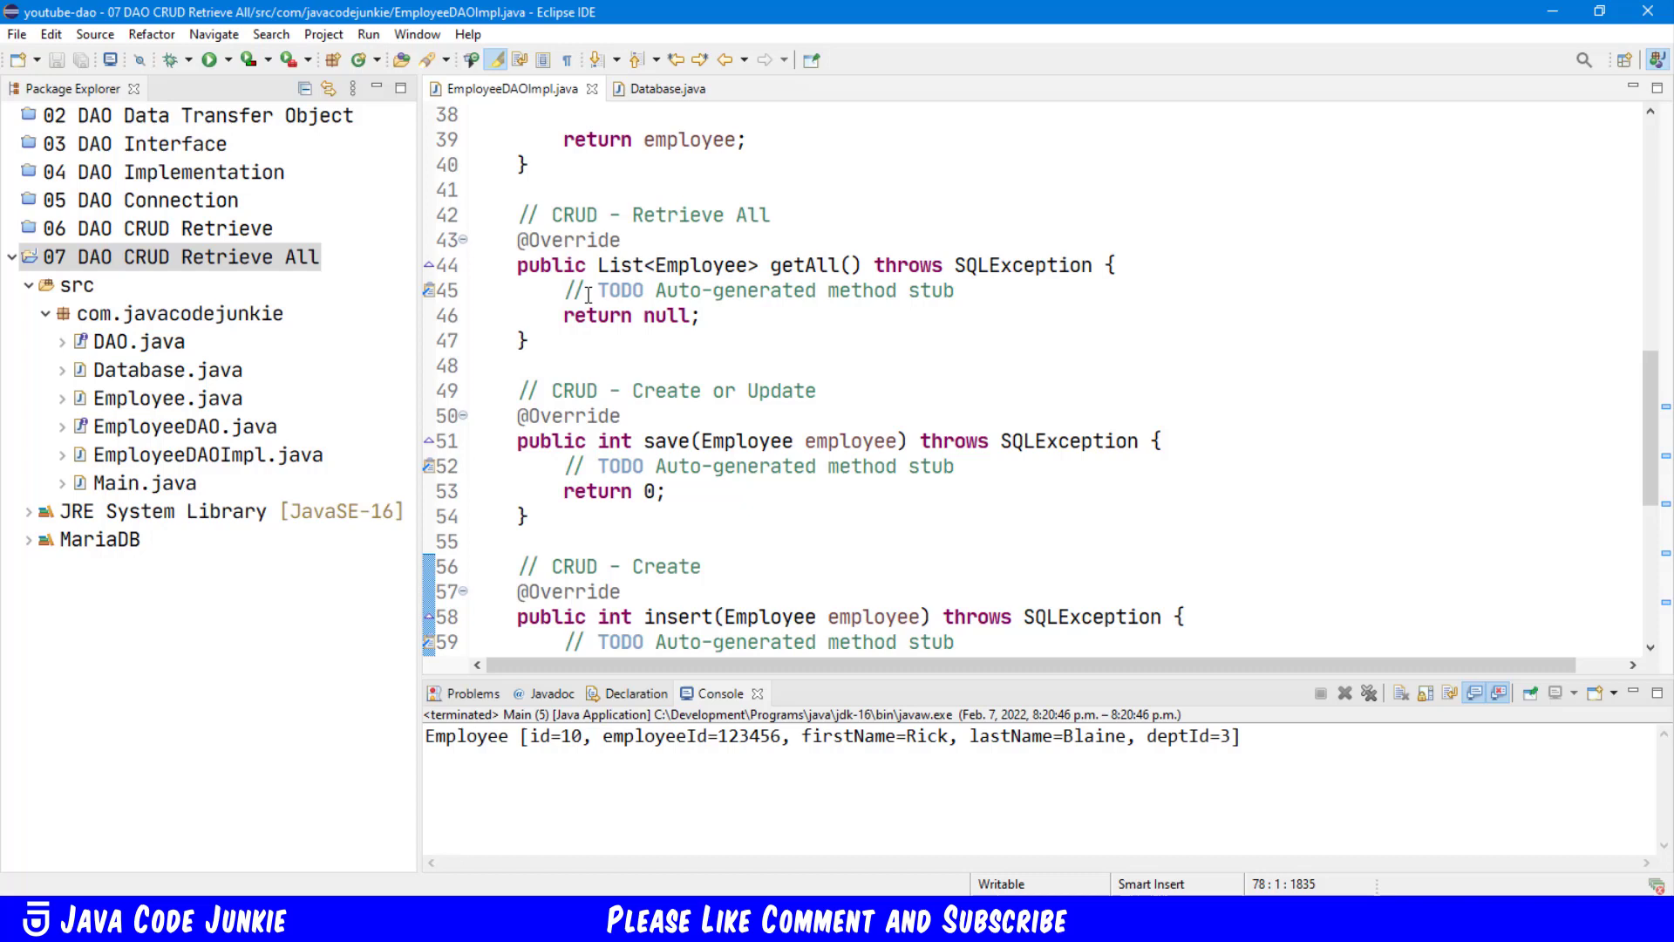
click(590, 289)
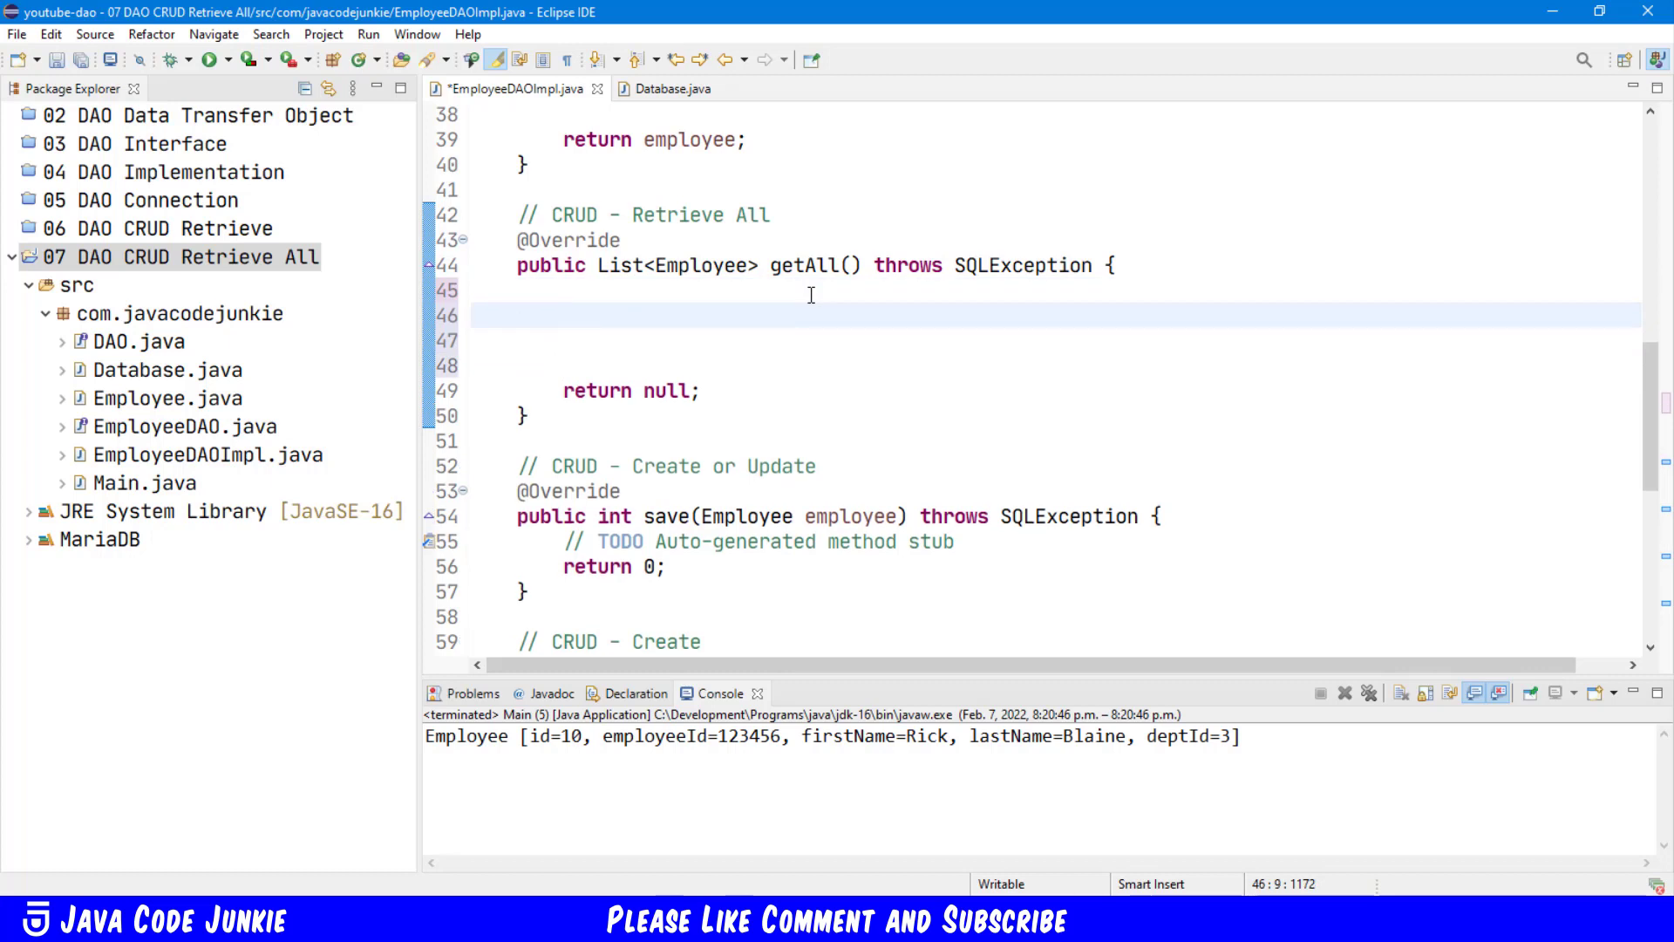
Step: Start getAll() by declaring a Connection obtained from the Database helper
click(564, 315)
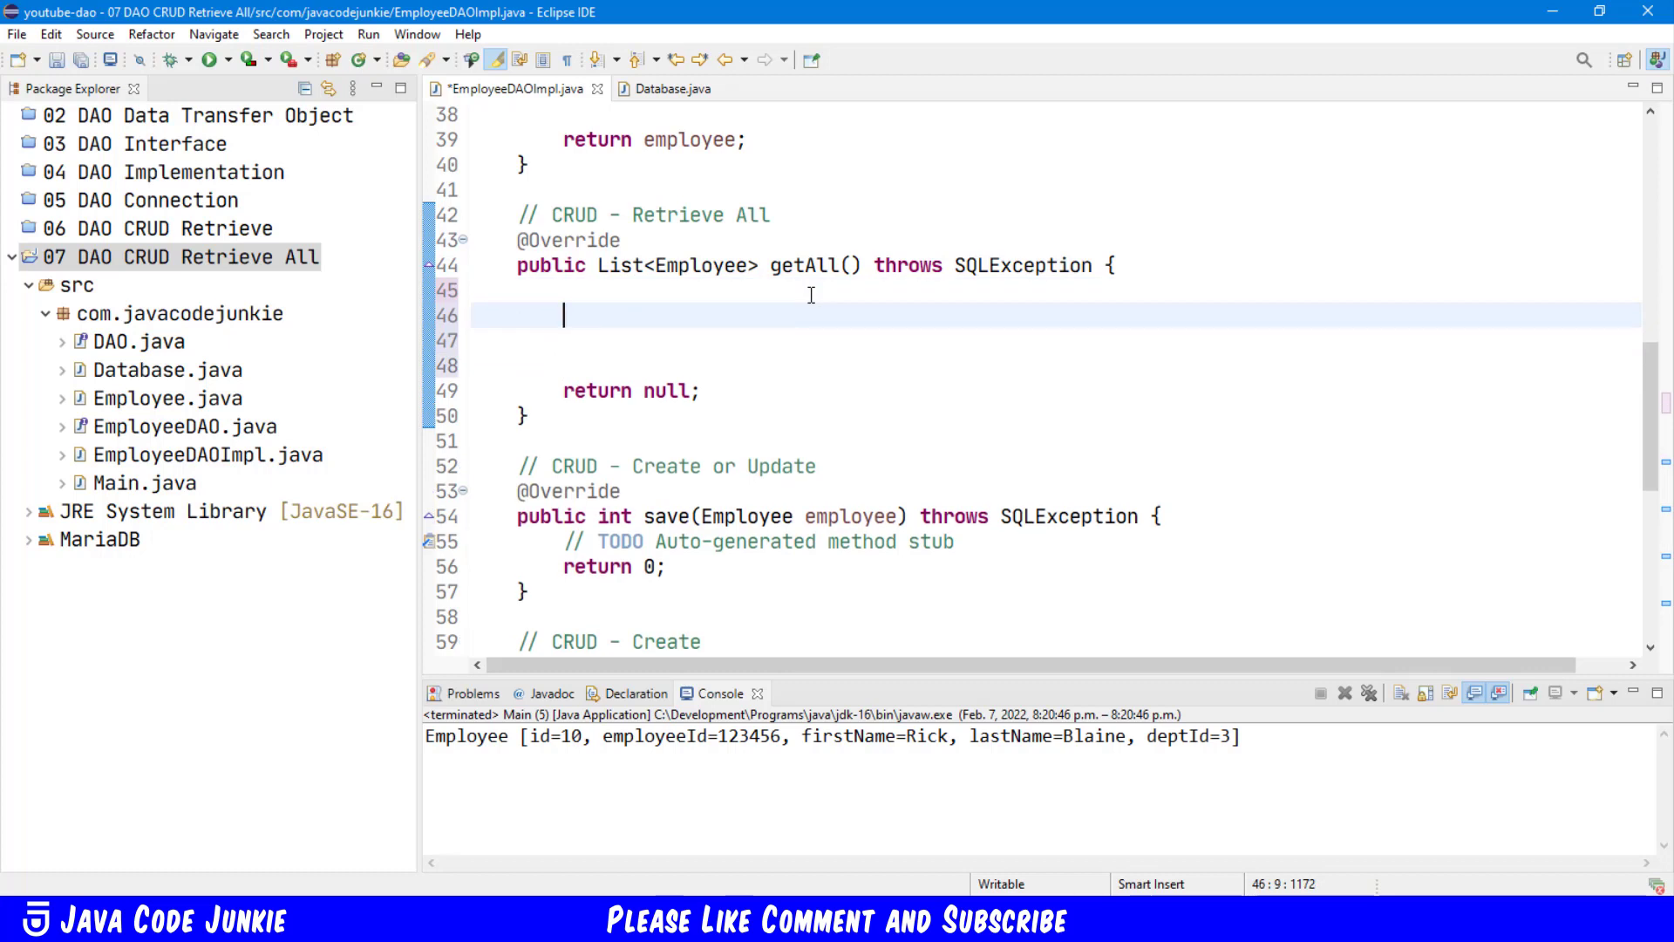
text(Connection con =)
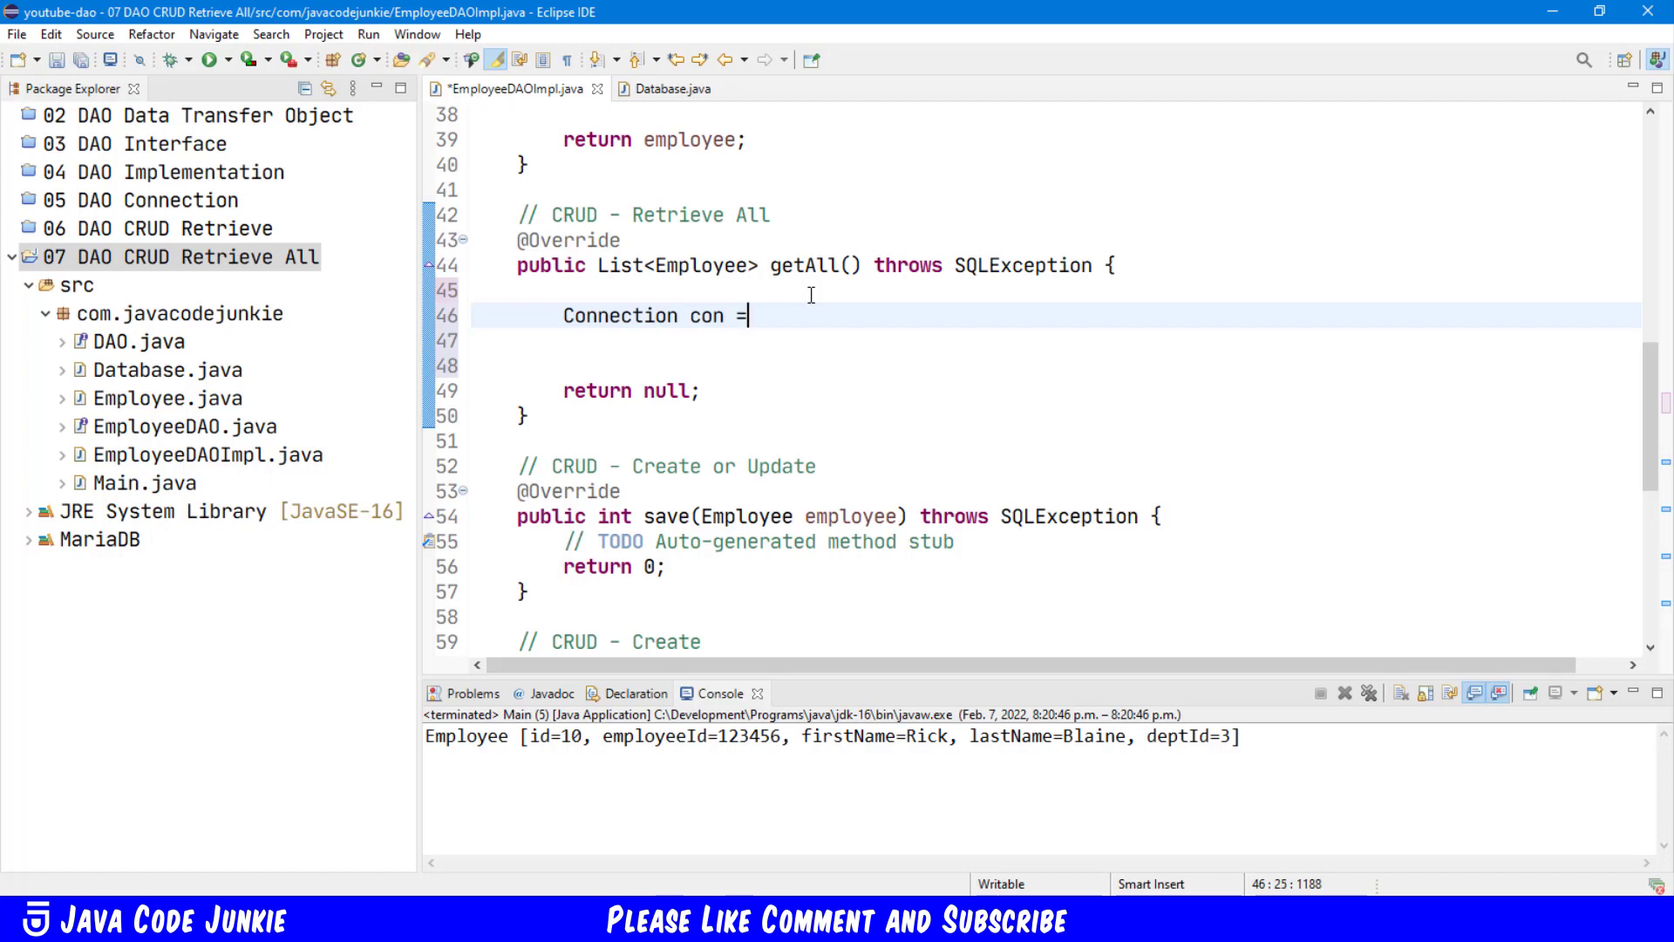
text(Database)
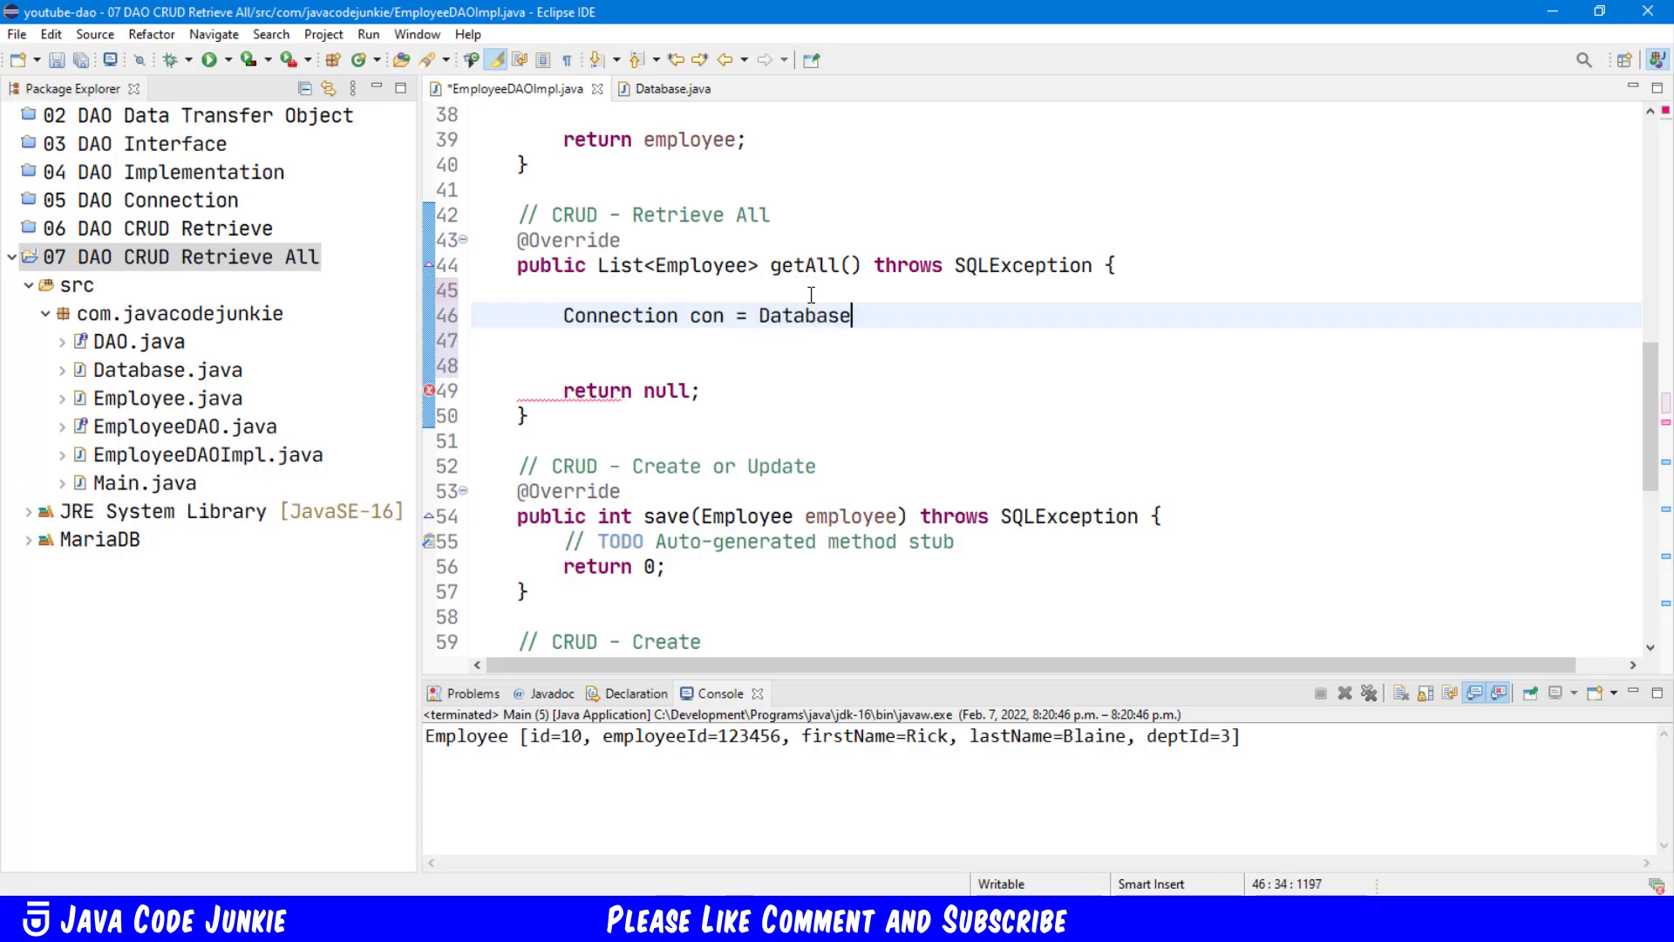
text(.getConnection();)
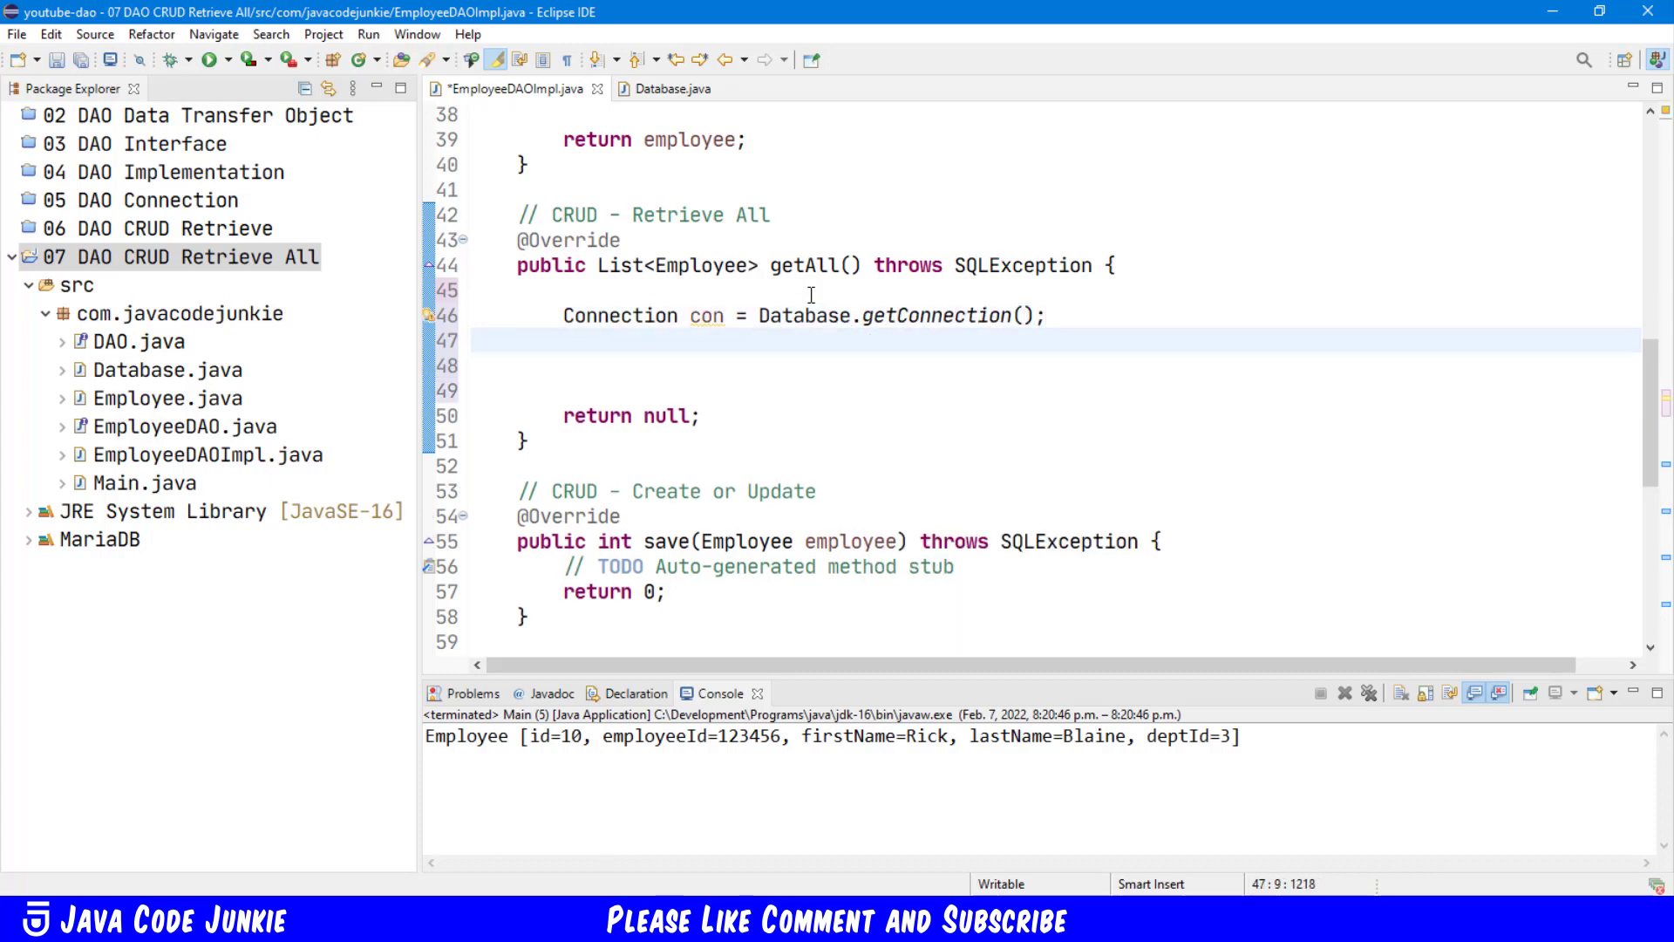
Step: Define String sql selecting id, employee_id, first_name, last_name, dept_id FROM employees
click(564, 340)
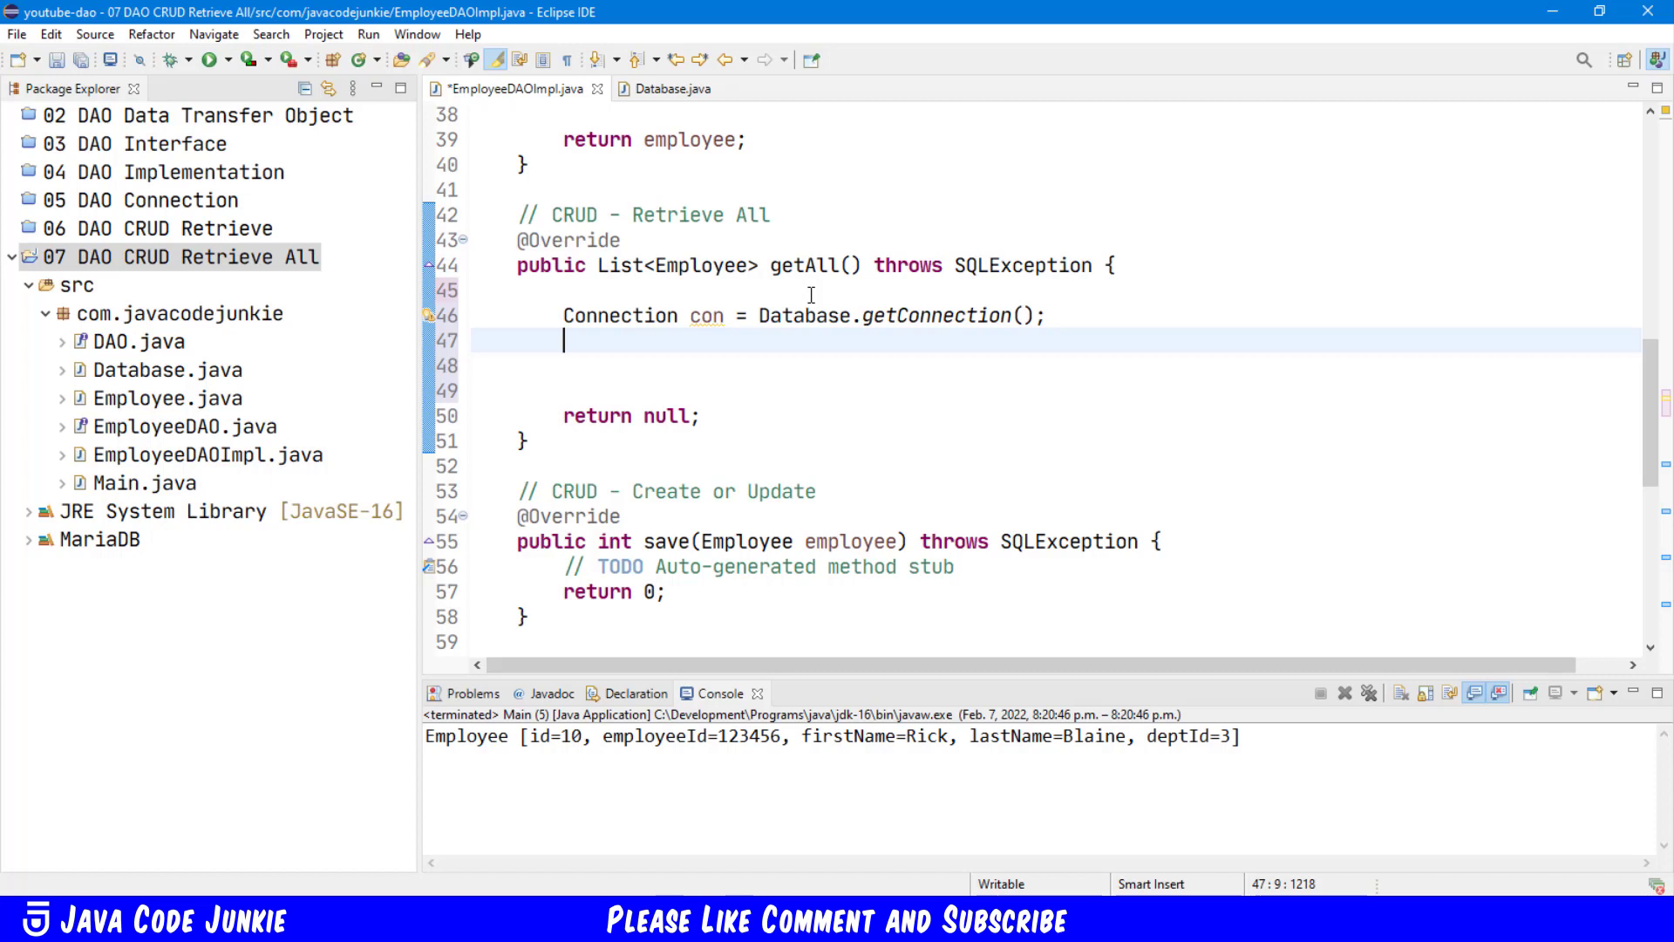
text(S)
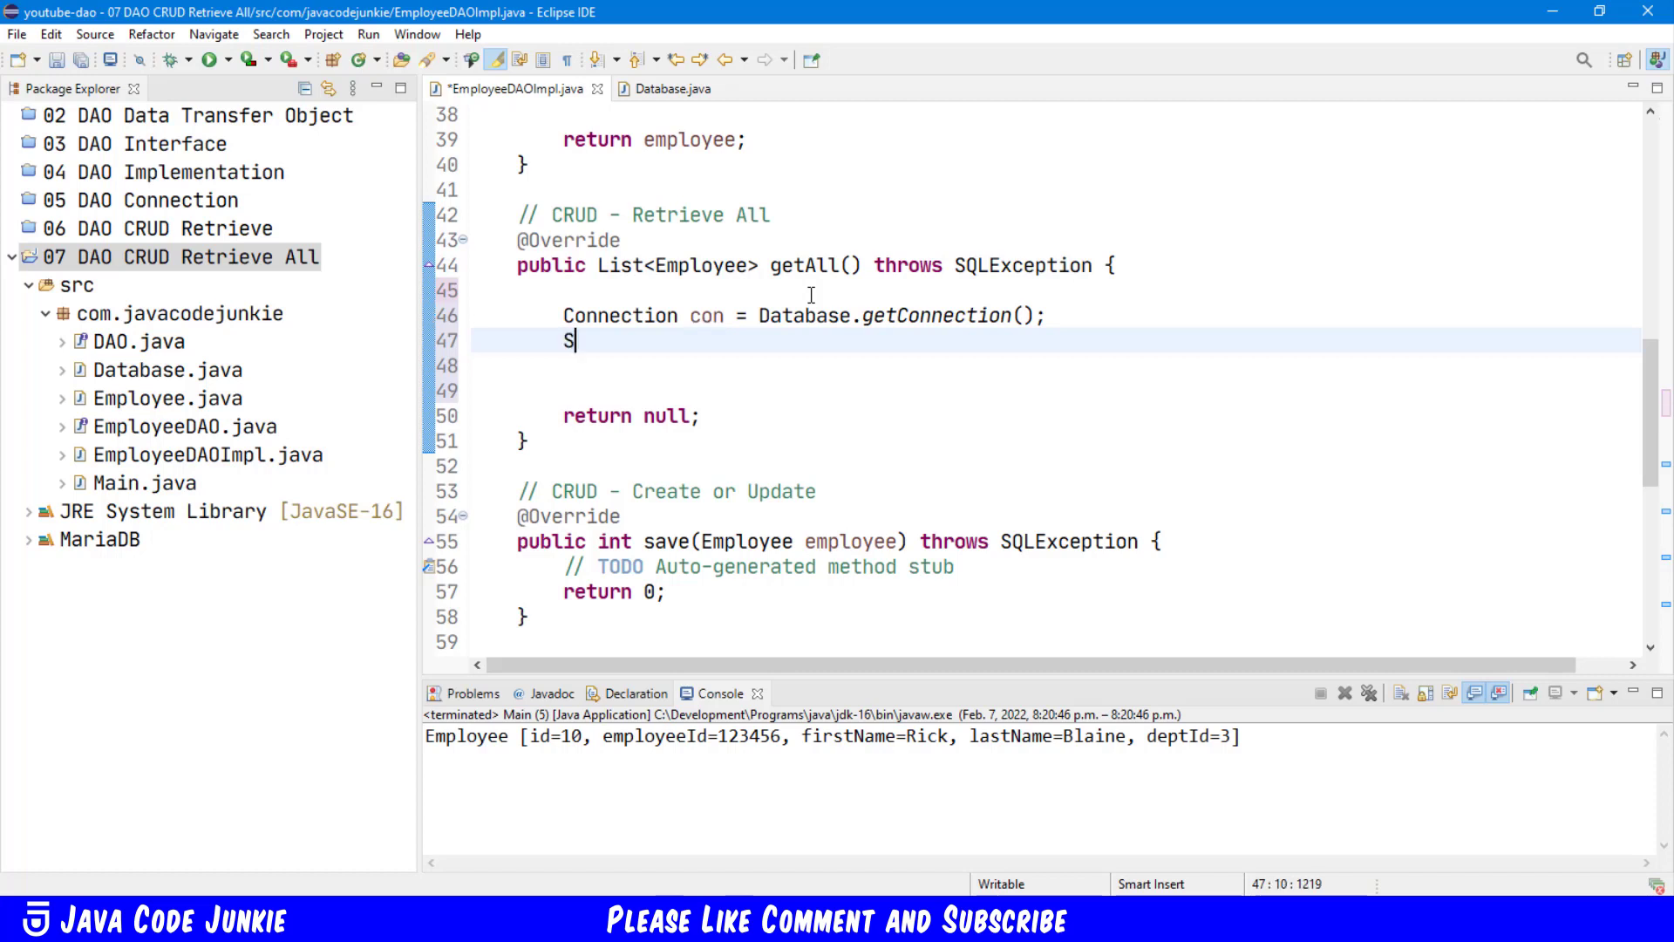
text(tring s)
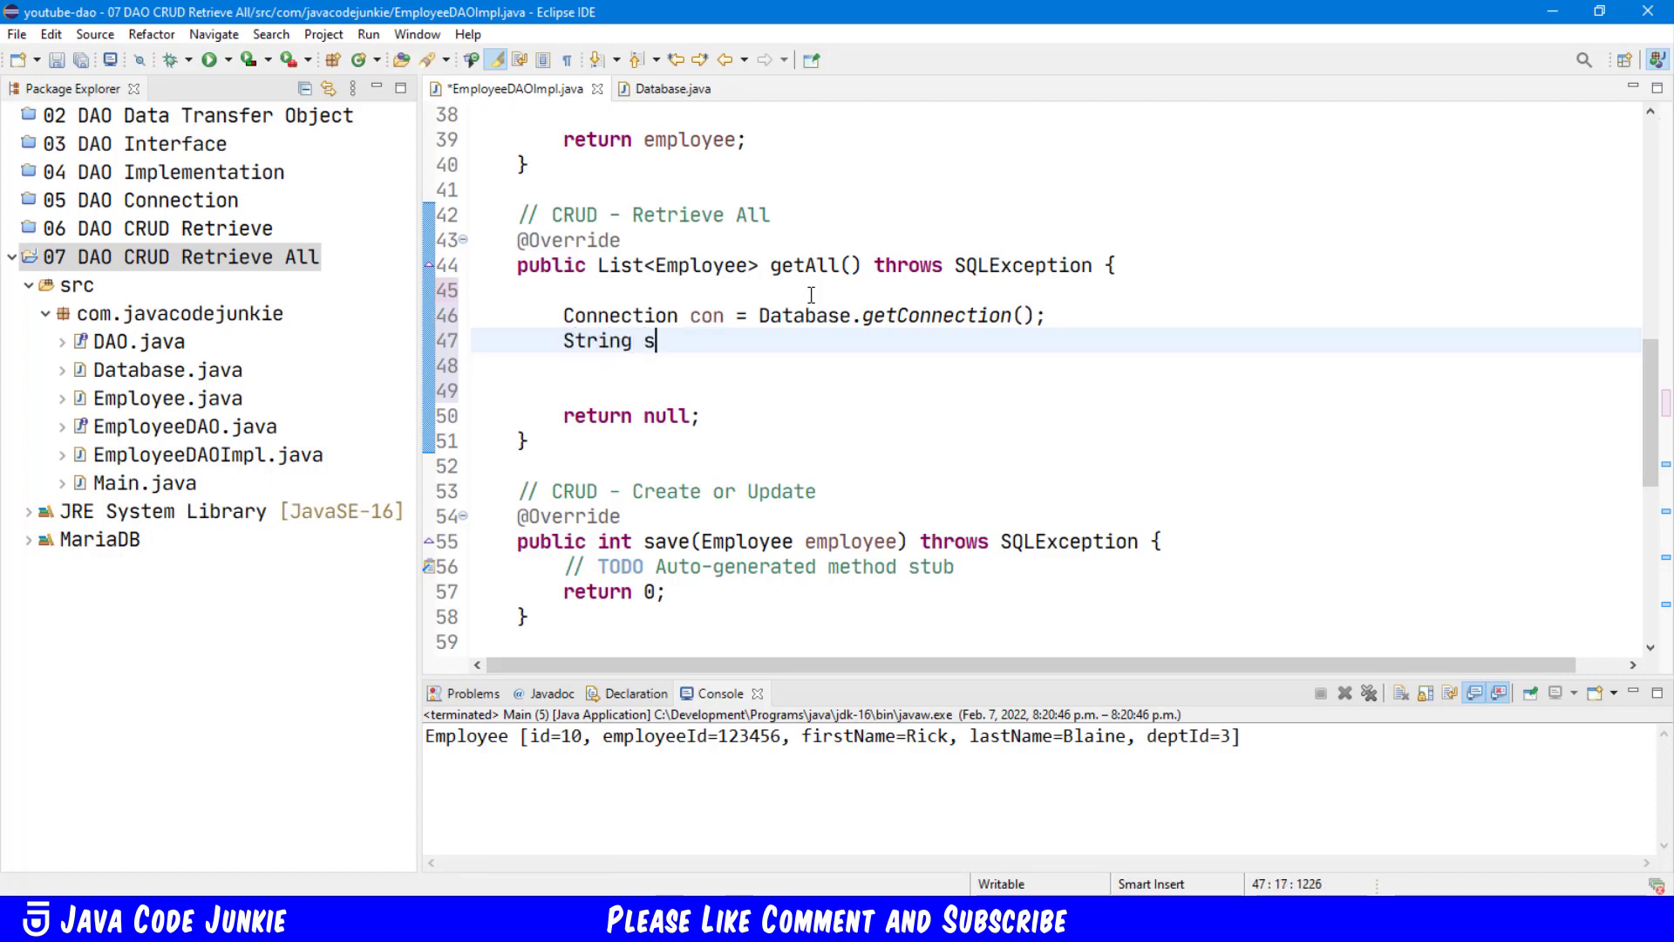
text(ql = "")
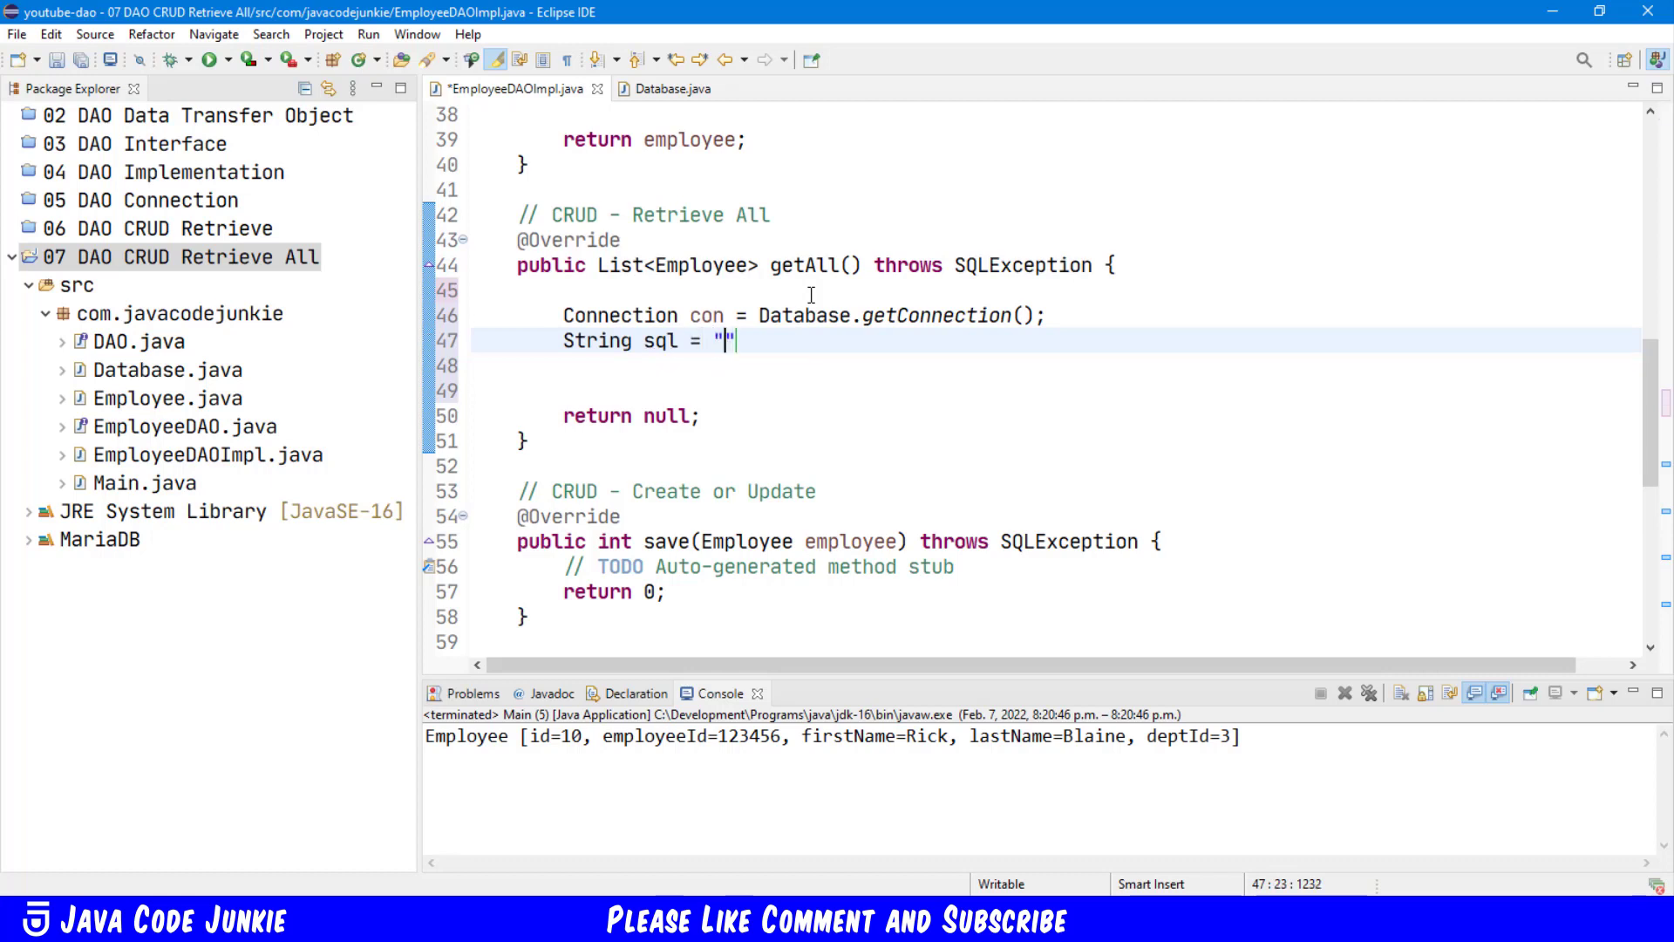
text(SELECT)
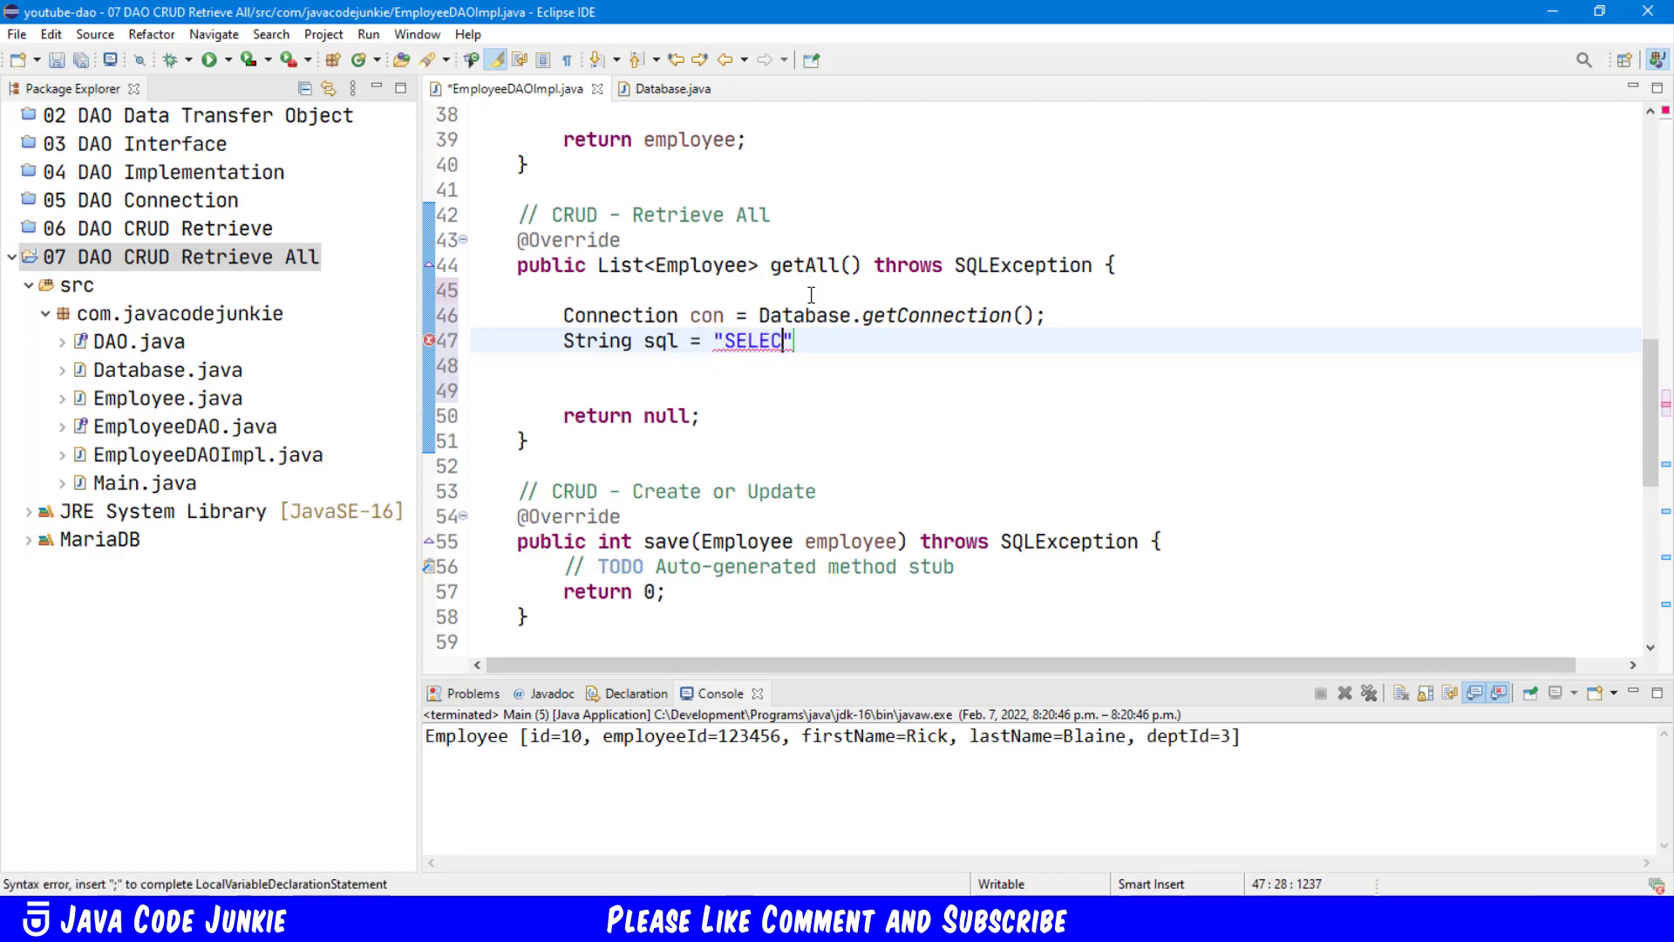
text(id)
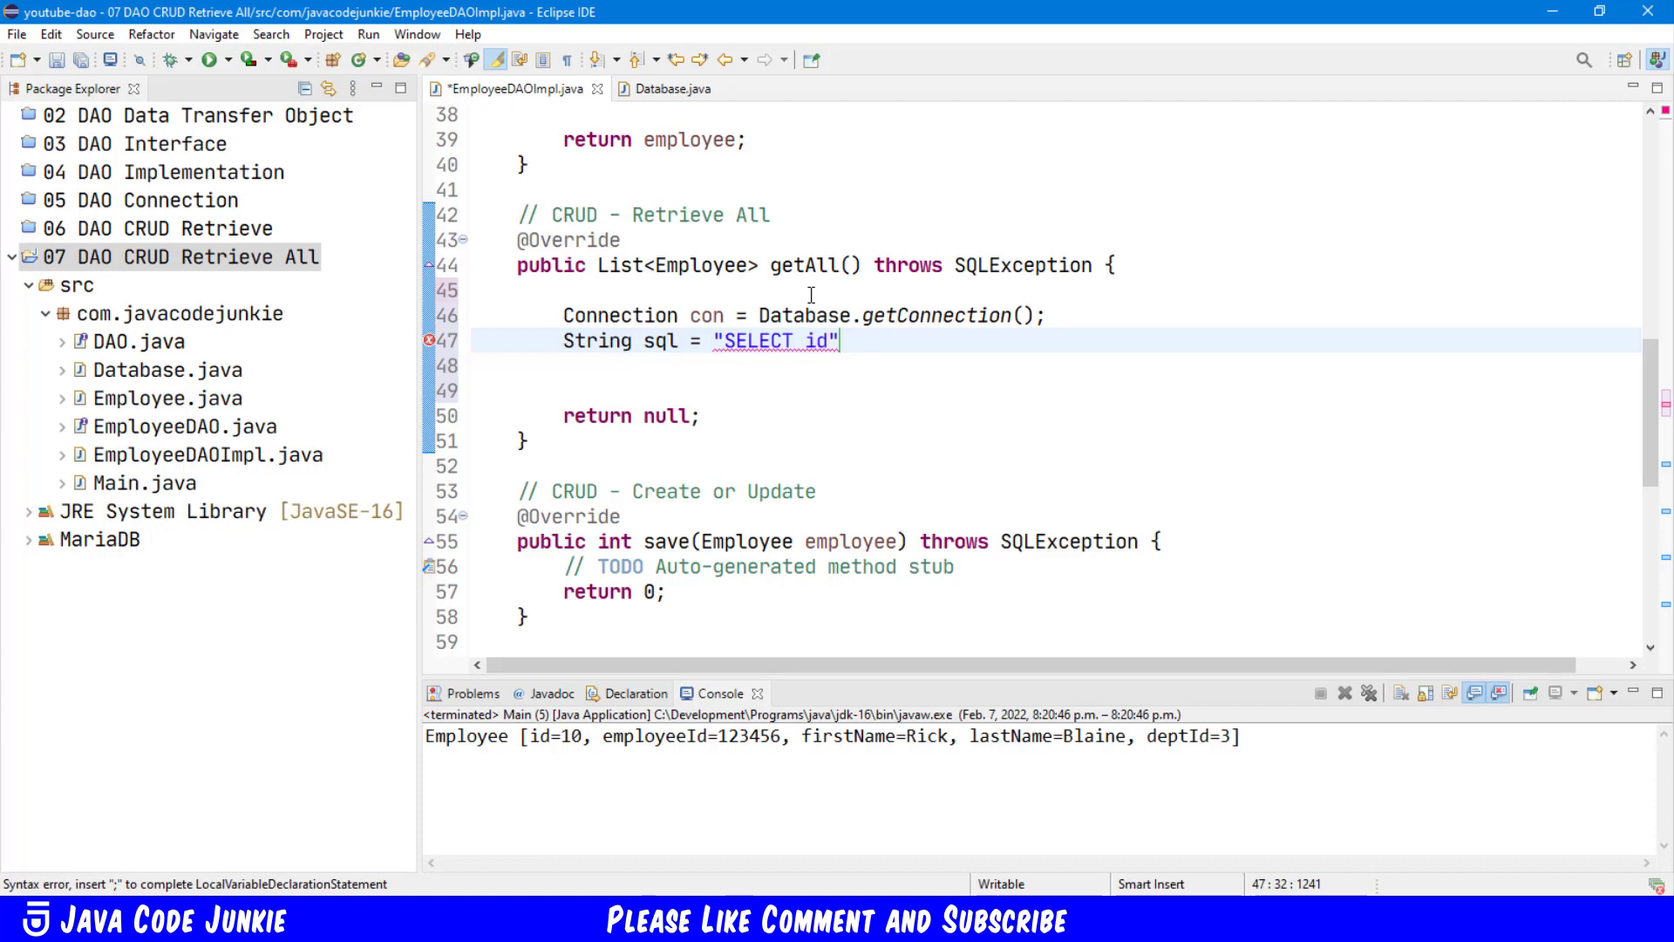
text(, employee_id, first)
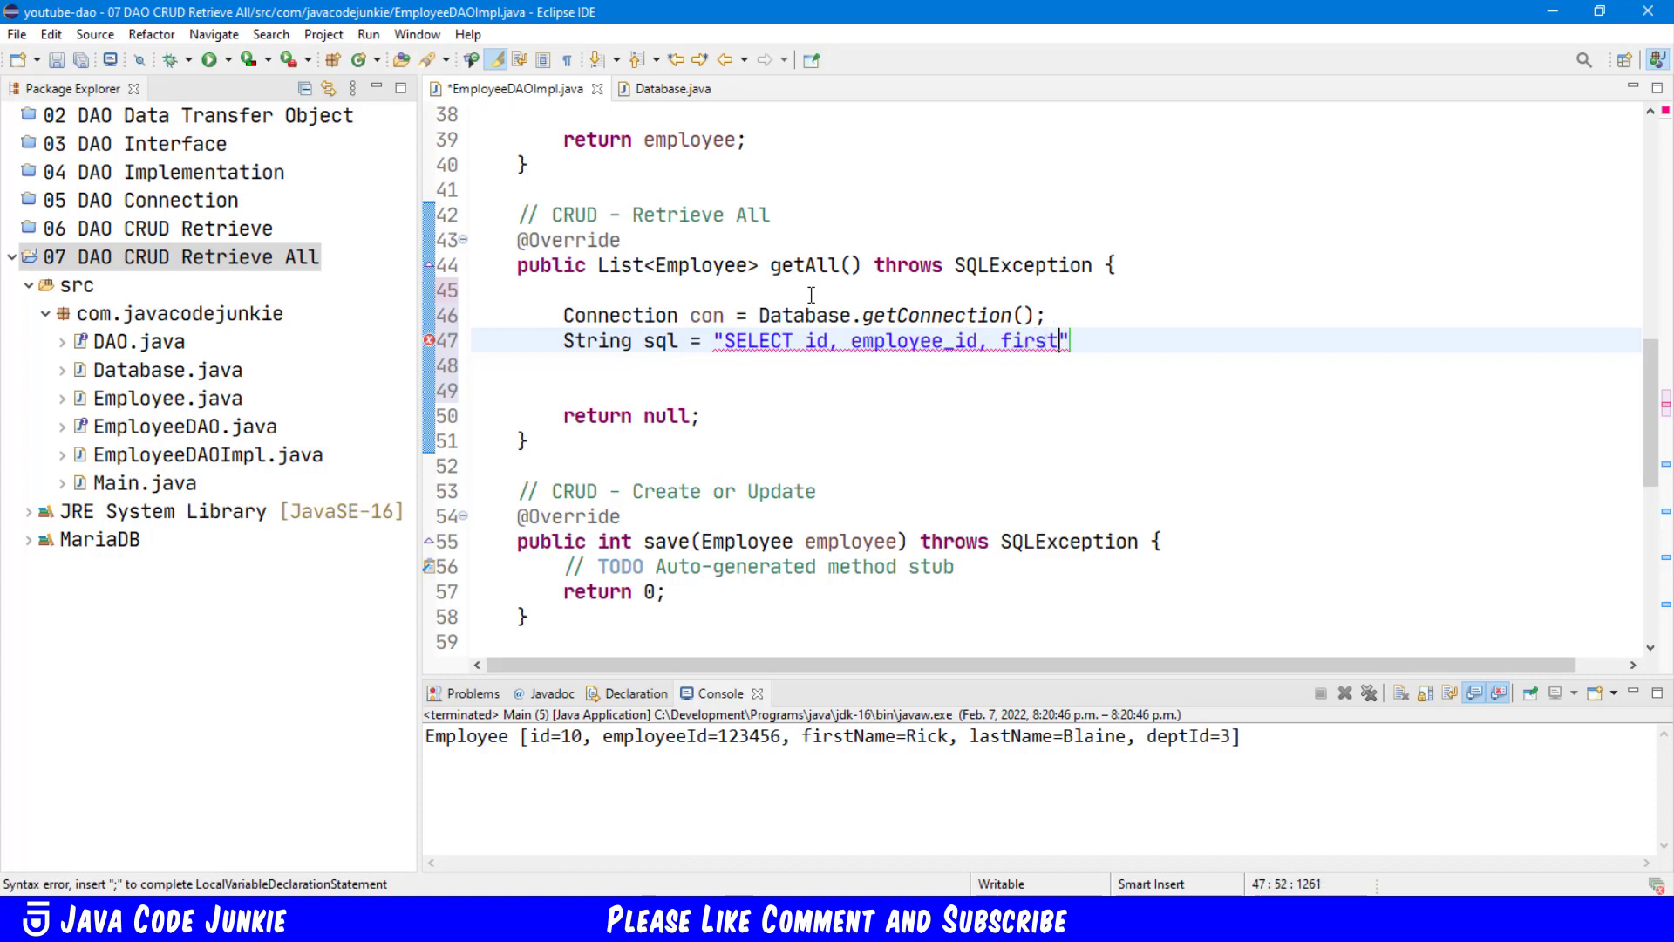
text(_name, l)
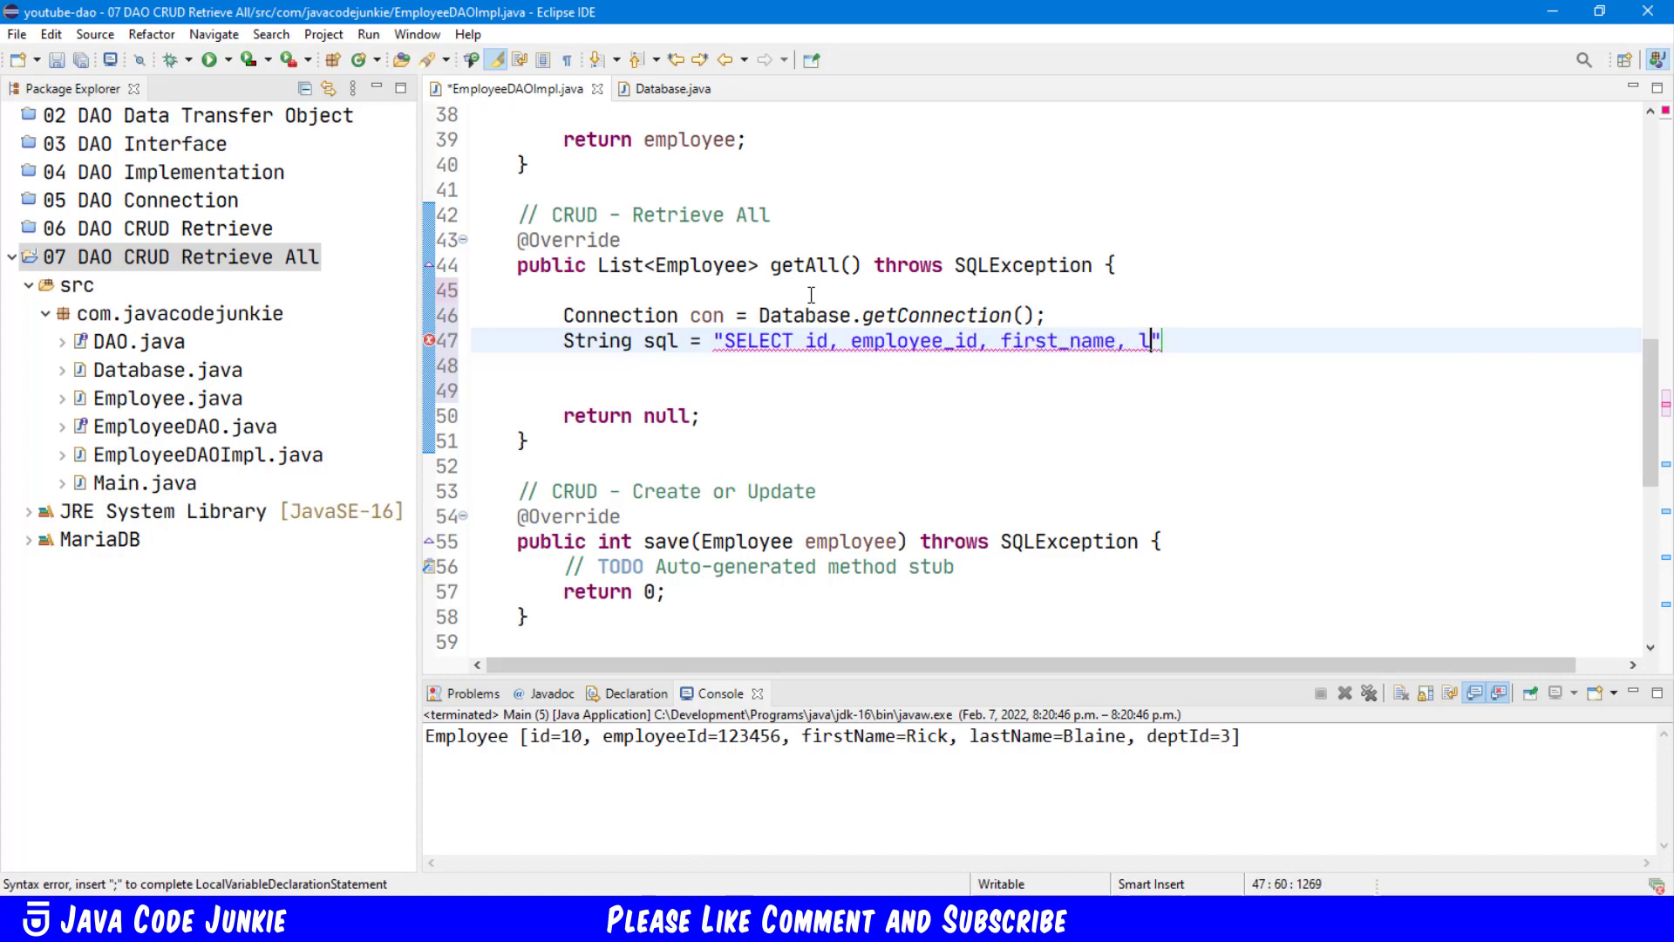
text(last_name)
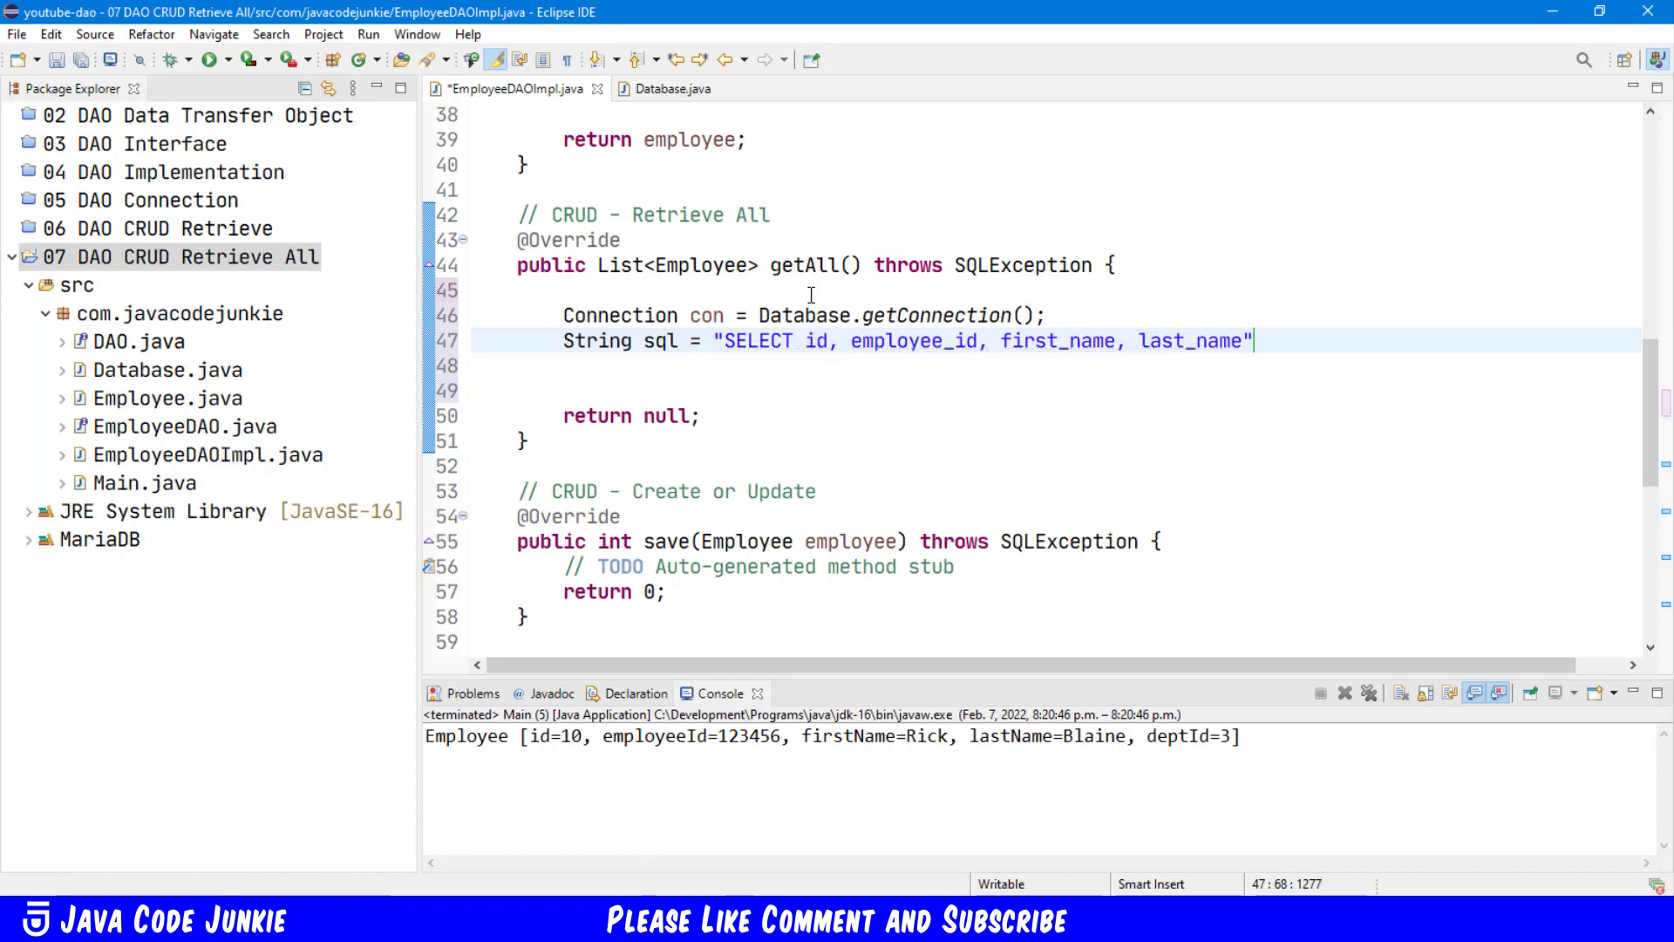
text(, de)
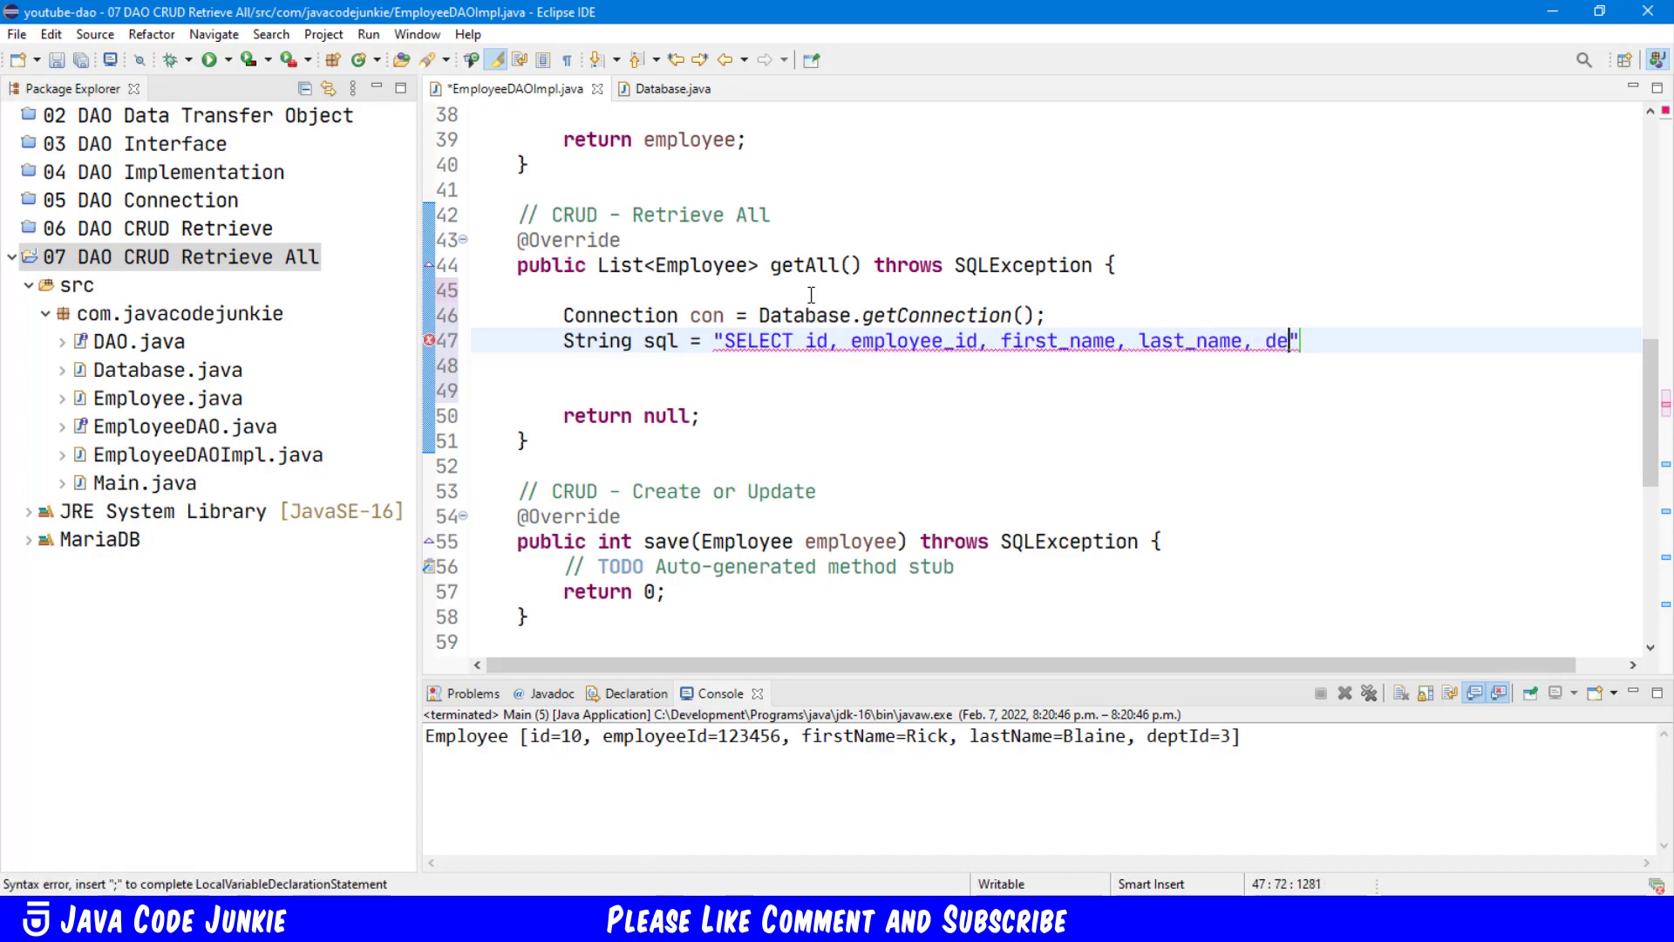
text(pt_id)
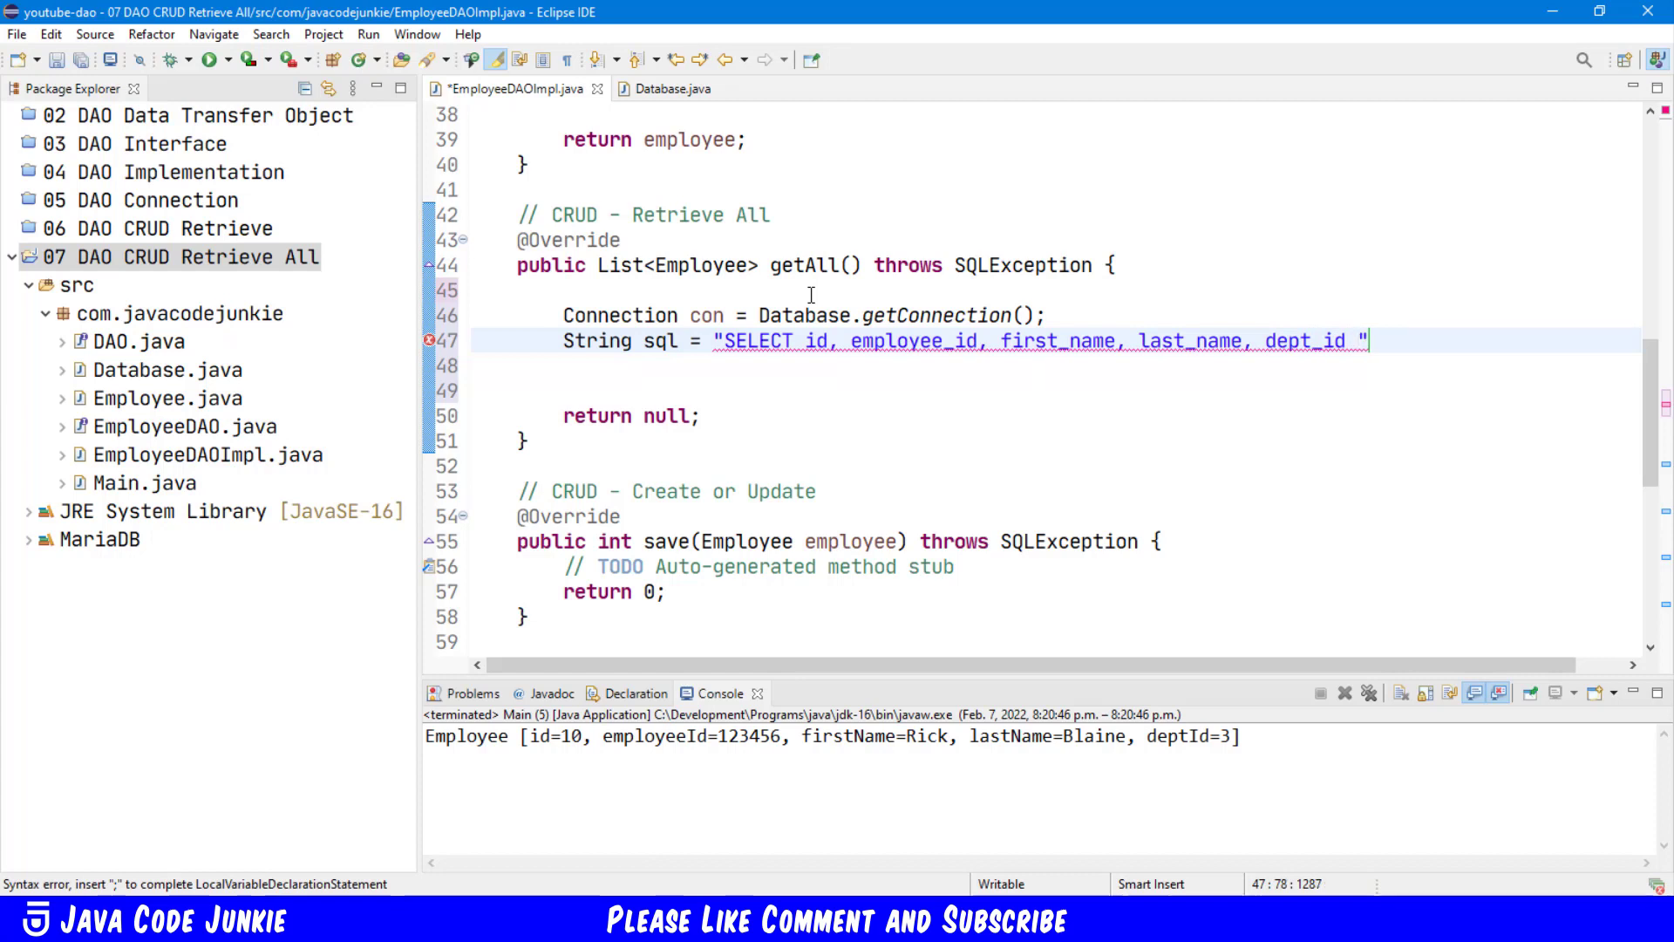
text(FROM employees)
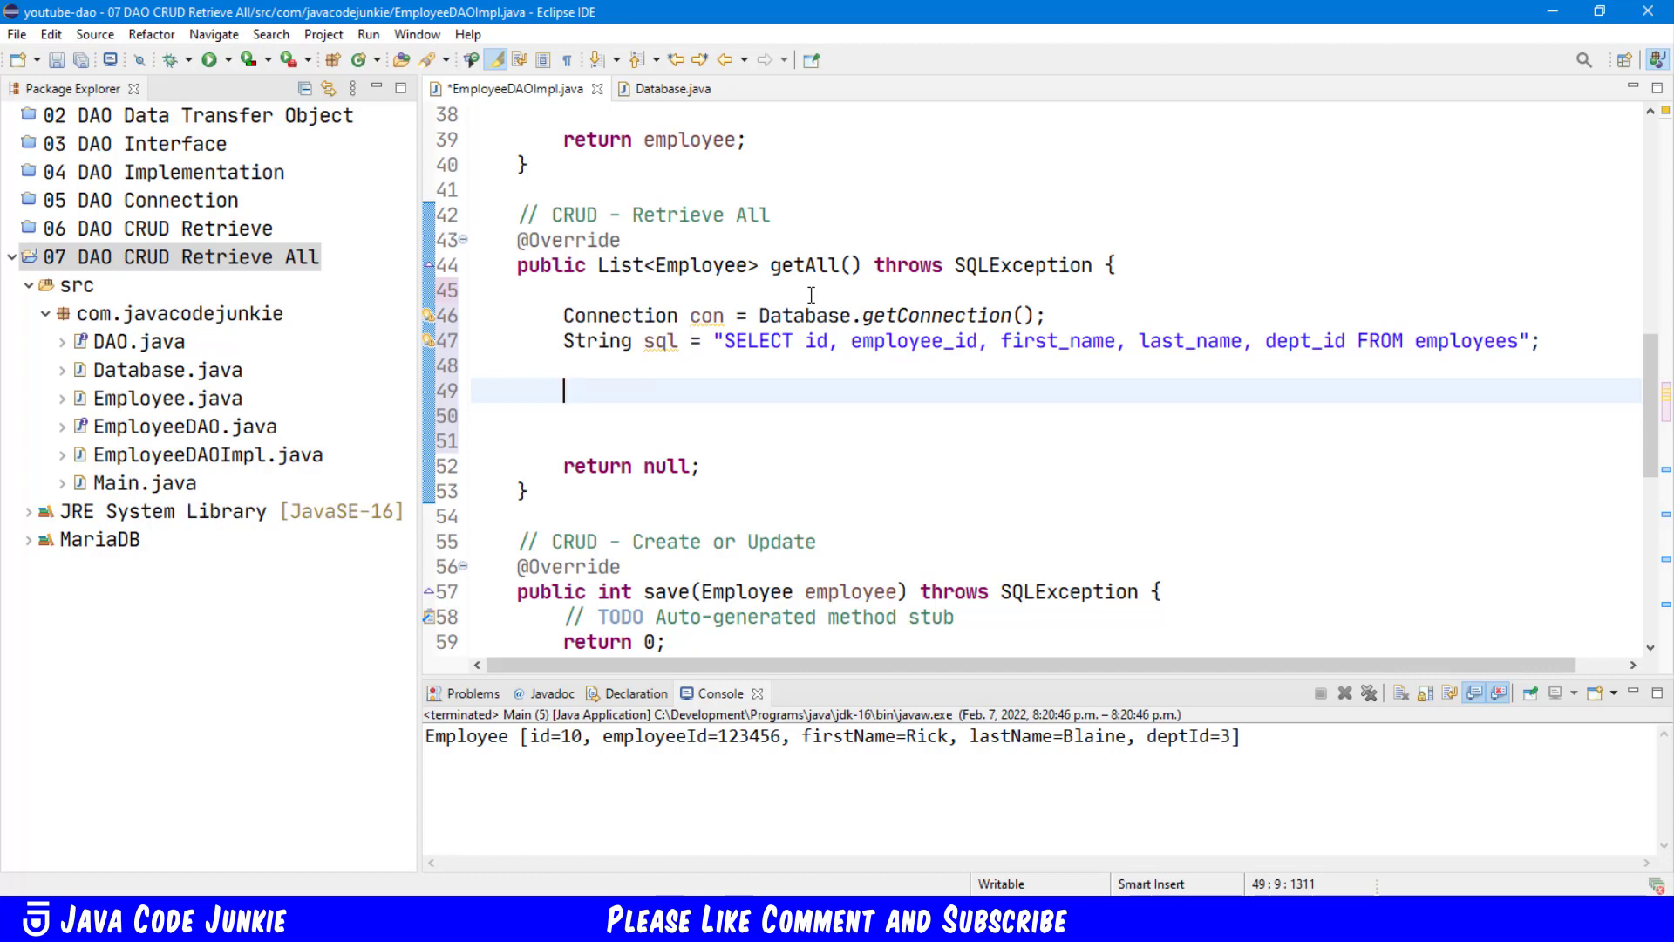
Step: Declare List<Employee> employees = new ArrayList<>() and import ArrayList
text(List)
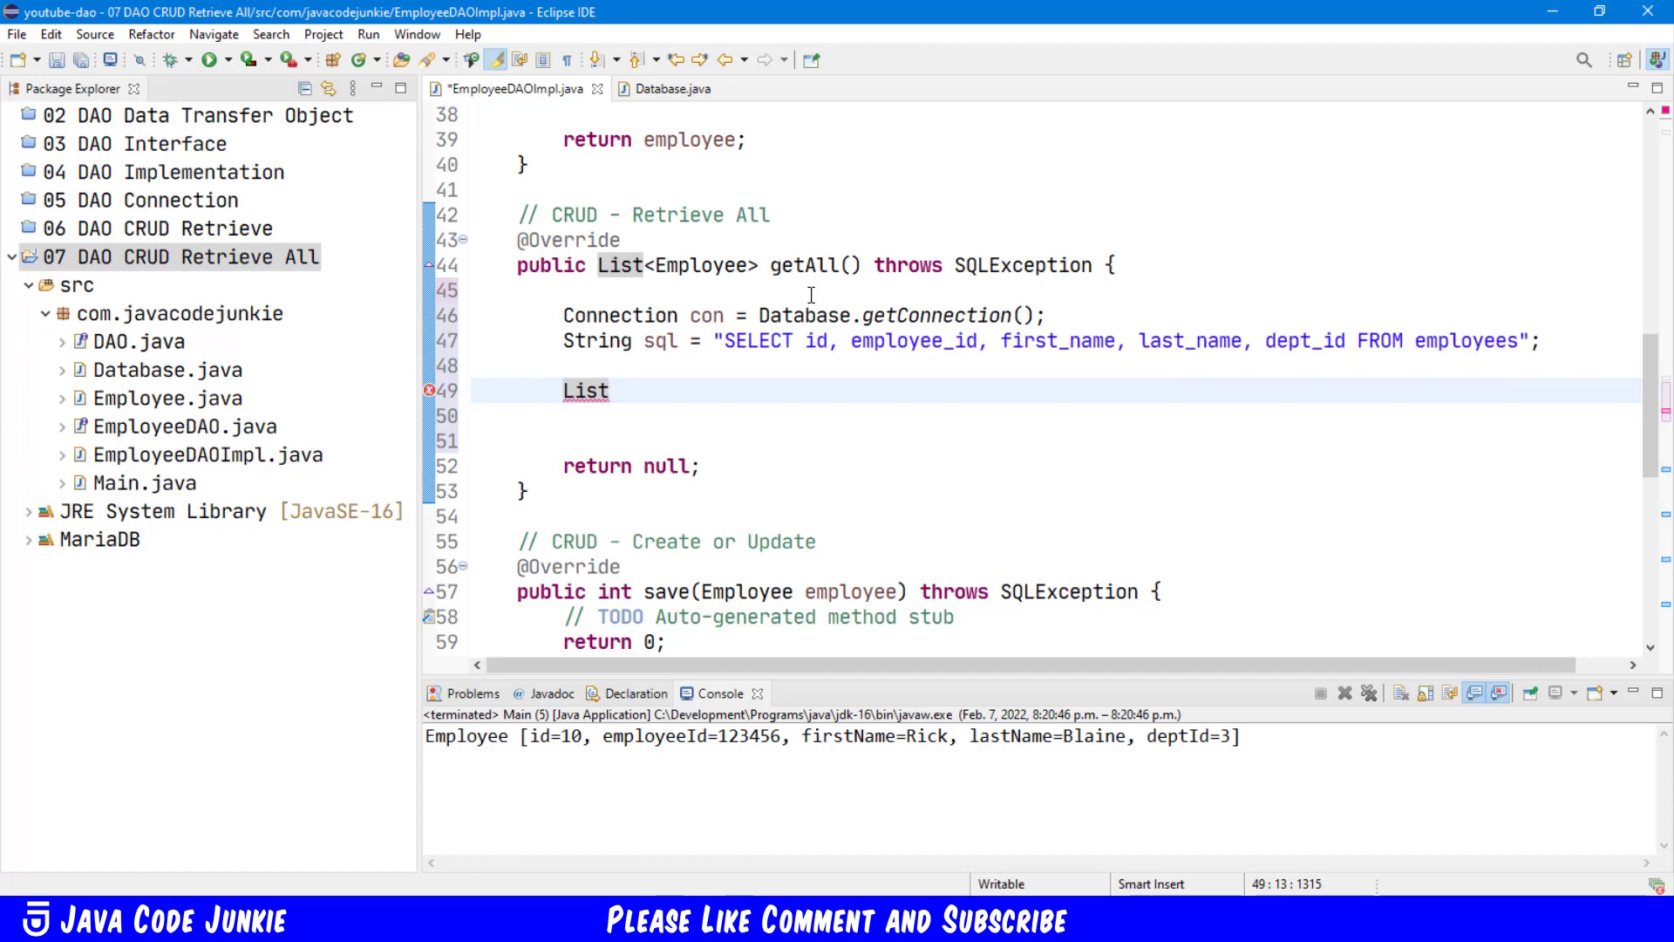
text(<>)
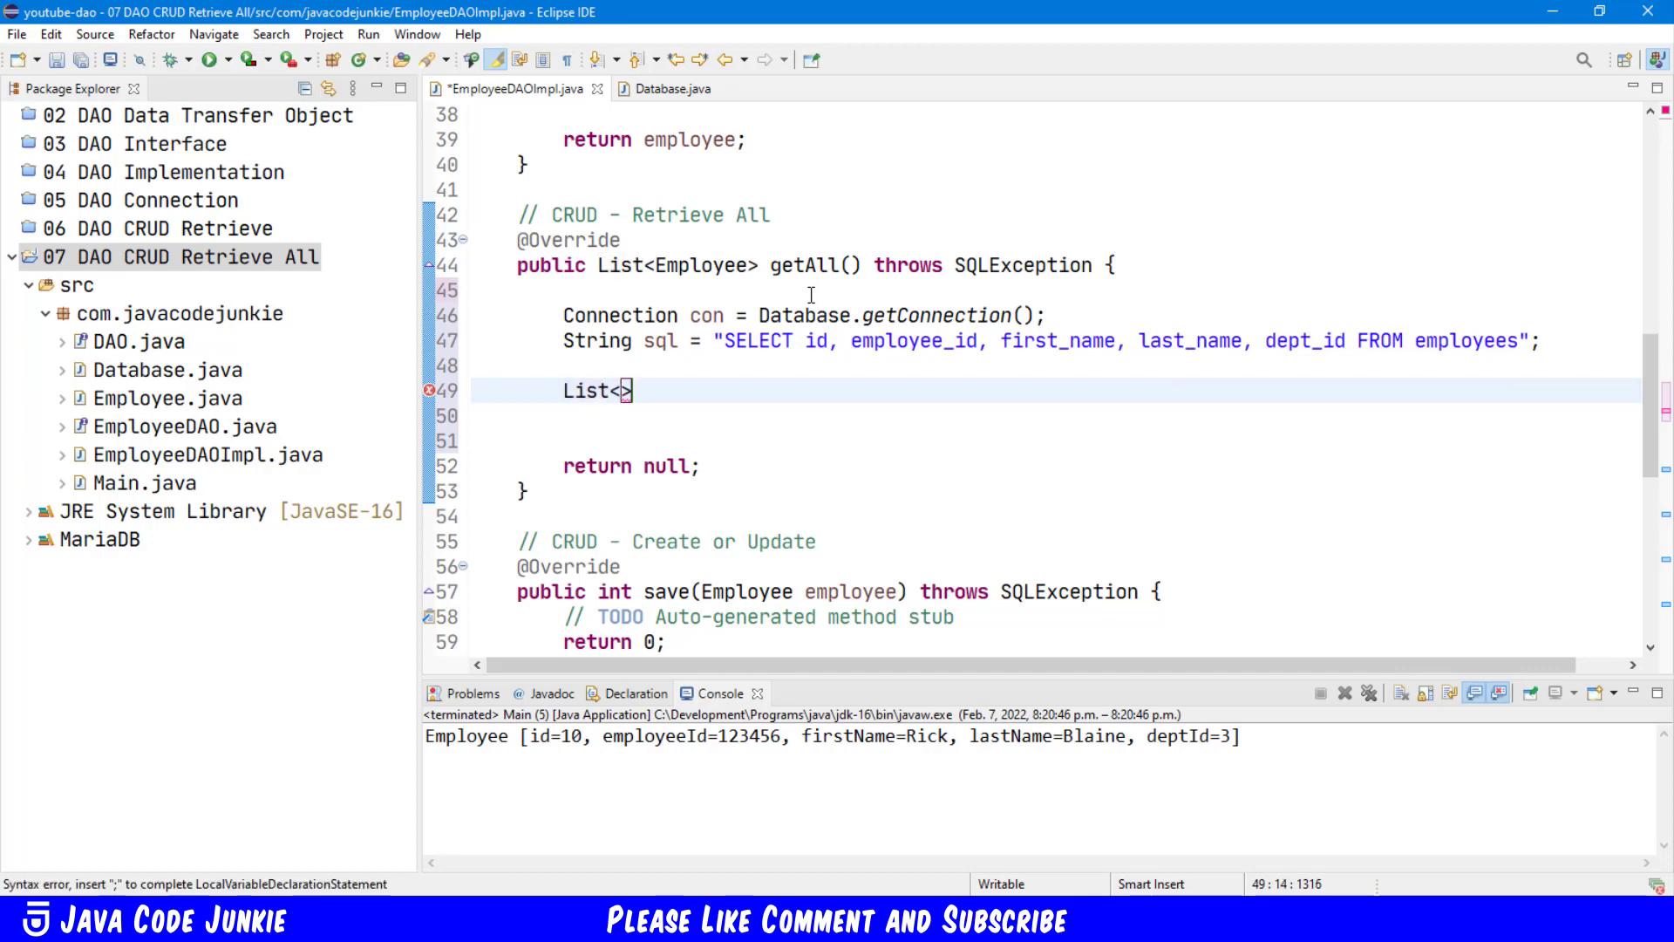
text(Emp)
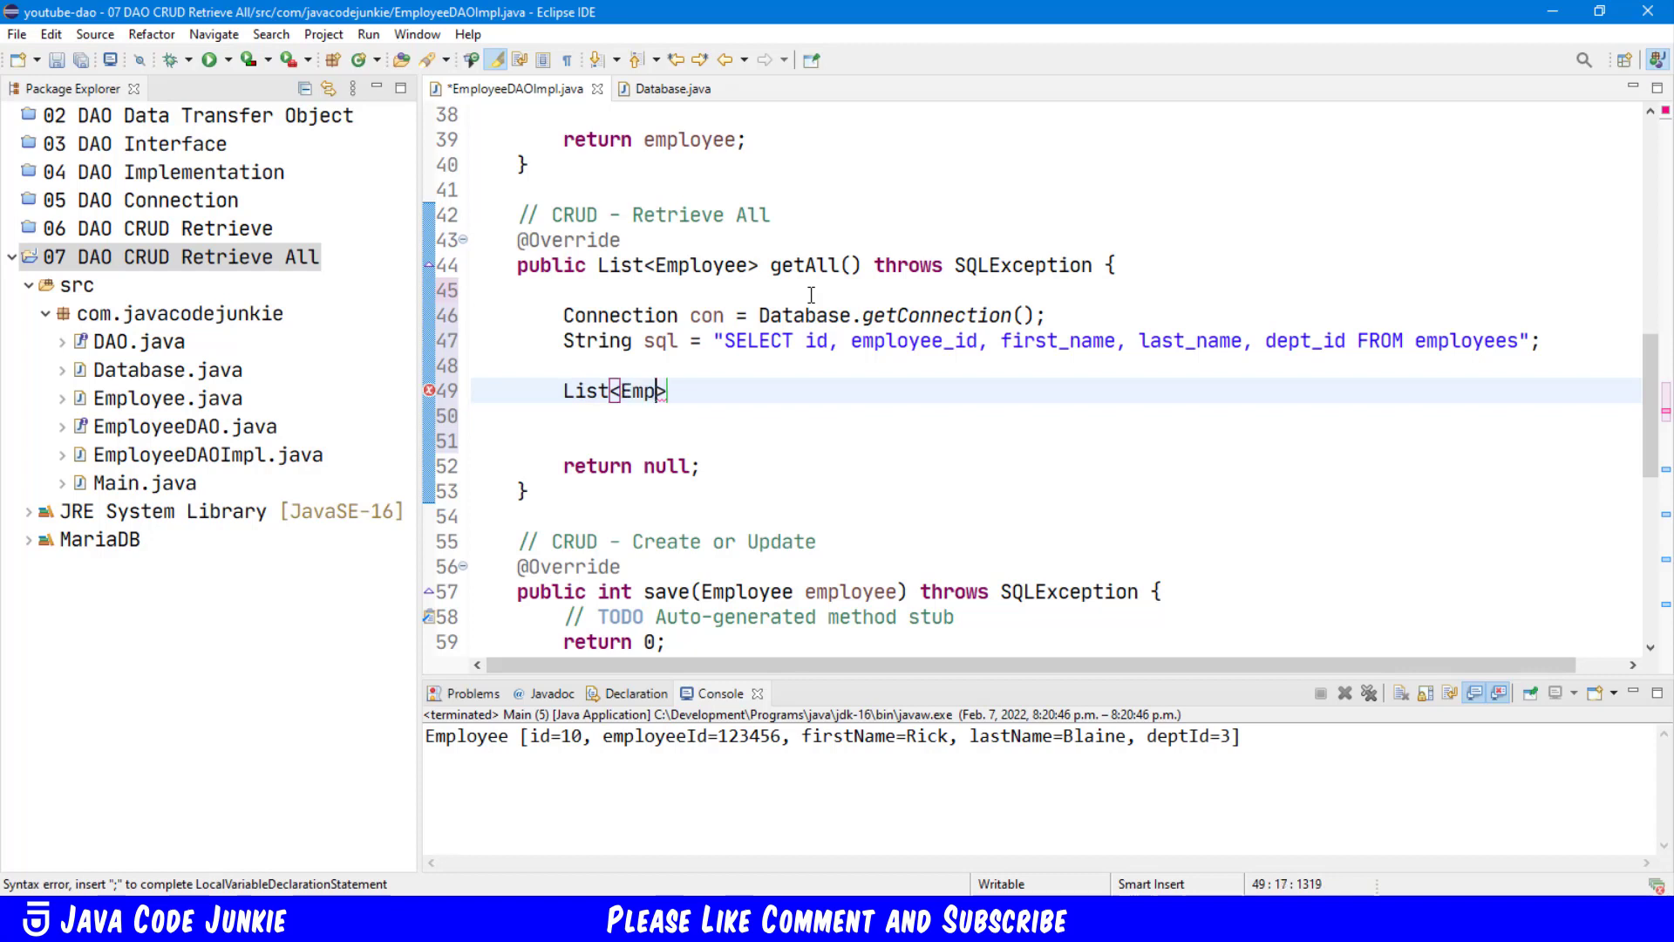
text(loyee>)
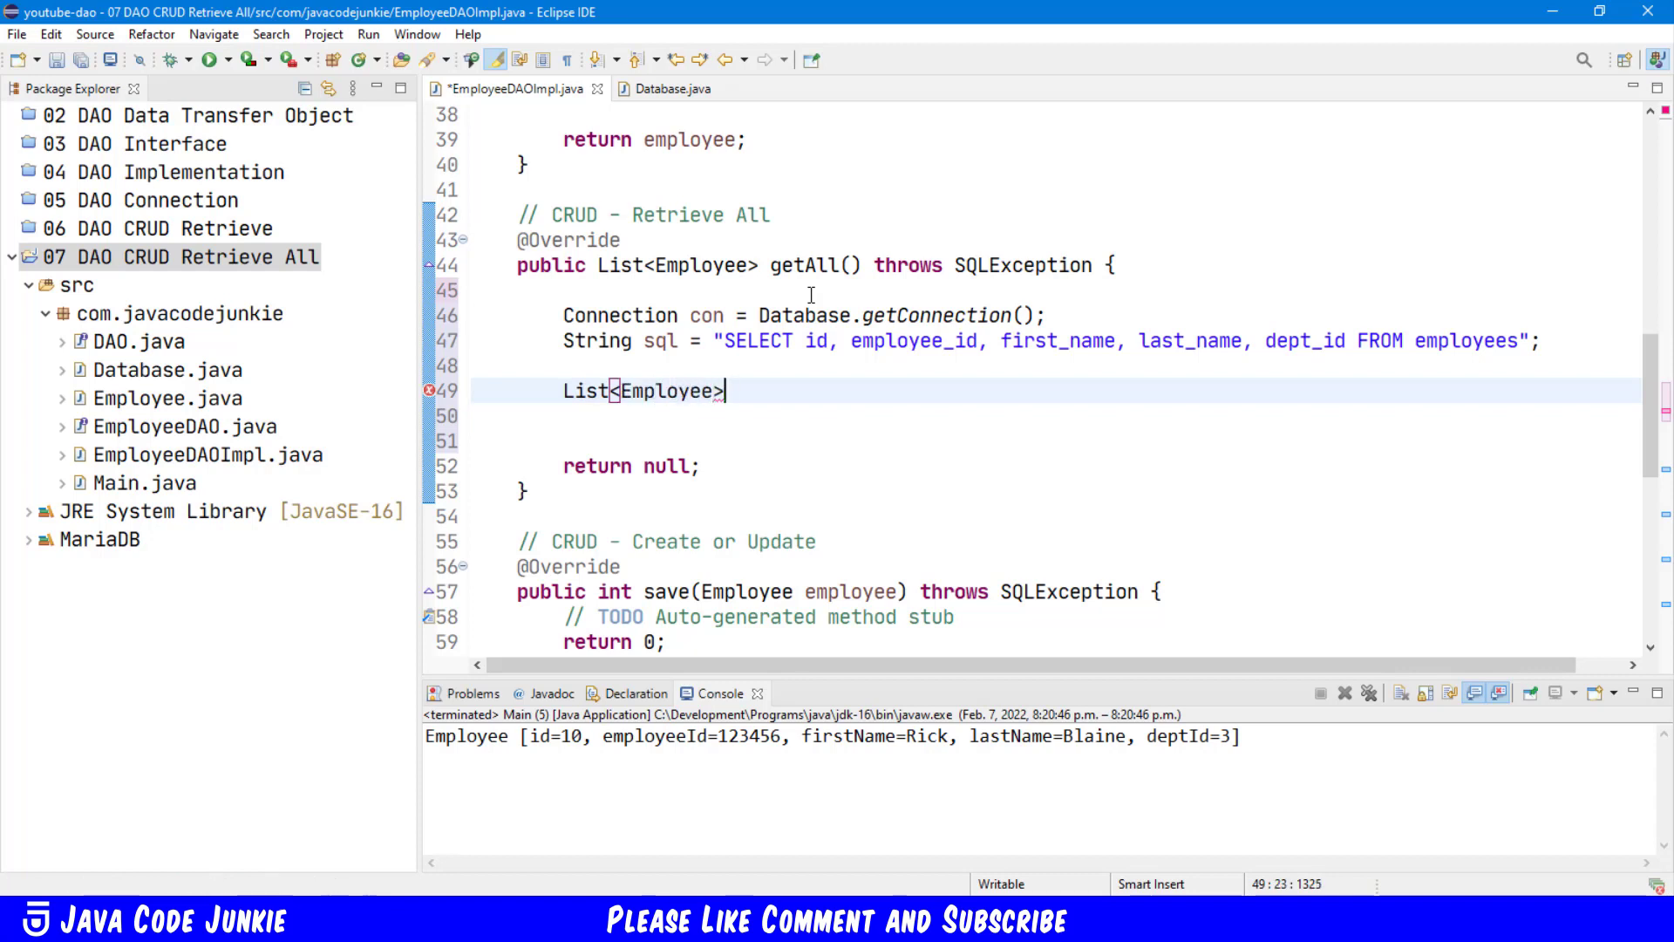
text(emplo)
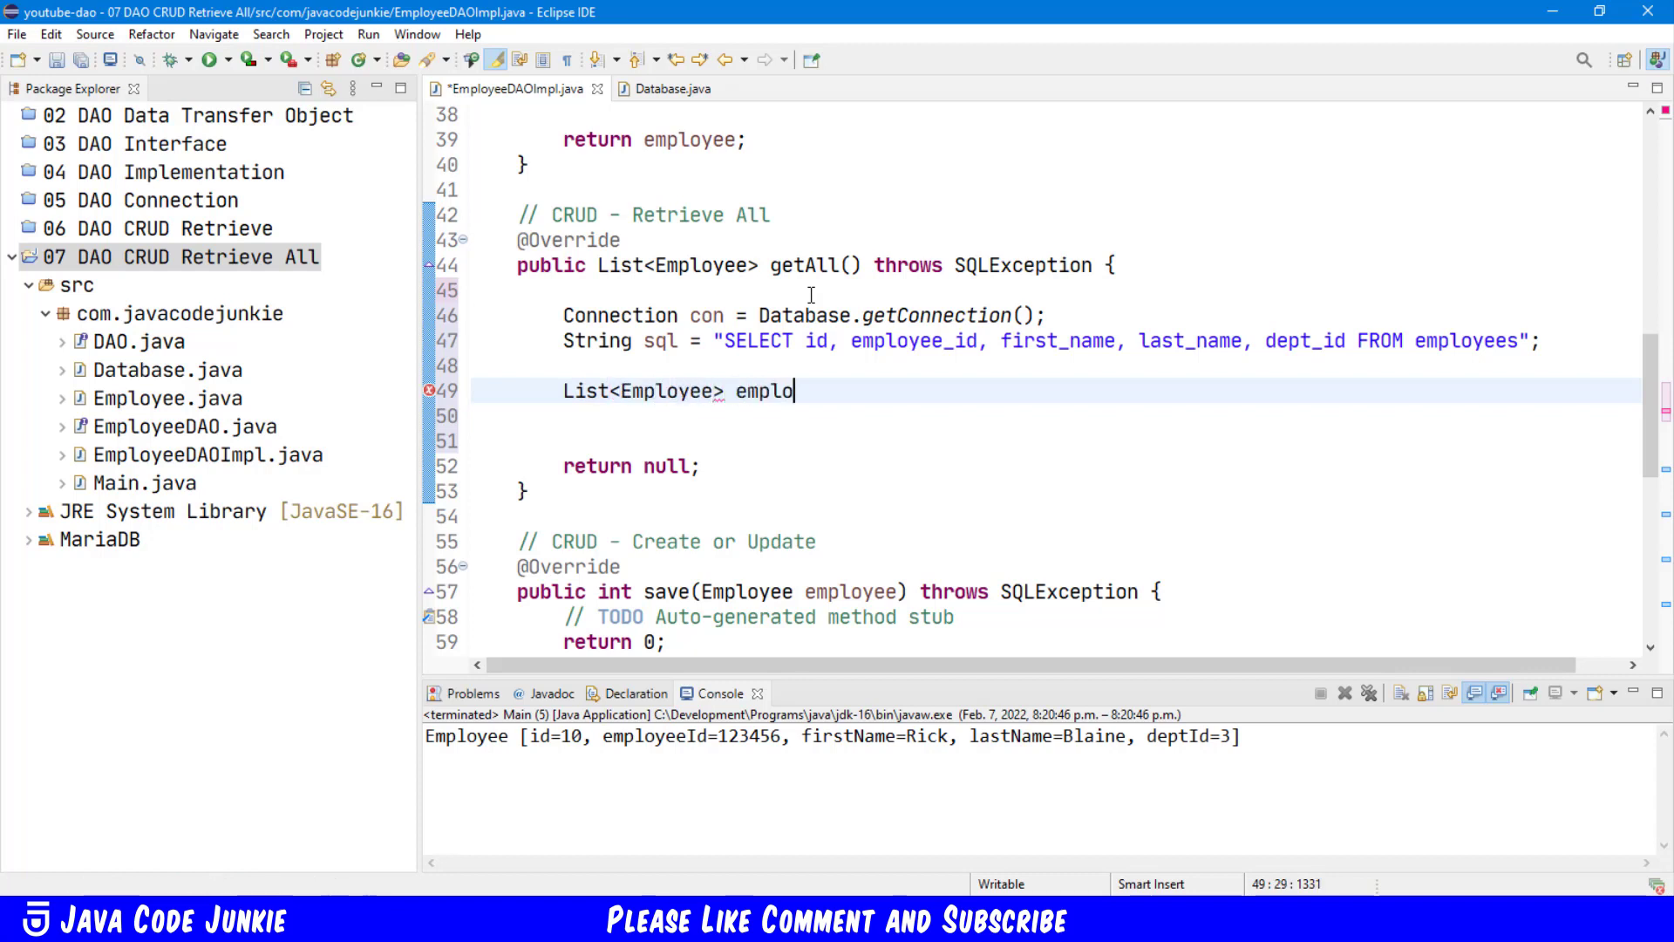
text(yees =)
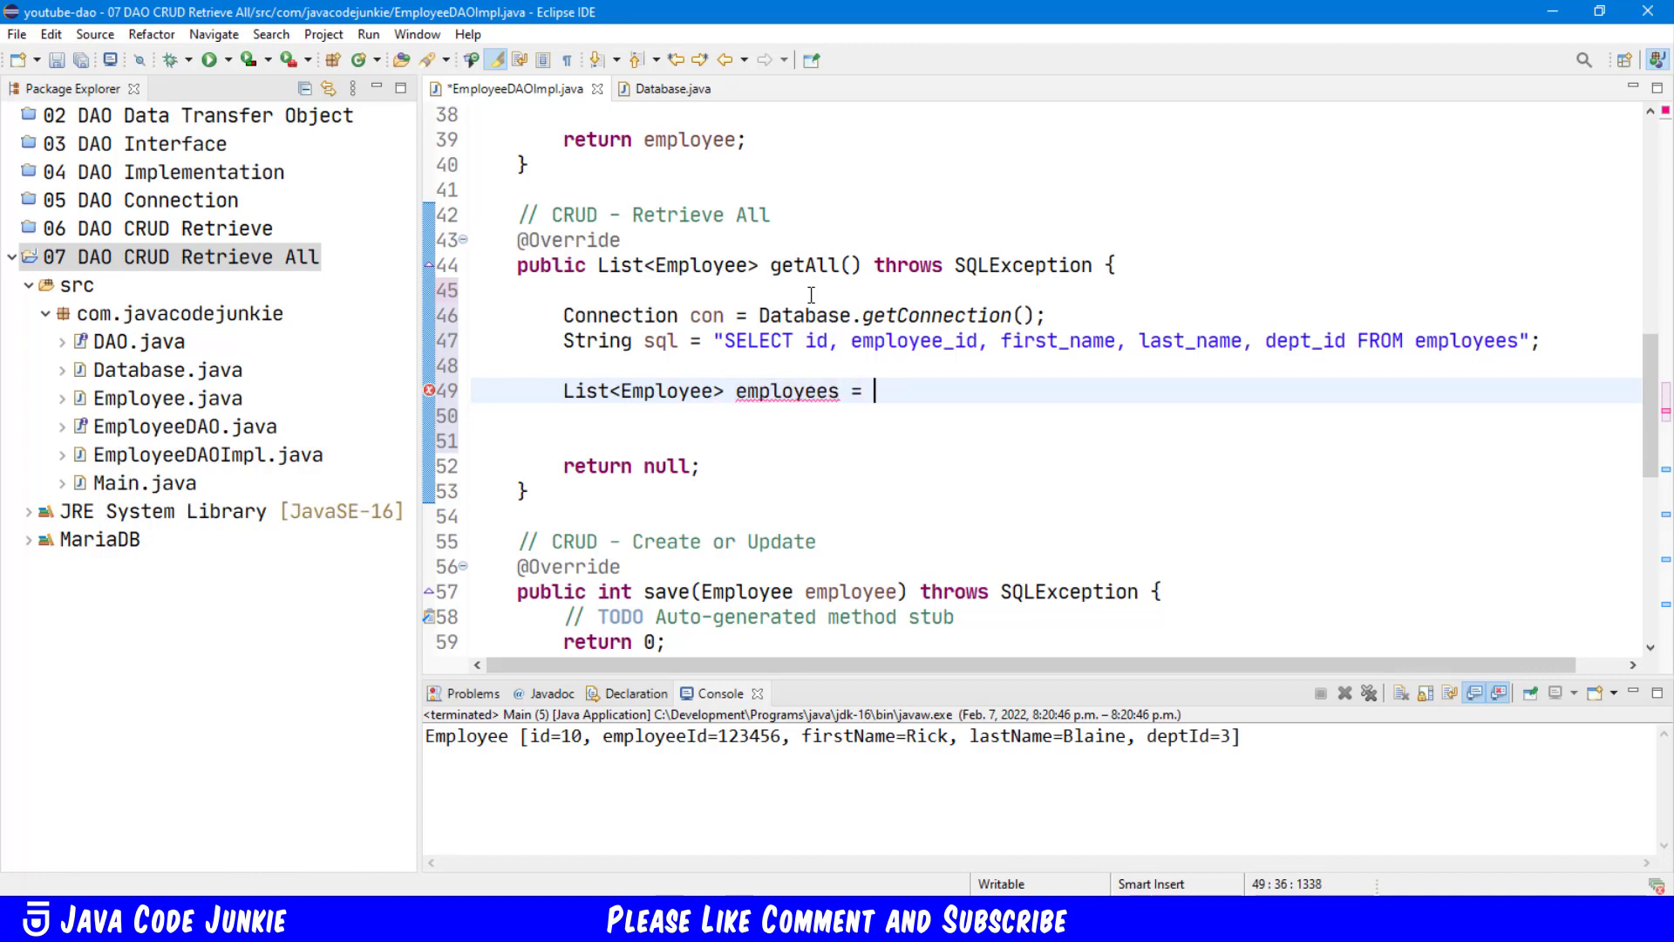
text(new A)
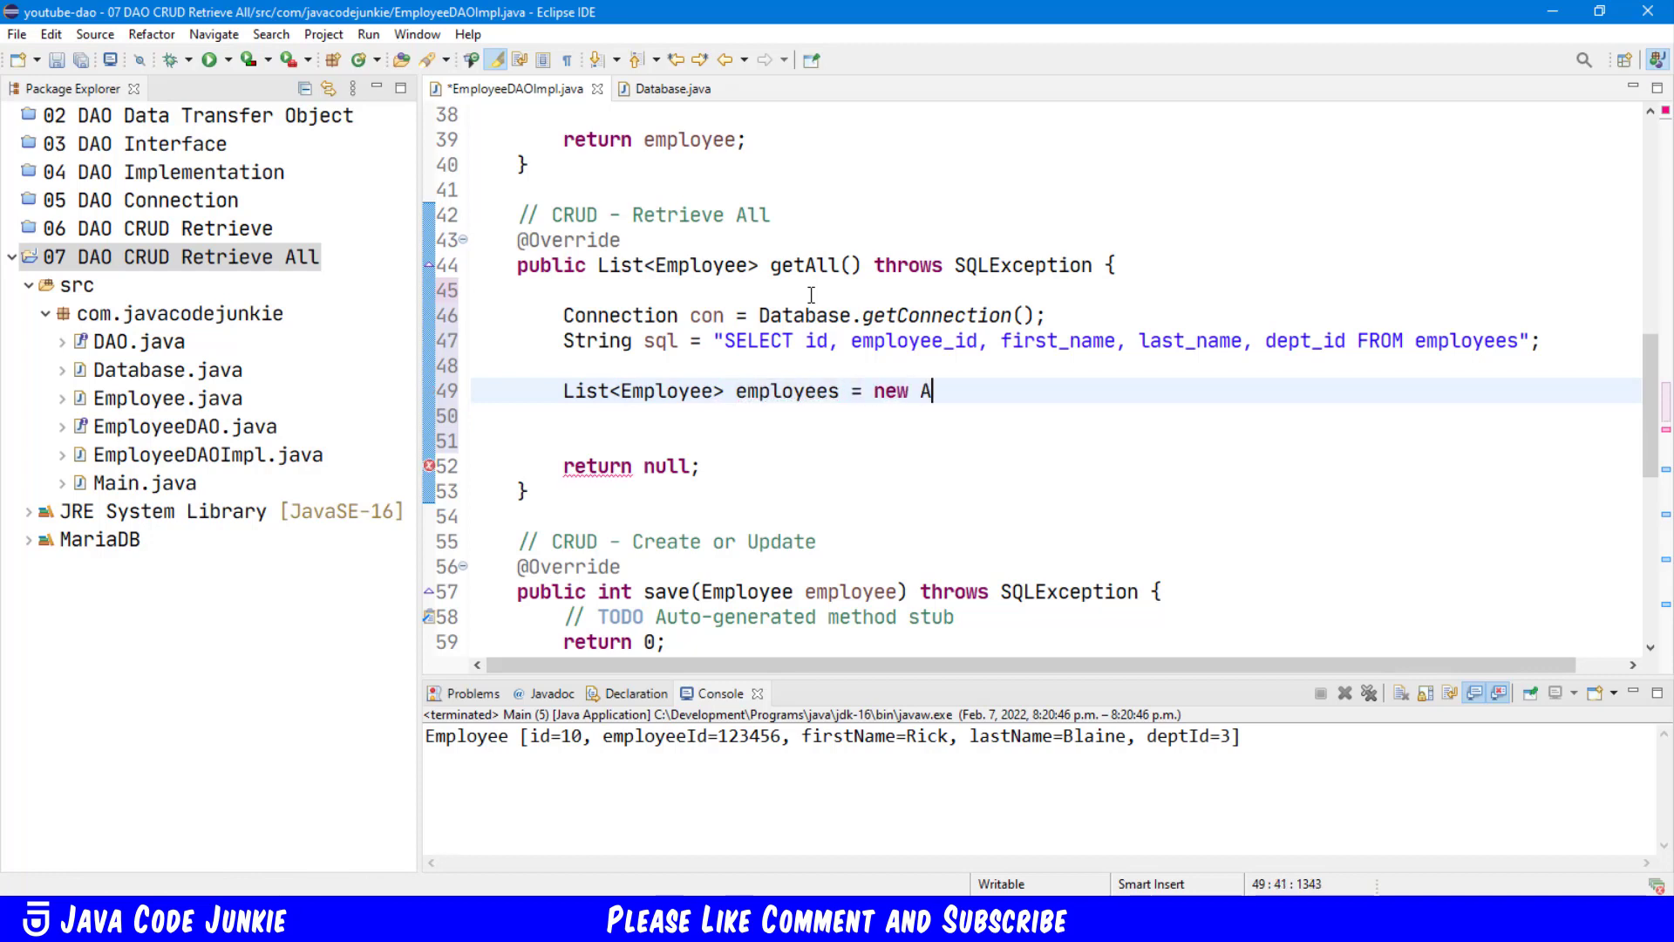
text(rrayL)
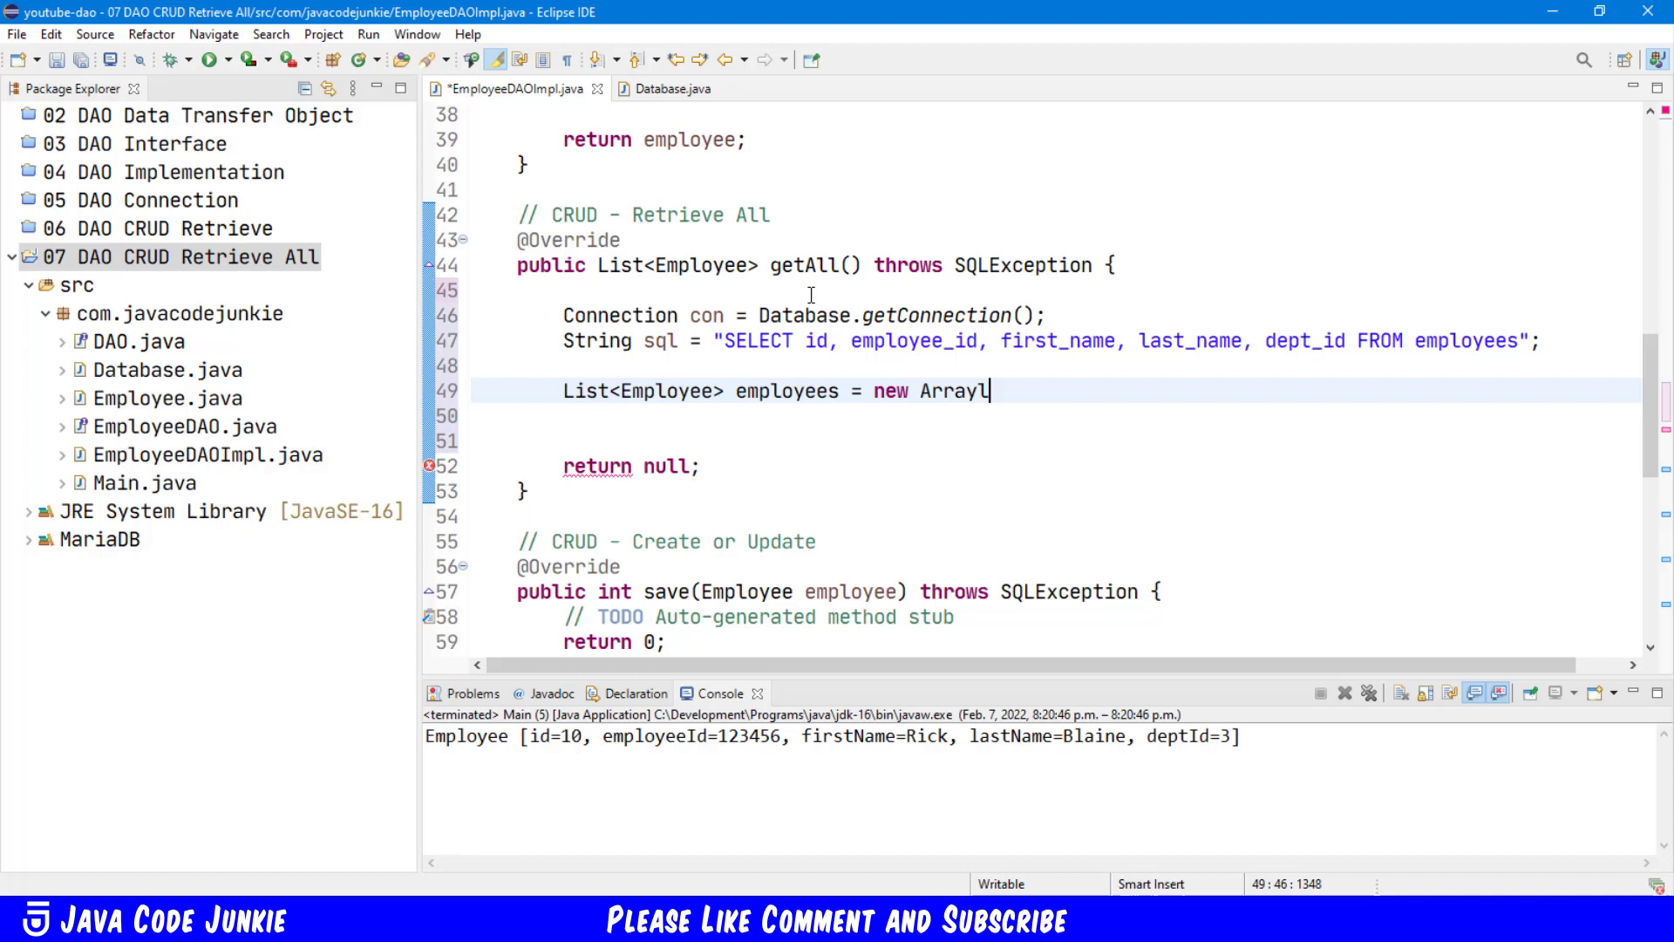
text(list<>();)
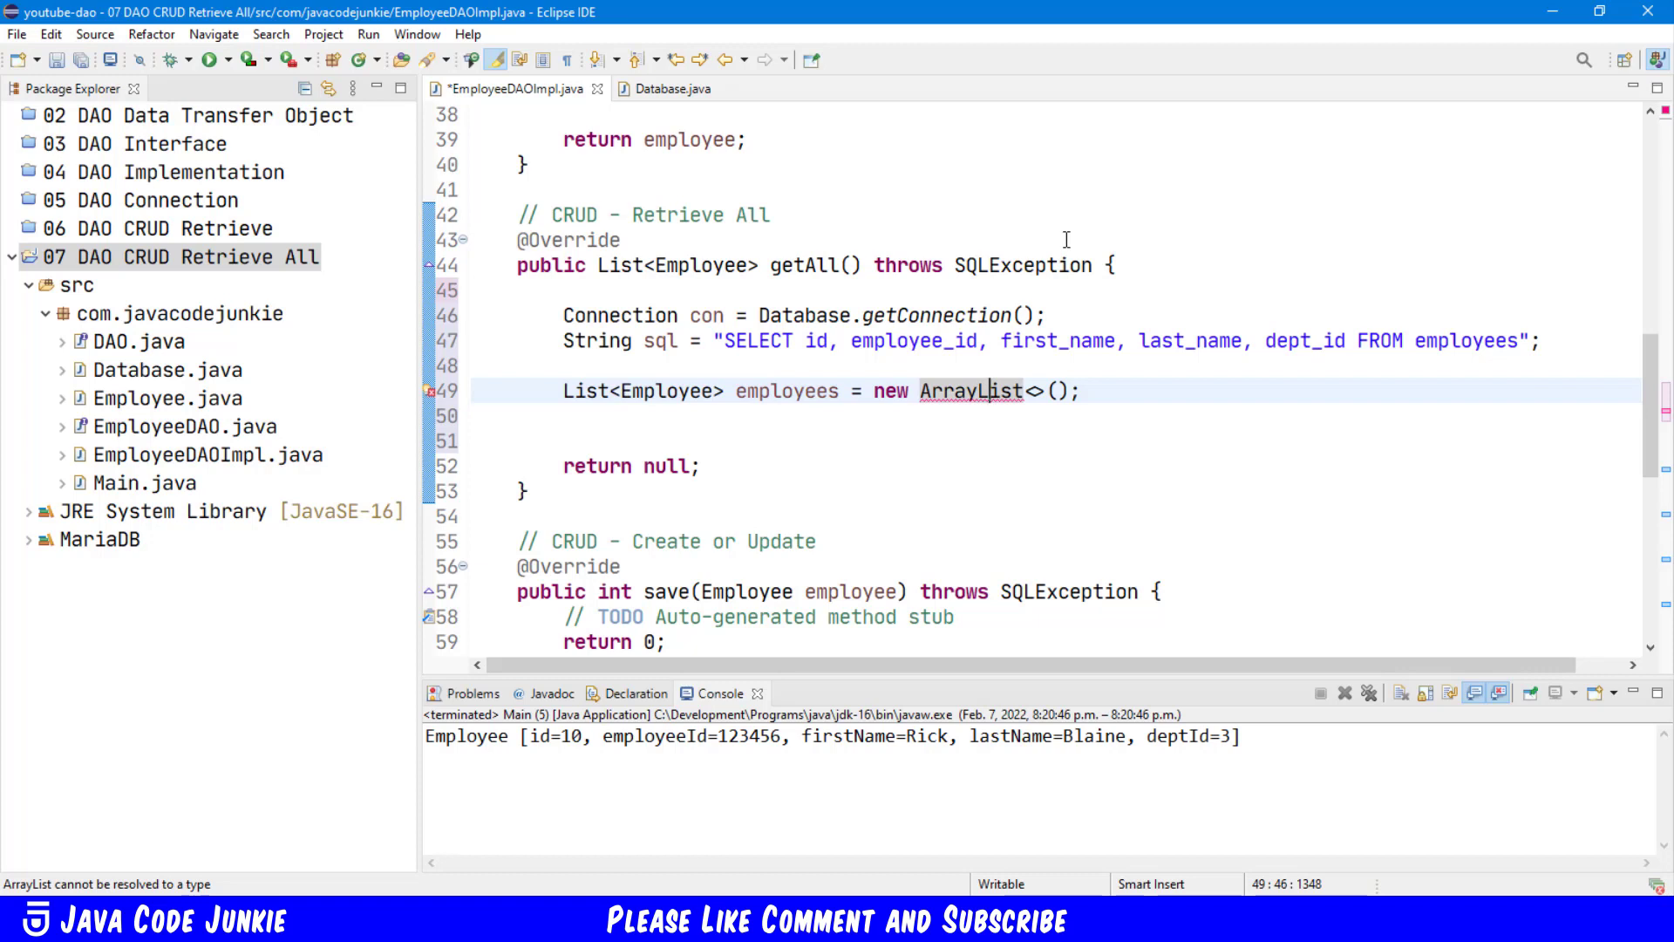
key(enter)
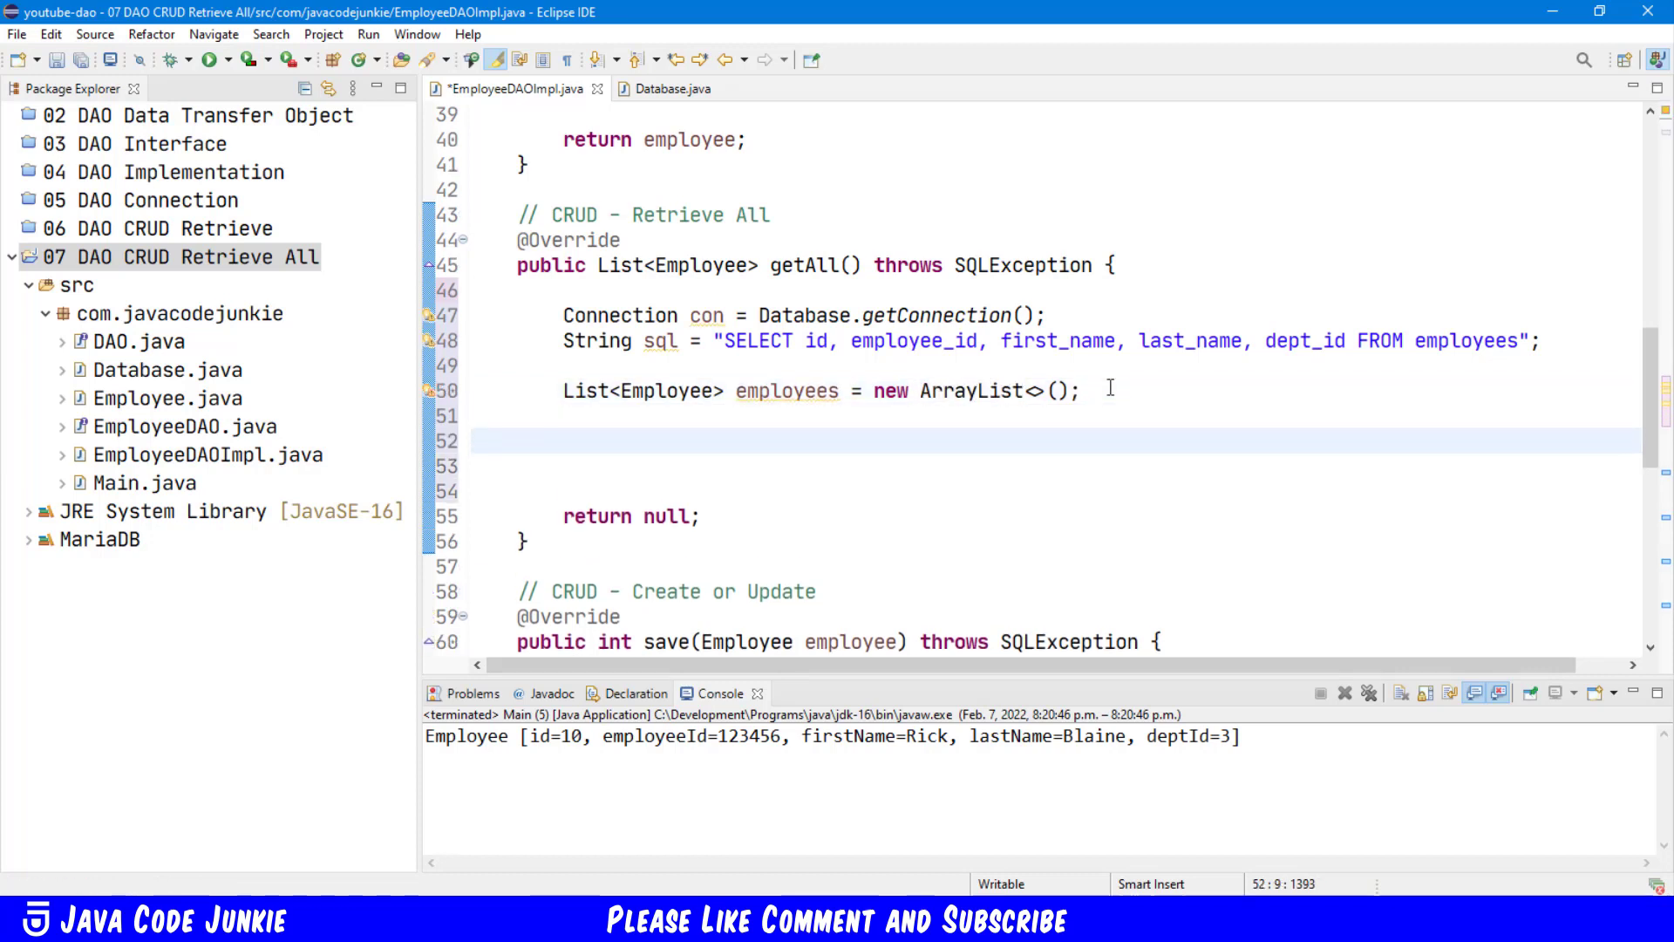
Step: Add Statement stmt = con.createStatement() and ResultSet rs = stmt.executeQuery(sql)
text(Statement stmt =)
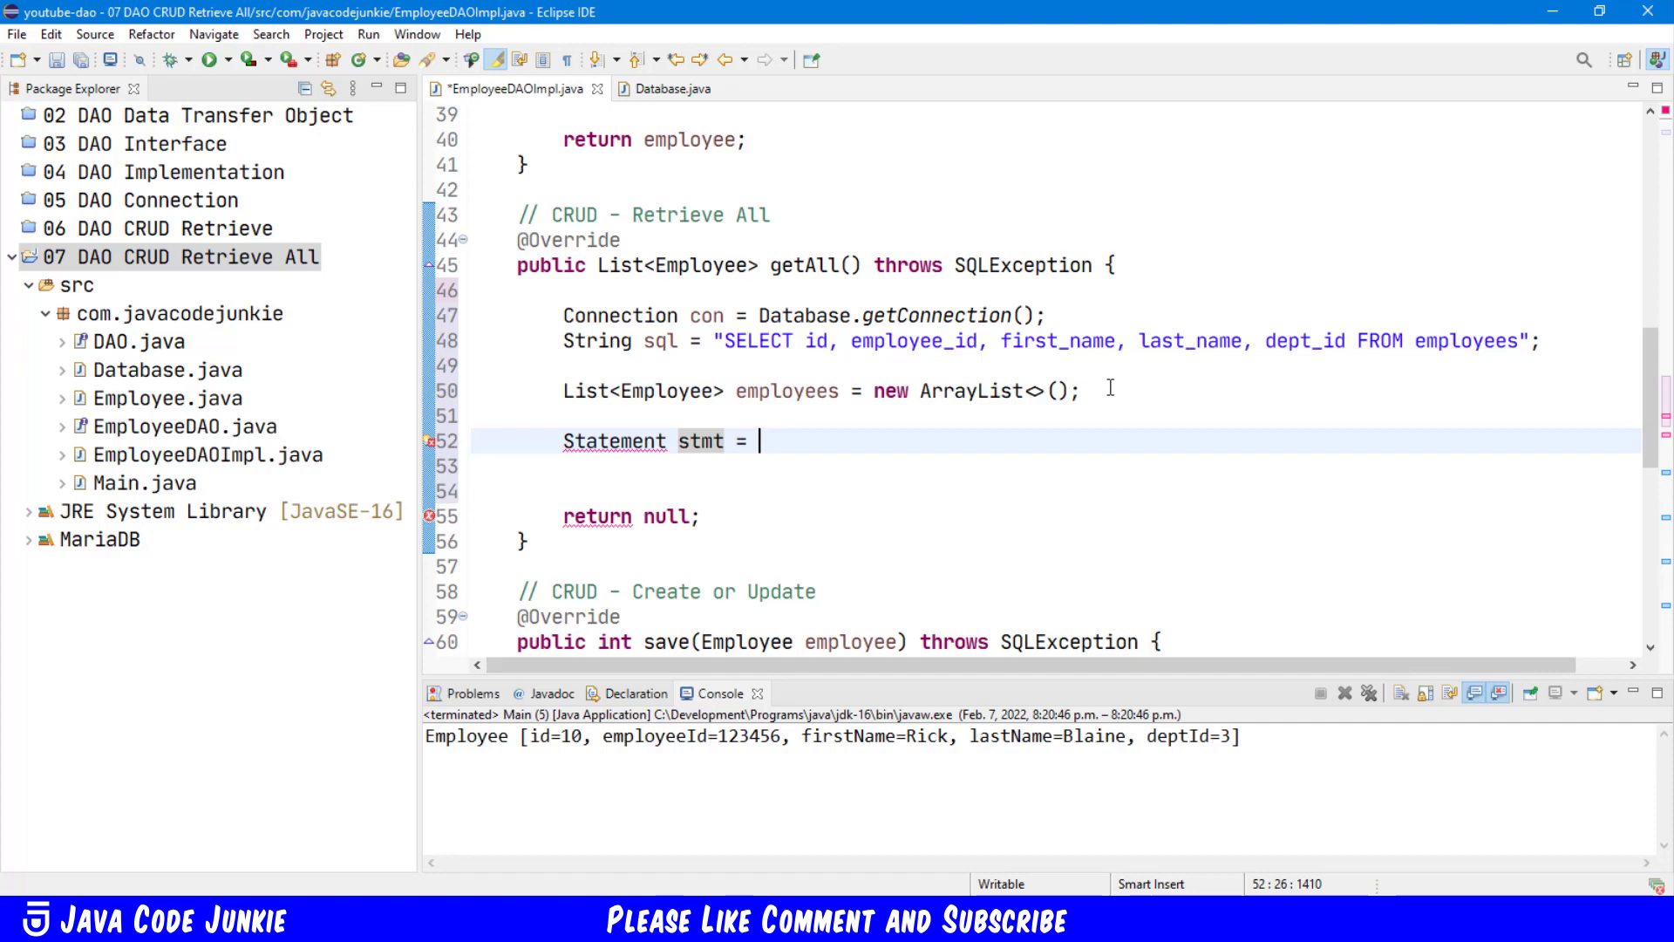
text(con)
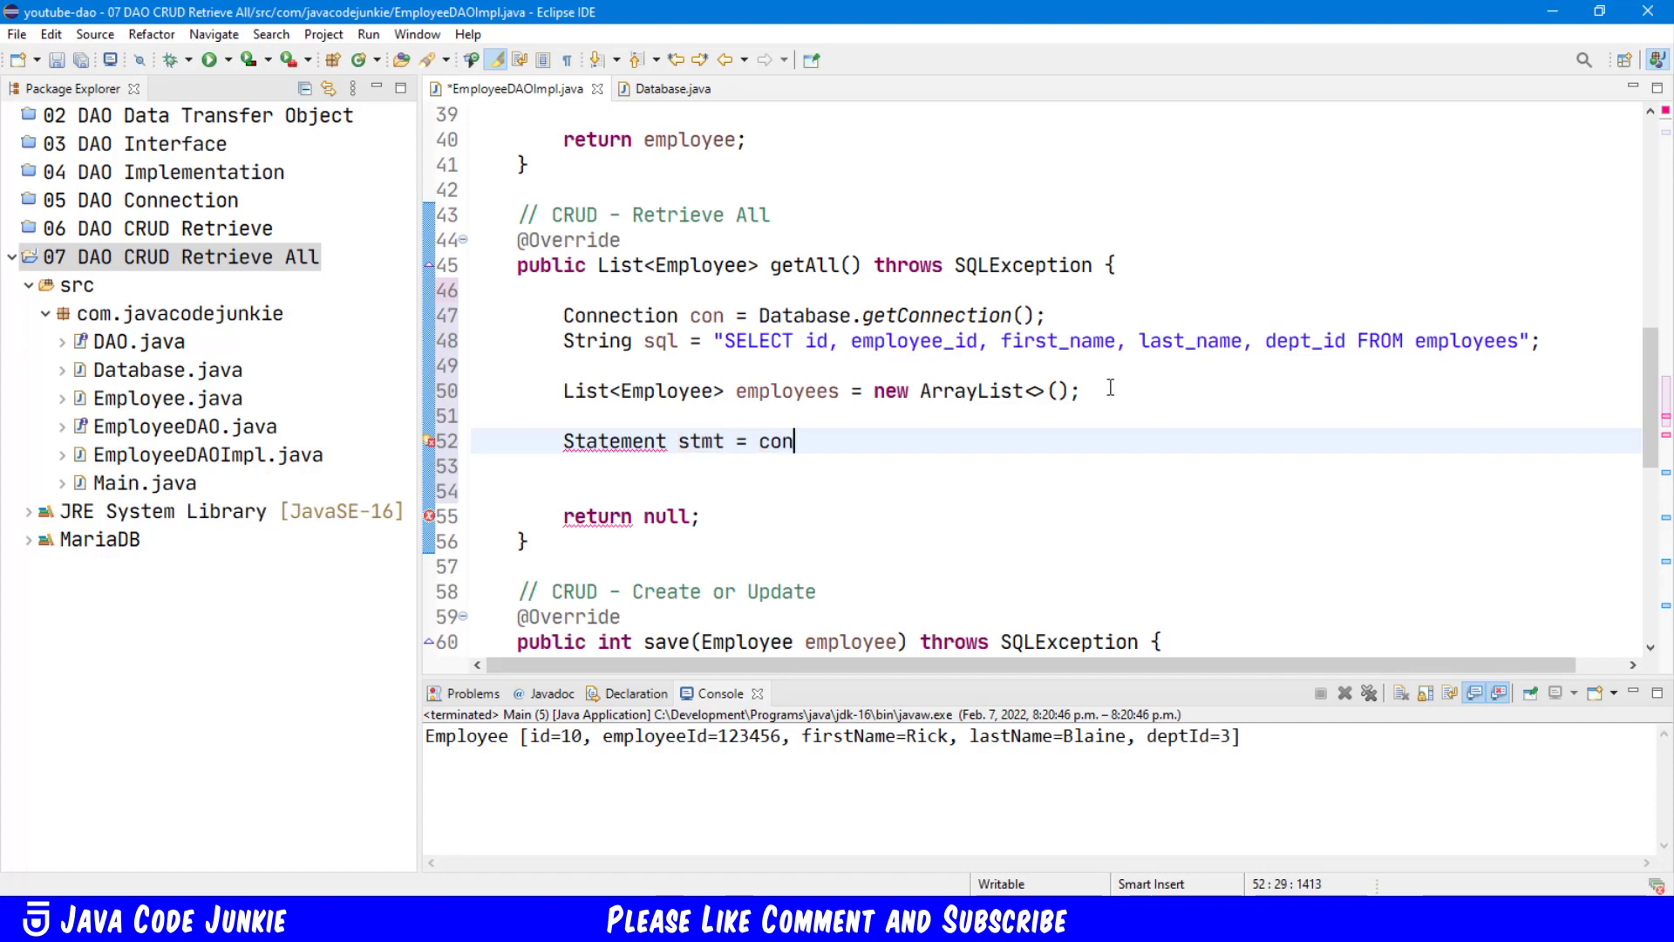
text(.creates)
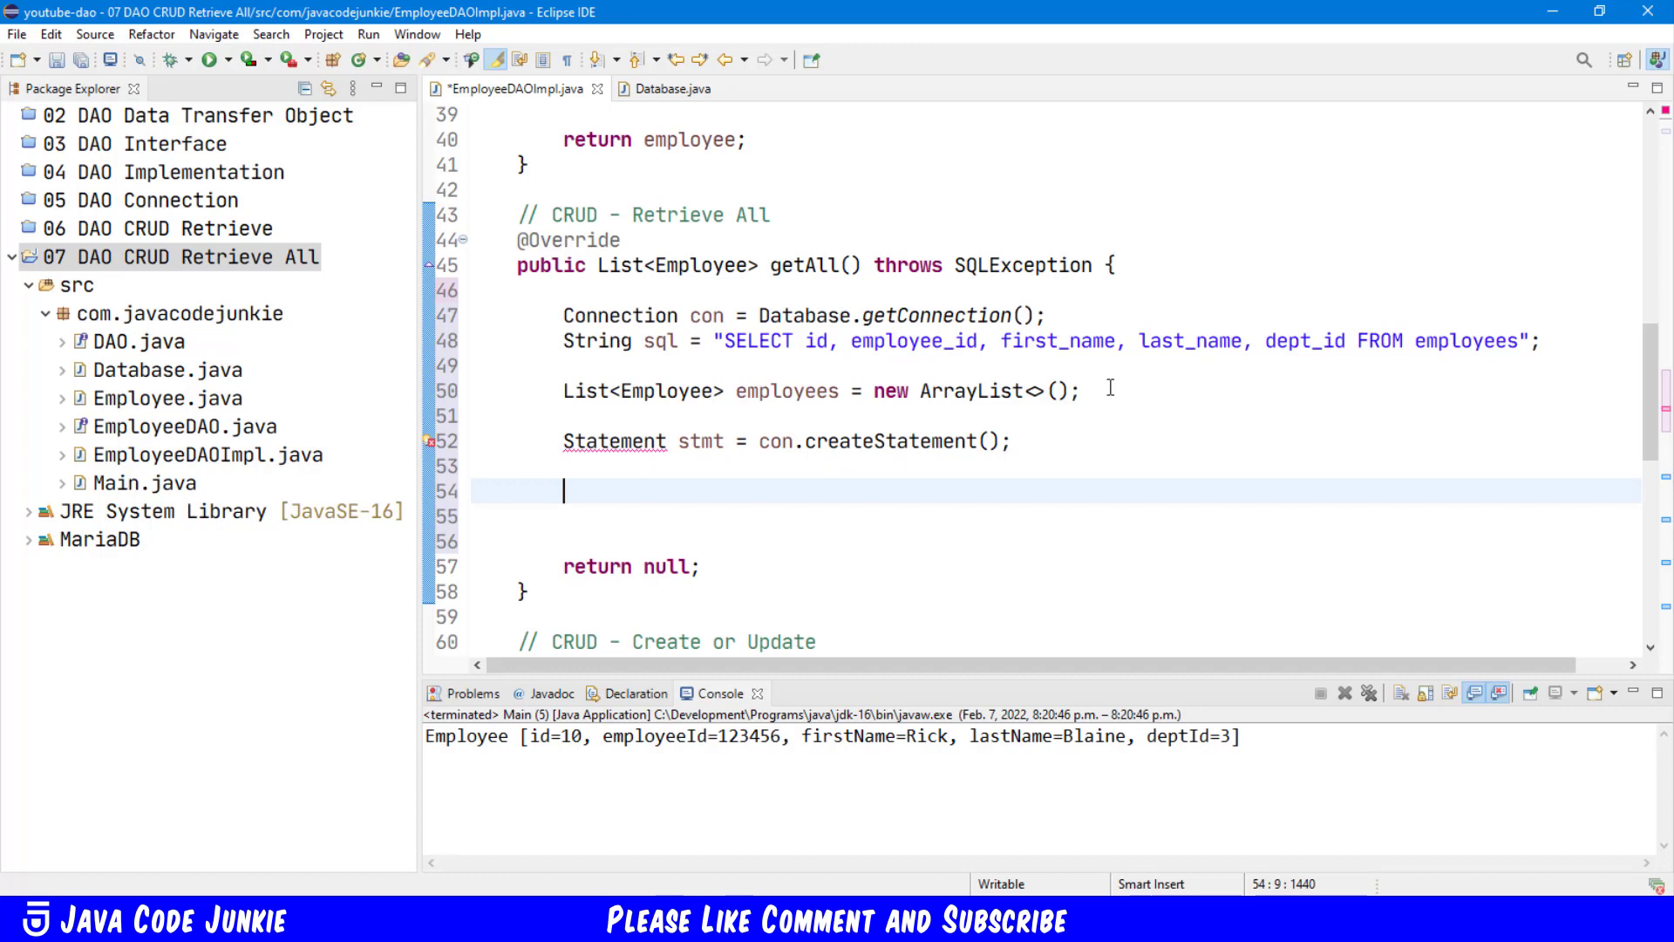
text(Result)
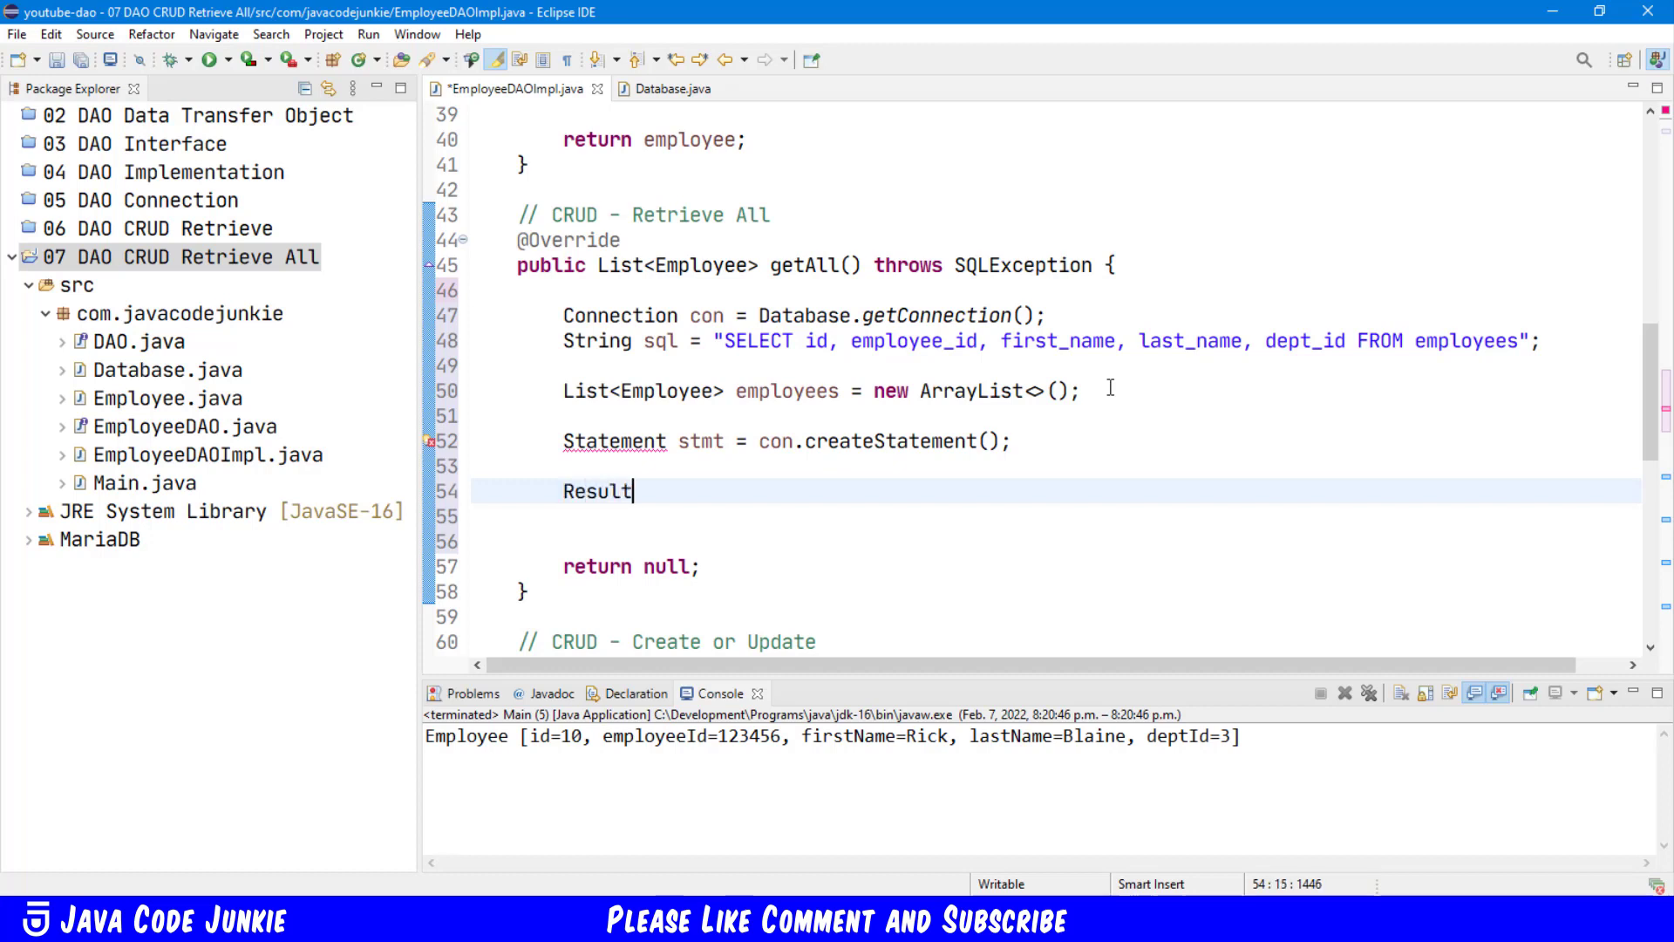
text(Set r)
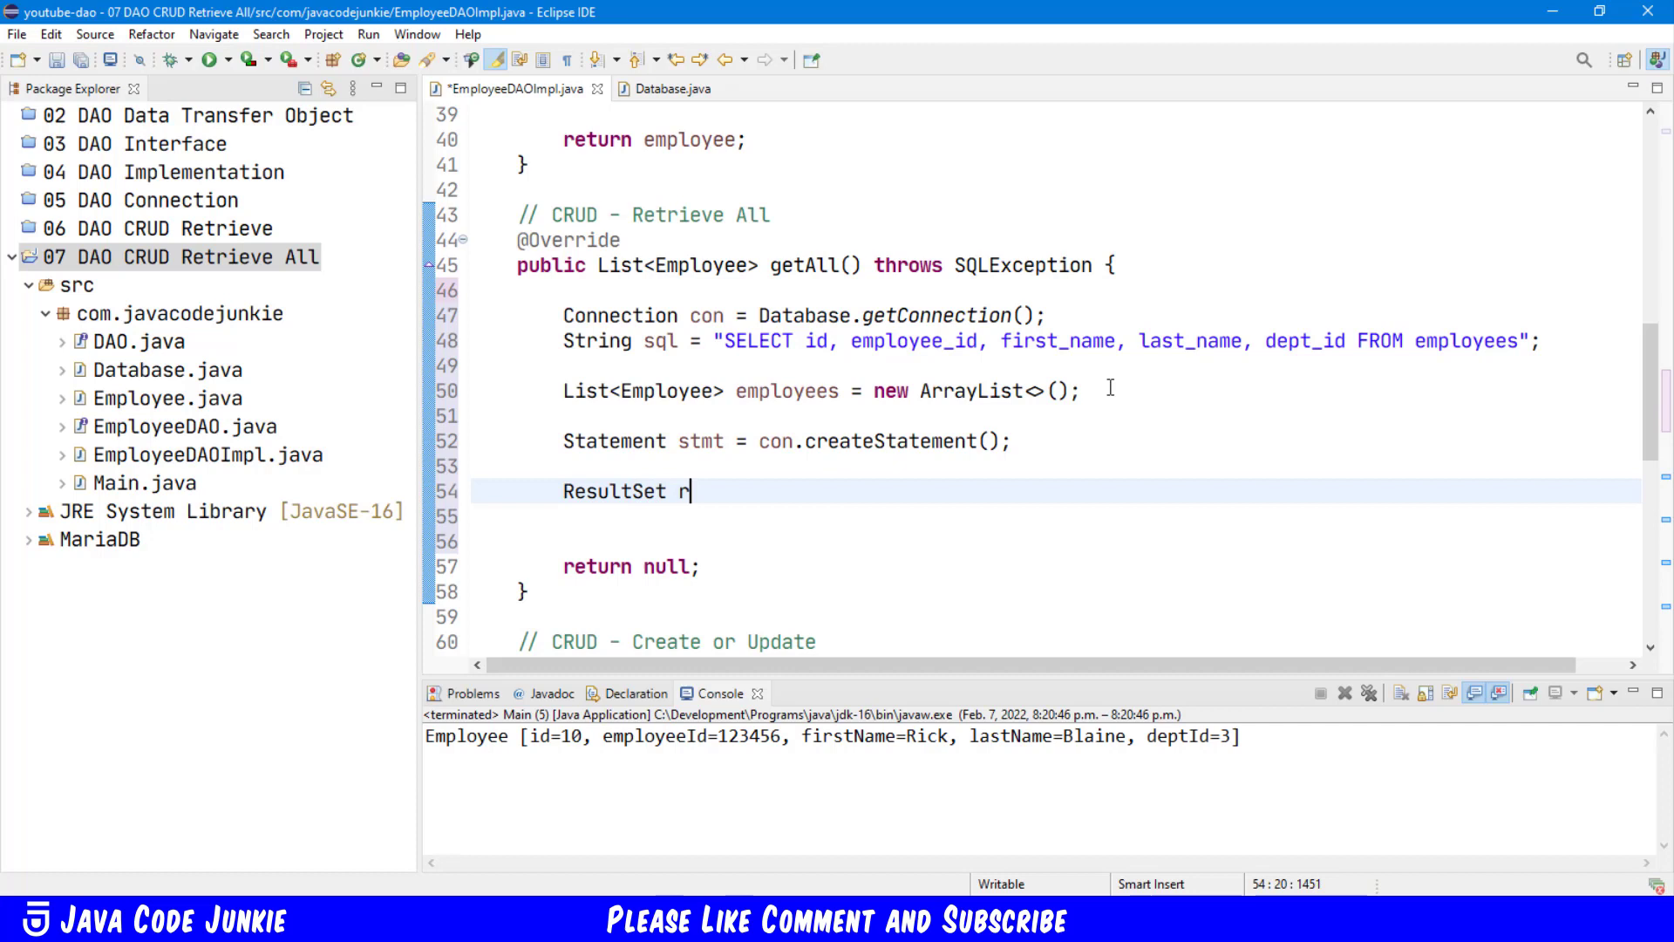
text(s =)
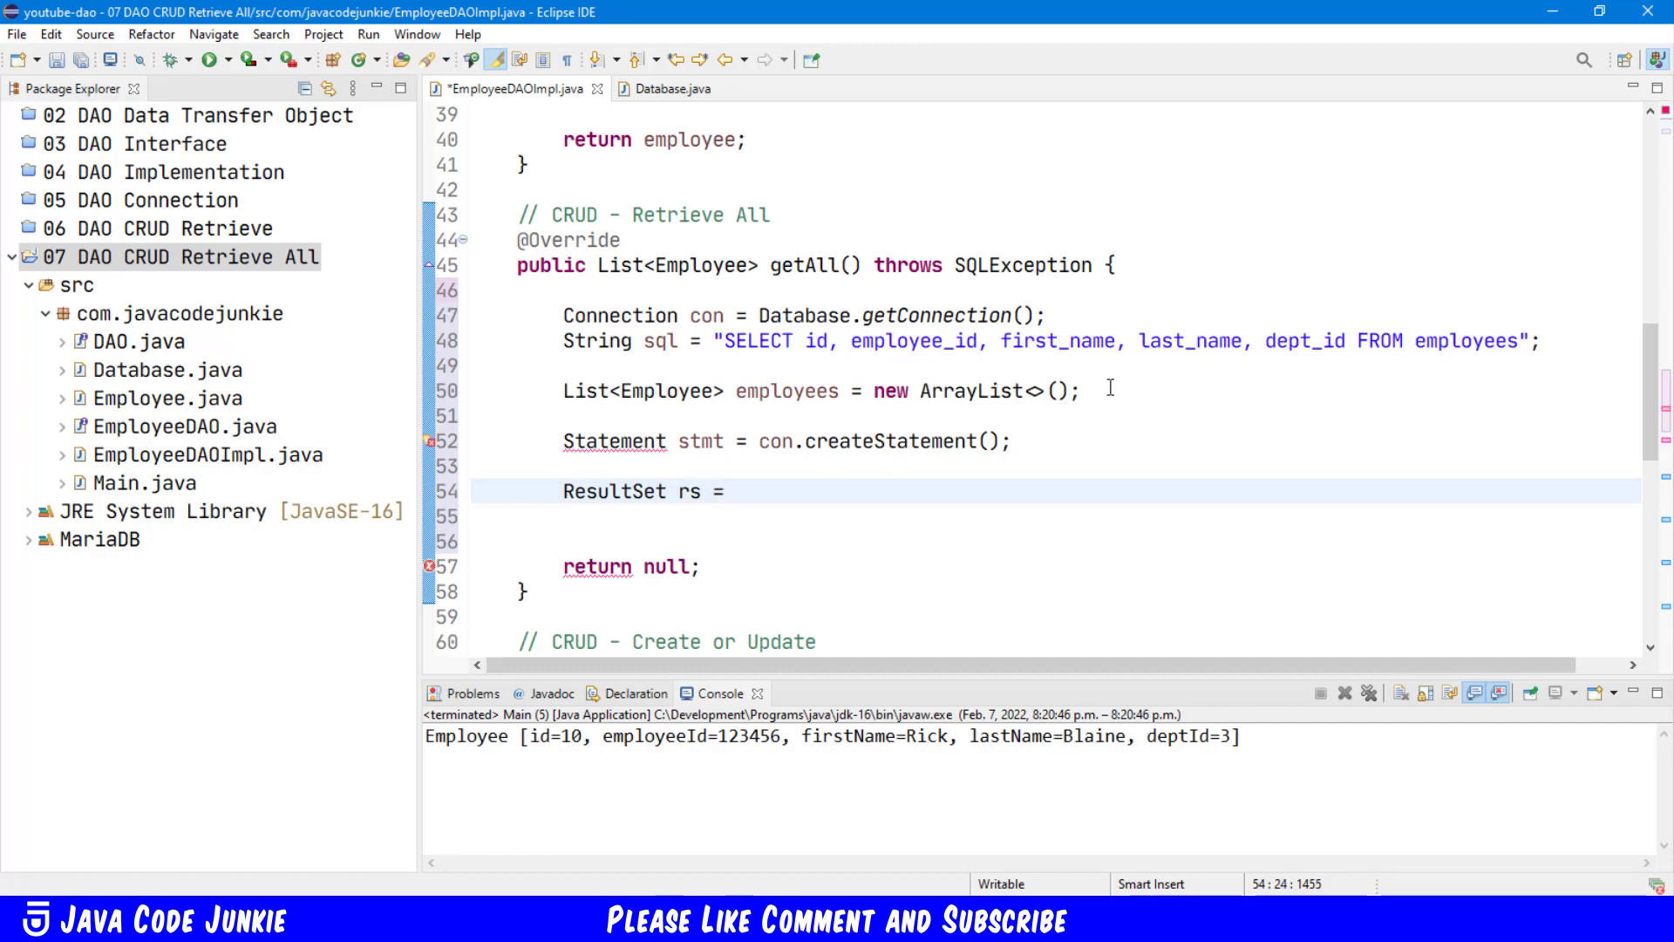
text(stmt.executeQuery(sql)
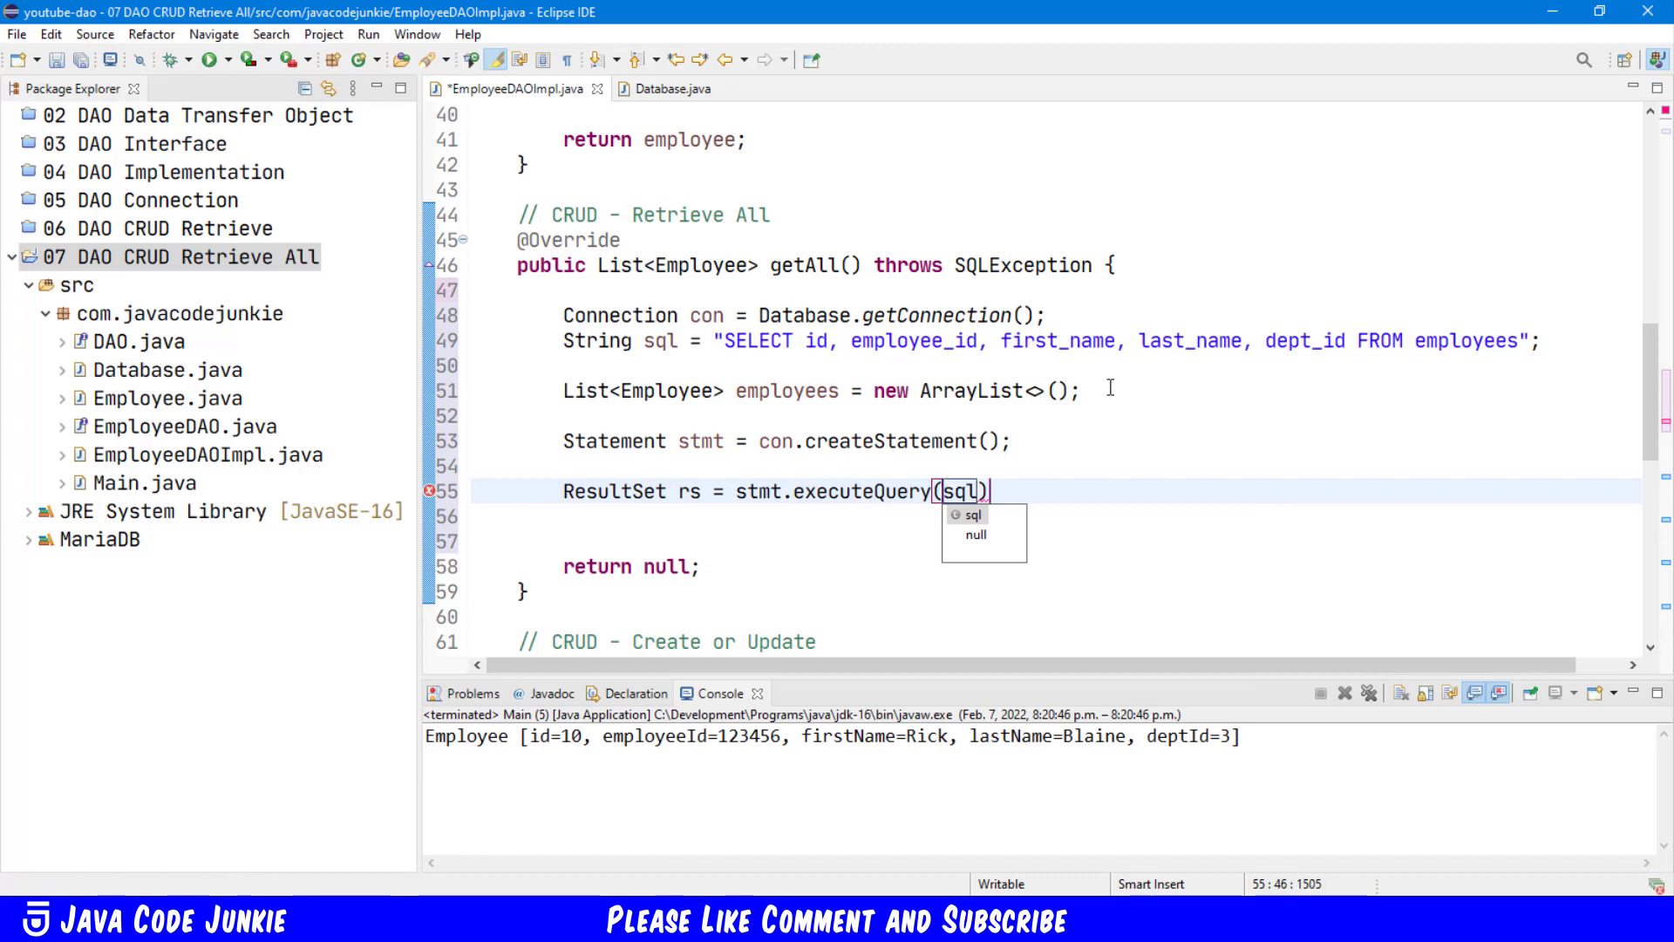
text(;)
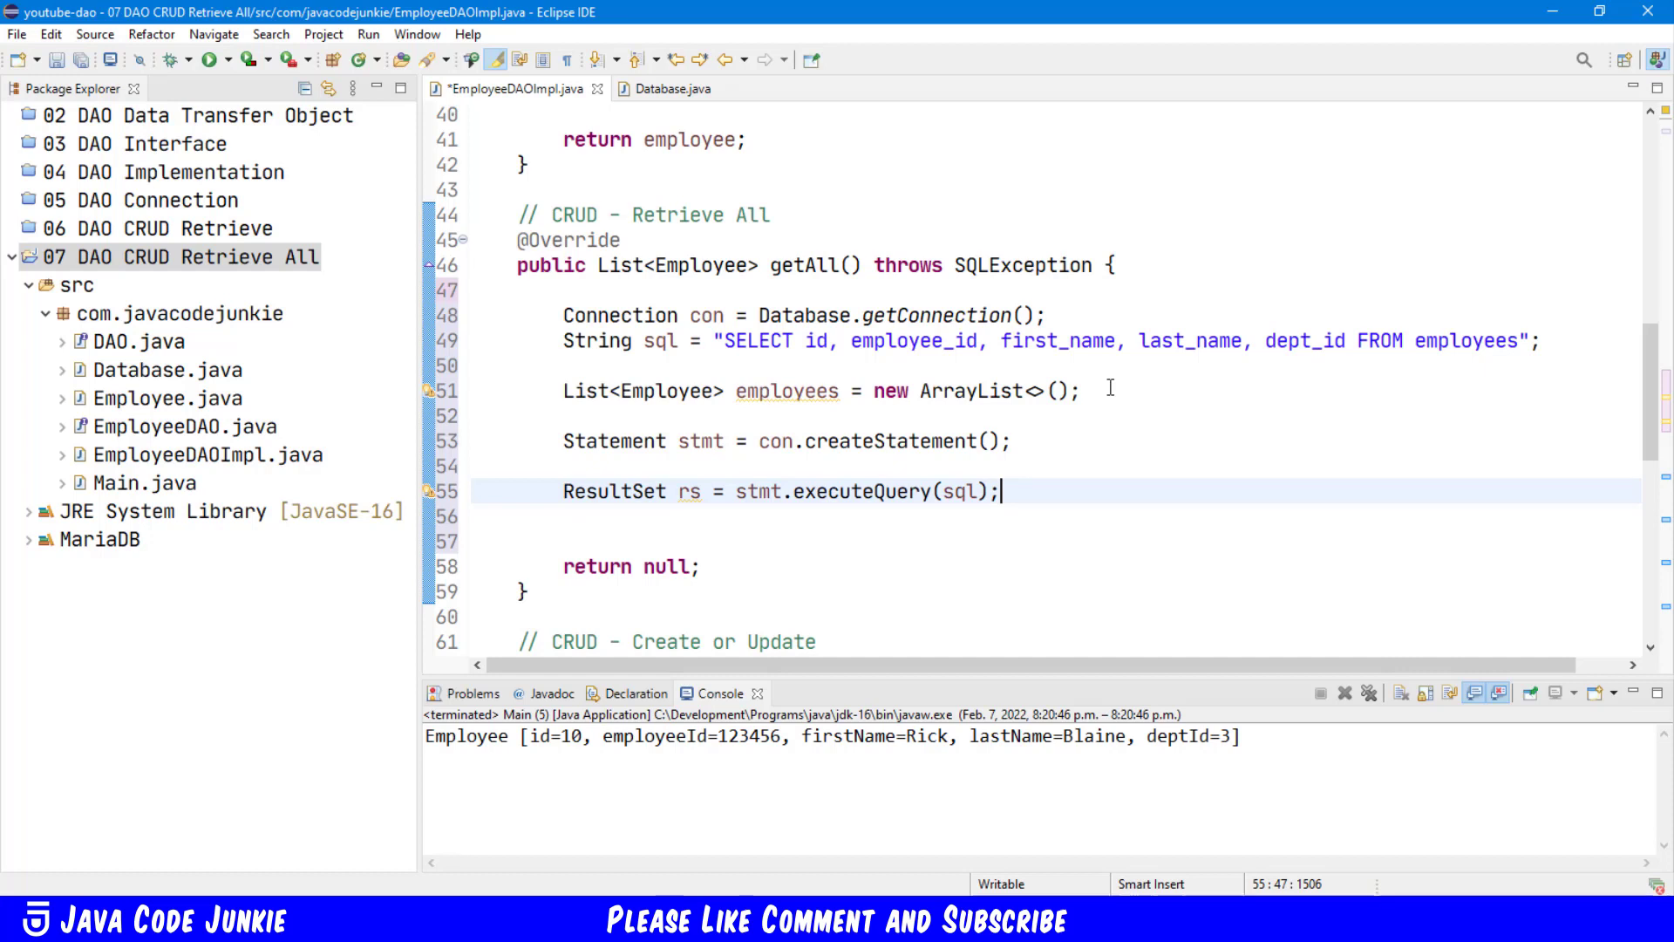
Step: Open a while(rs.next()) loop that reads int id from the id column
text(wh)
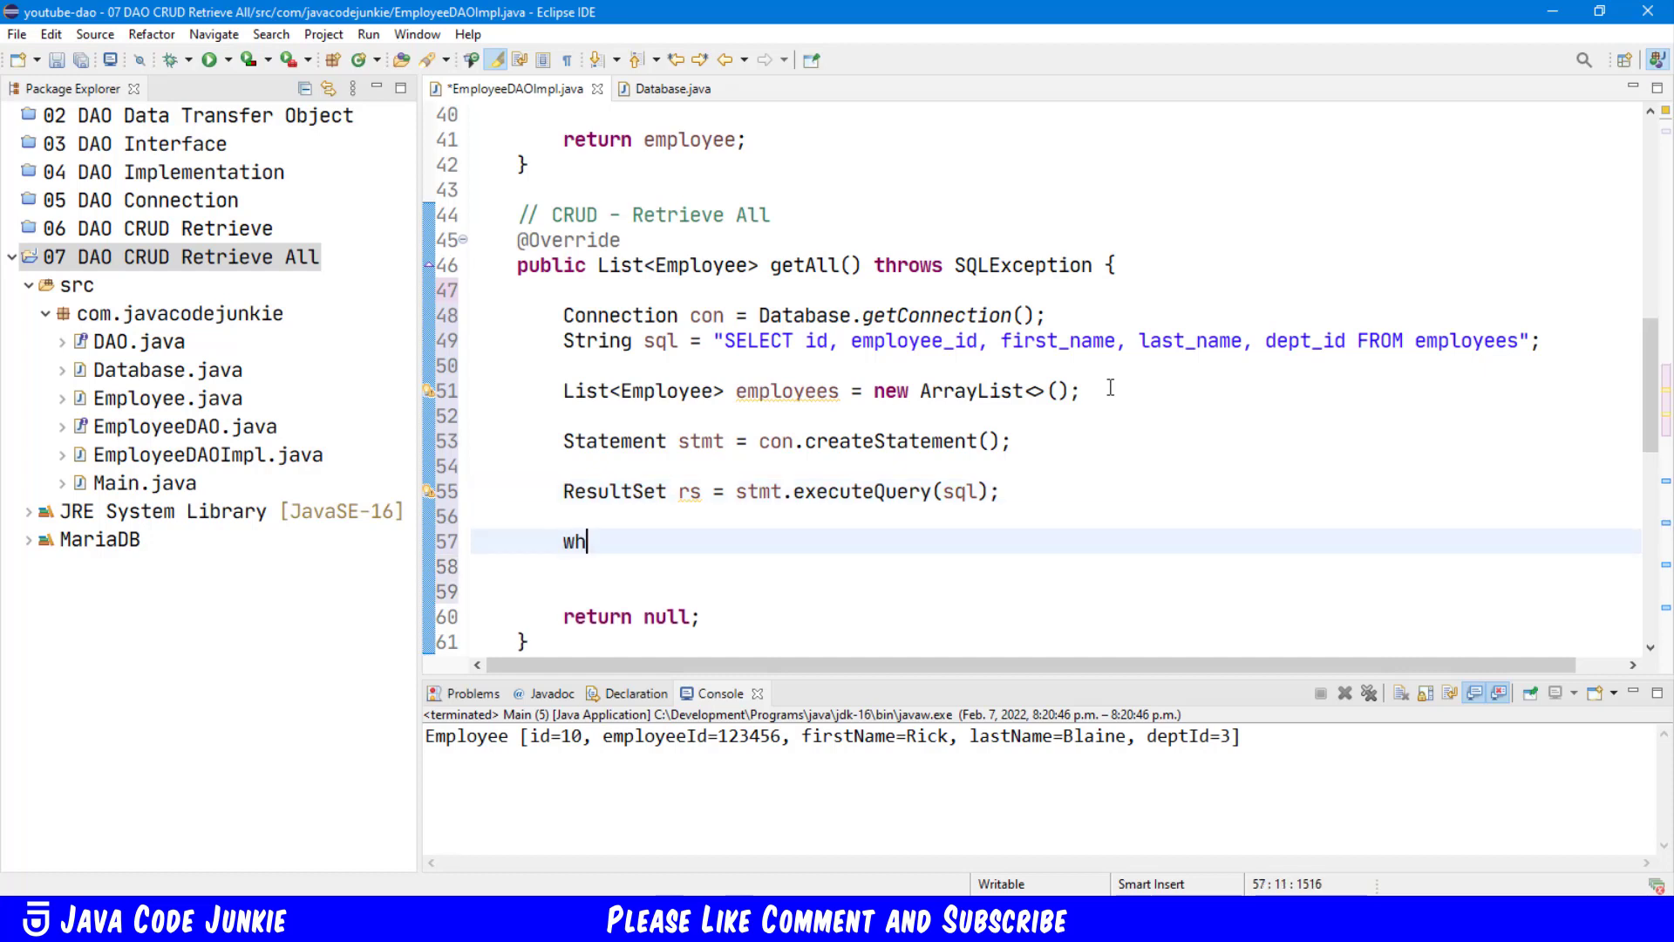
text(ile(rs)
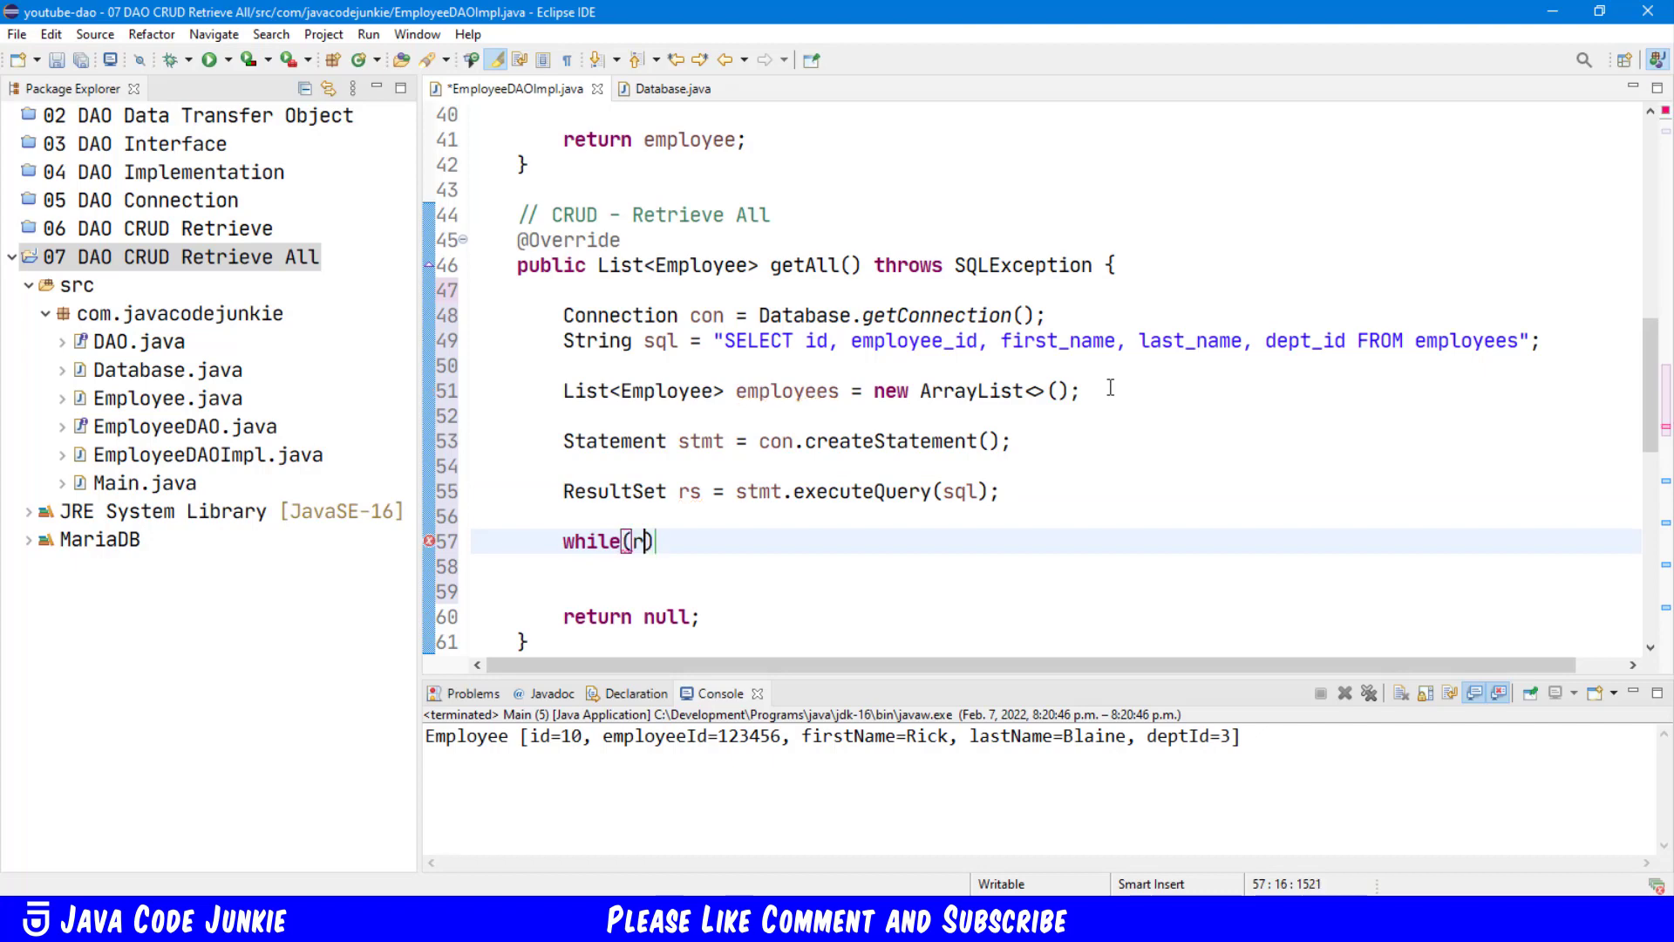
text(.next()
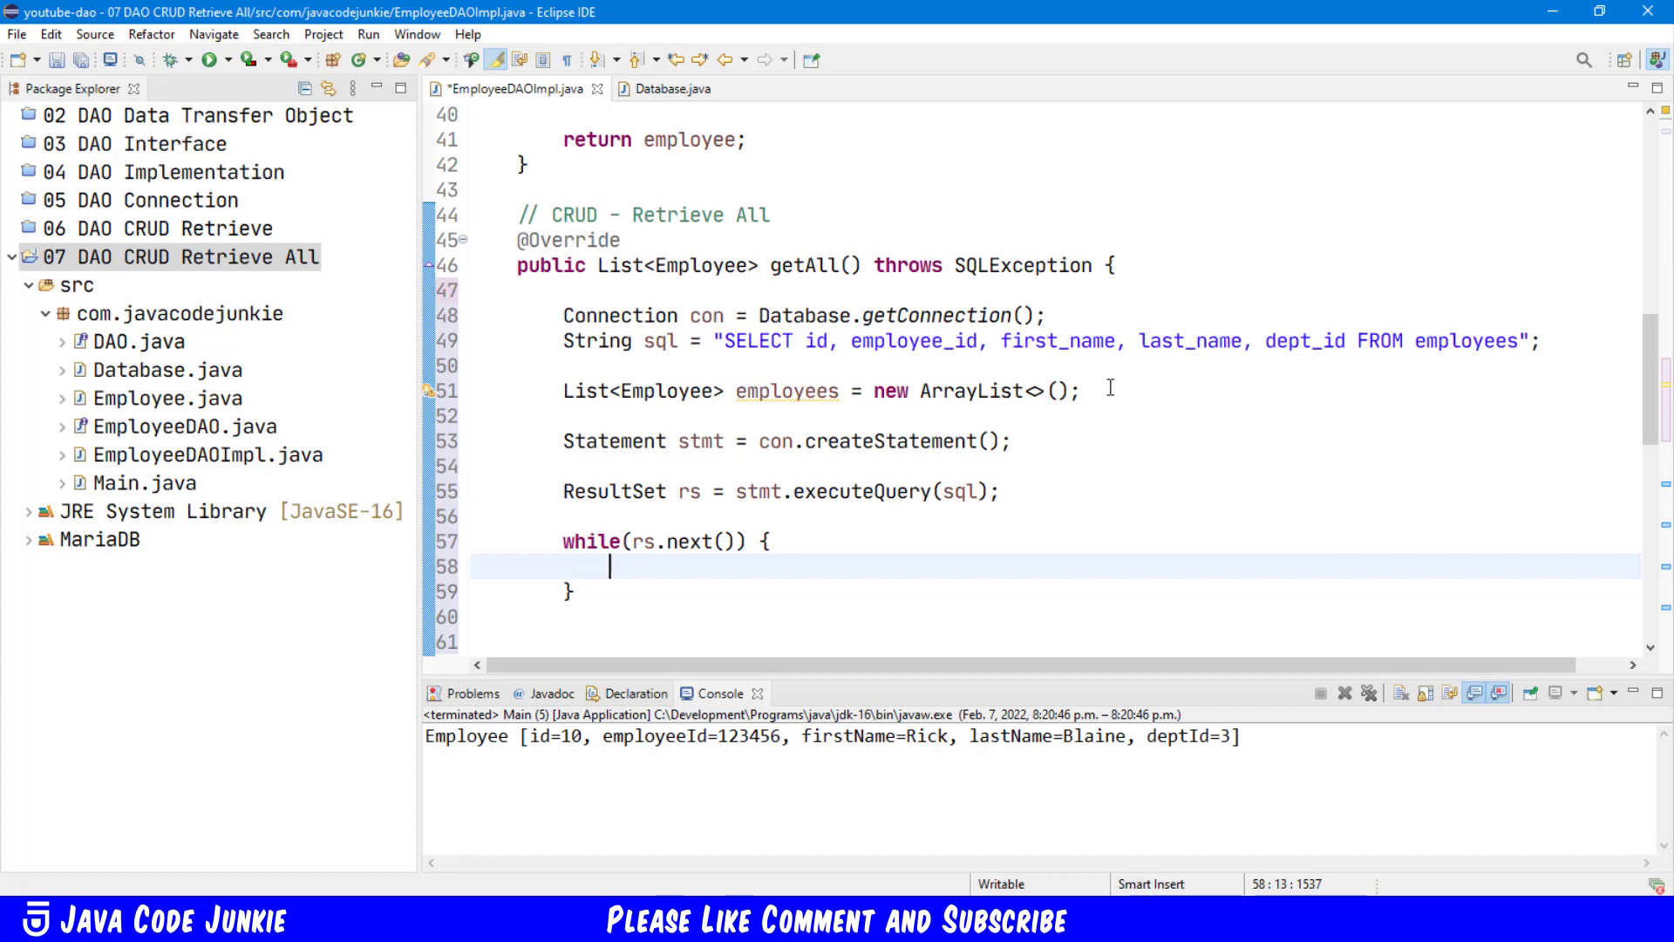
text(int id =)
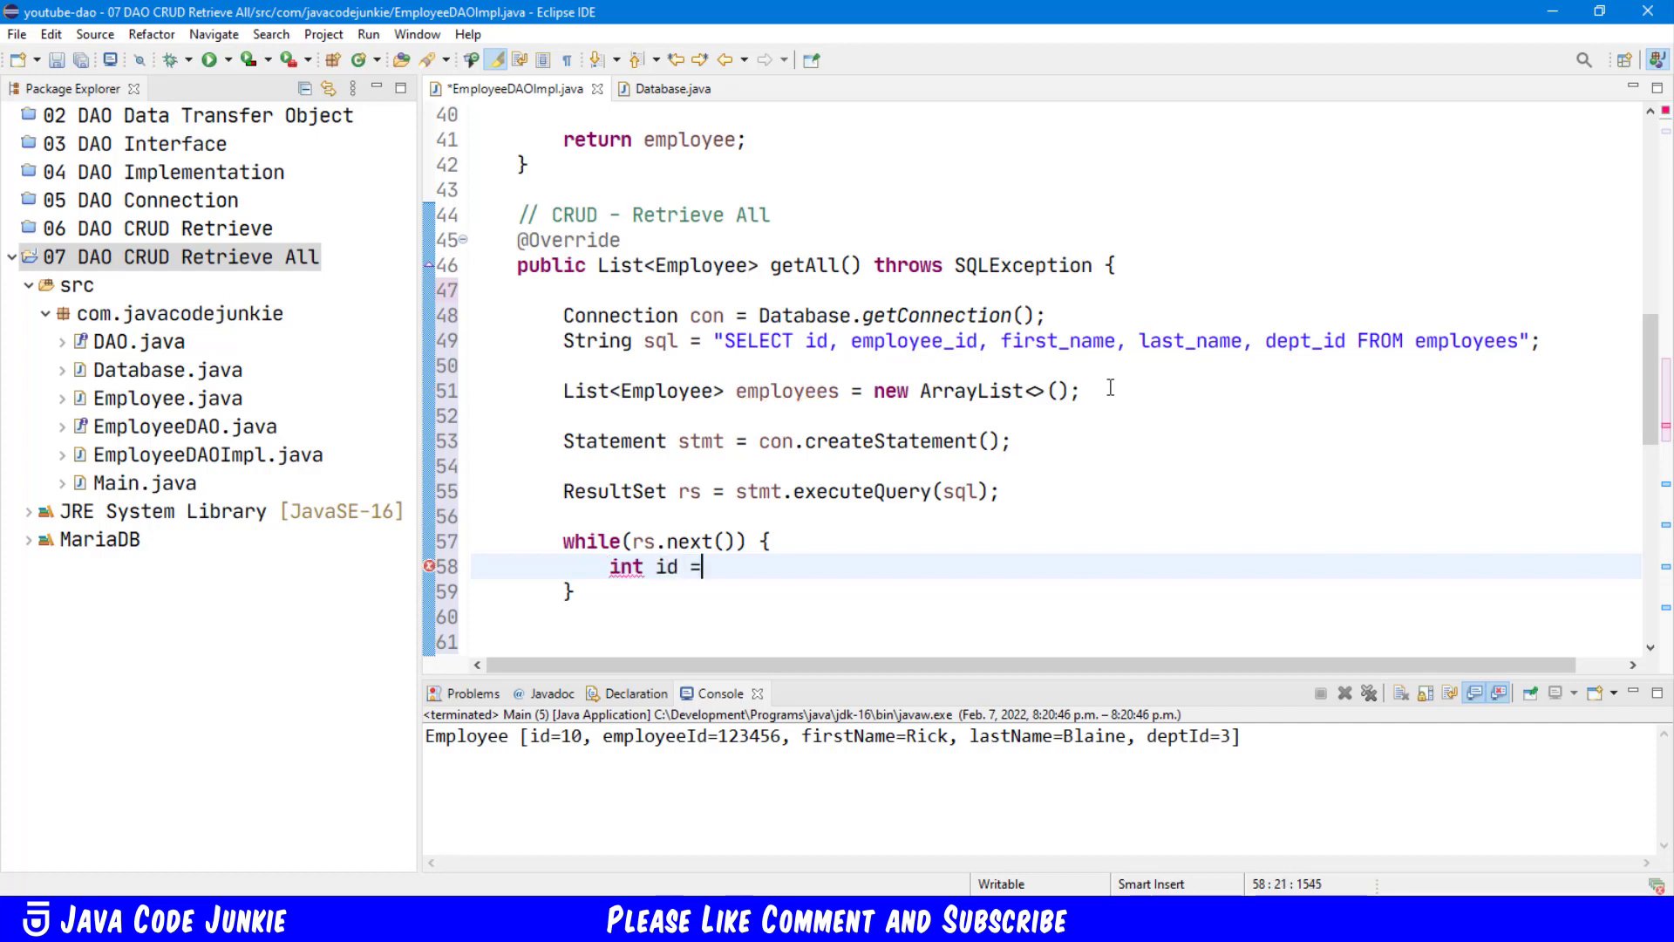
text(rs)
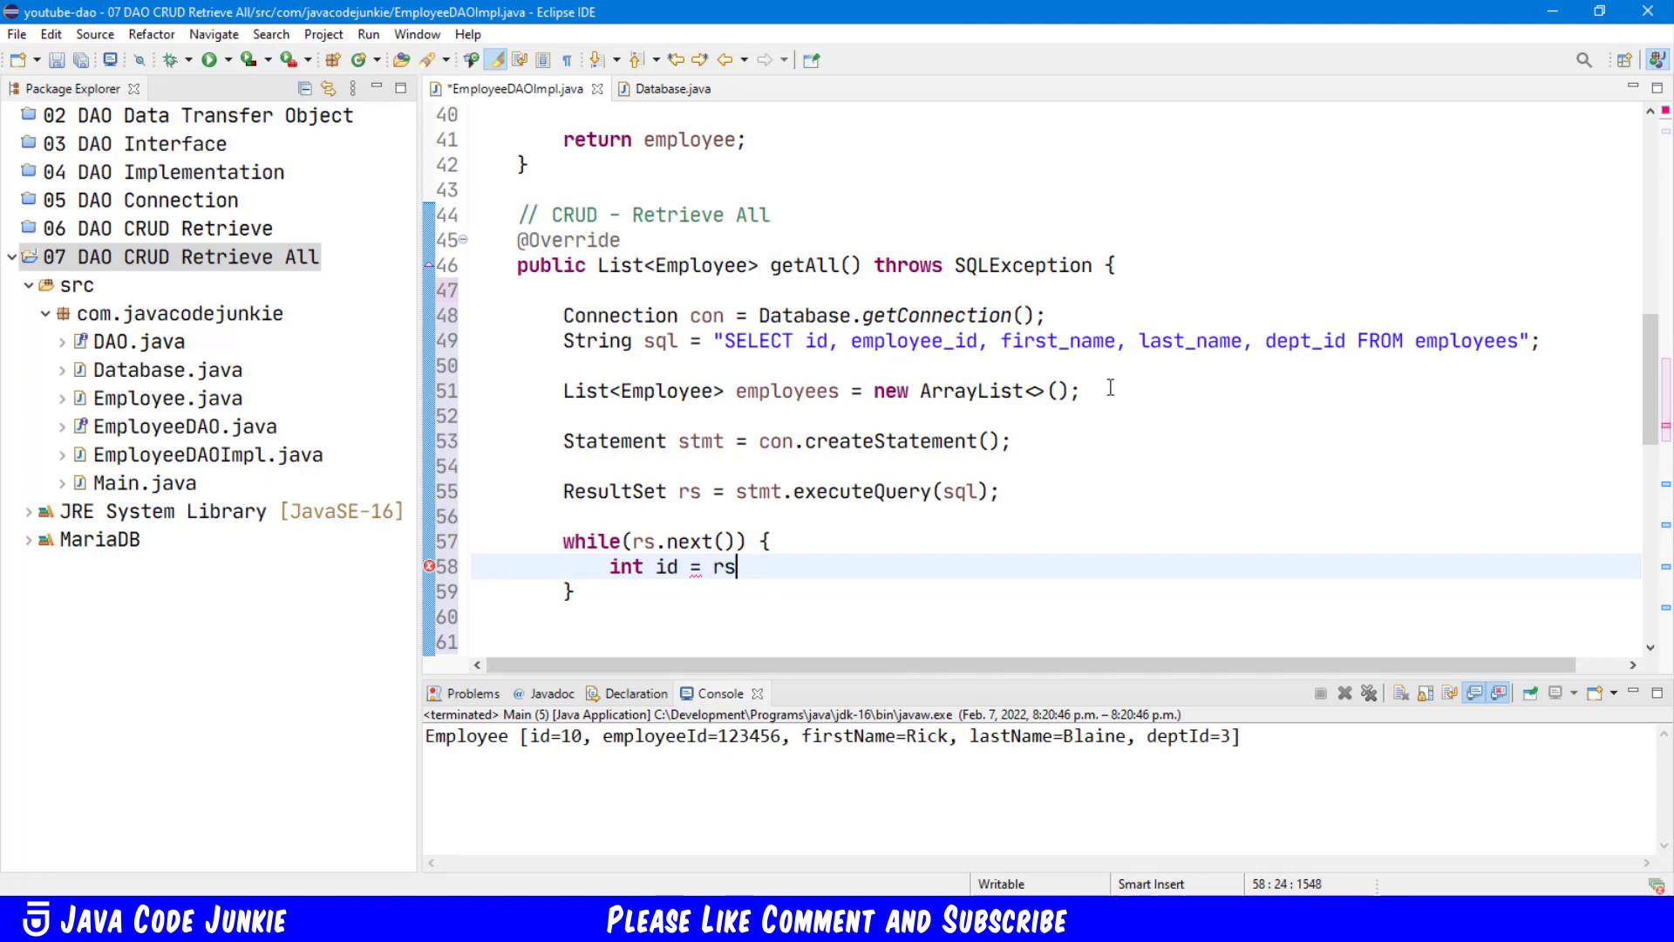
text(.getI)
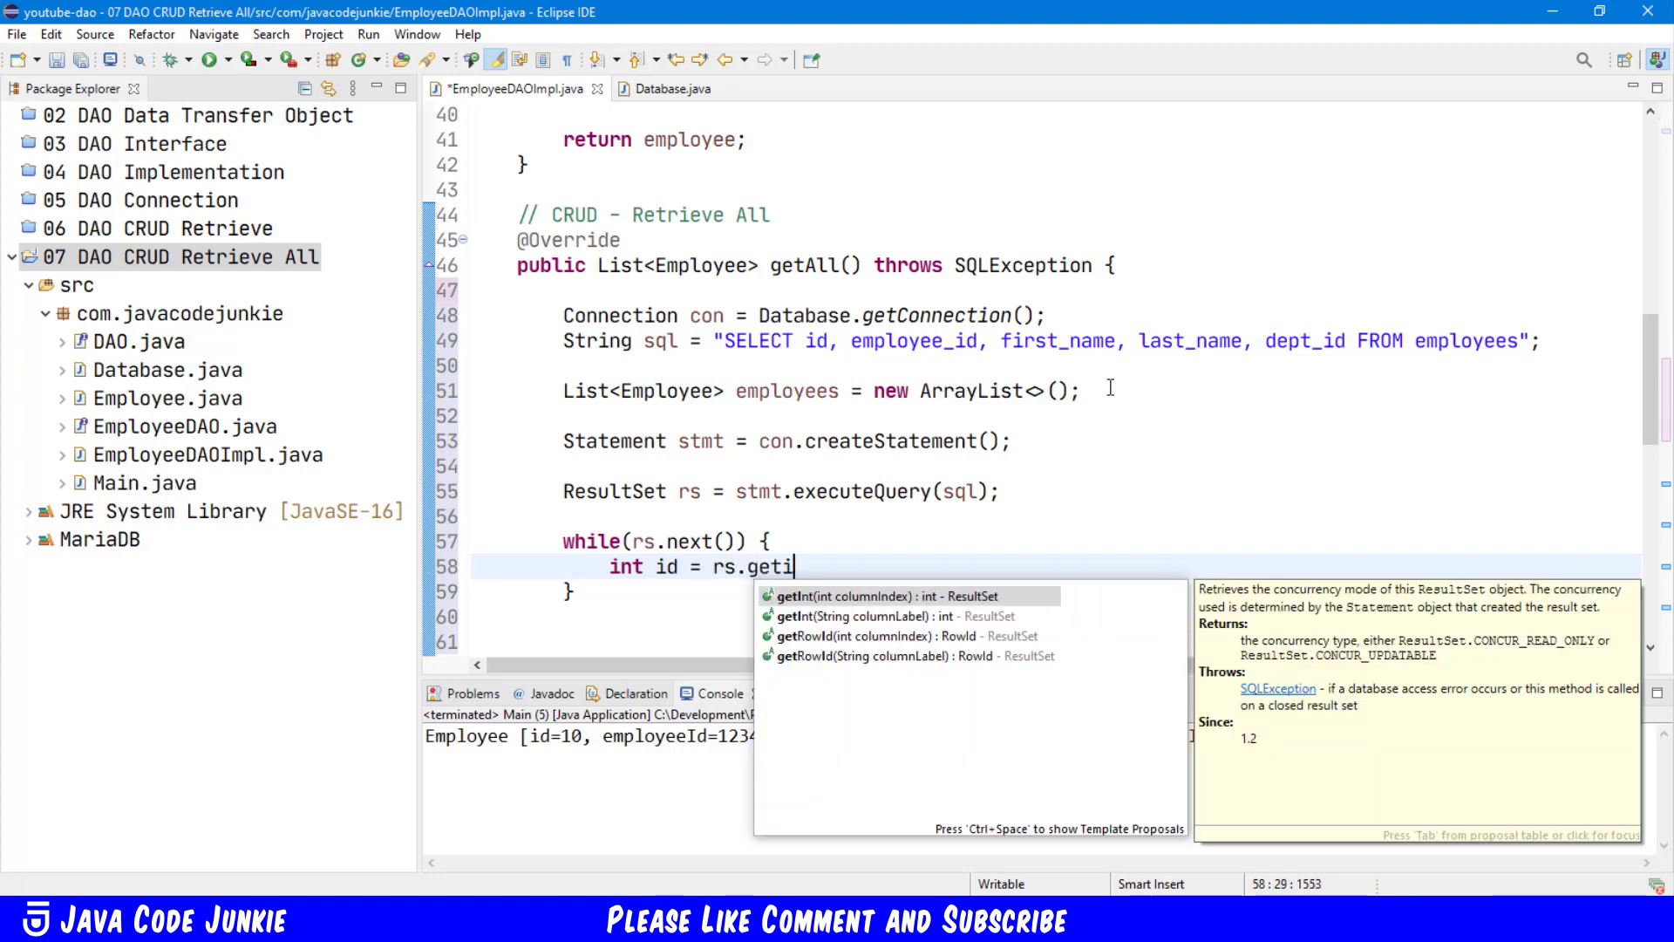
text(Int("id");)
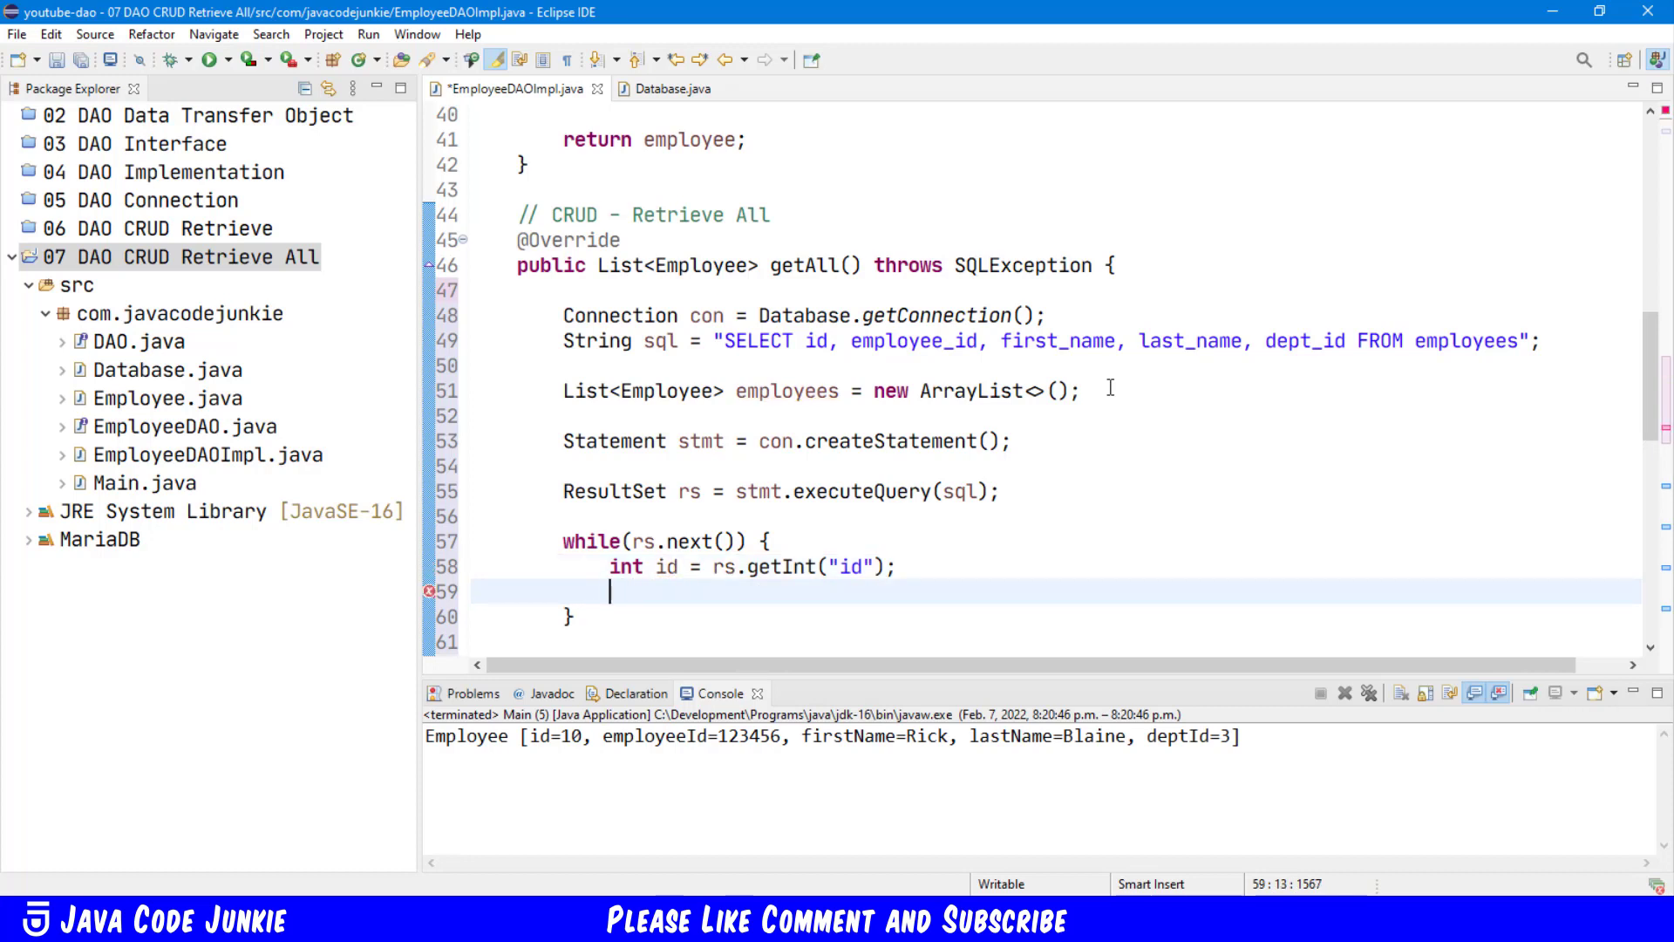
Step: Read the employee_id column into int employeeId
text(int)
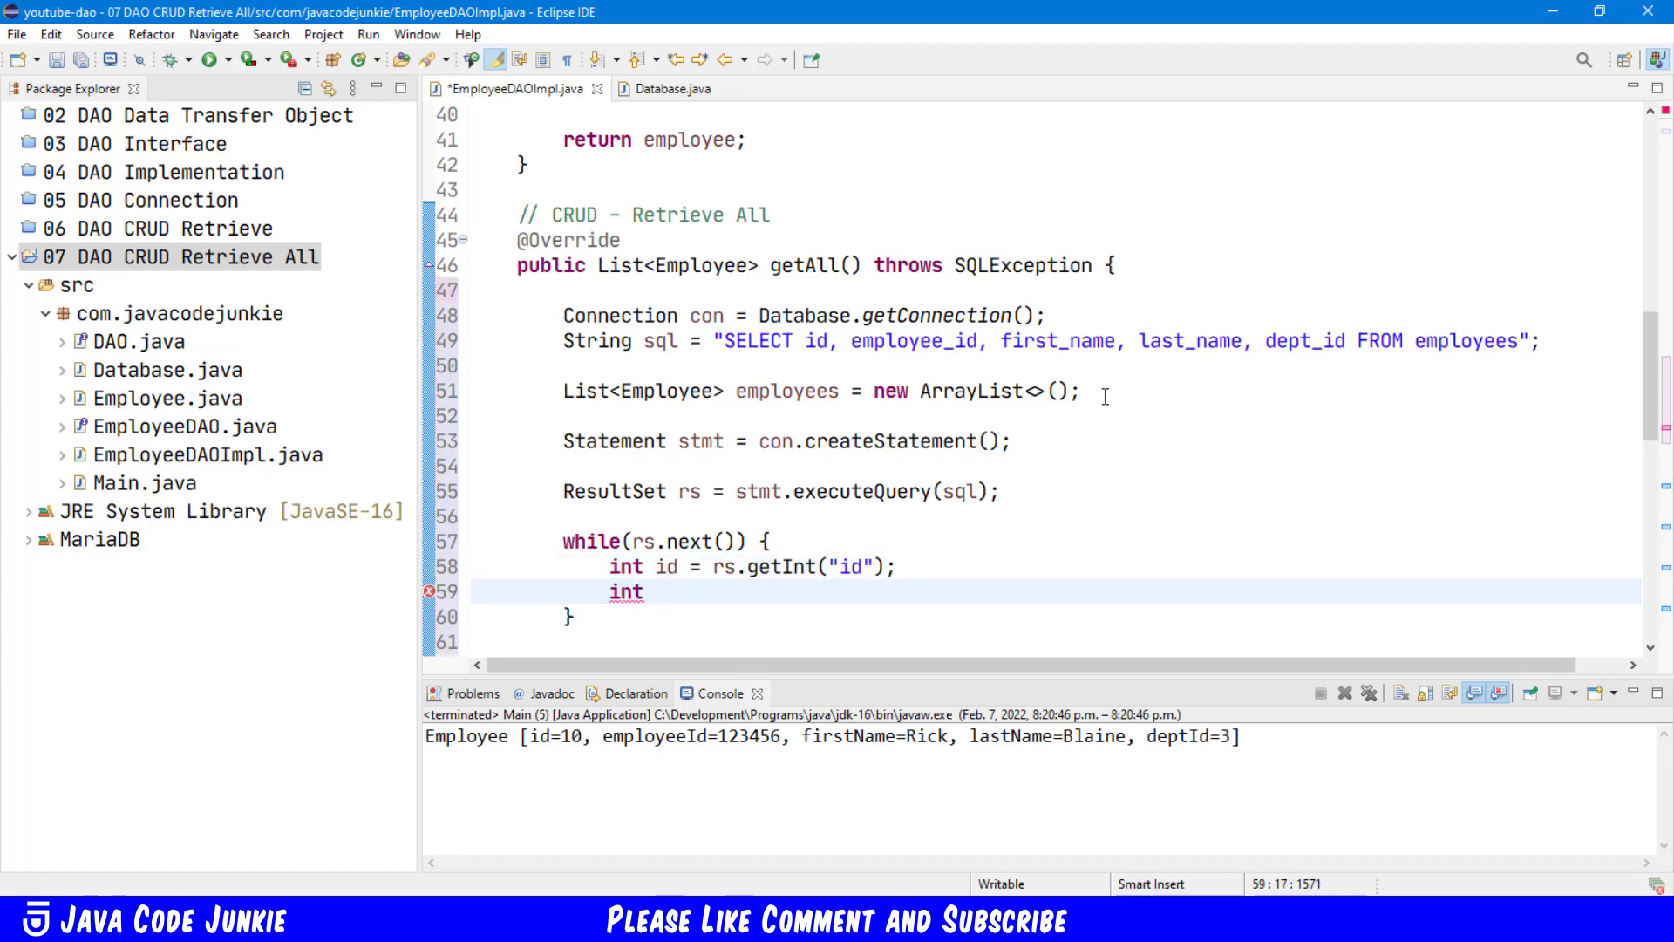
text(employe)
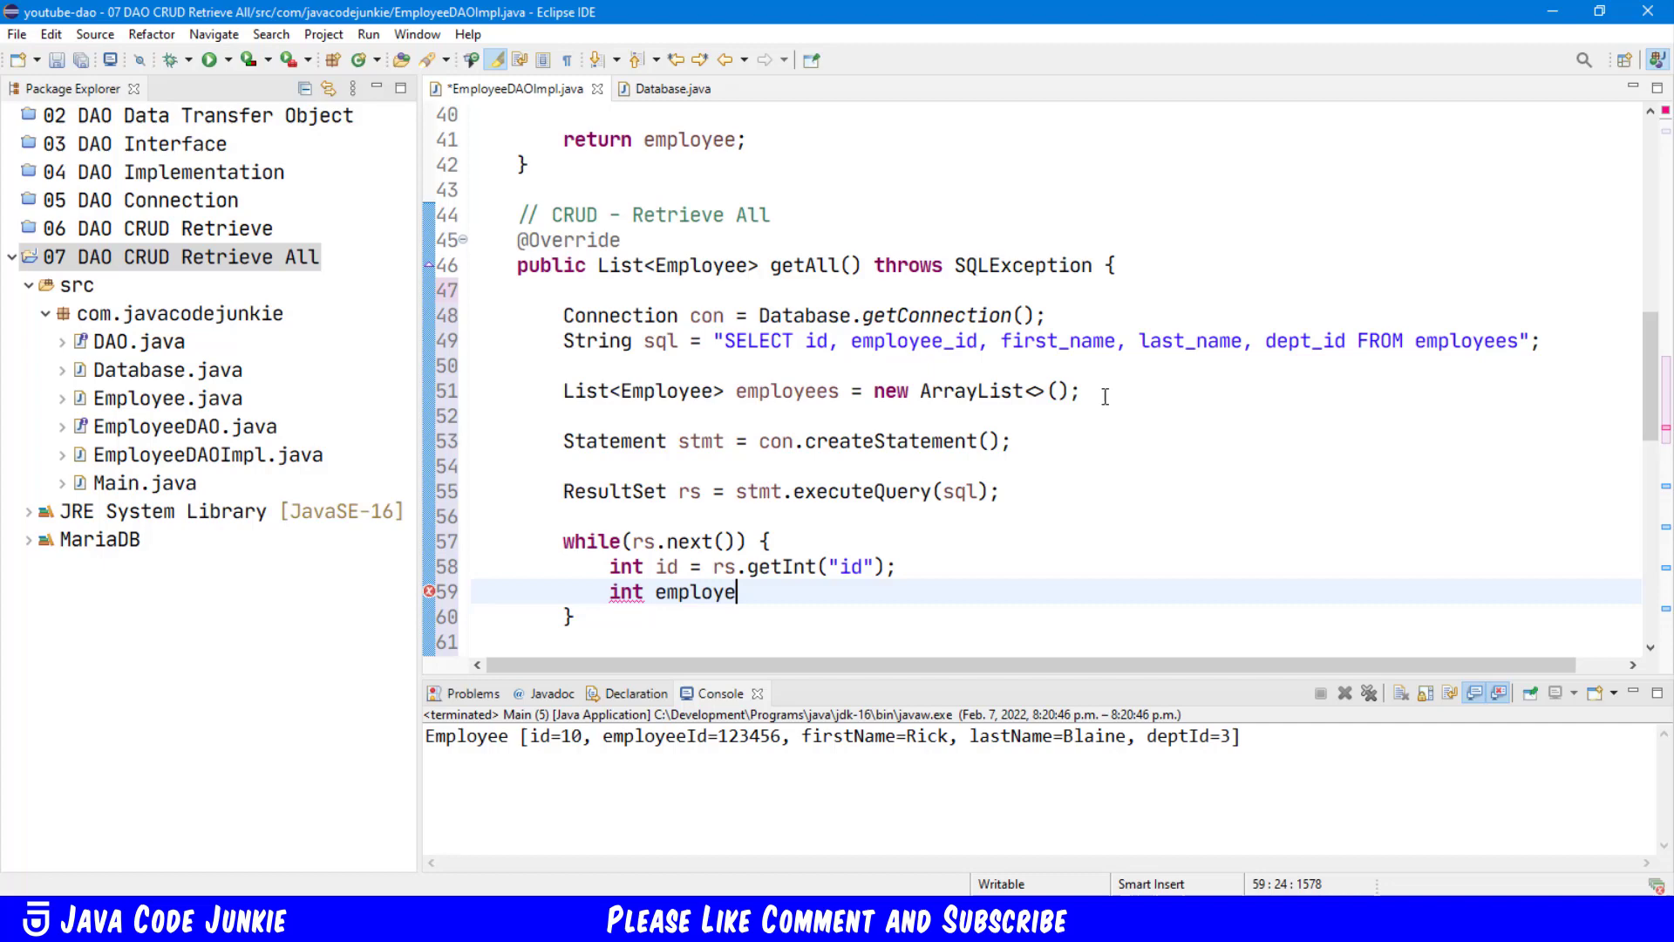
text(eId =)
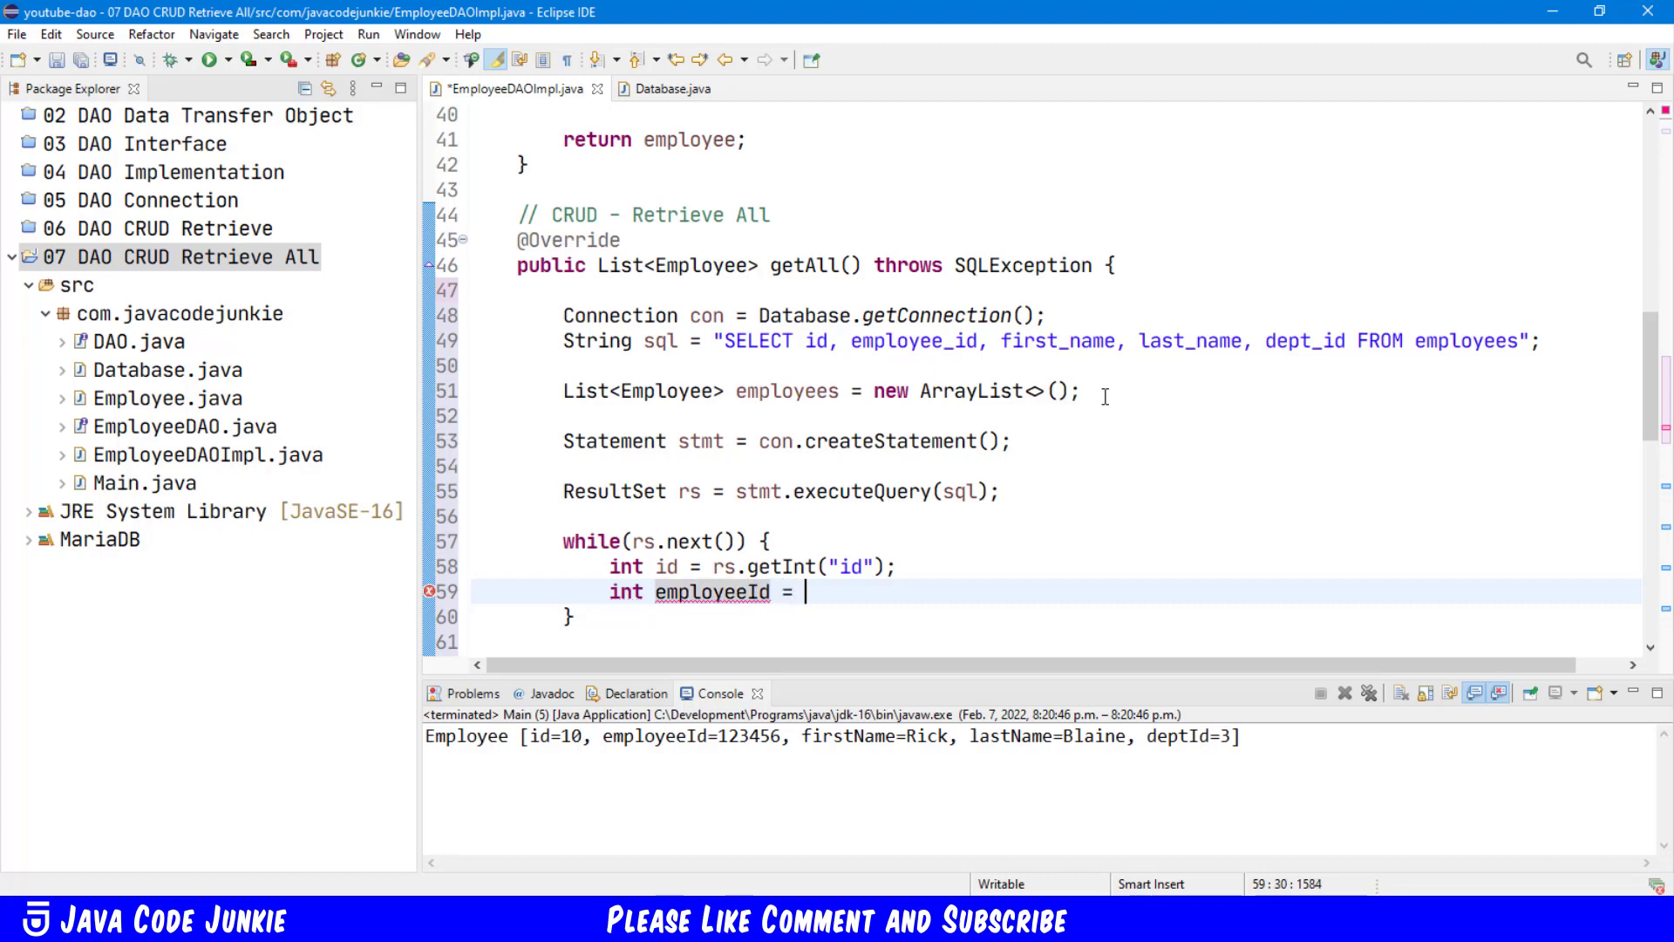
text(rs.getInt(")
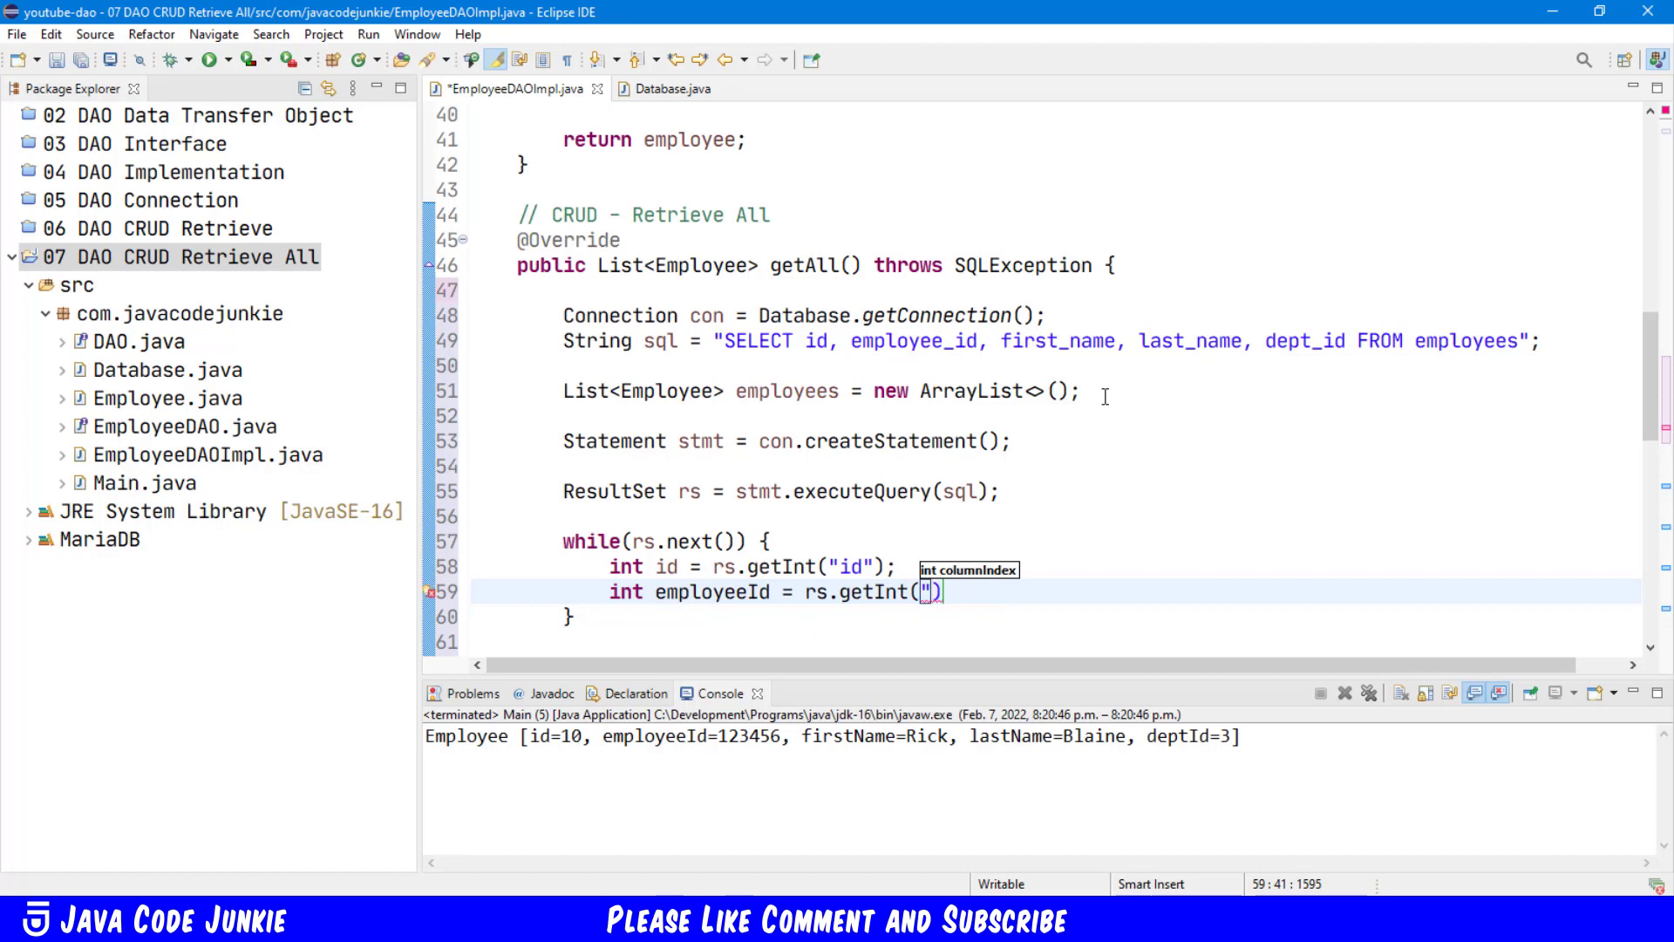
text(empl)
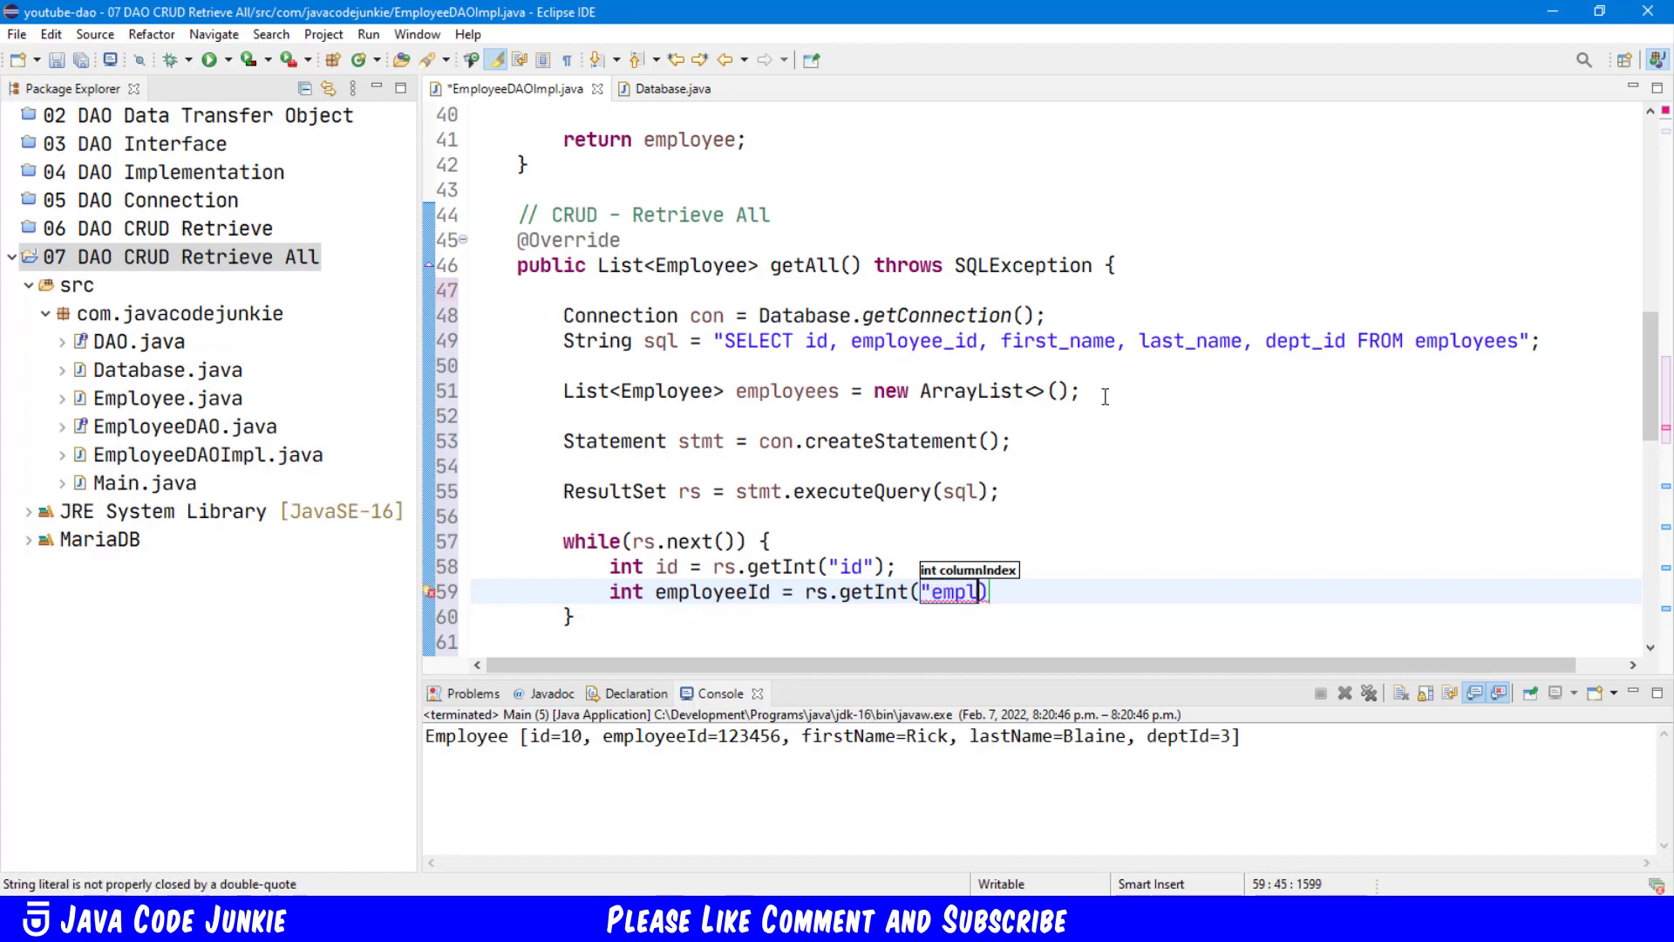
text(oyee_id")
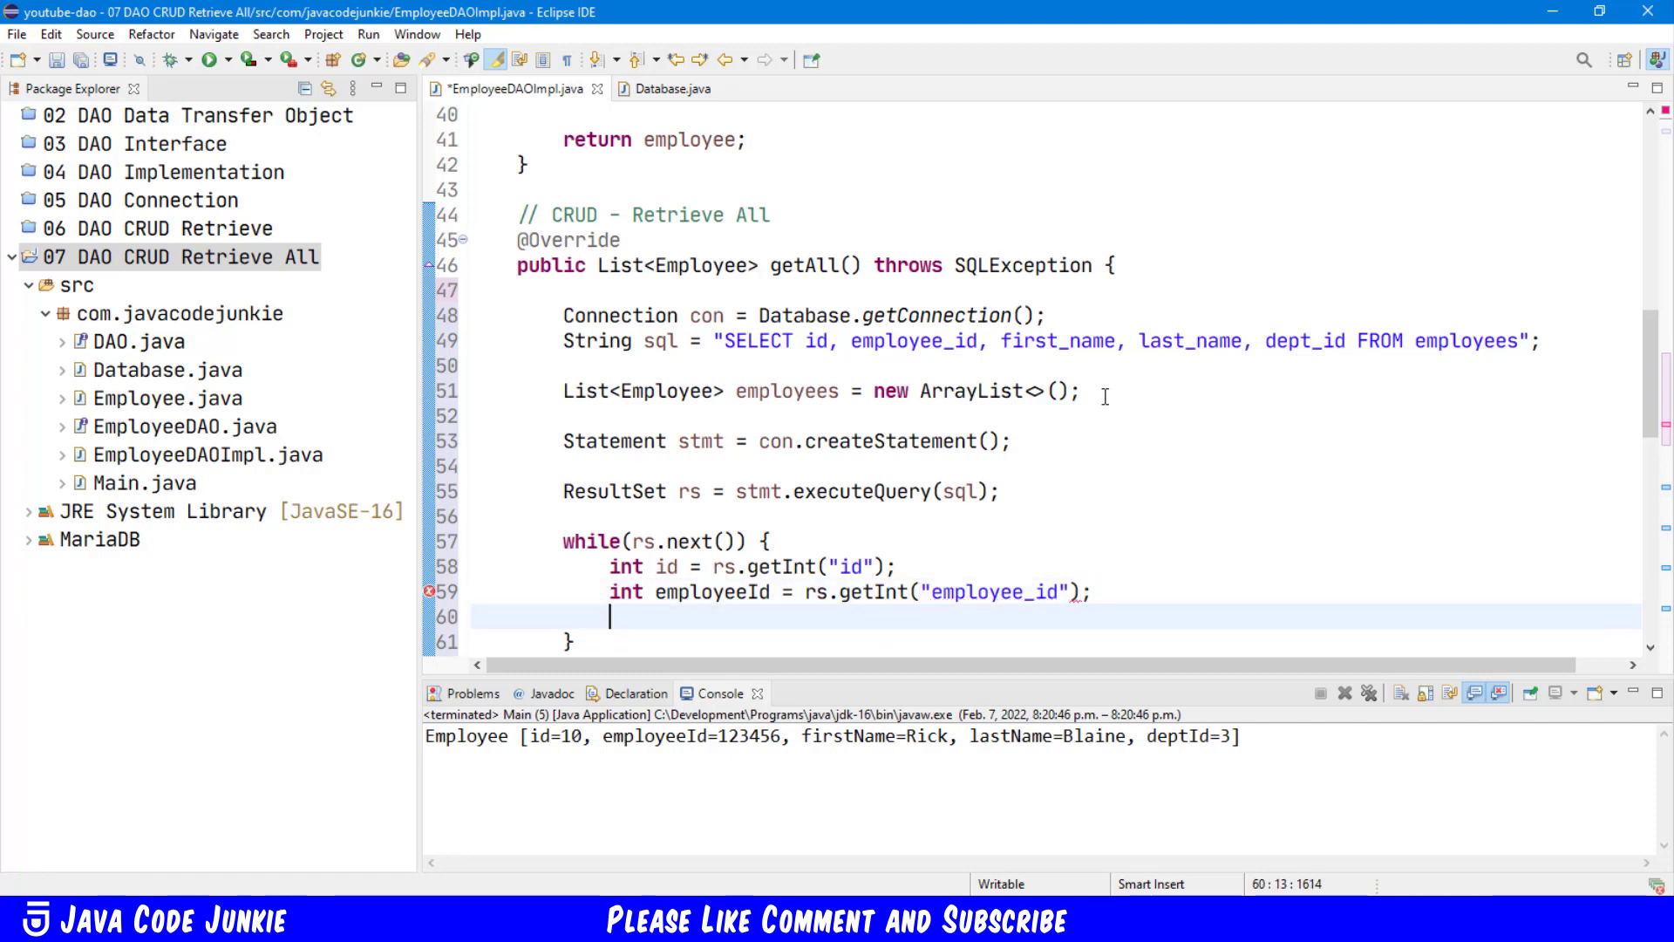
Step: Read first_name and last_name into String firstName and String lastName
text(String firs)
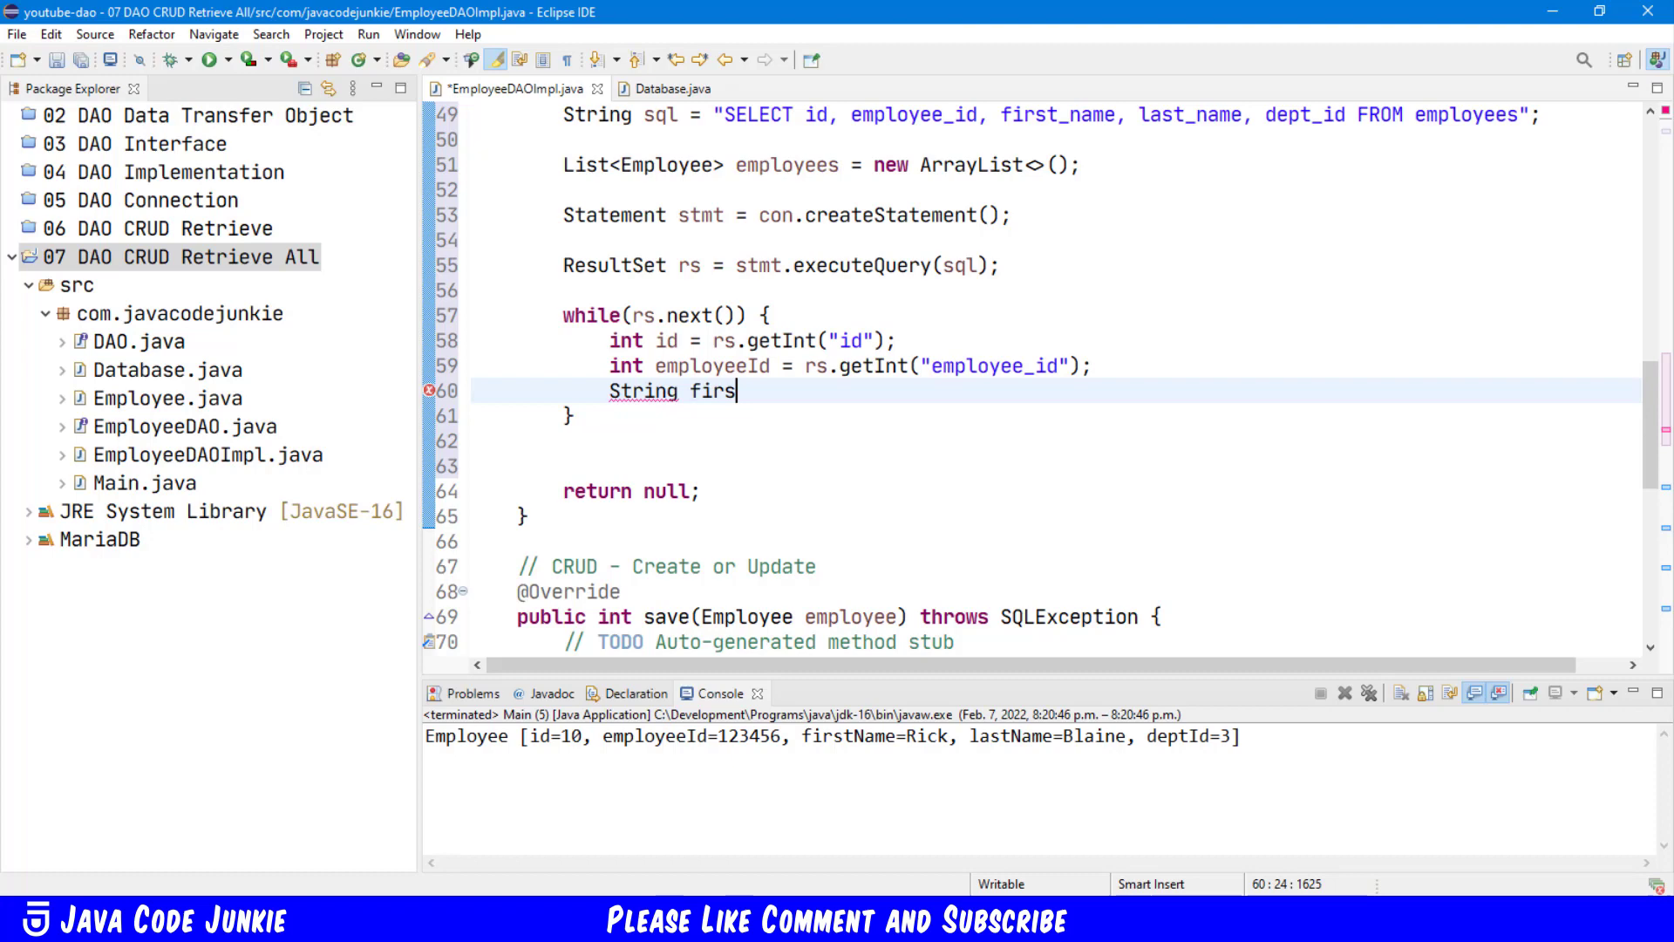
text(tName =)
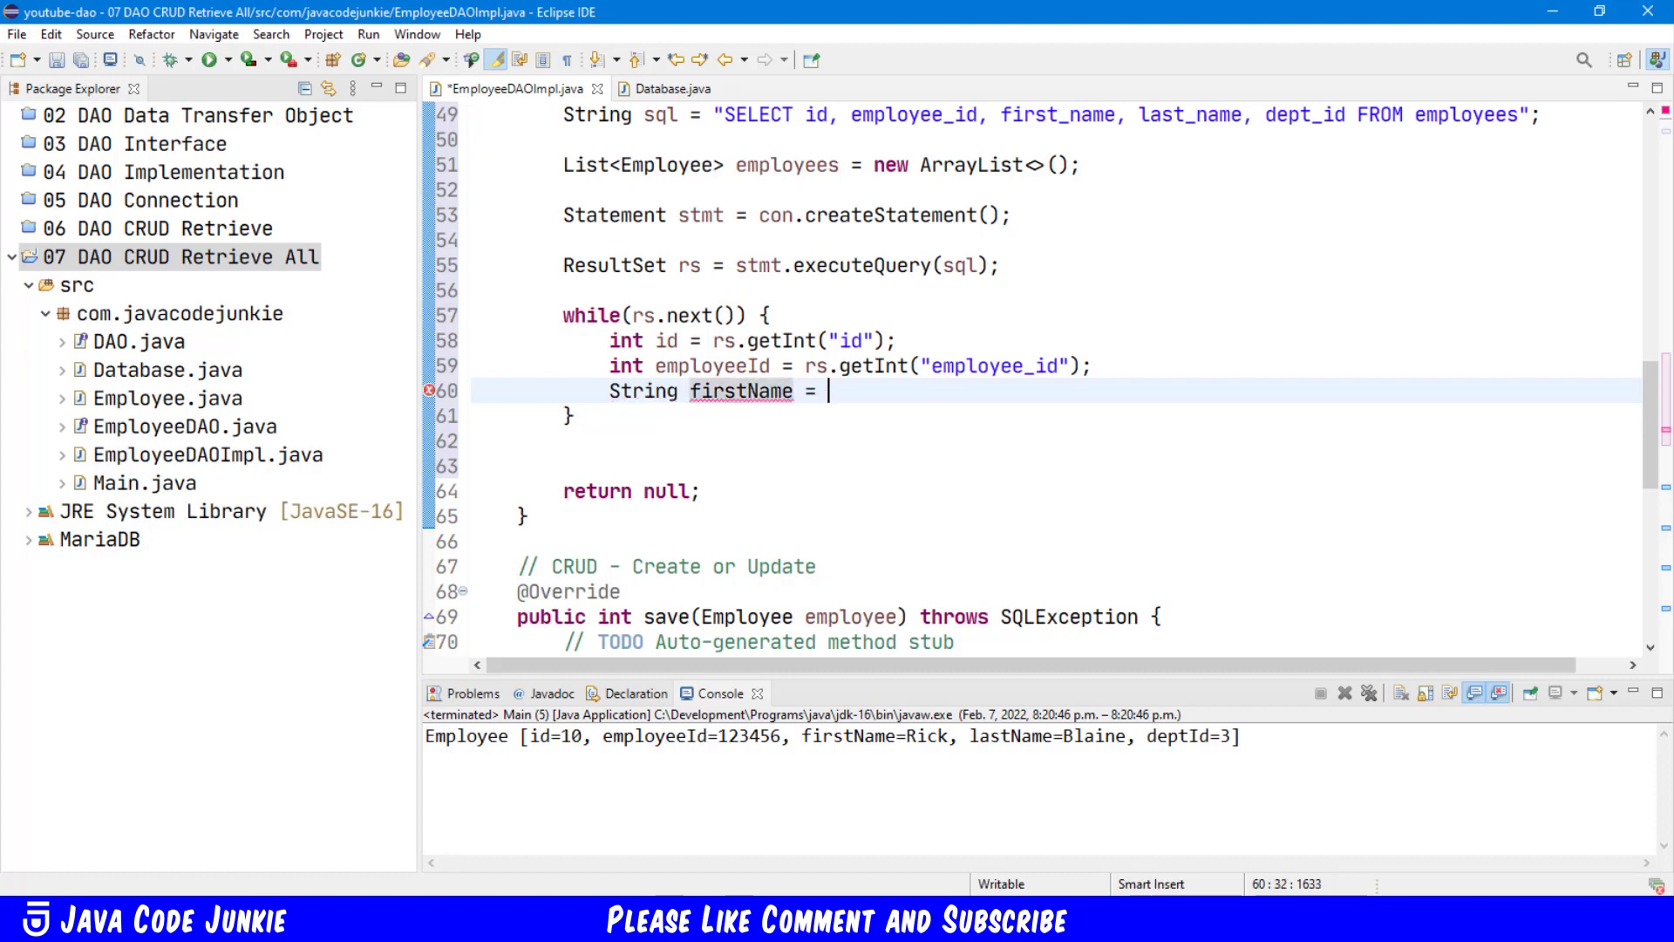
text(rs.)
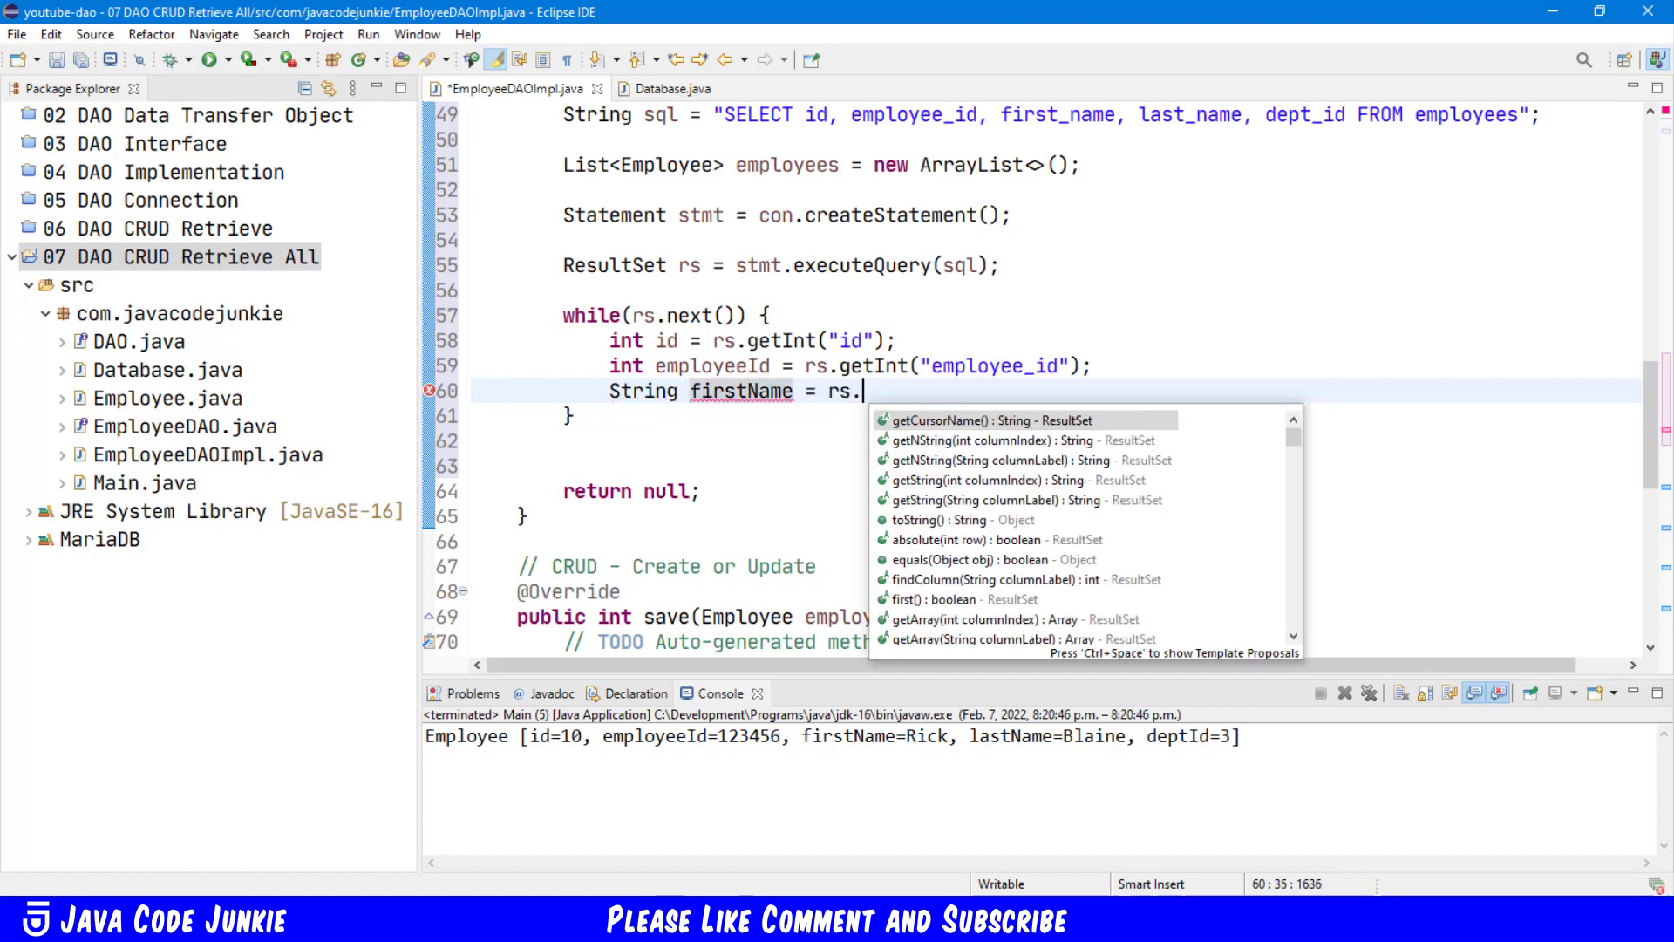
text(getString(")
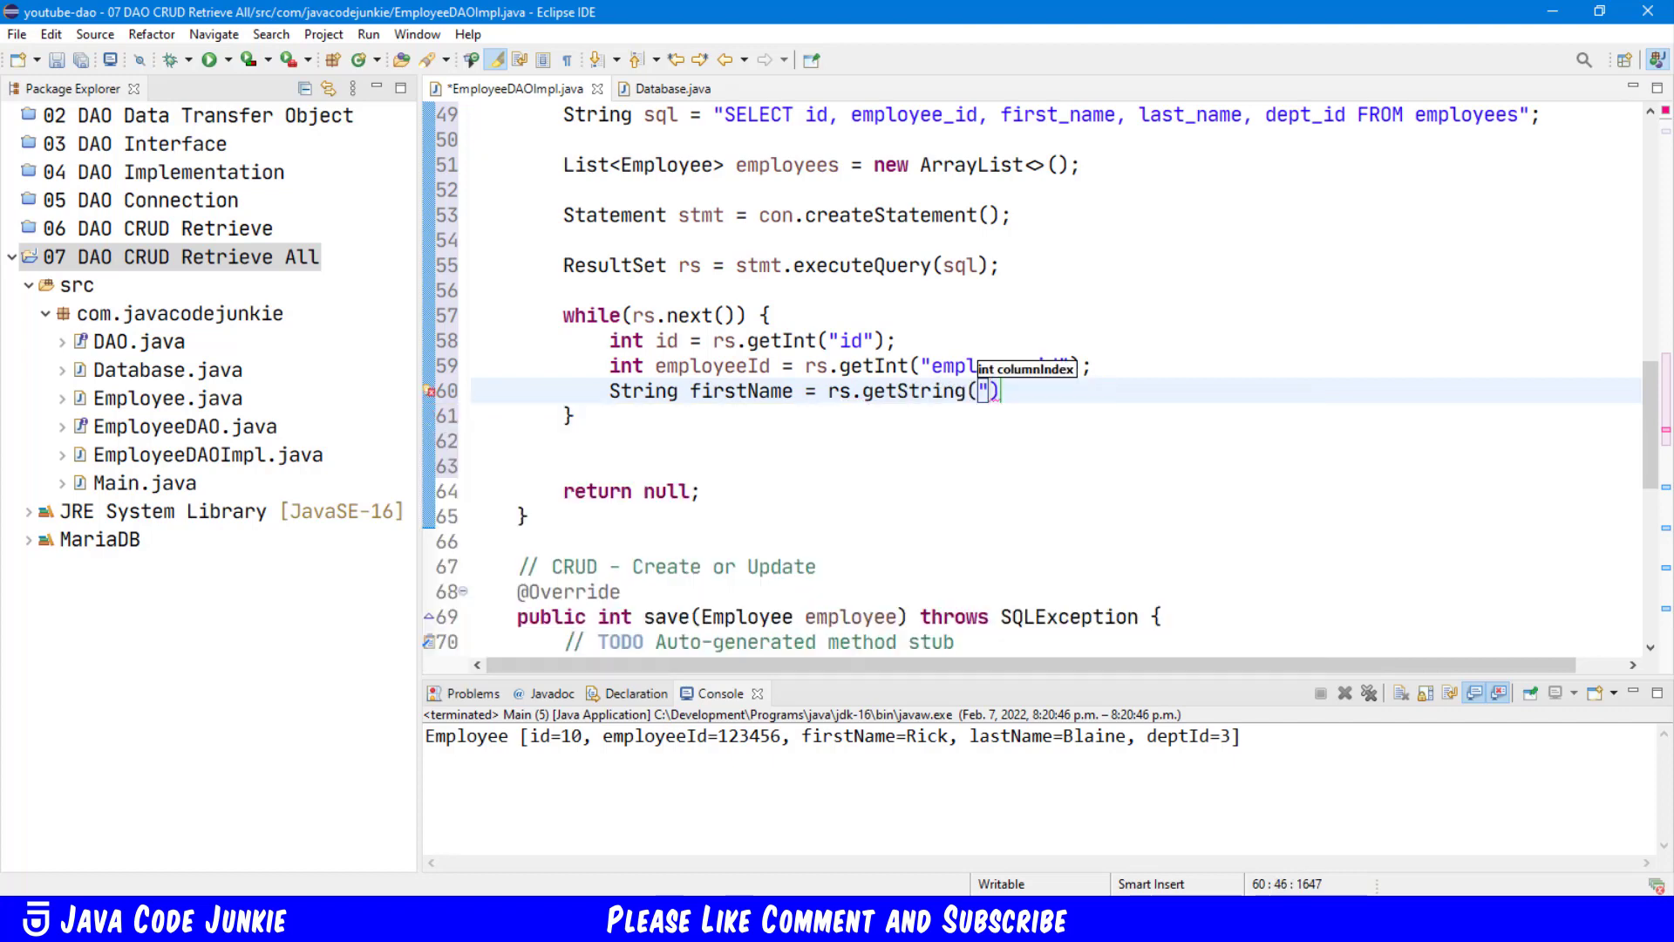
text(first)
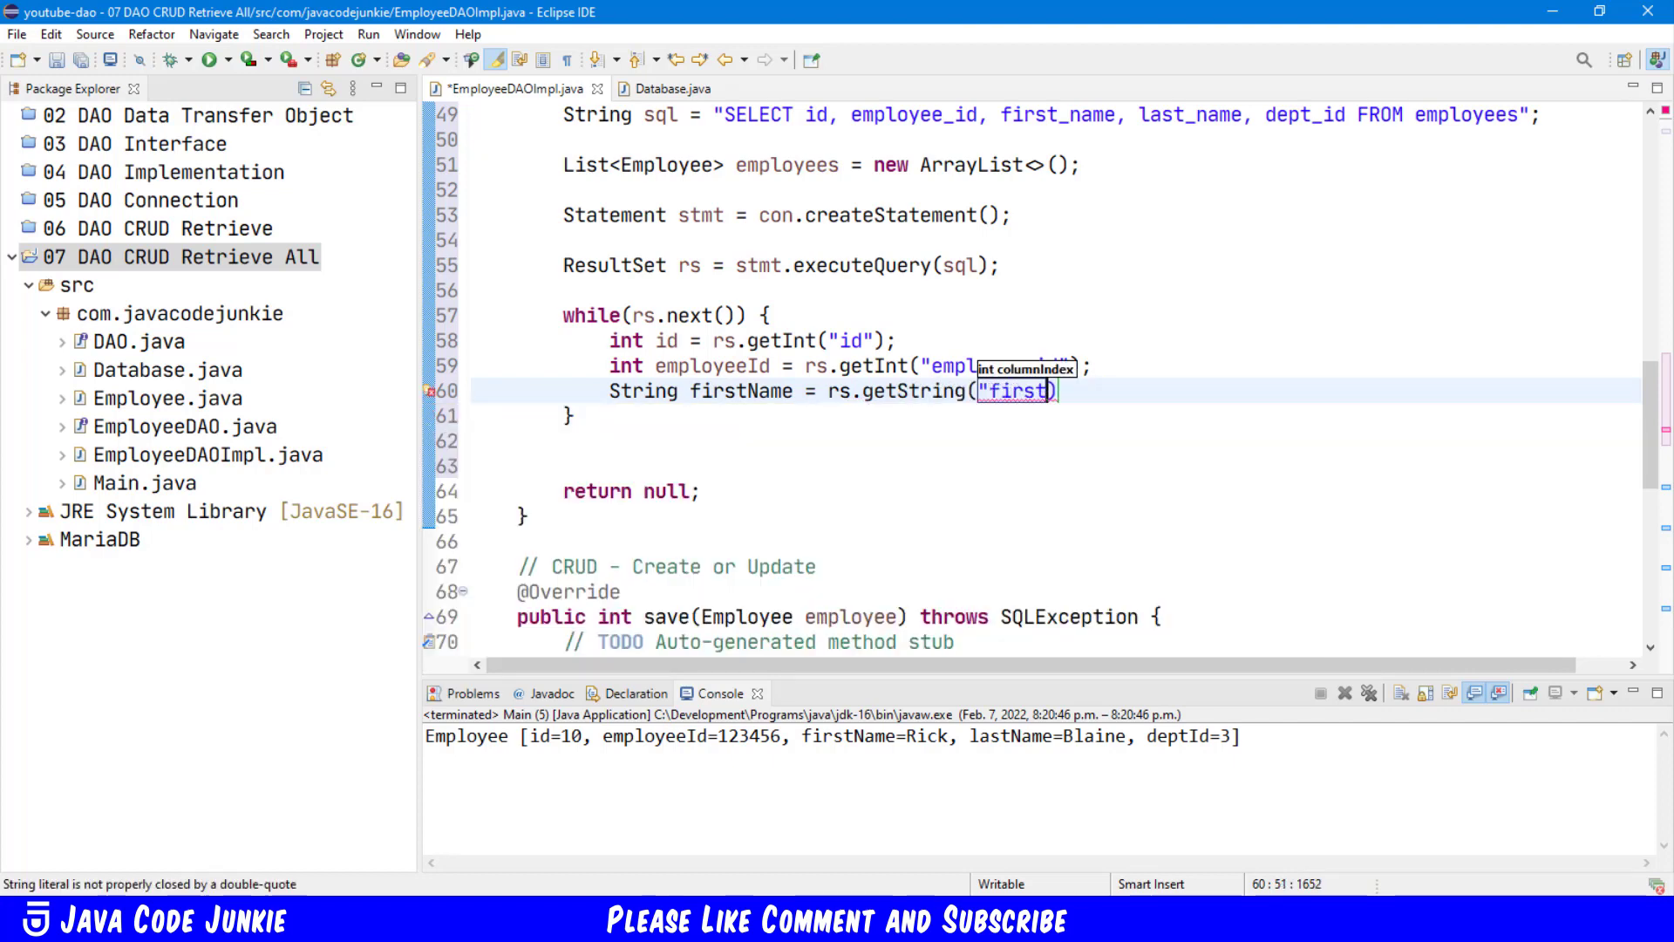
text(_name")
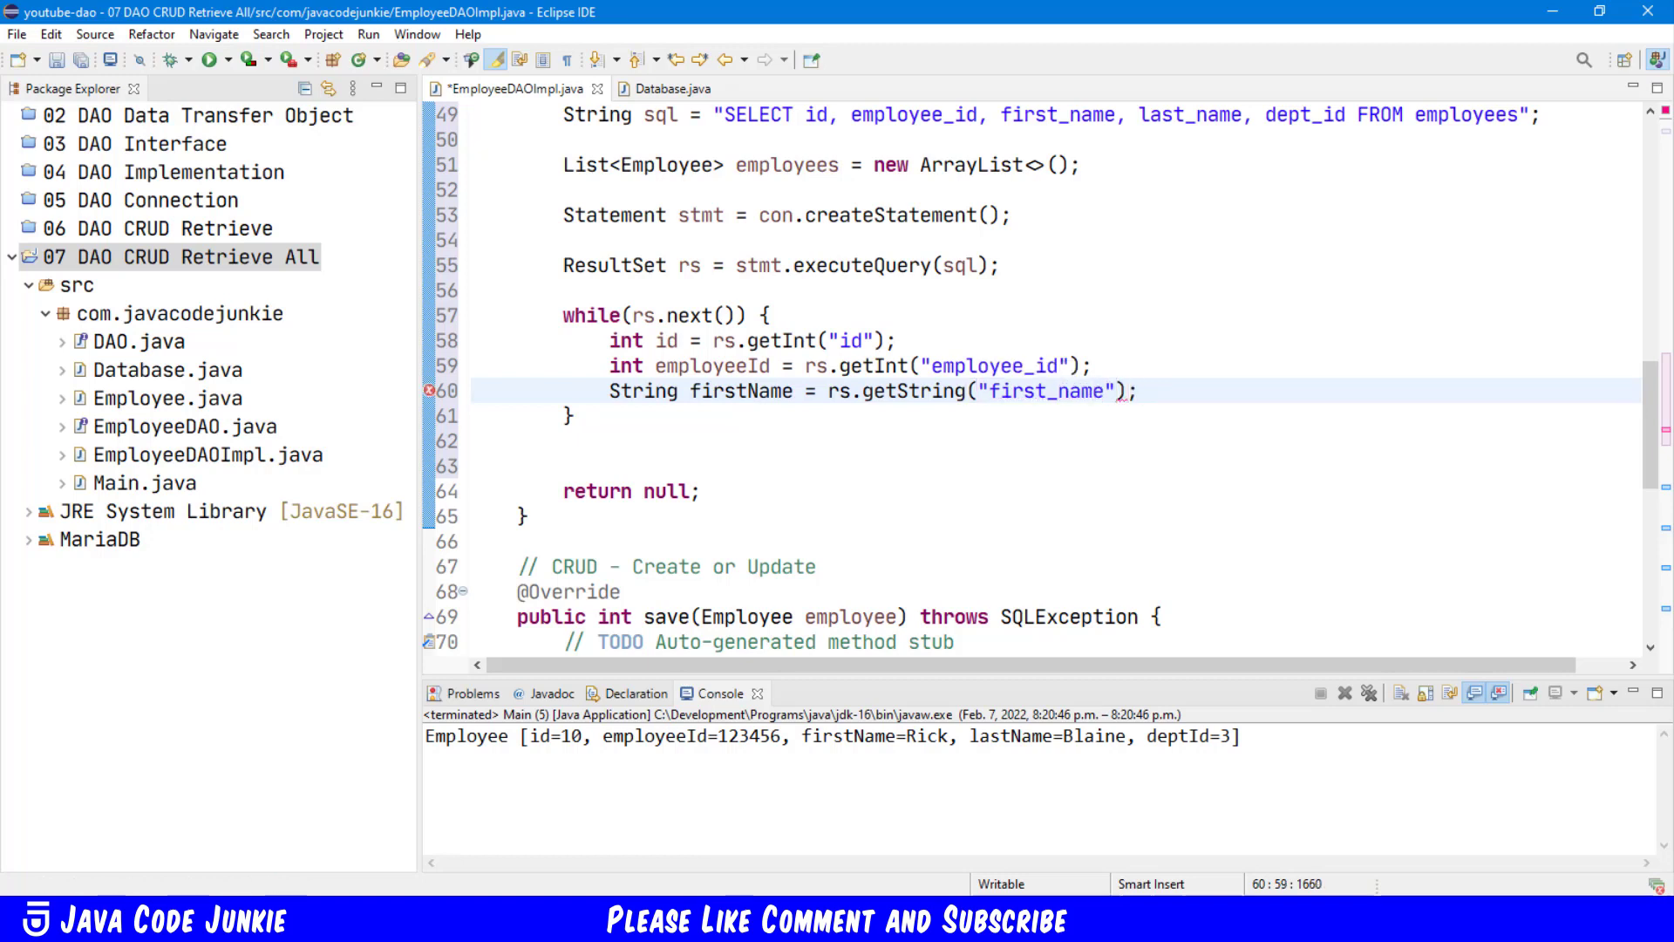
text(String)
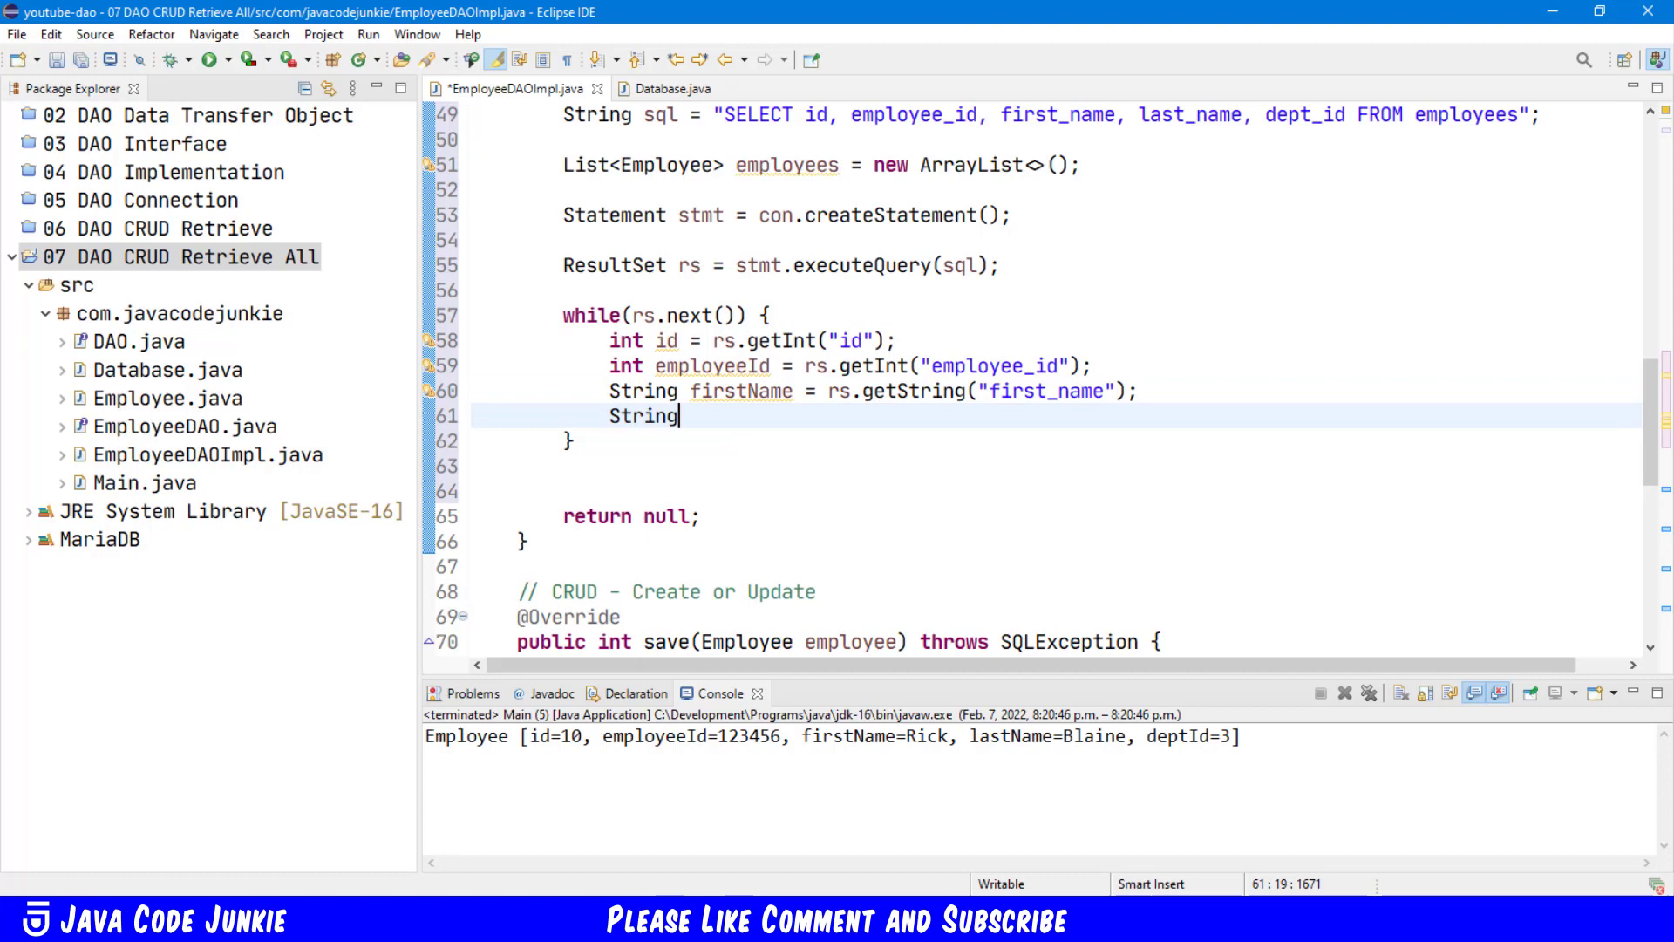
text(lastName)
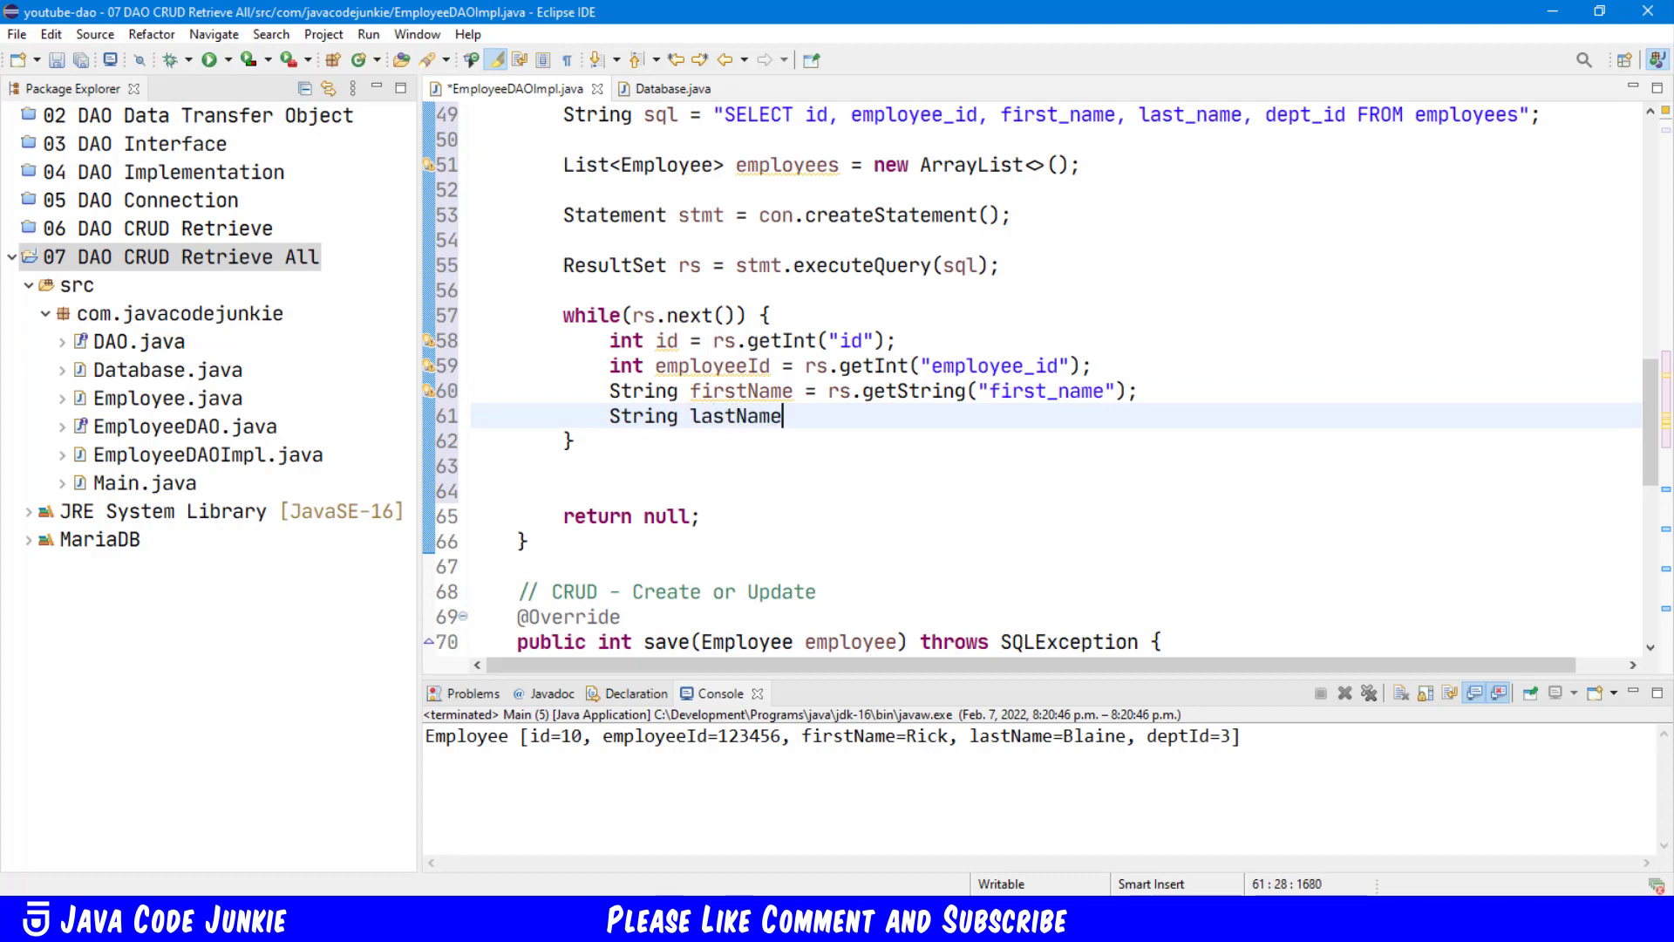
text(= rs)
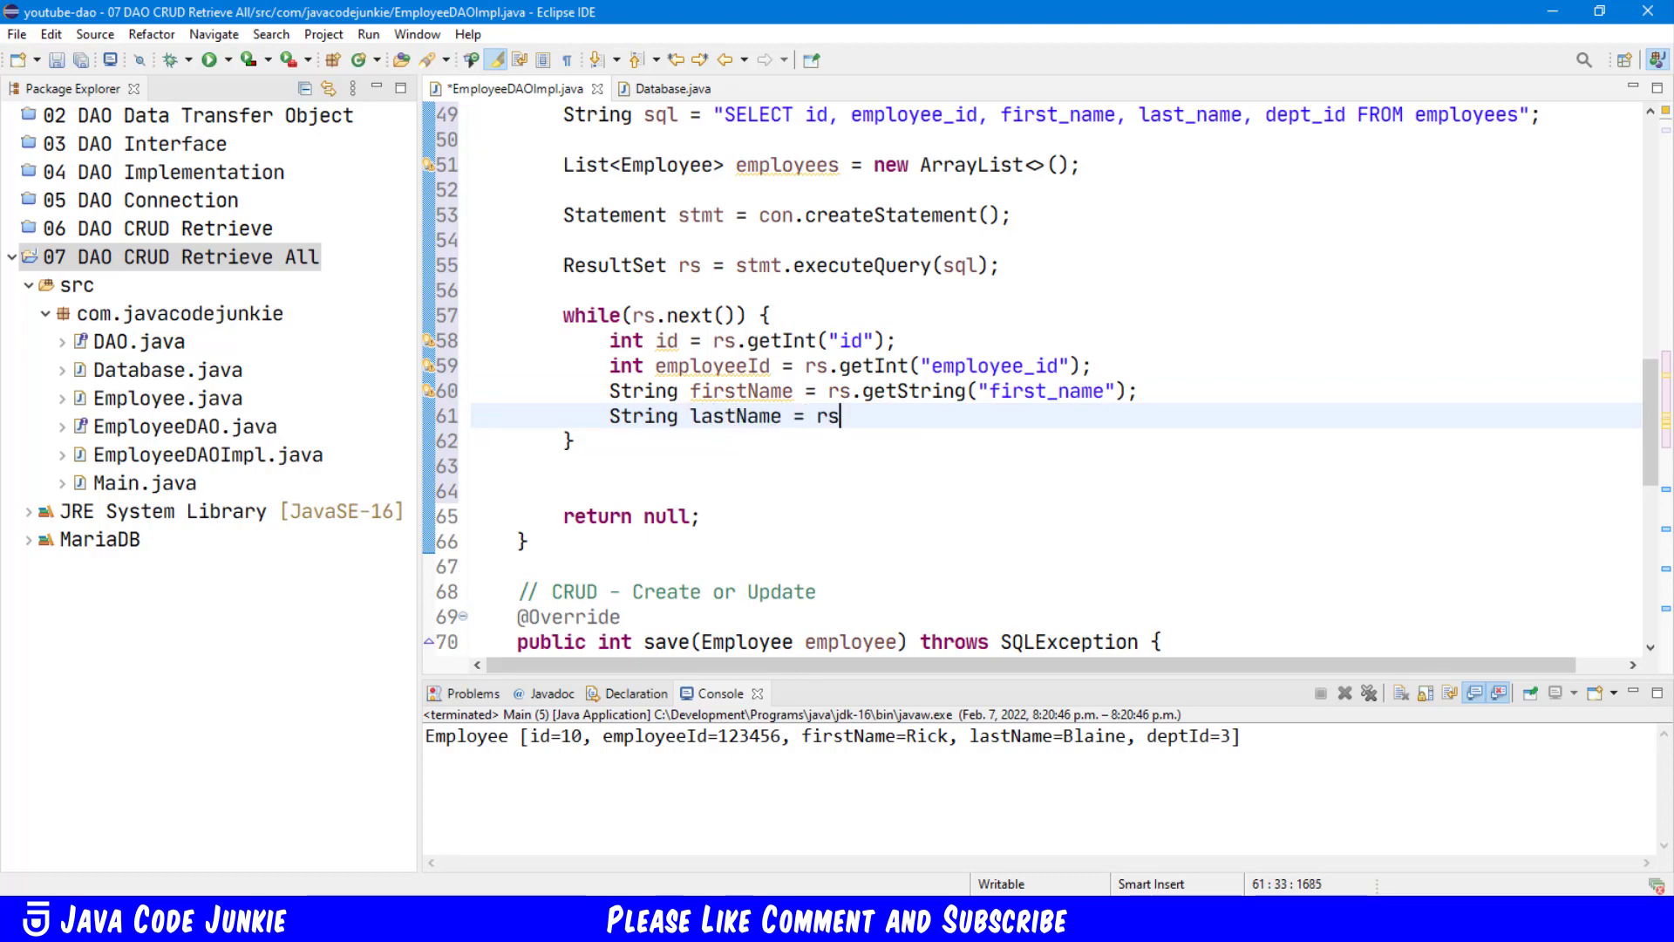
text(.getString(employeeId)
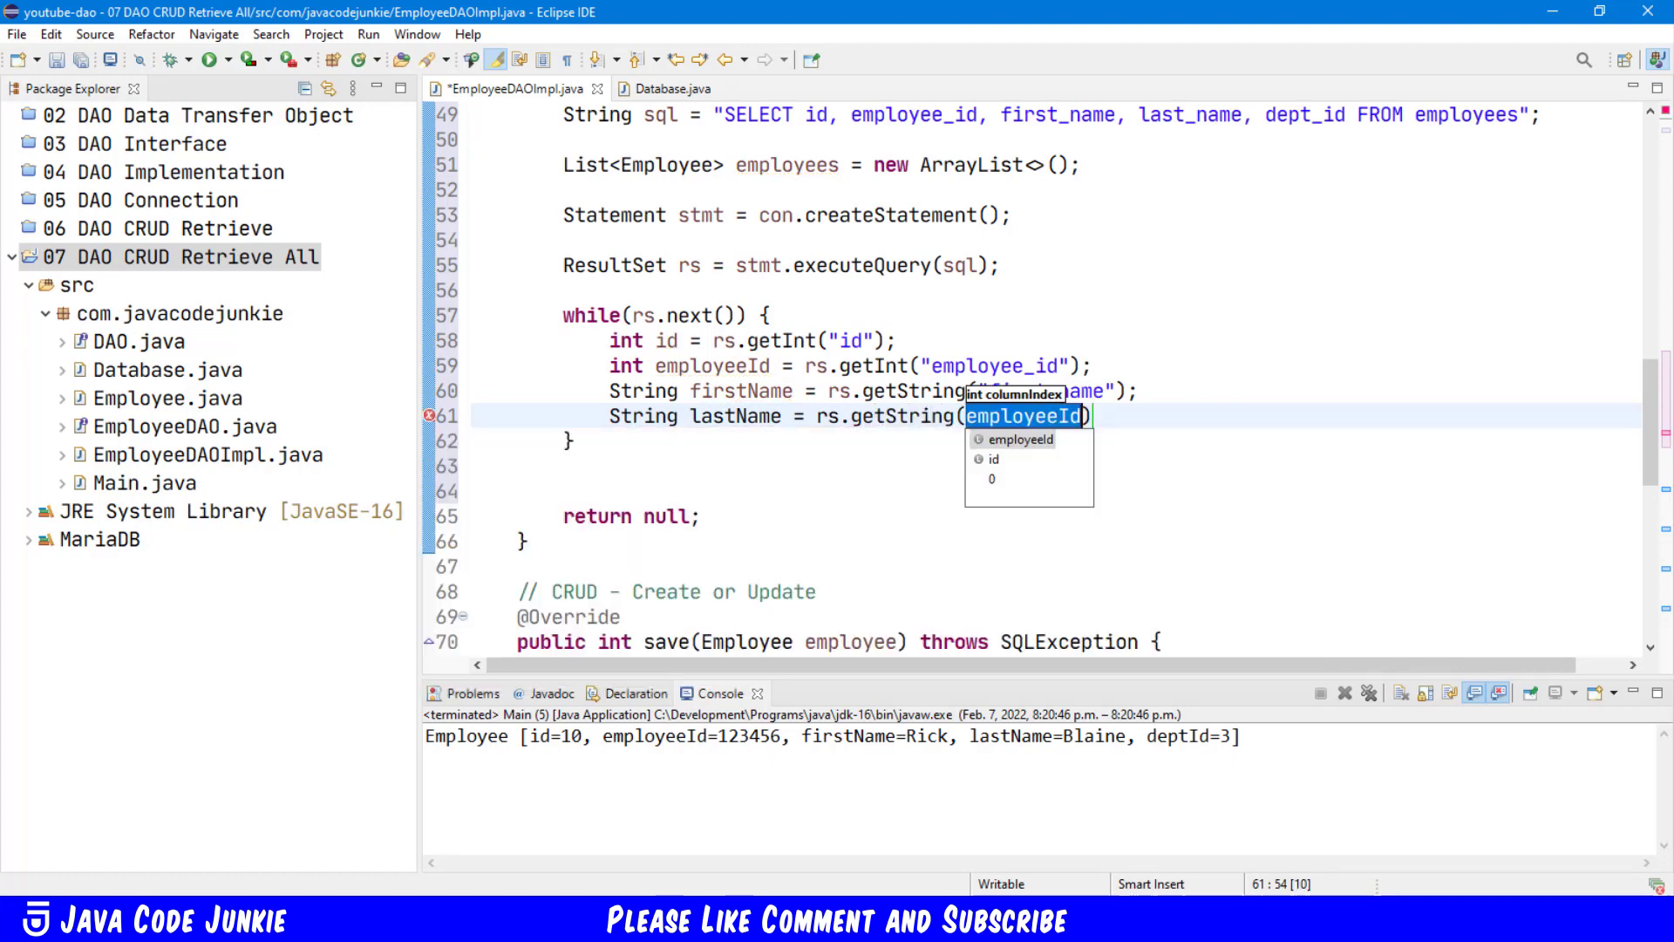
text("Las)
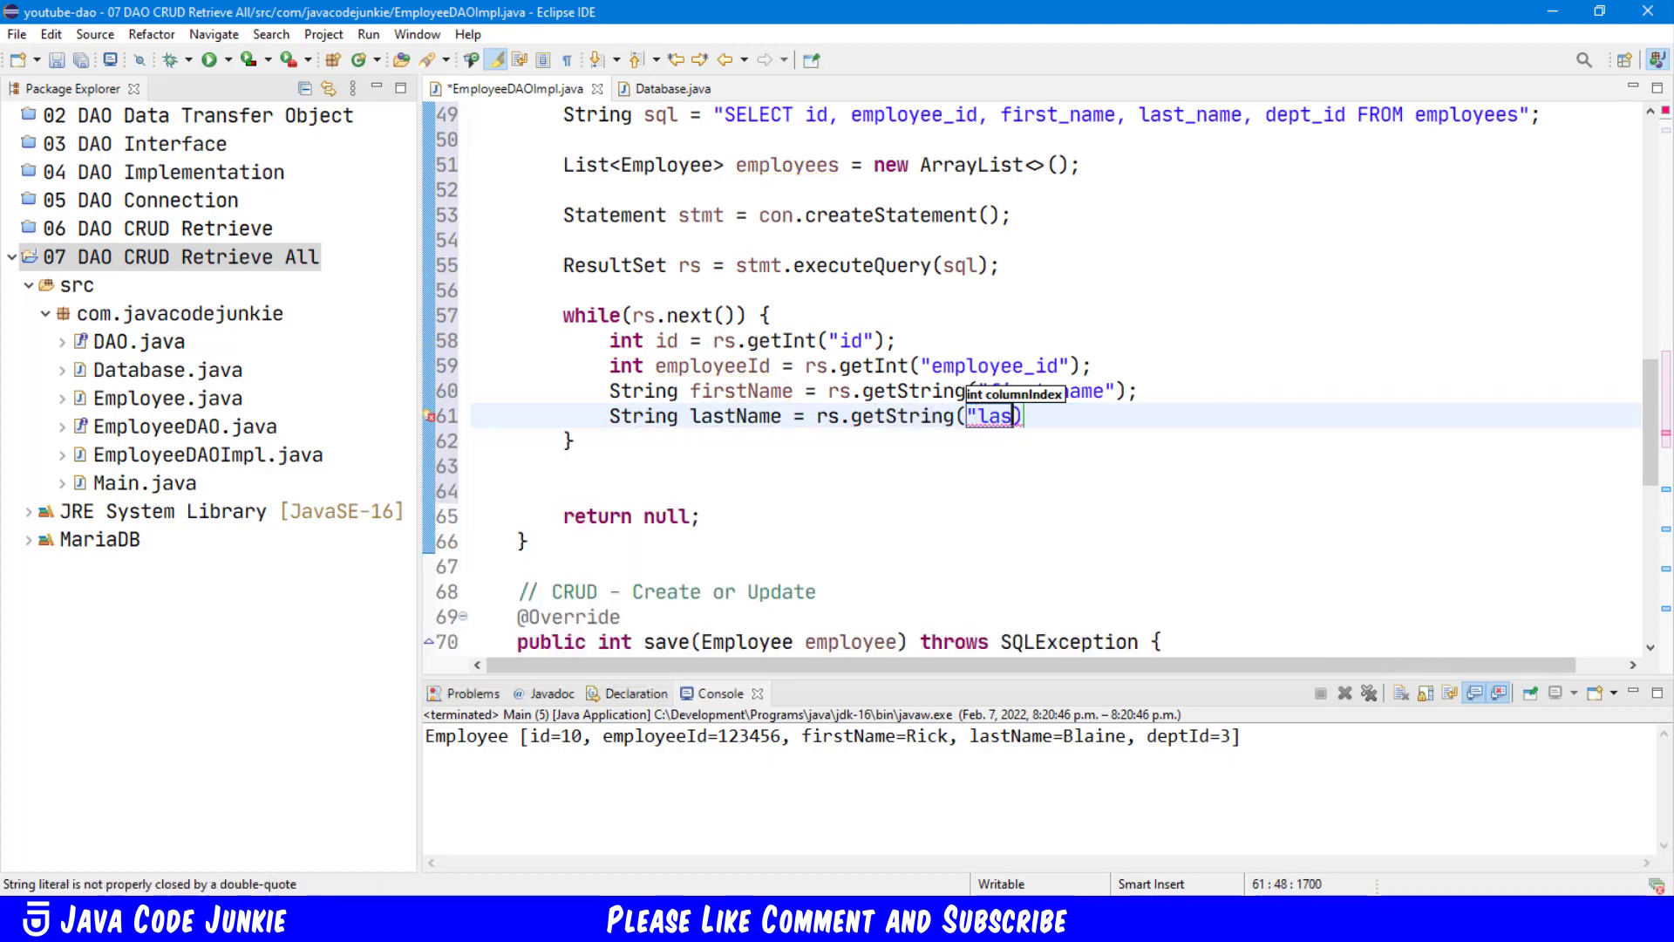
text(t_name)
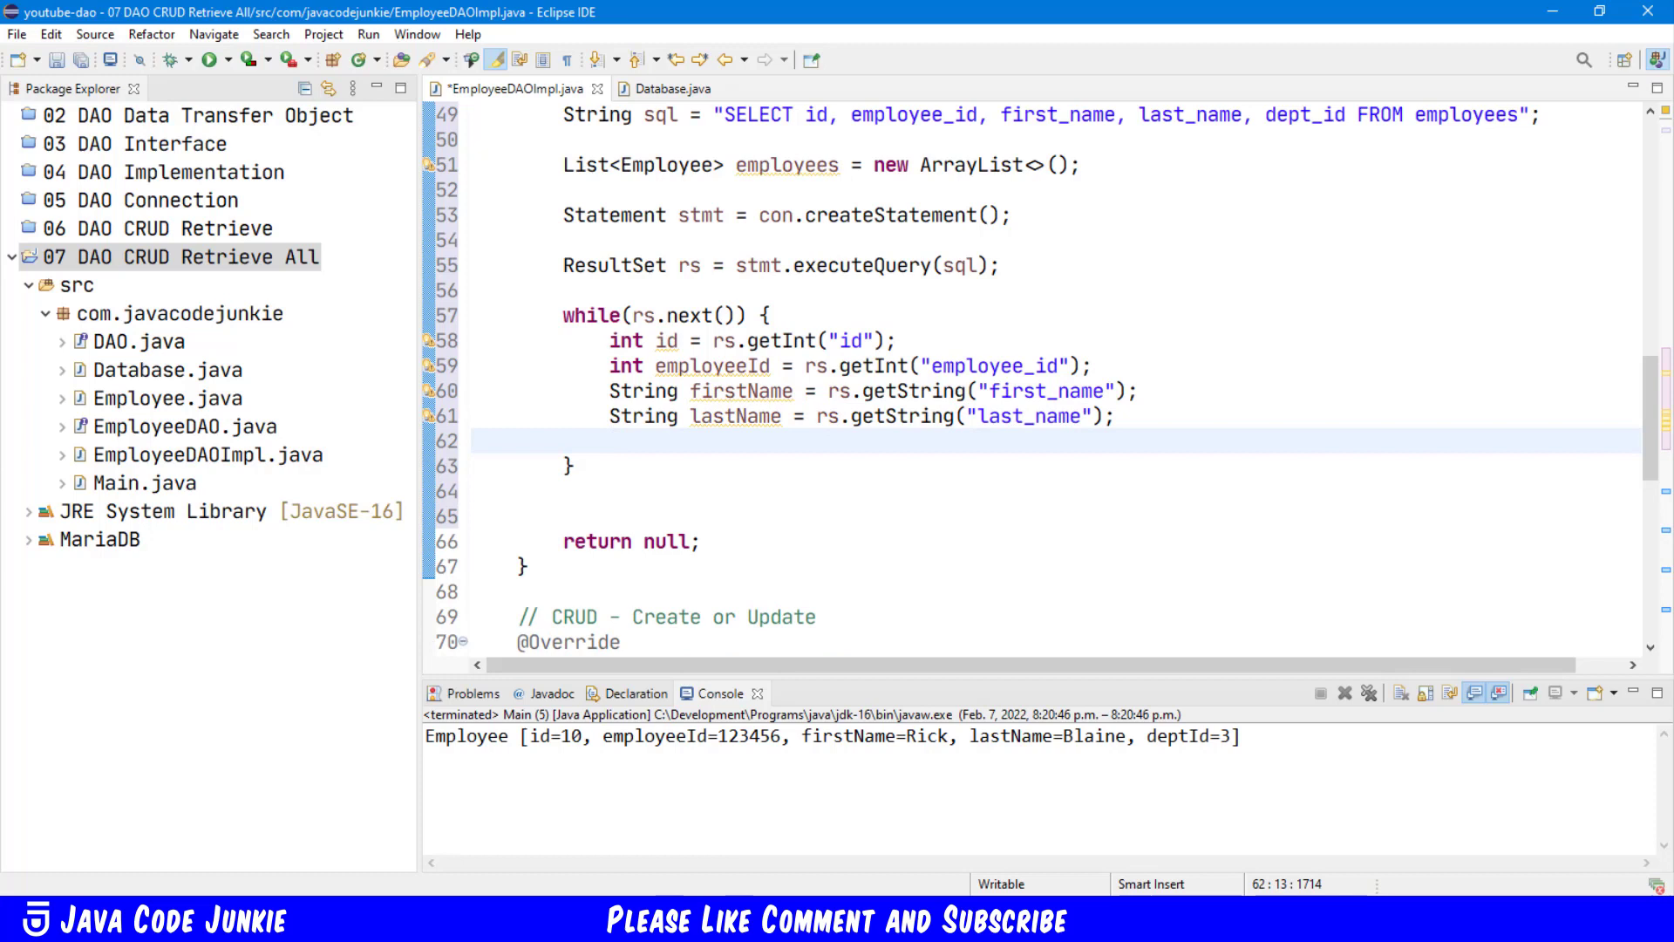
Step: Read the dept_id column into int dept_id
text(int)
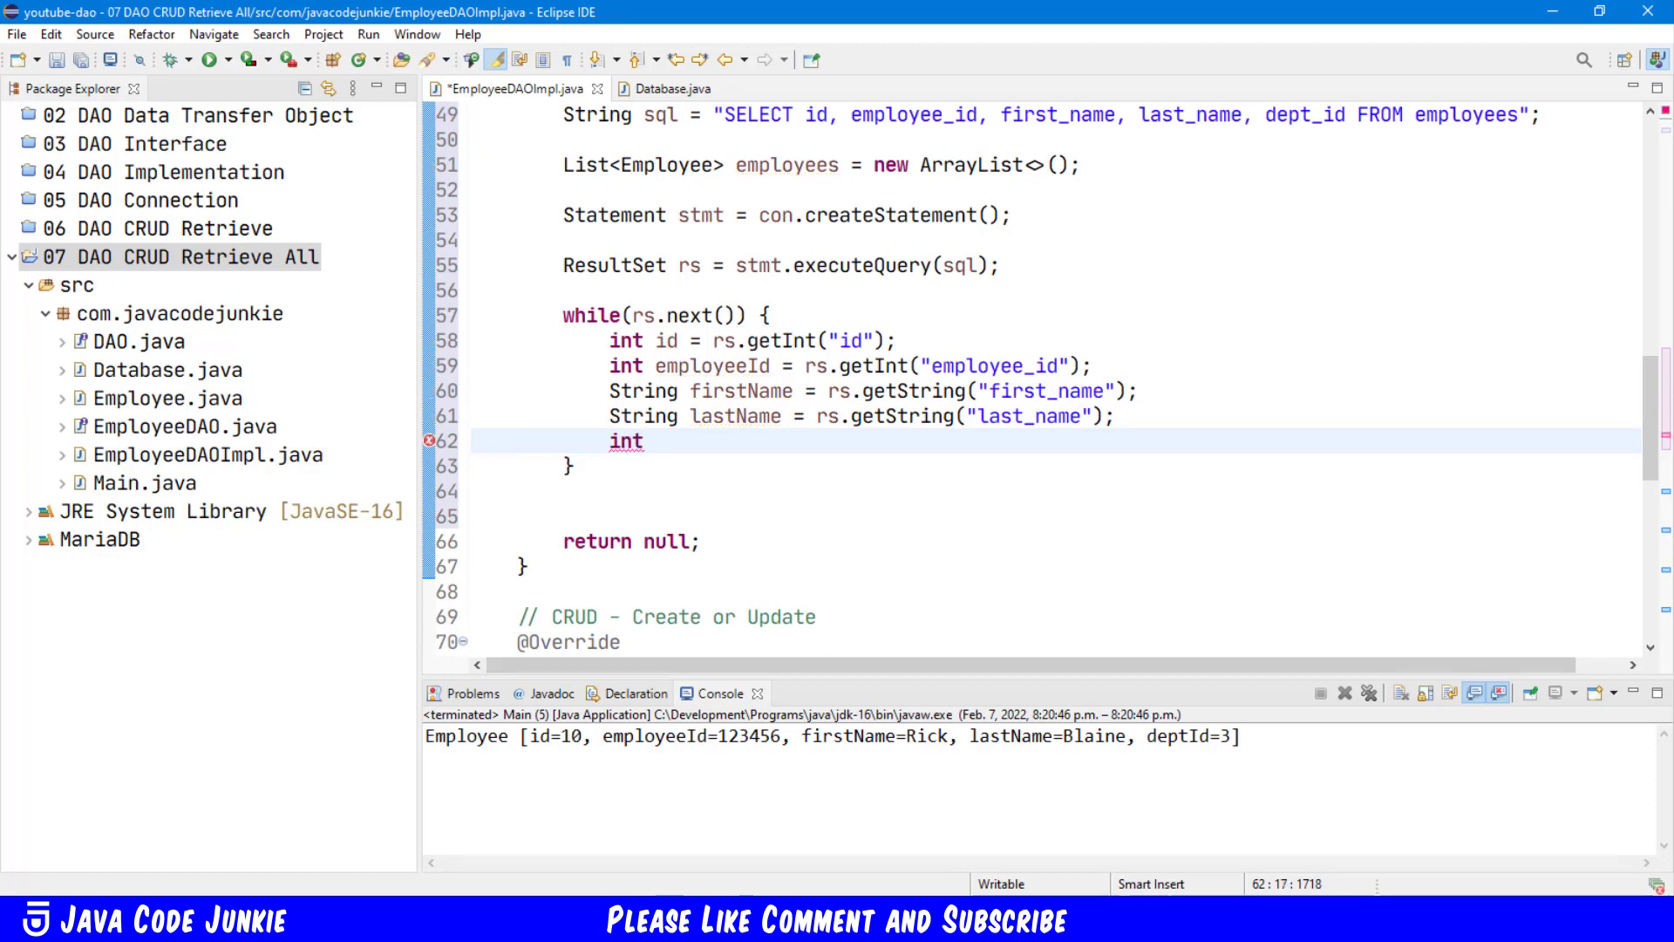
text(dept_id = r)
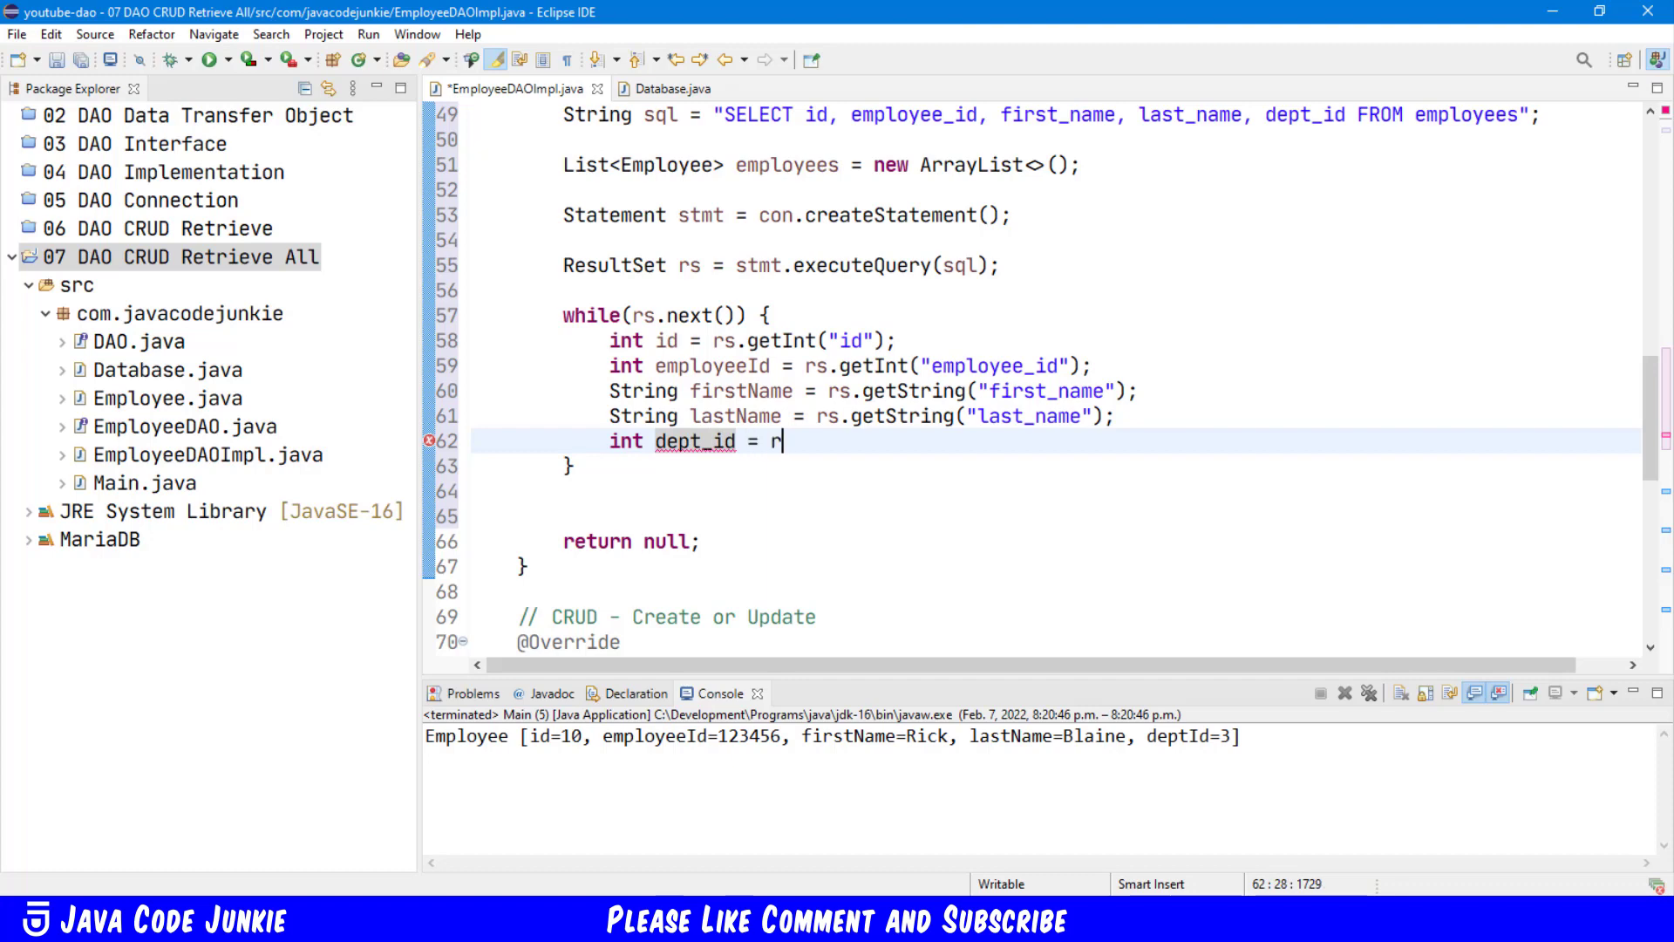
text(s.getInt()
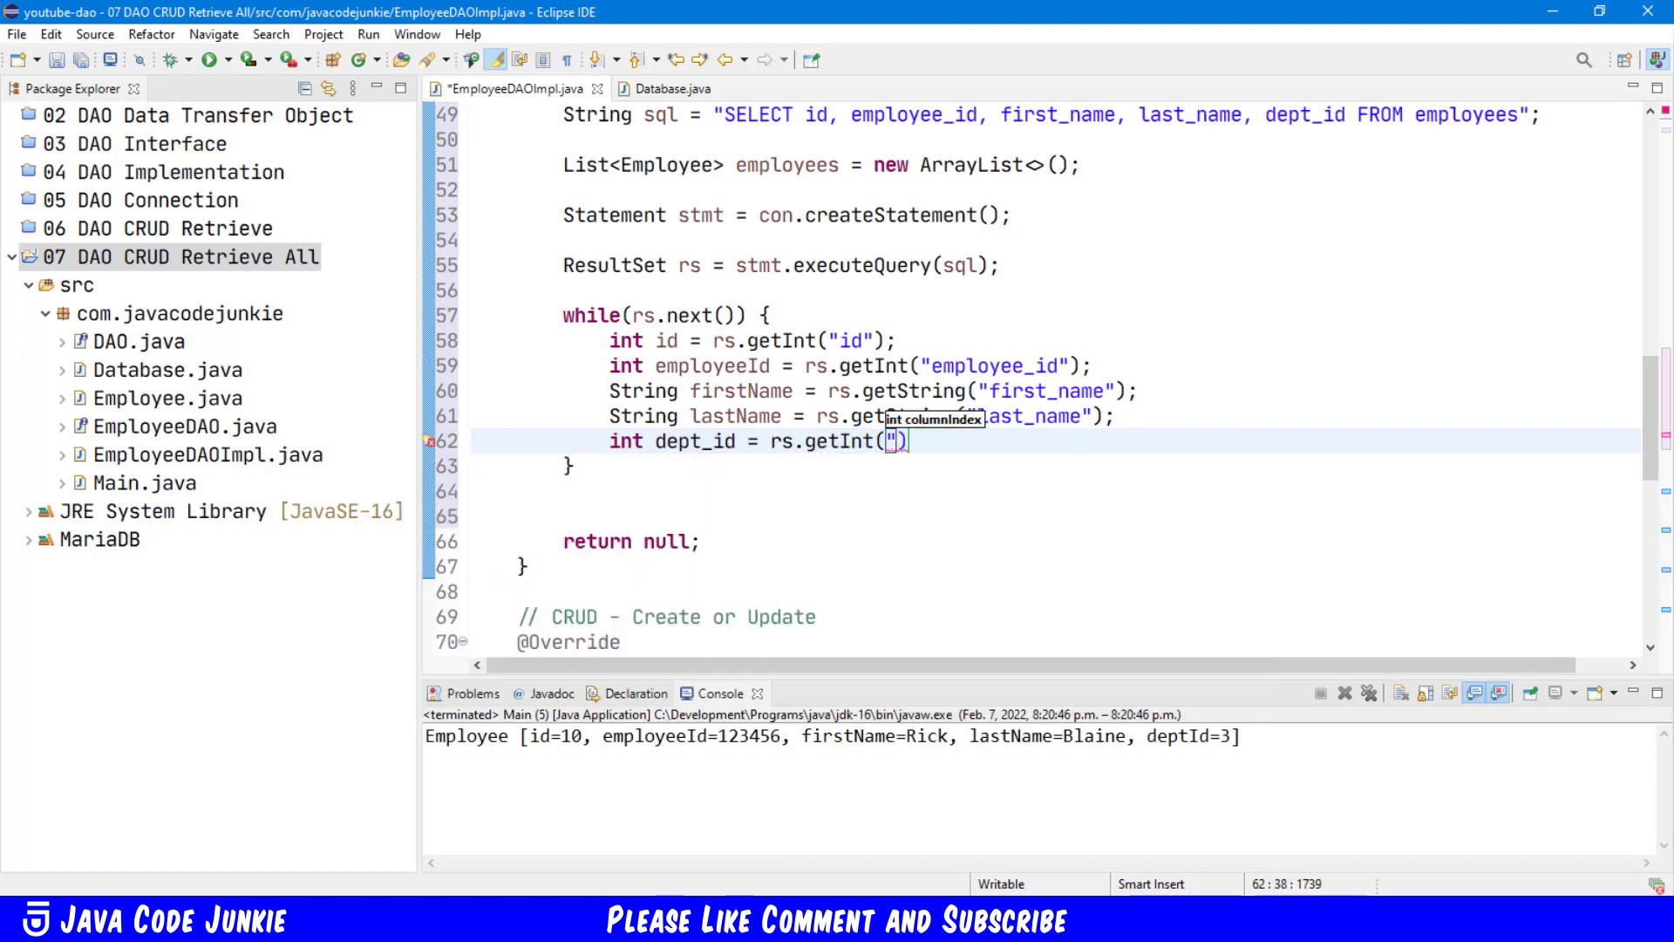
text(dept_id)
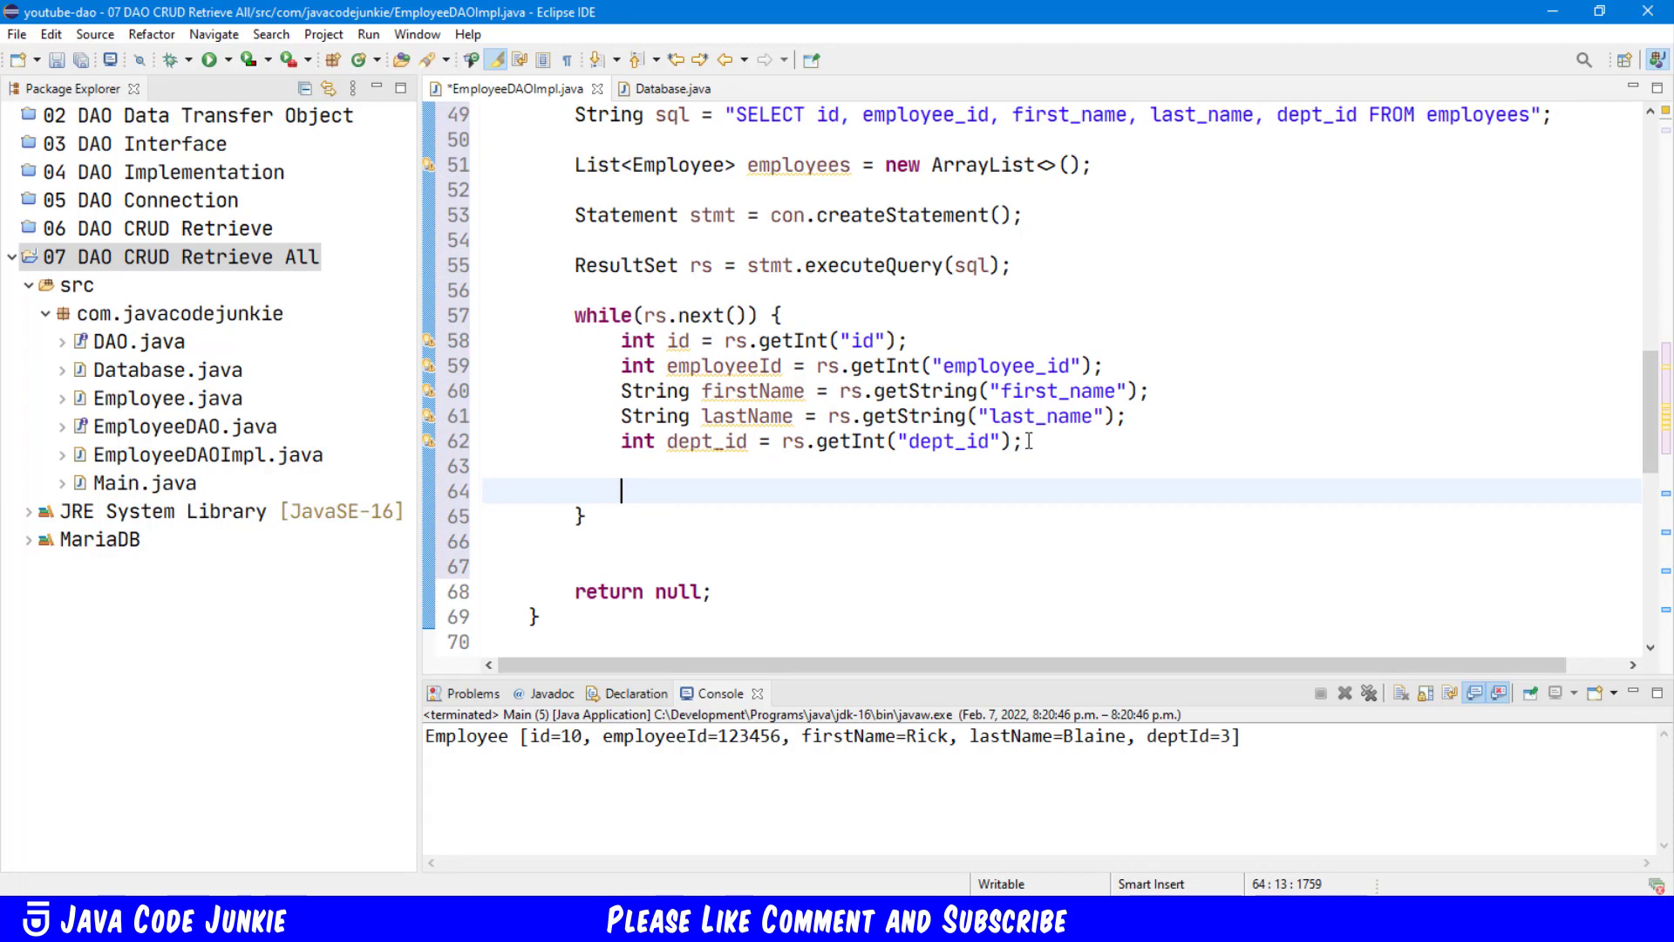
text(Employee emplo)
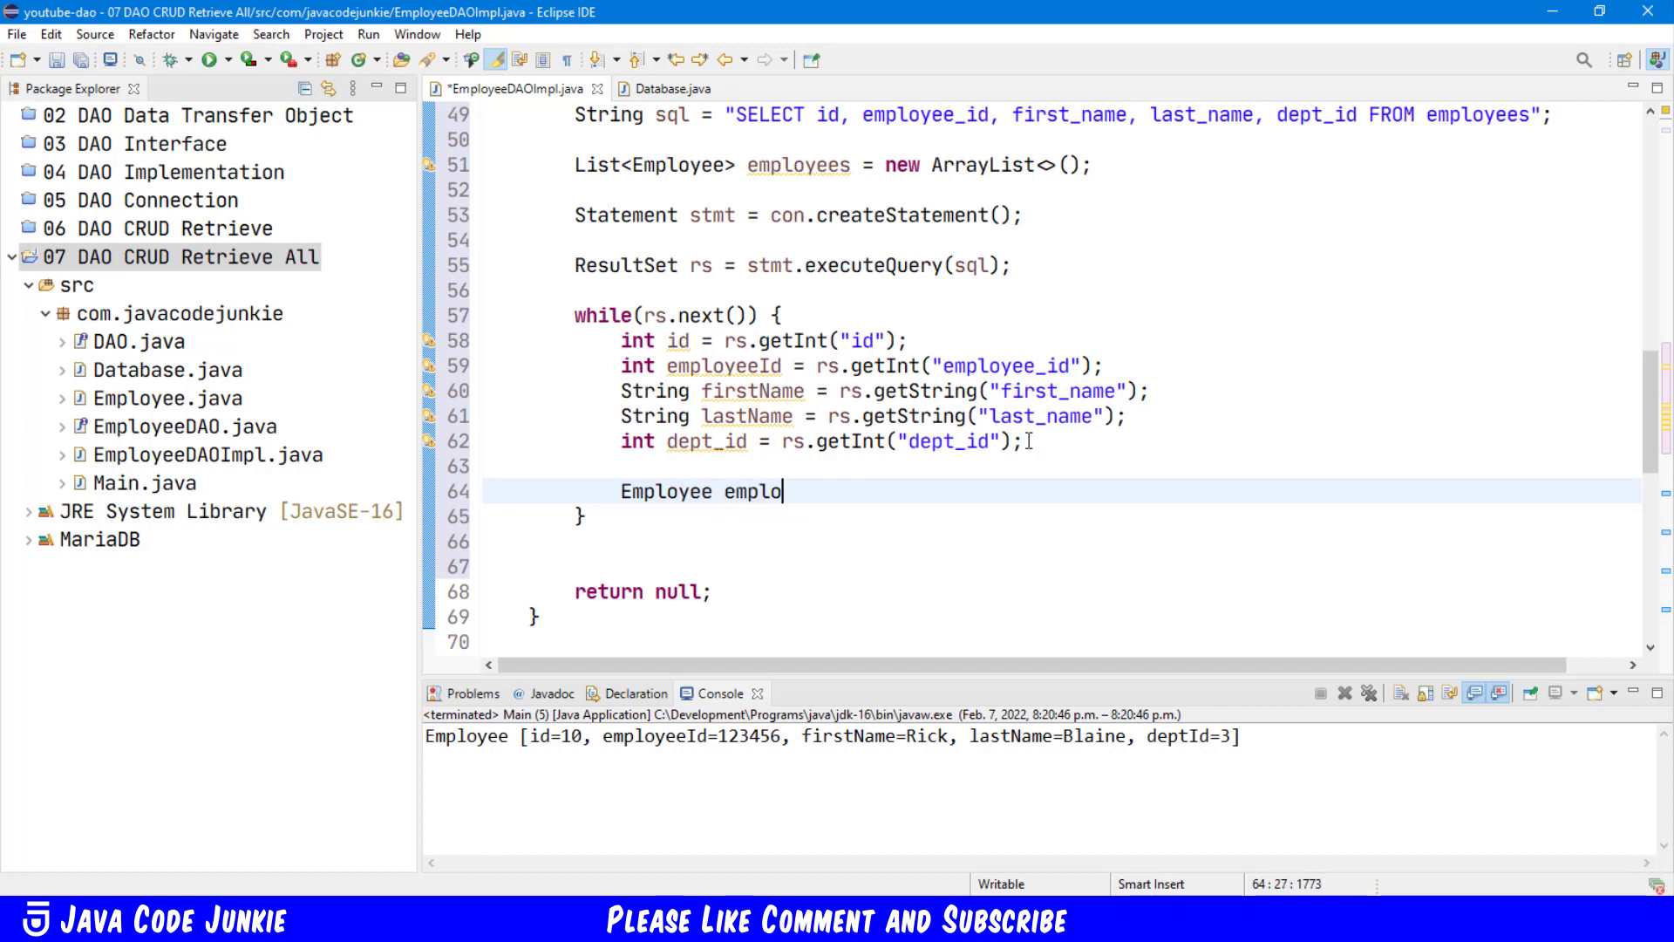
Step: Create new Employee(id, employeeId, firstName, lastName, deptId), renaming dept_id to deptId
text(yee = new)
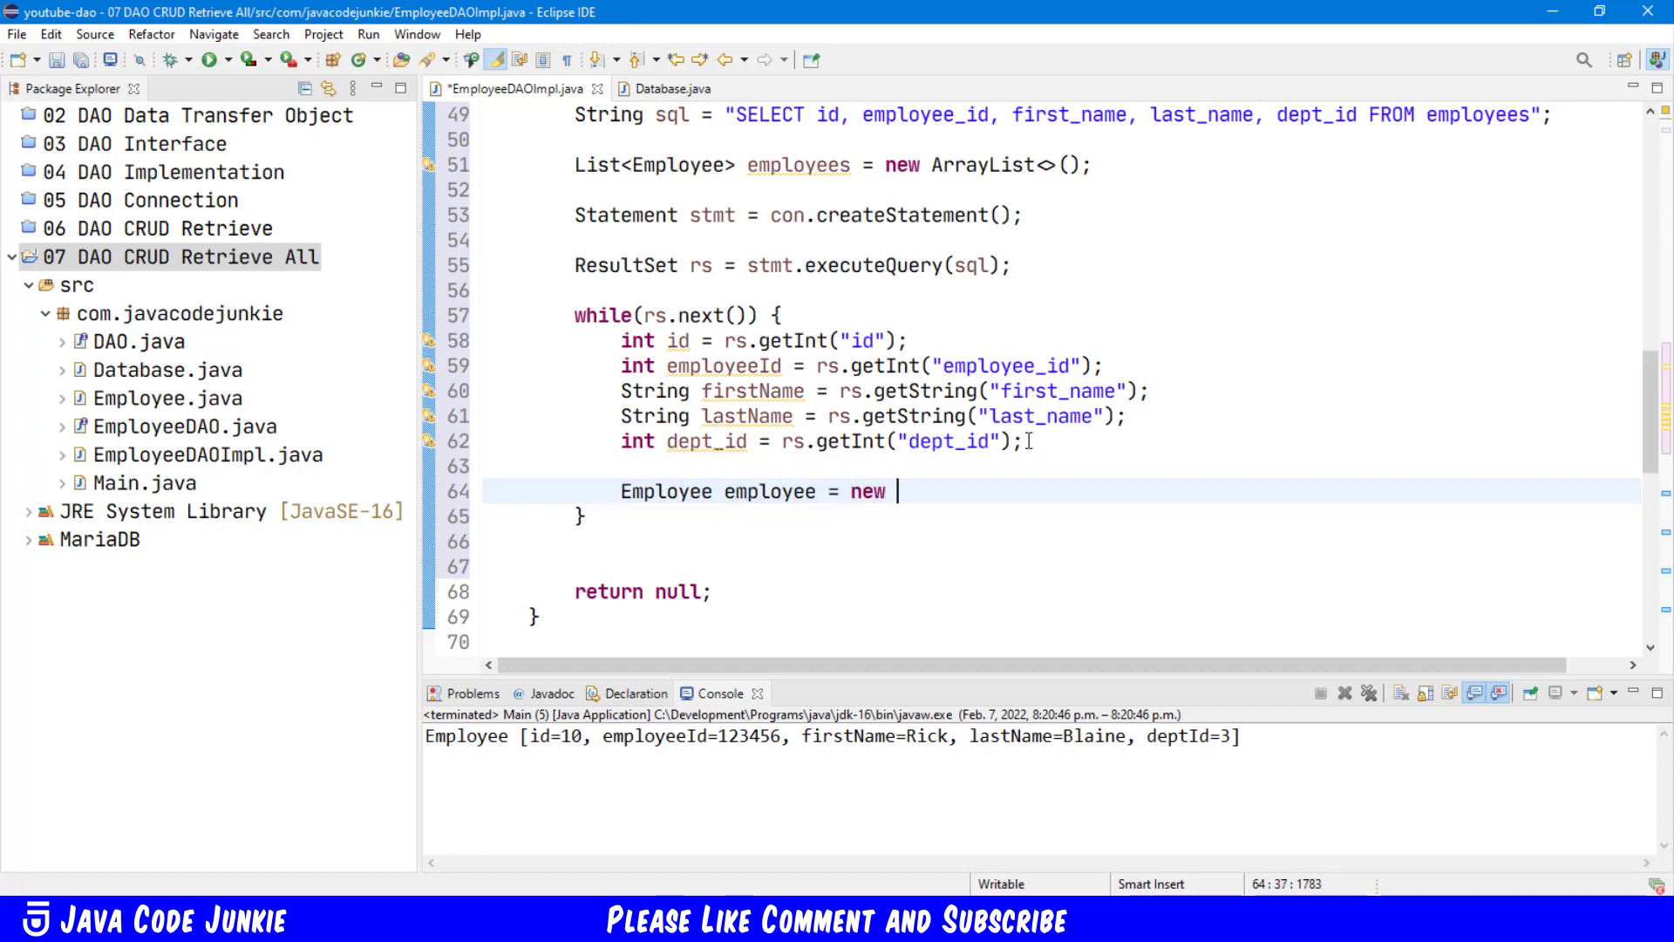
text(Employee(id)
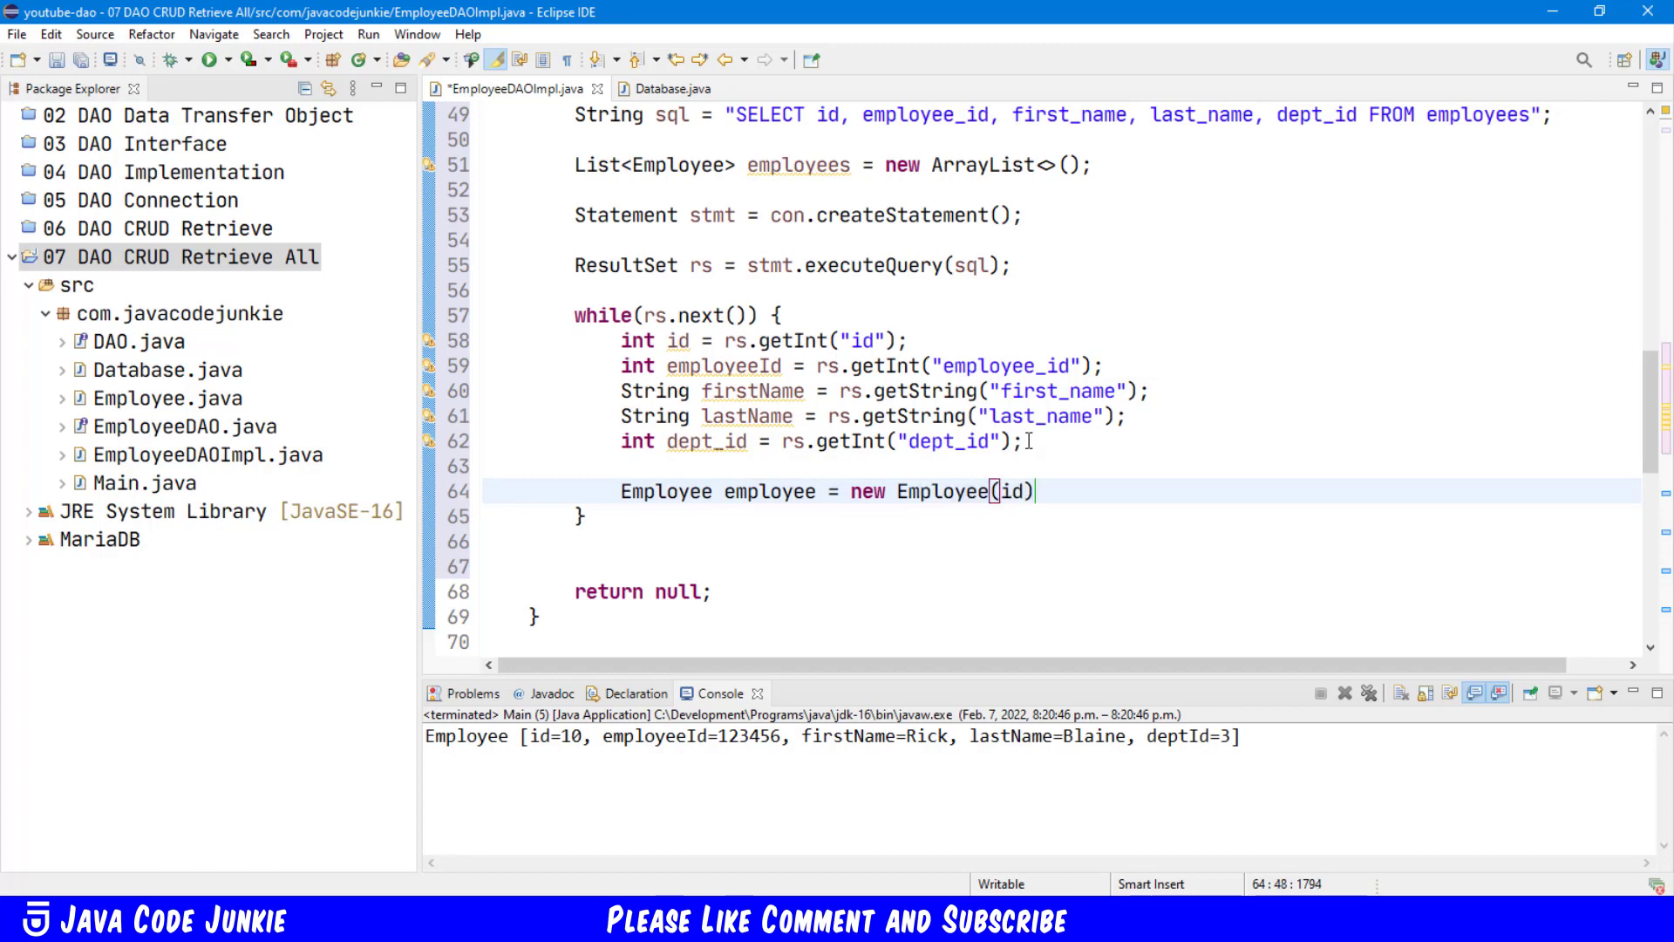
text(, emplooyeeId,)
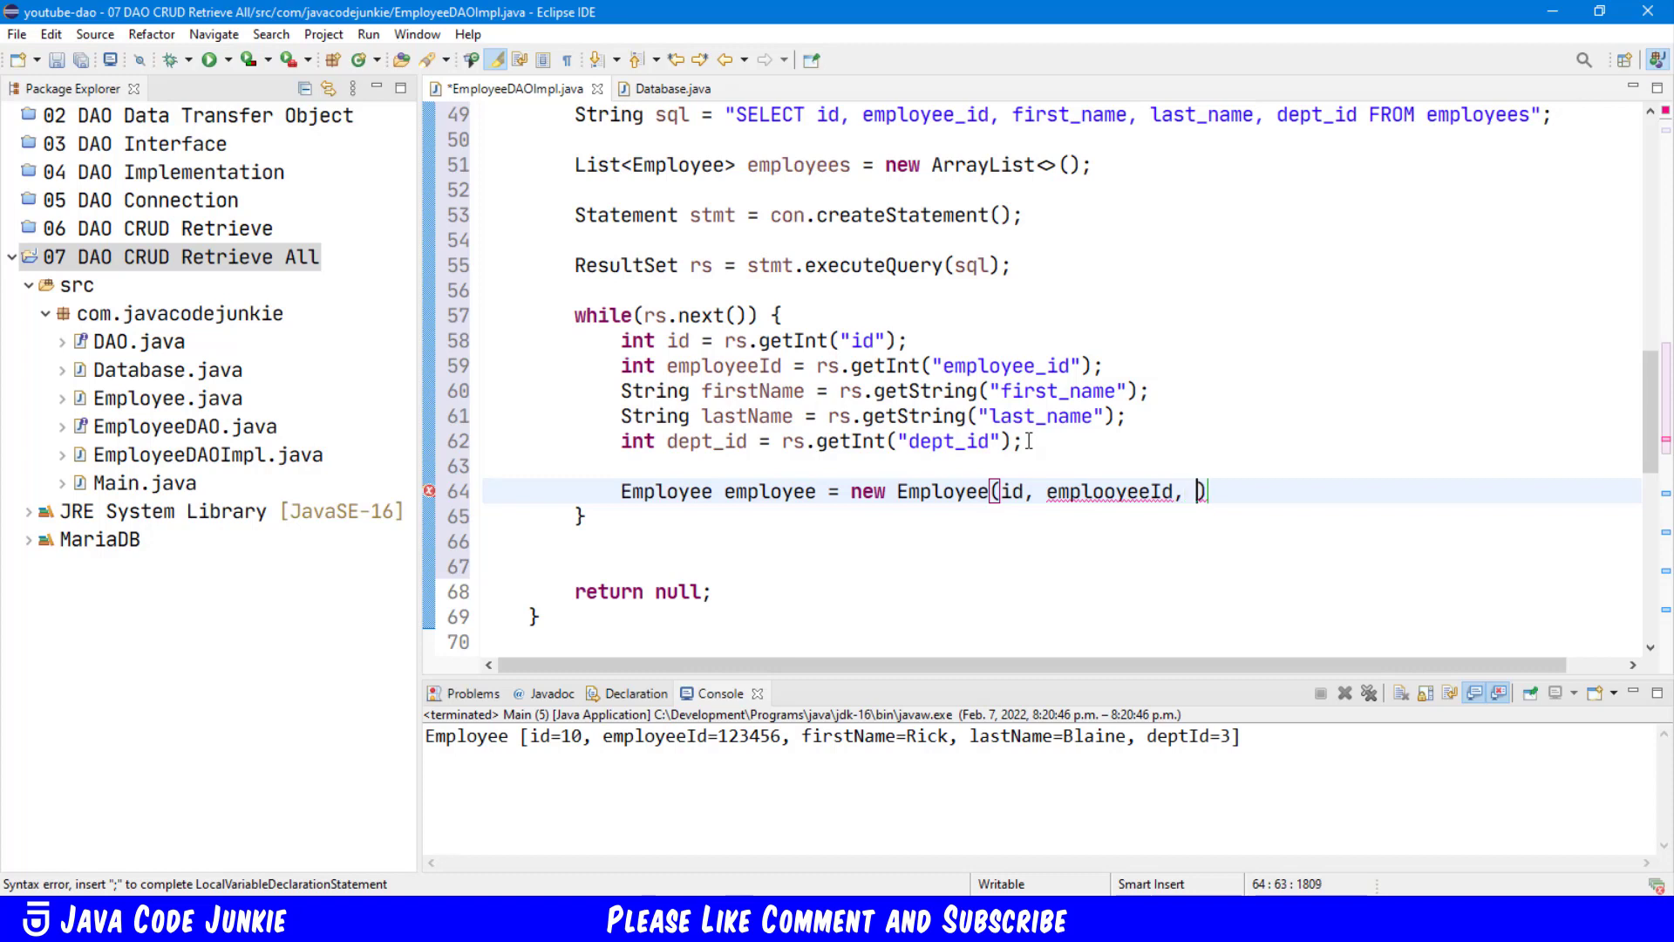
text(firstName, lastName,)
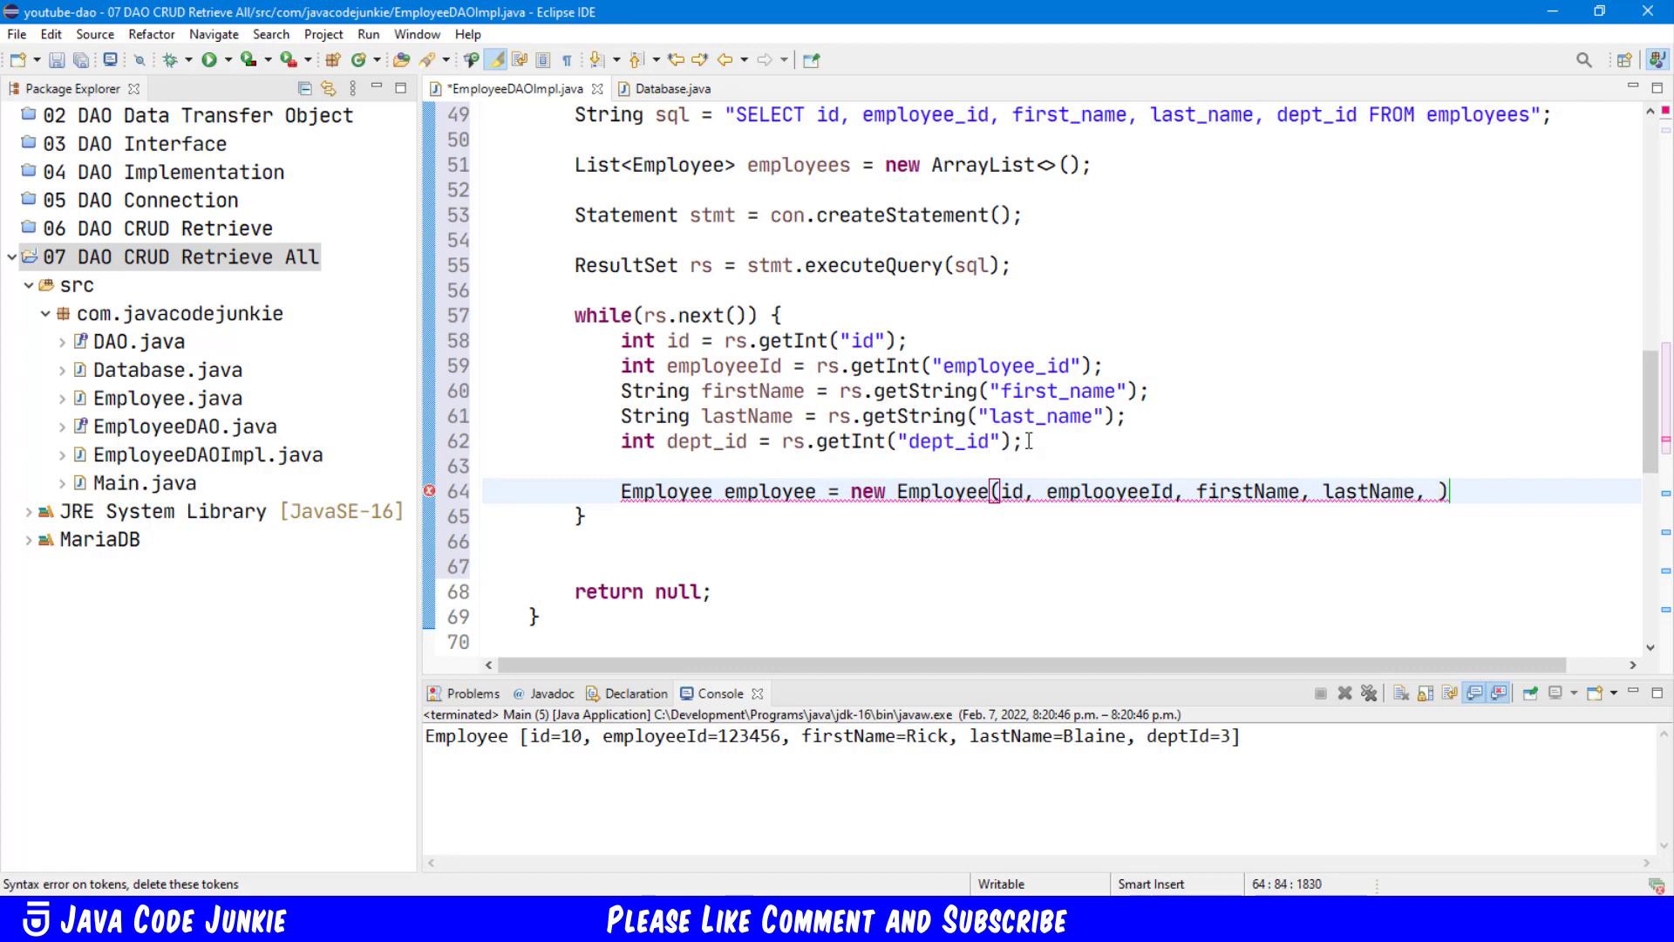
text(deptId)
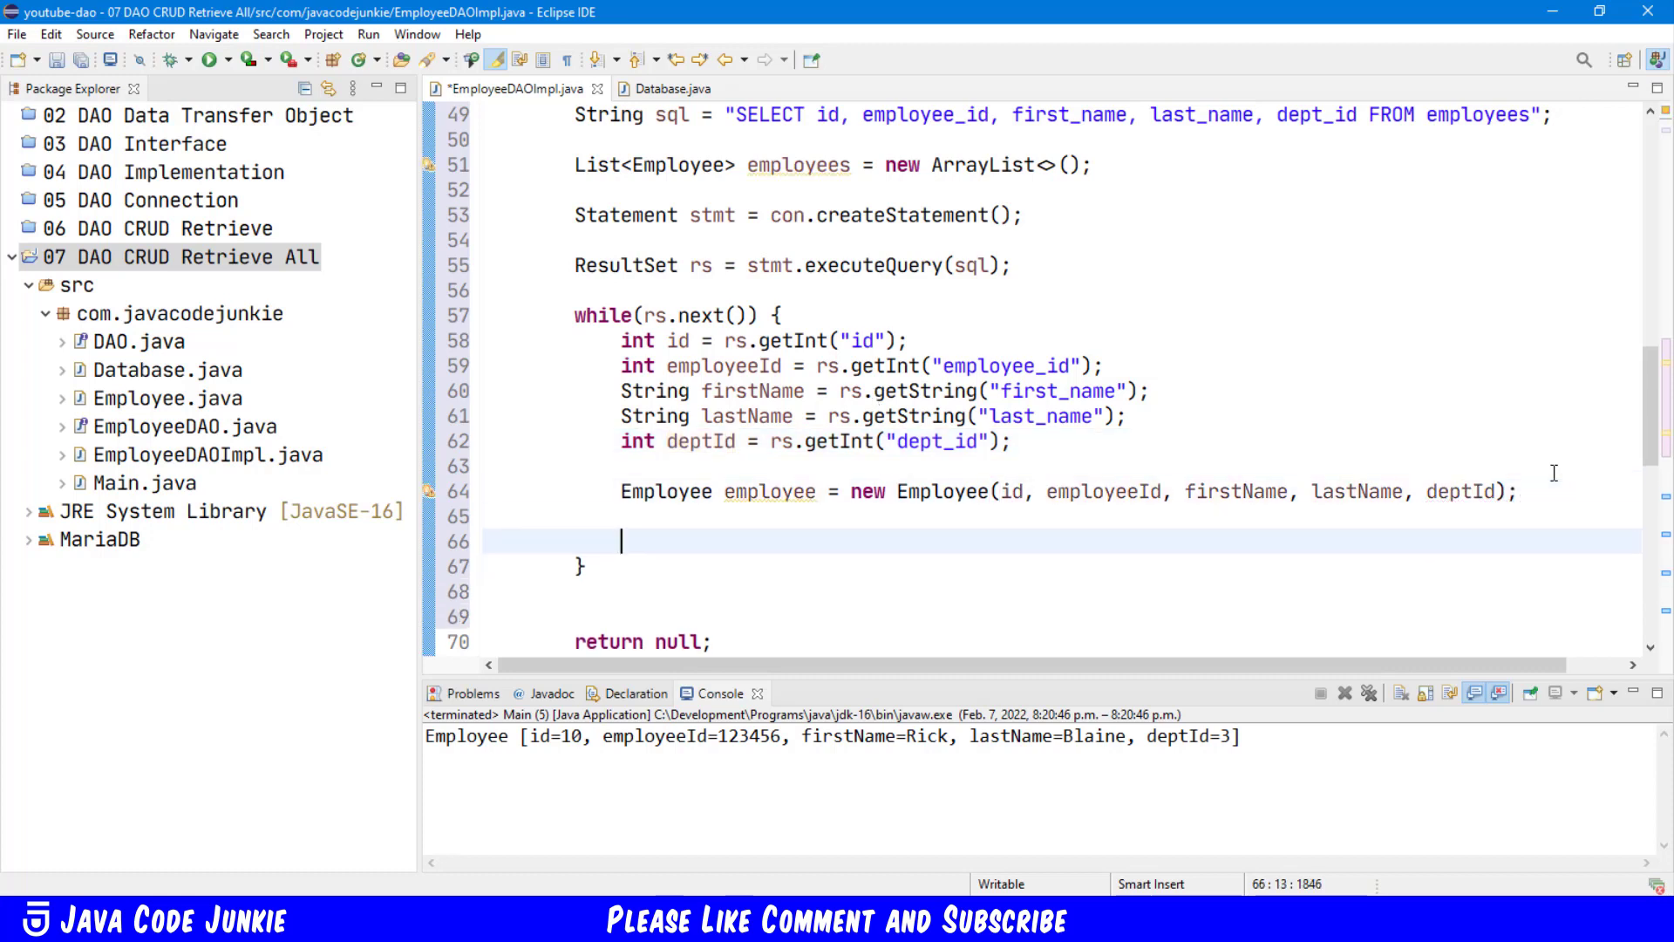
Step: Add employees.add(employee) inside the loop and return employees after it
text(emplo)
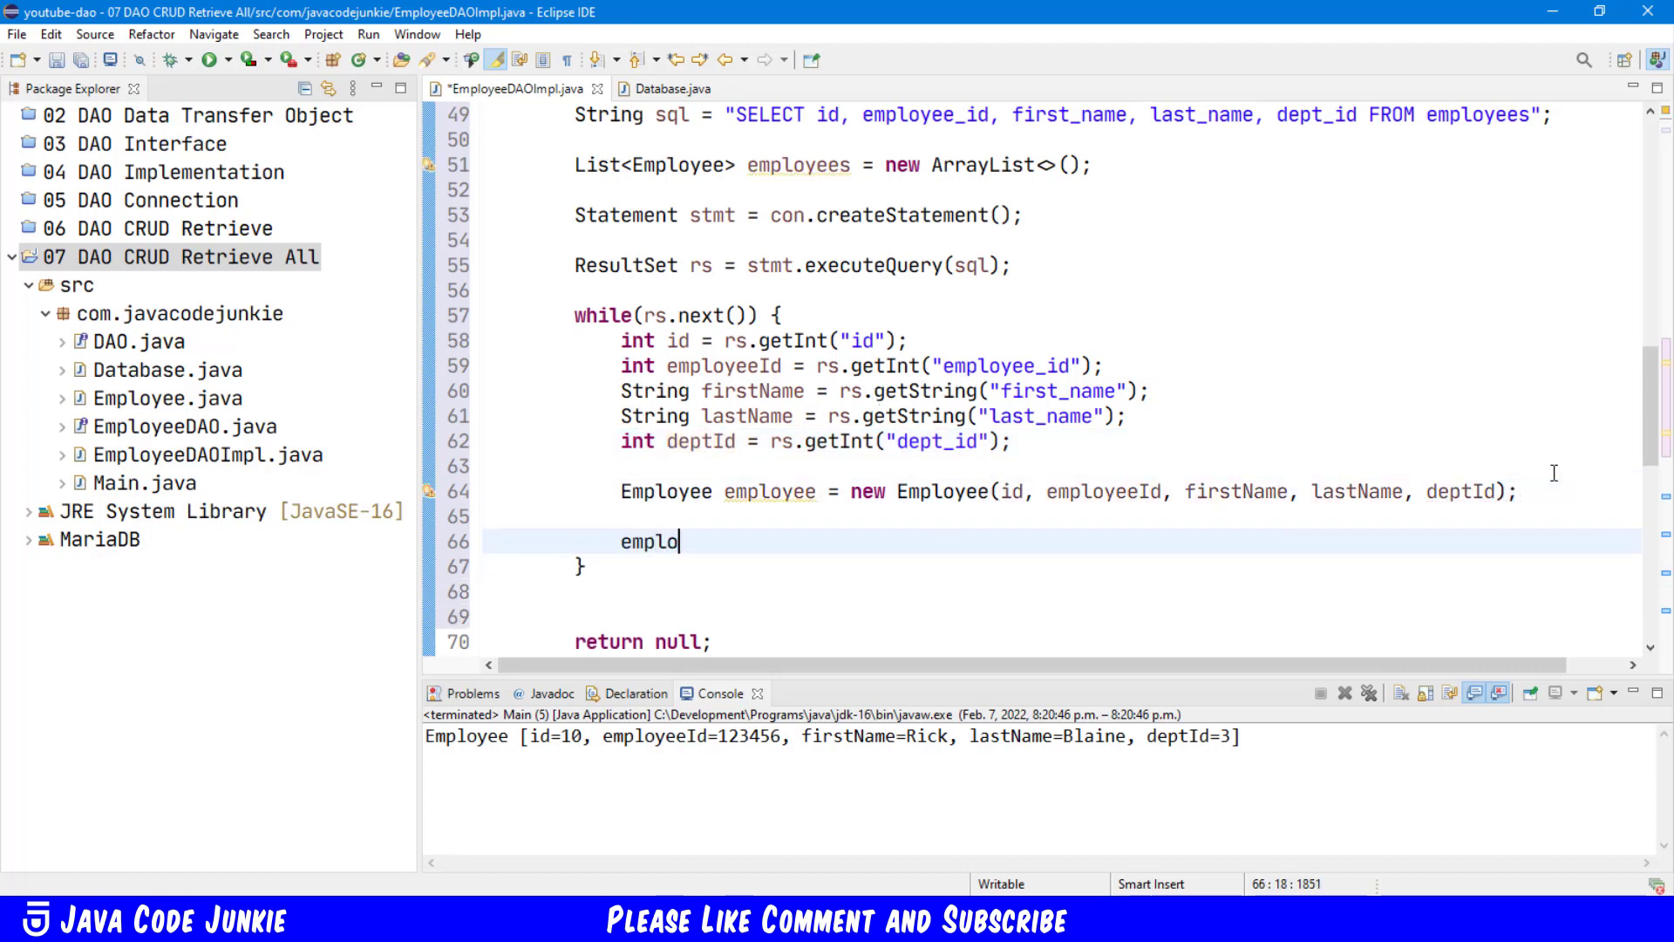
text(yees.add(employee);)
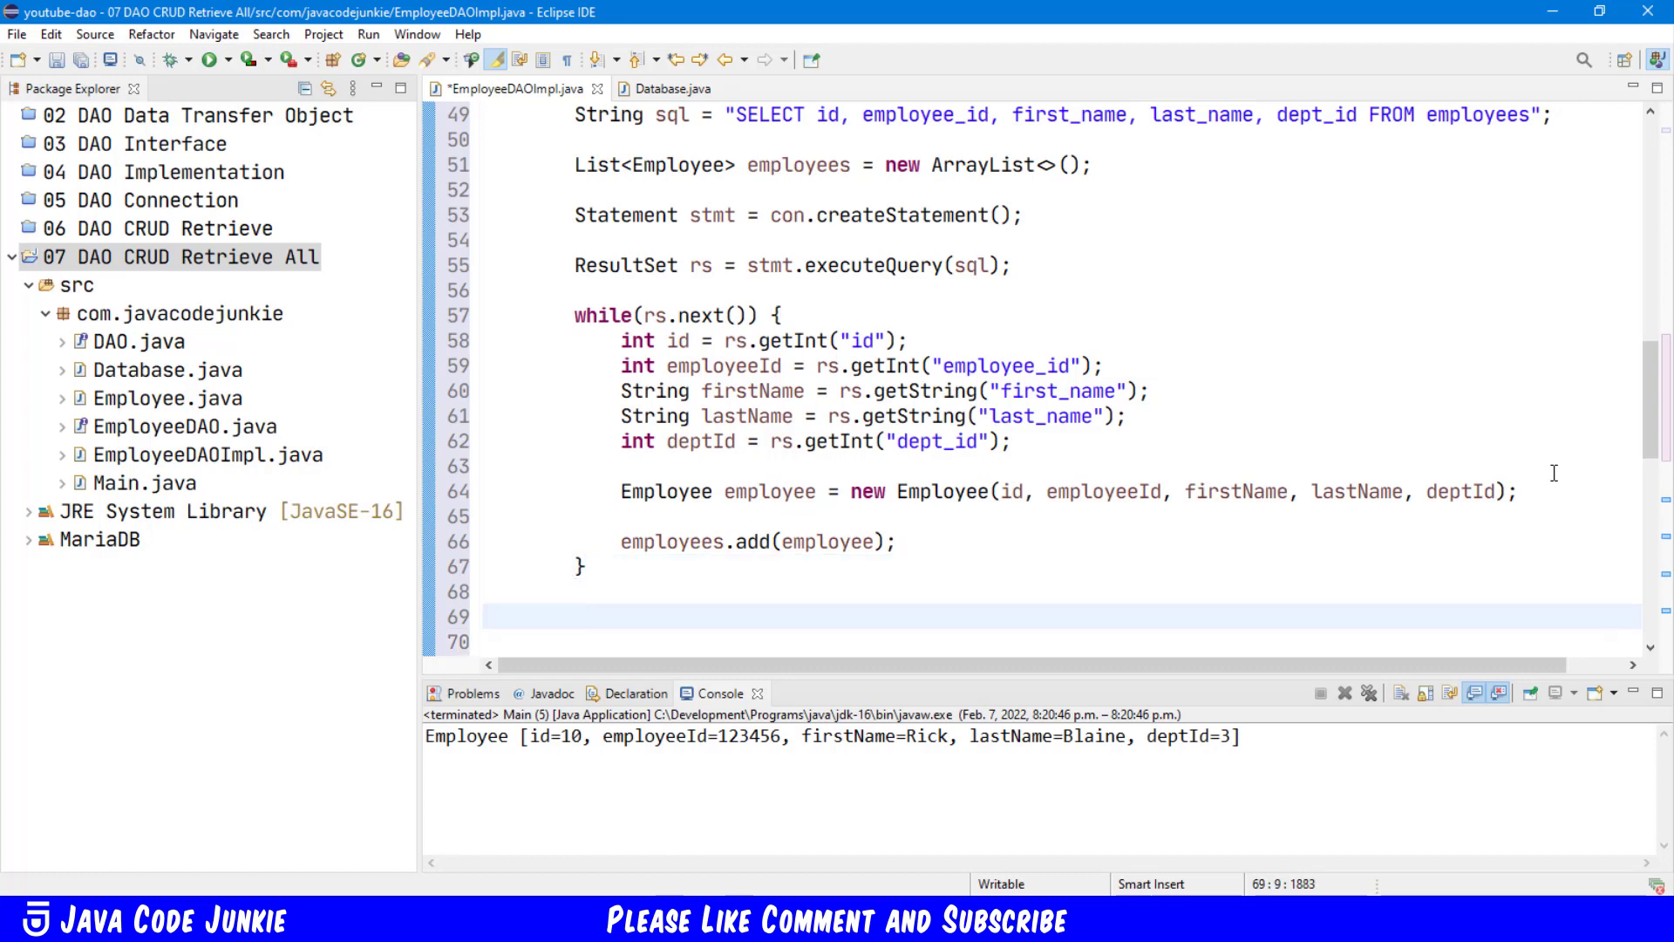
text(retu)
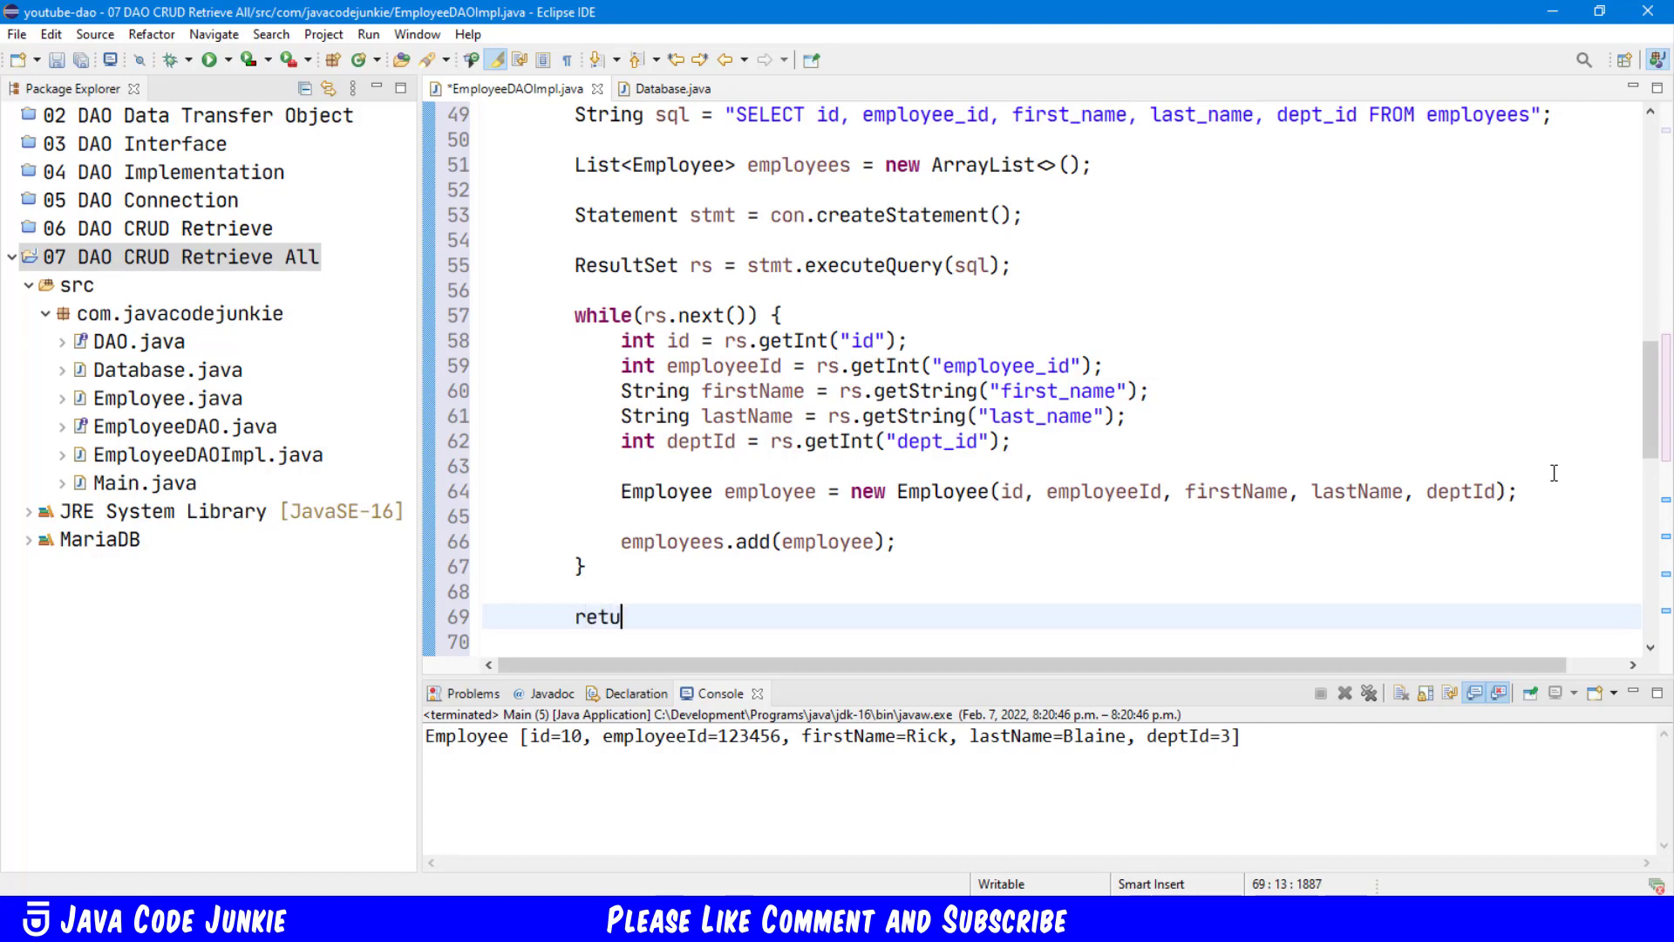
text(rn employees;)
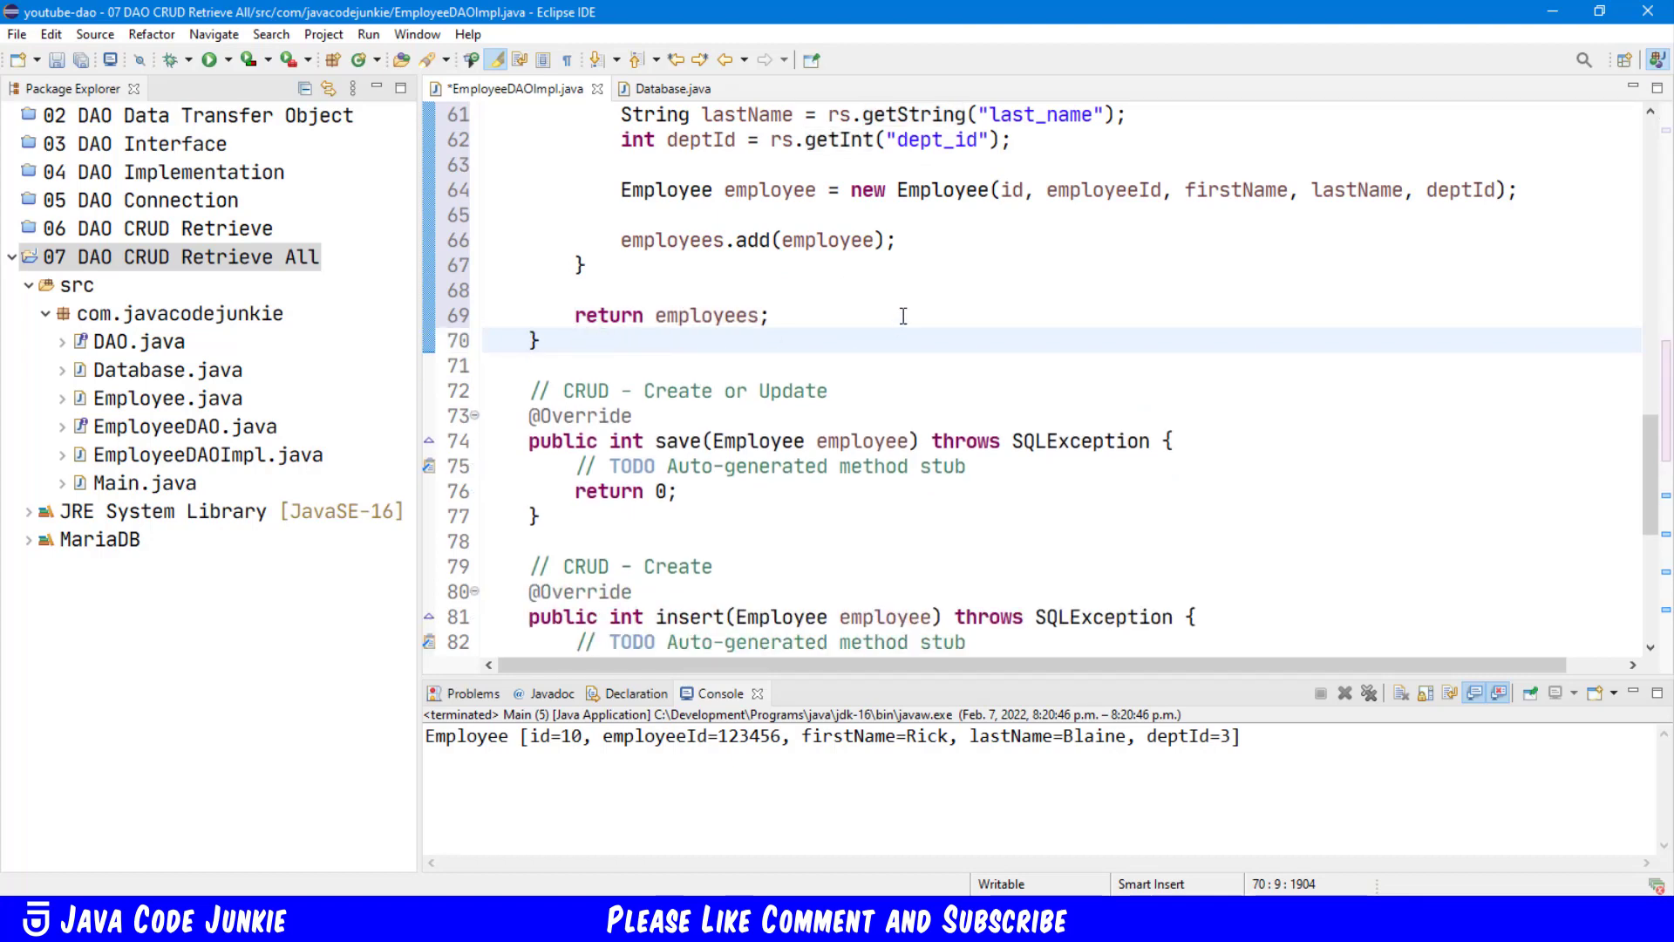
scroll(up, 3)
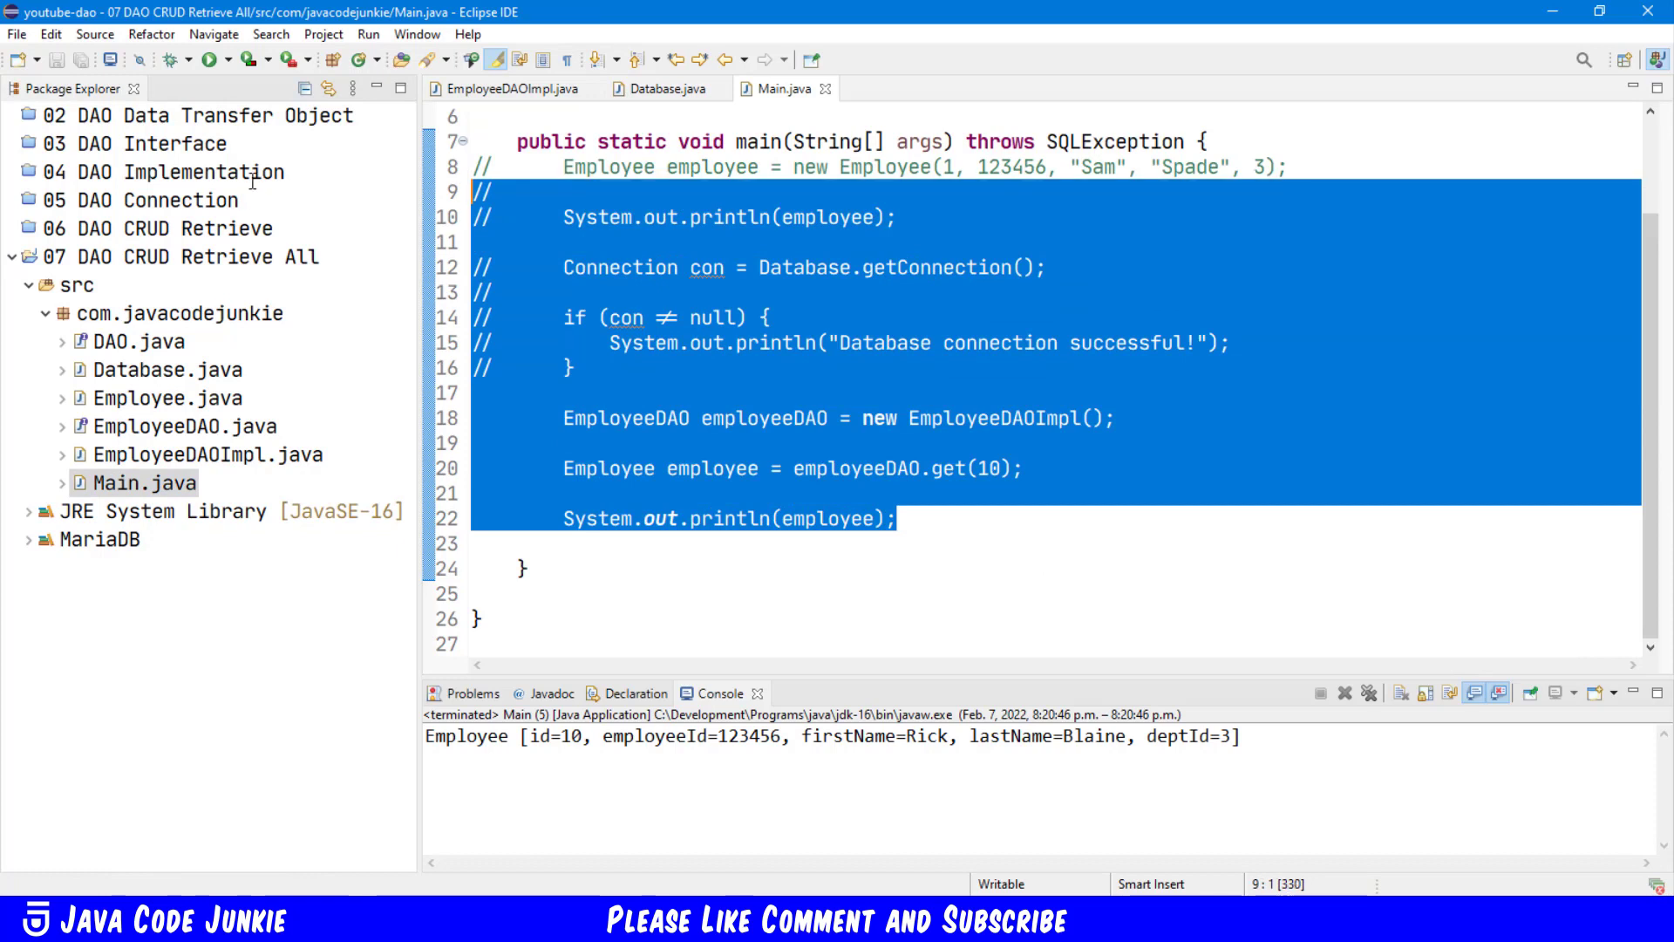
Step: Clear main's old code and declare List<Employee> employees
key(Delete)
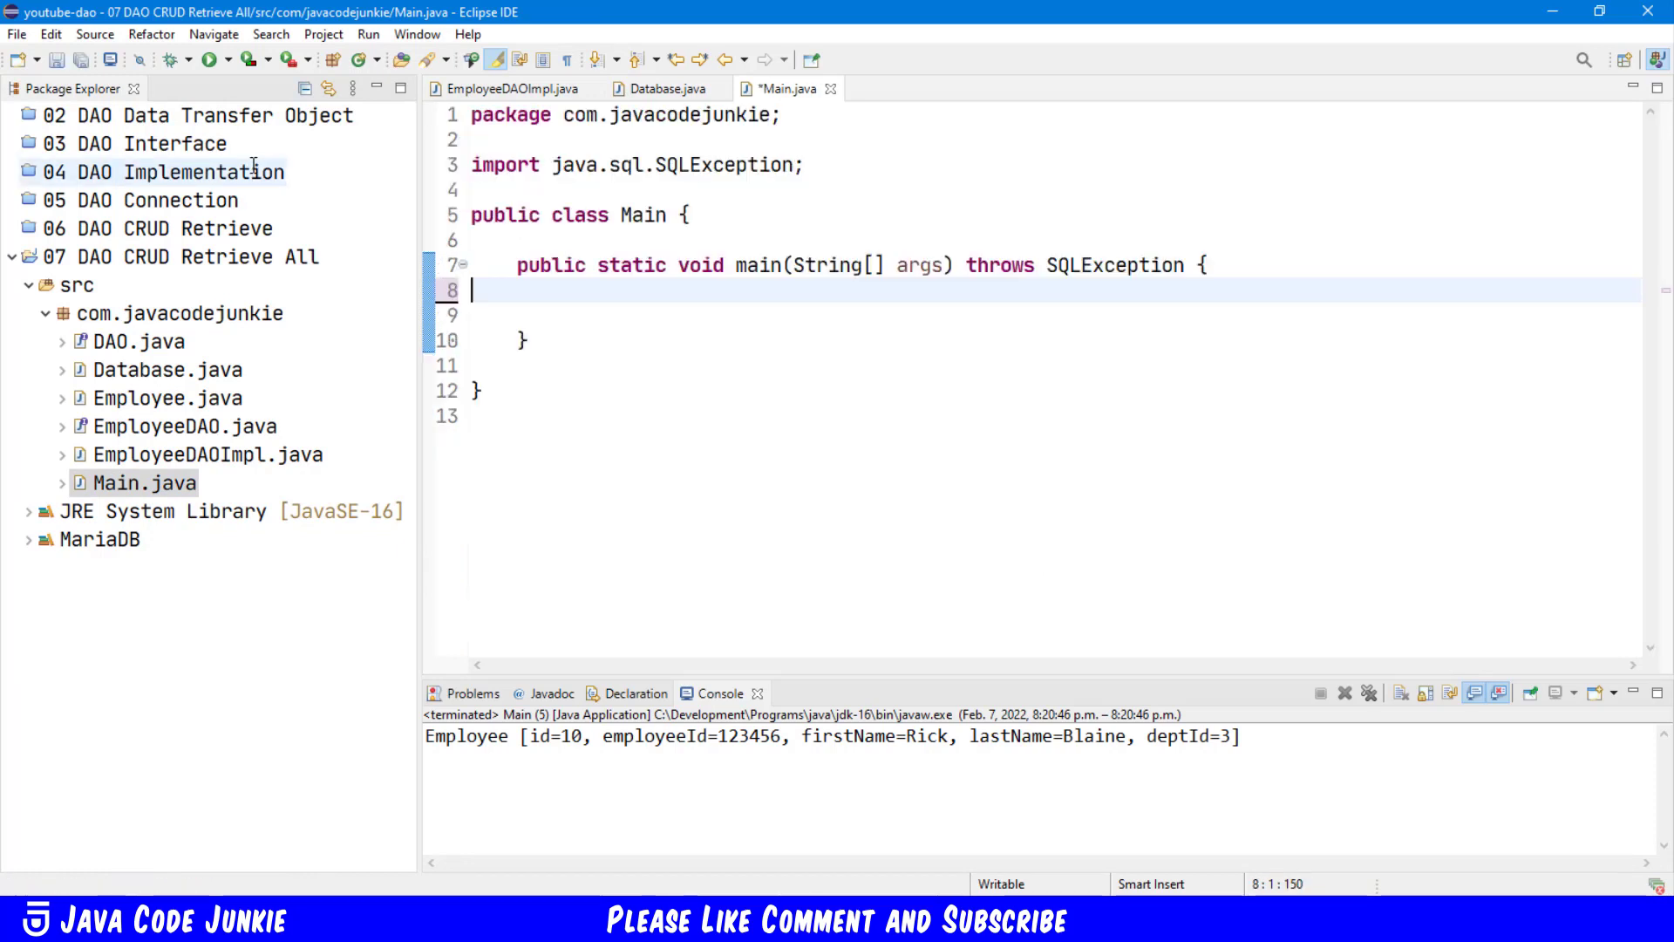
text(List)
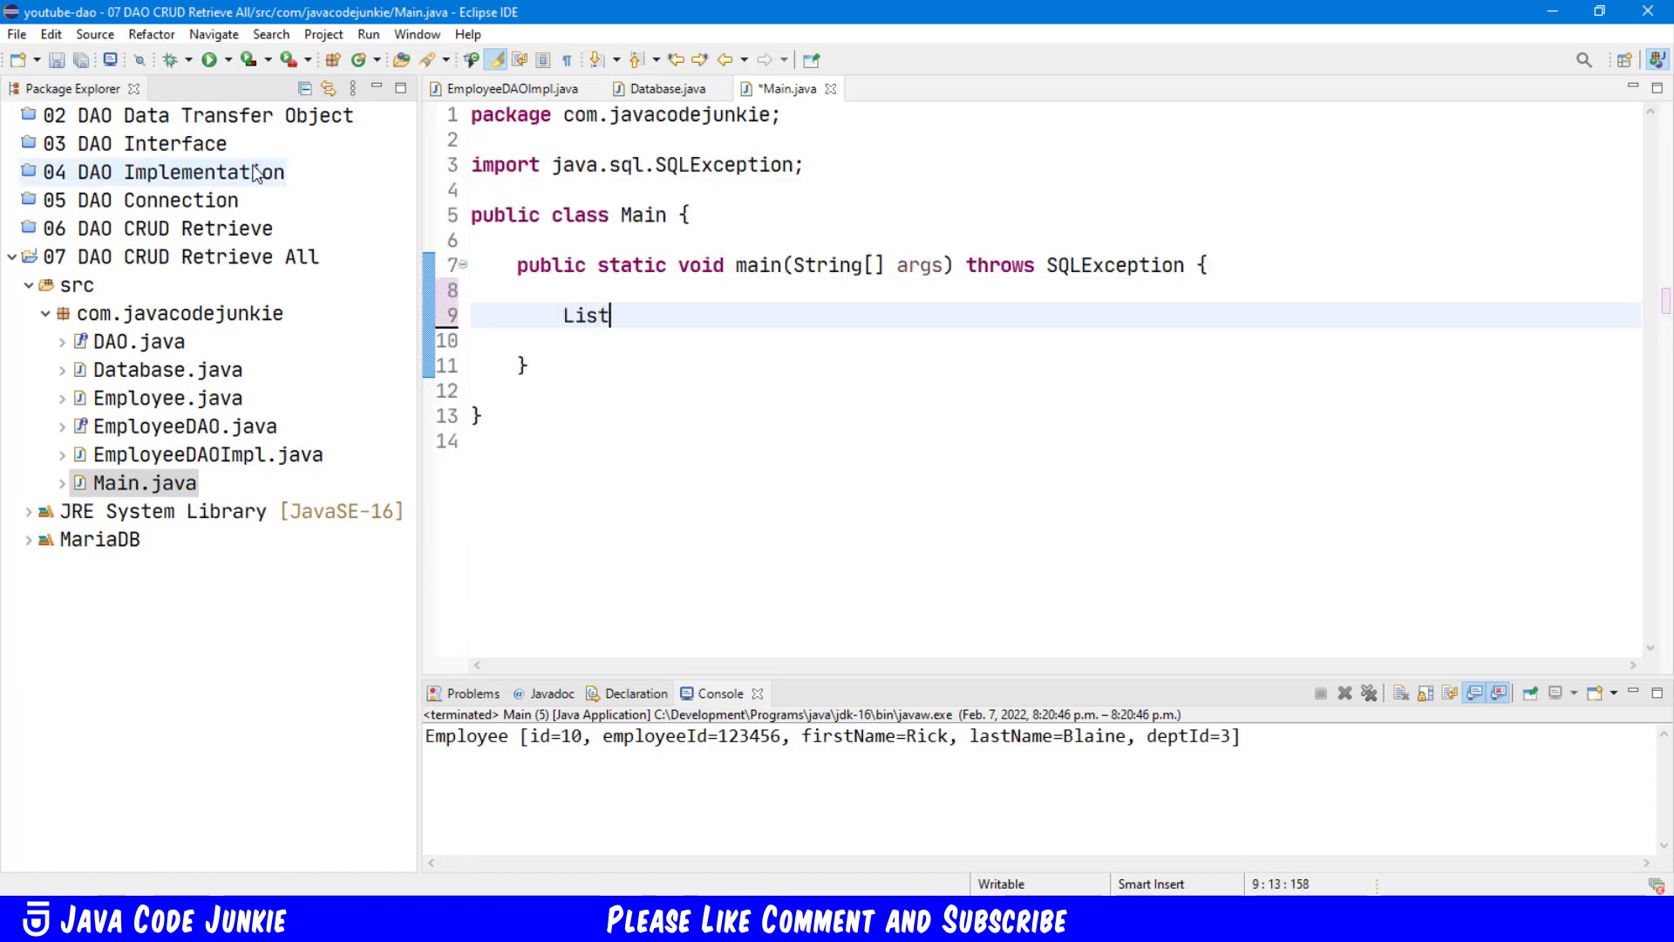
text(<Emplo)
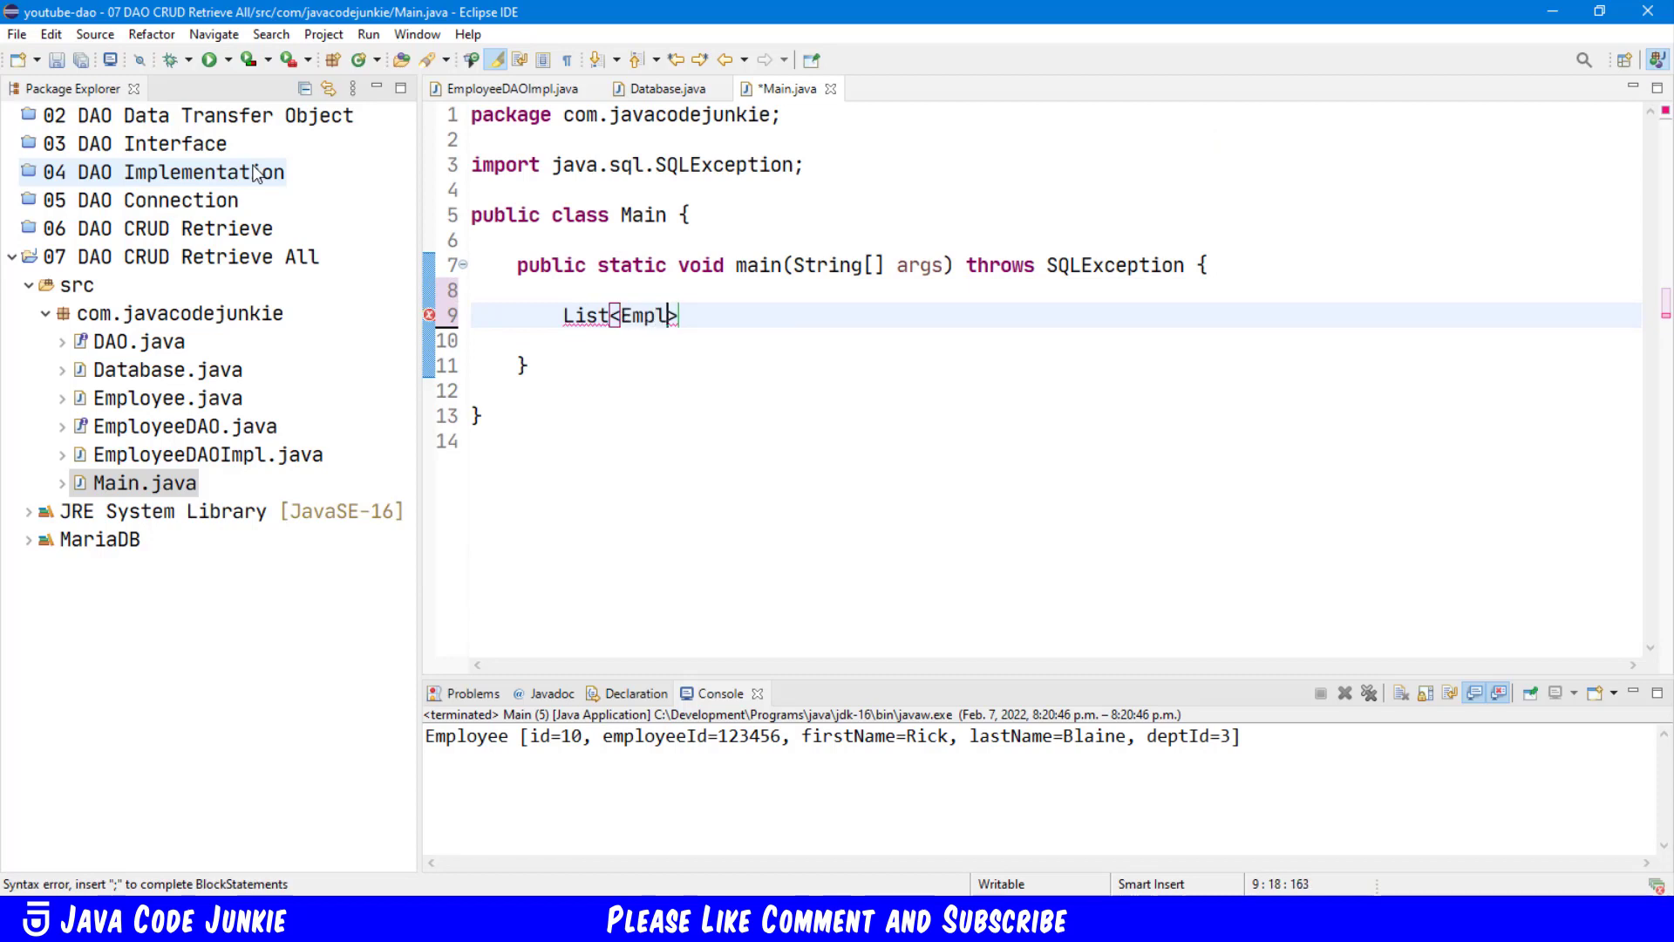
text(oyee>)
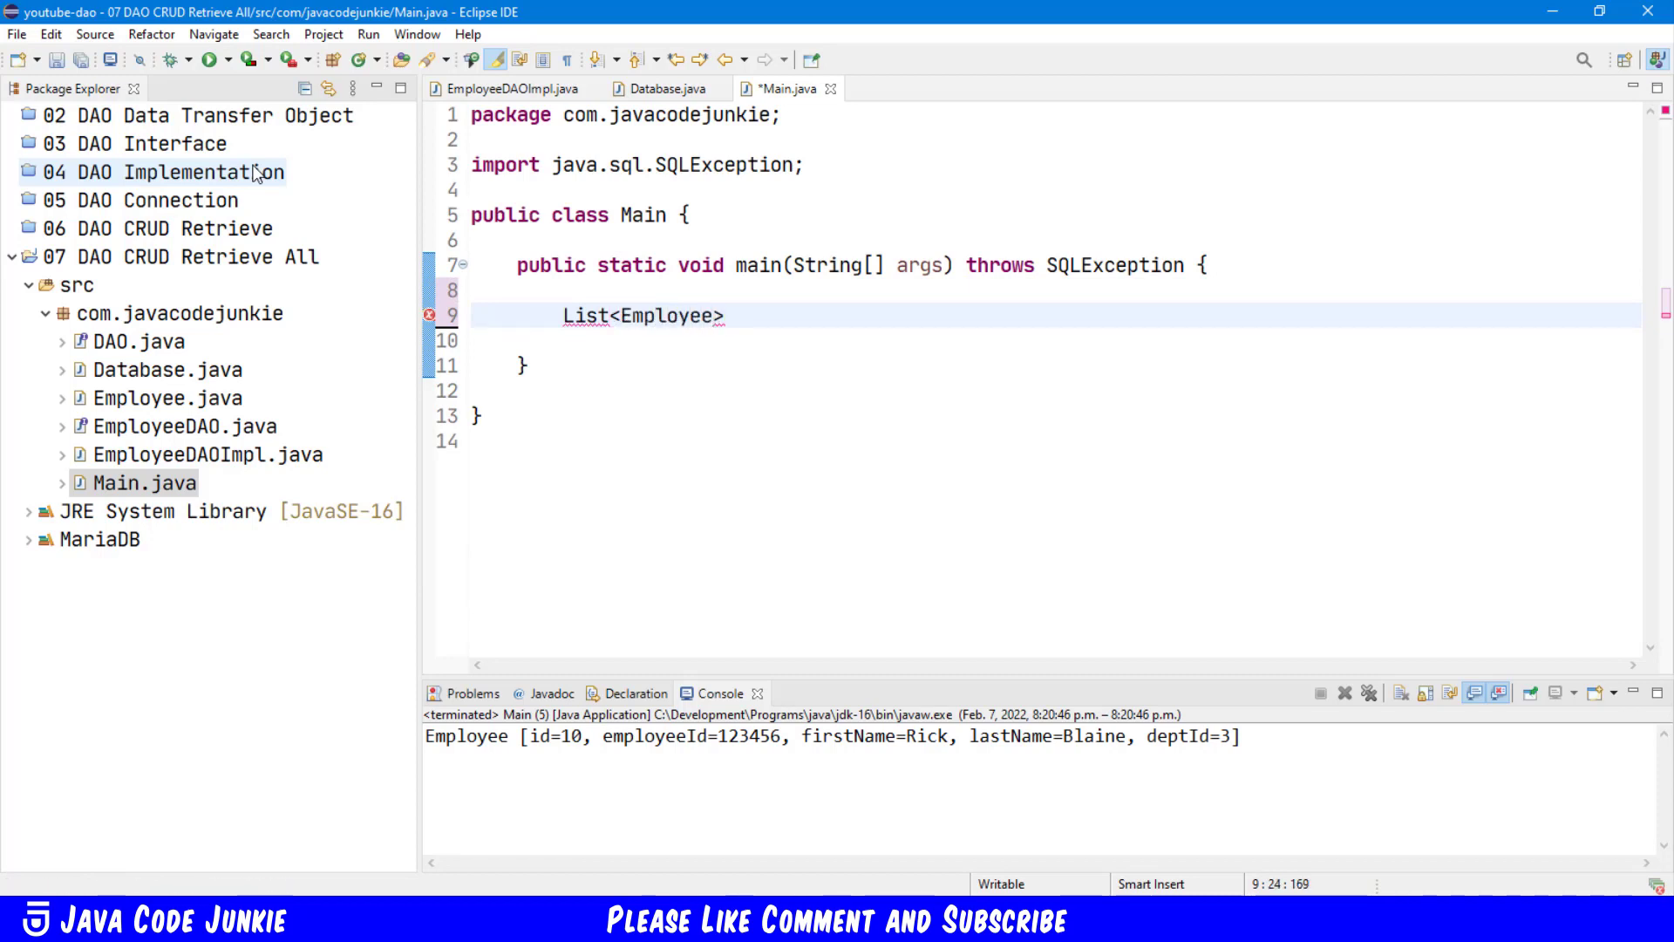
text(employees)
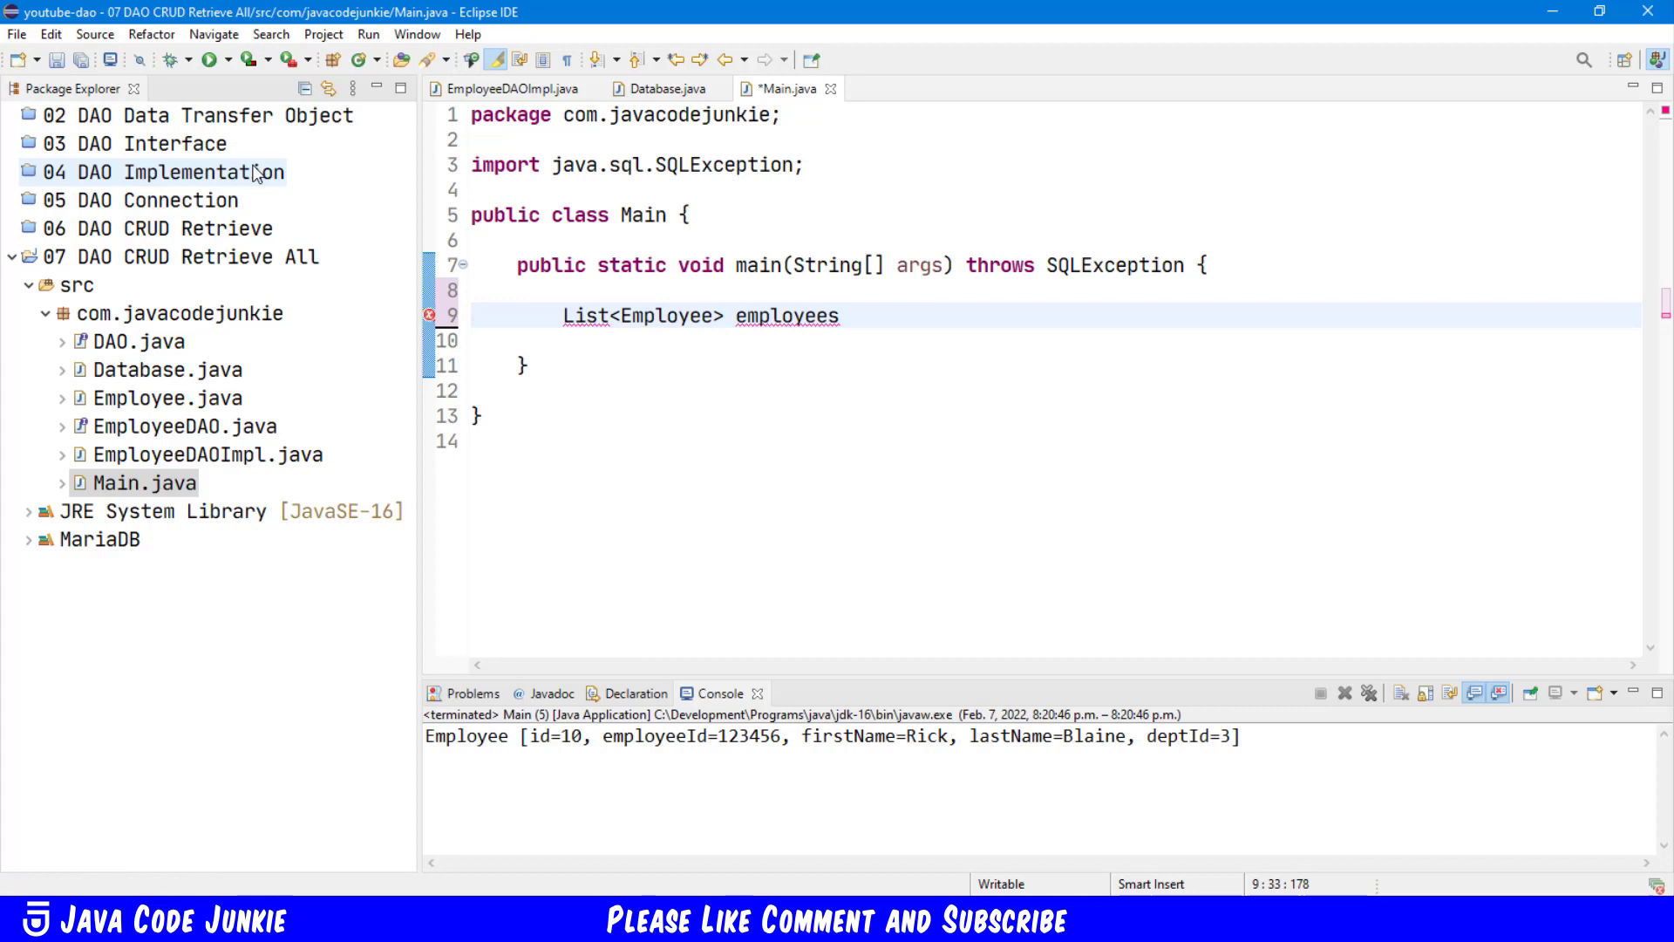
text(;)
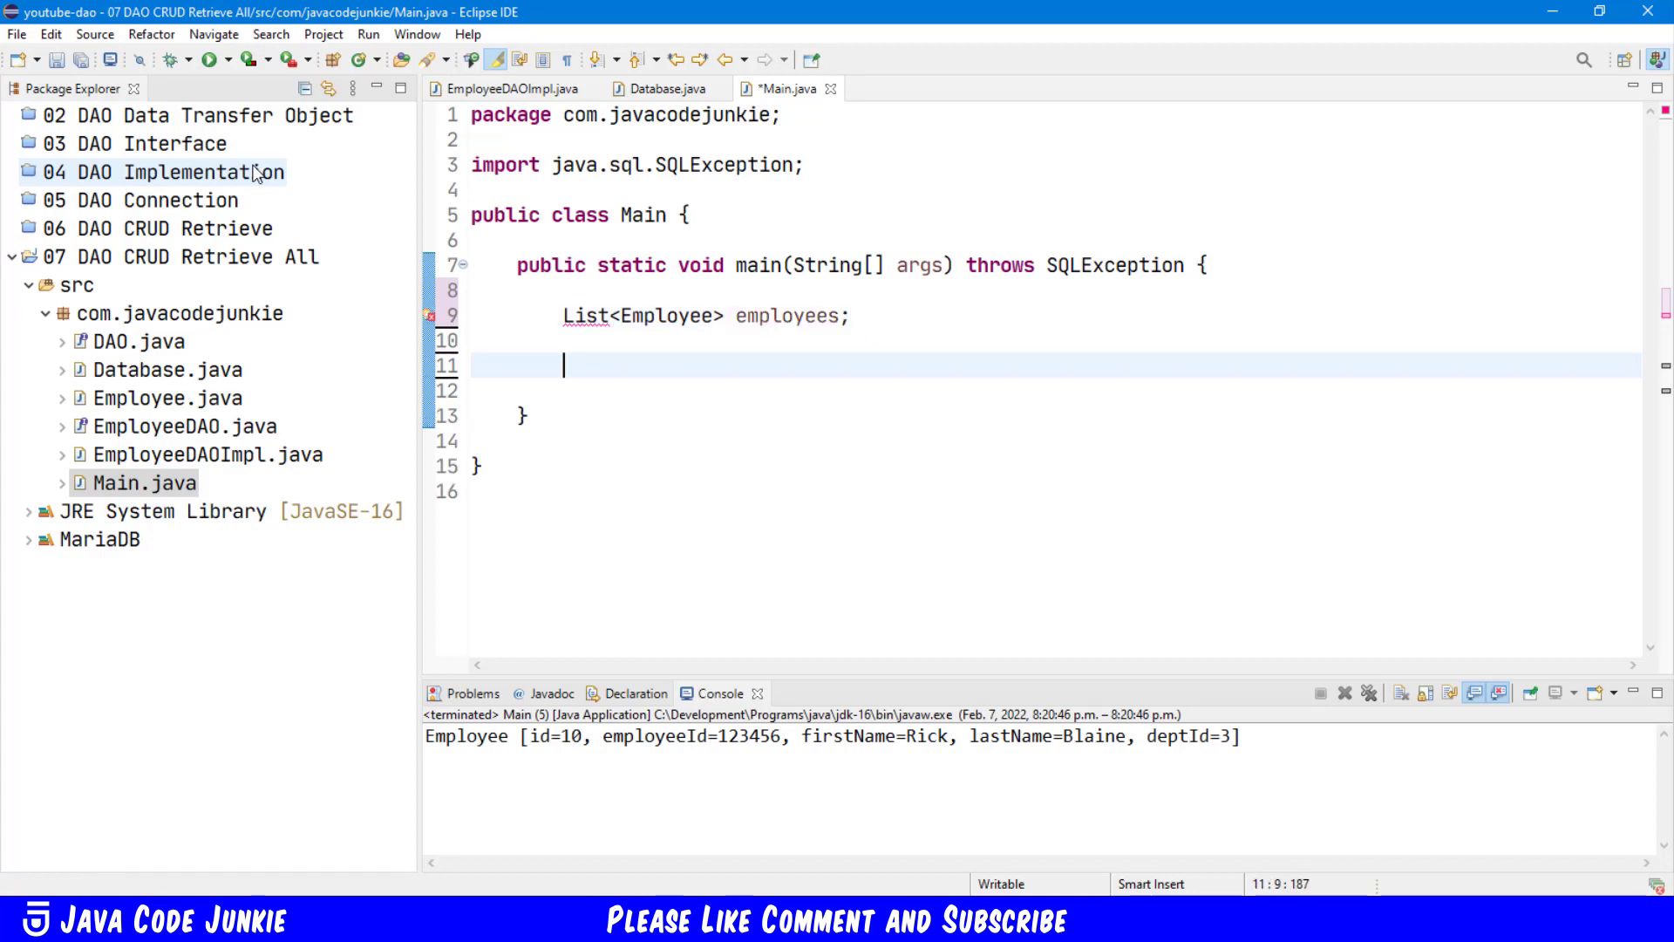
Step: Add EmployeeDAO employeeDAO = new EmployeeDAOImpl() and organize Main's imports
text(Emplo)
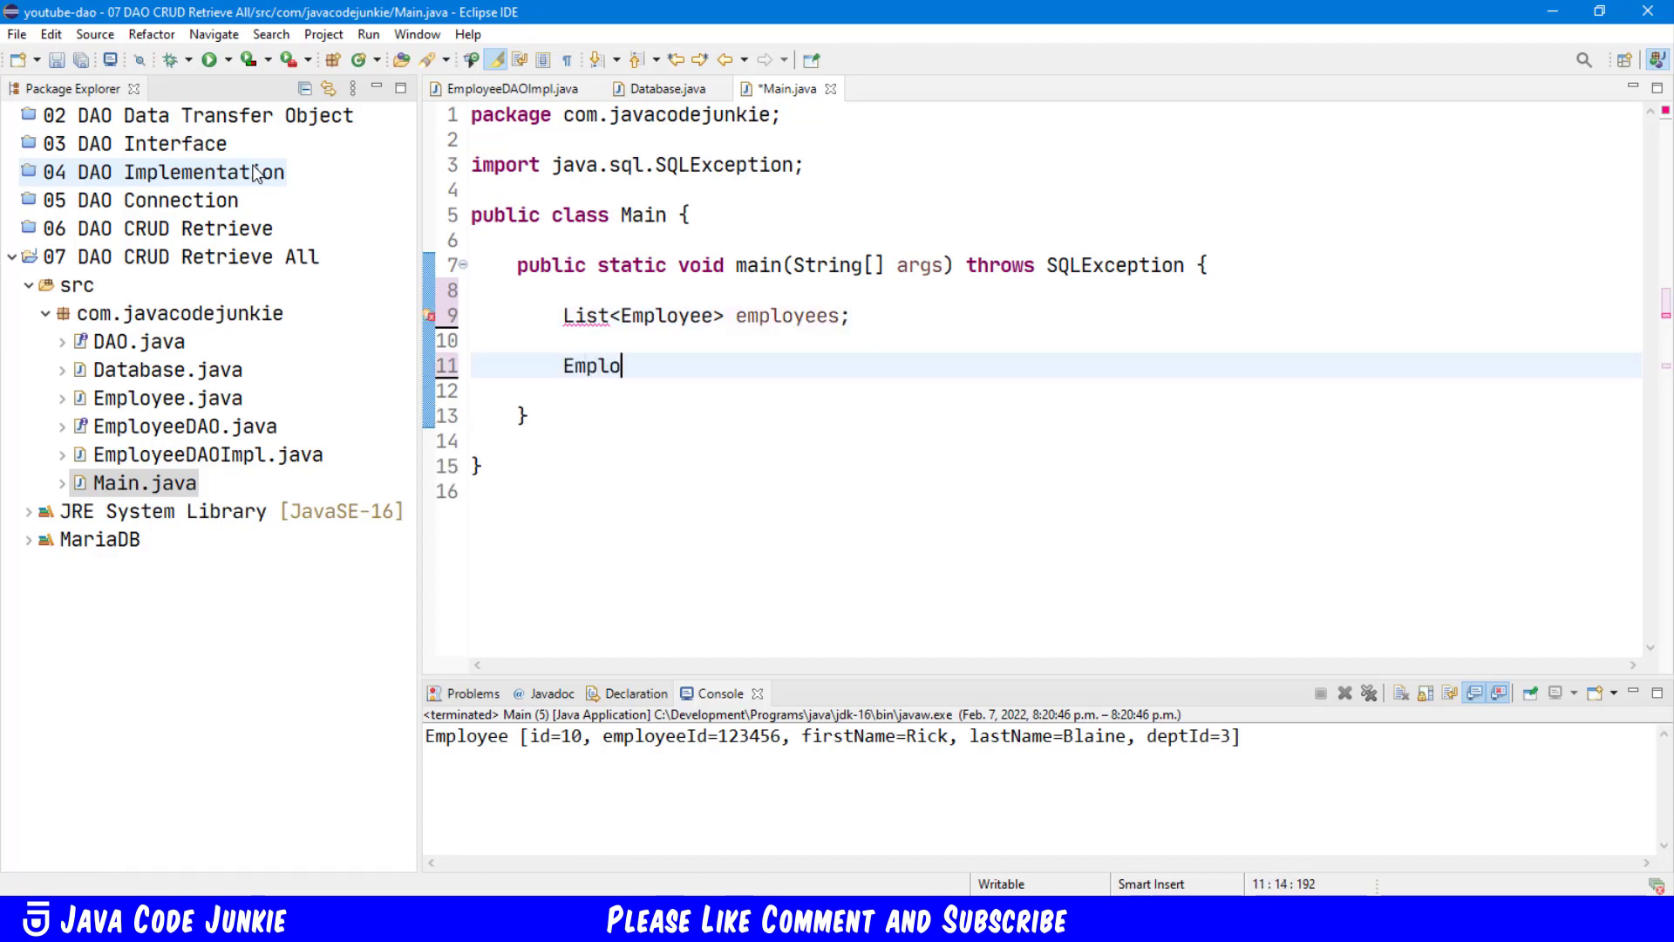
text(yeeDAO)
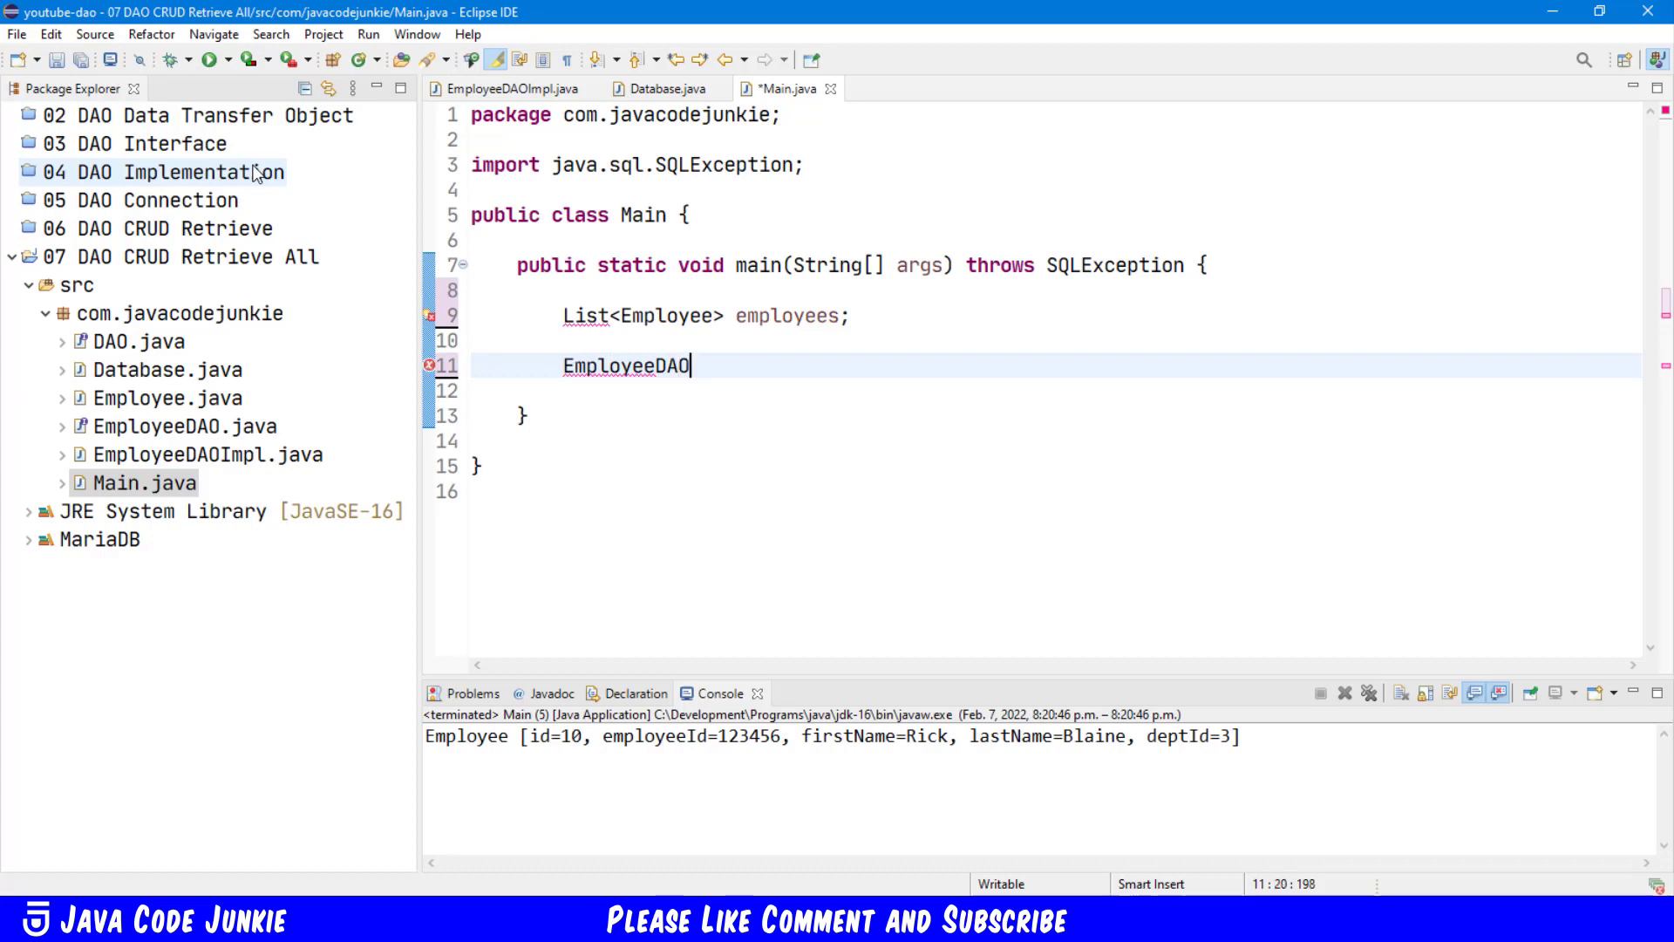
text(emplo)
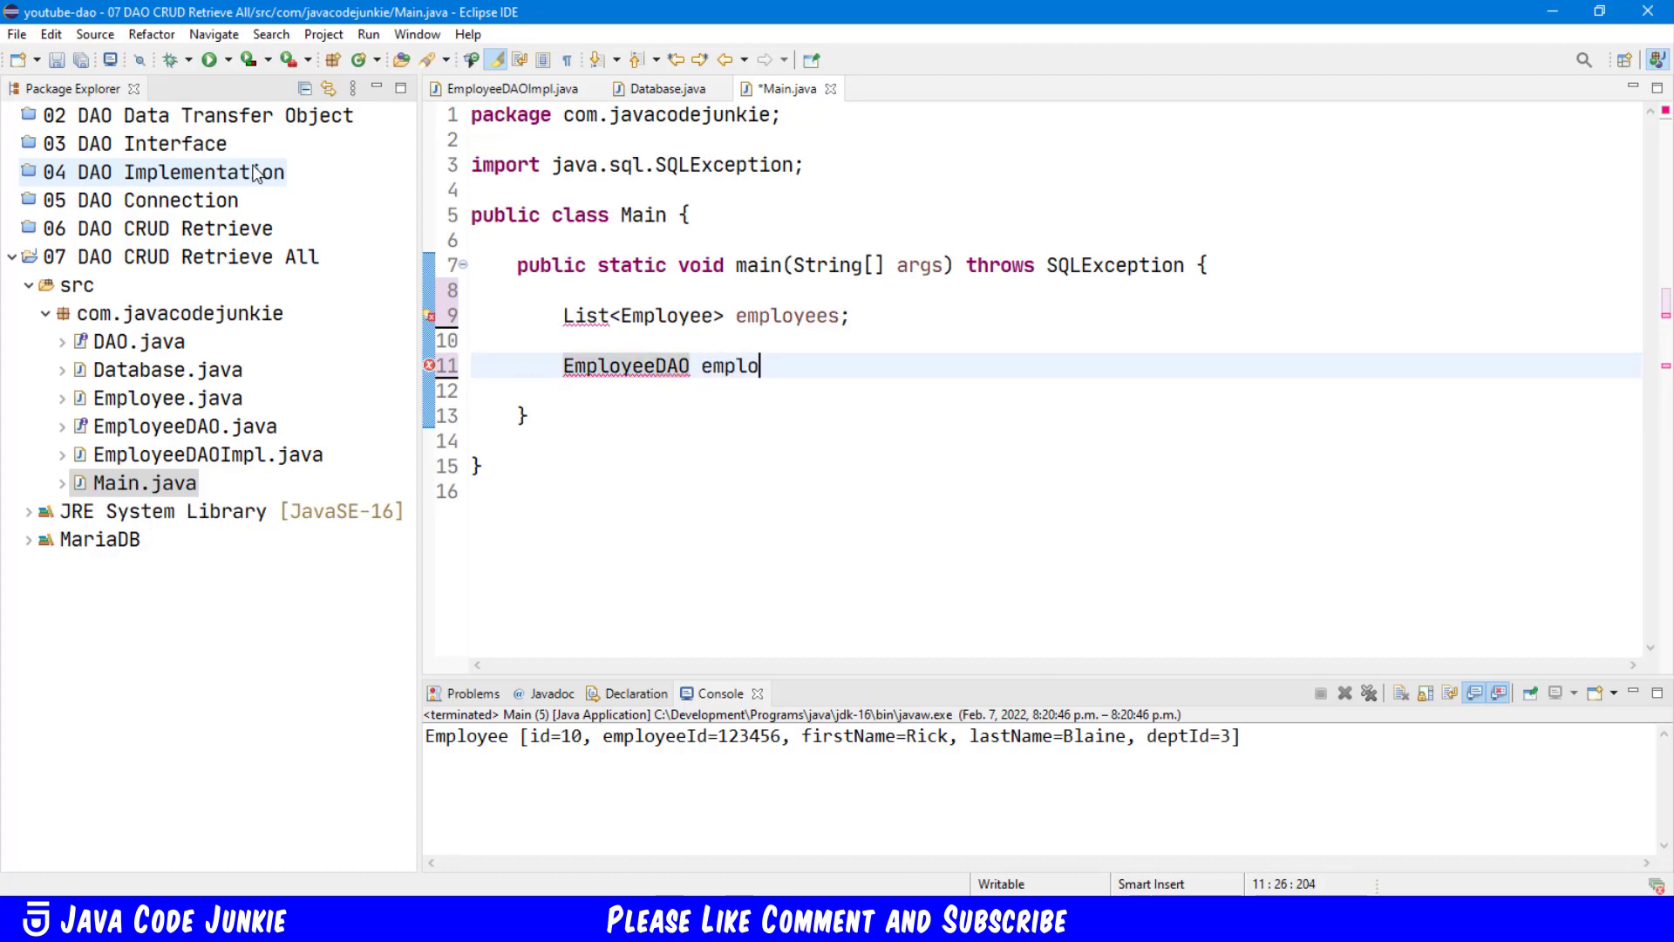
text(yeeDAO =)
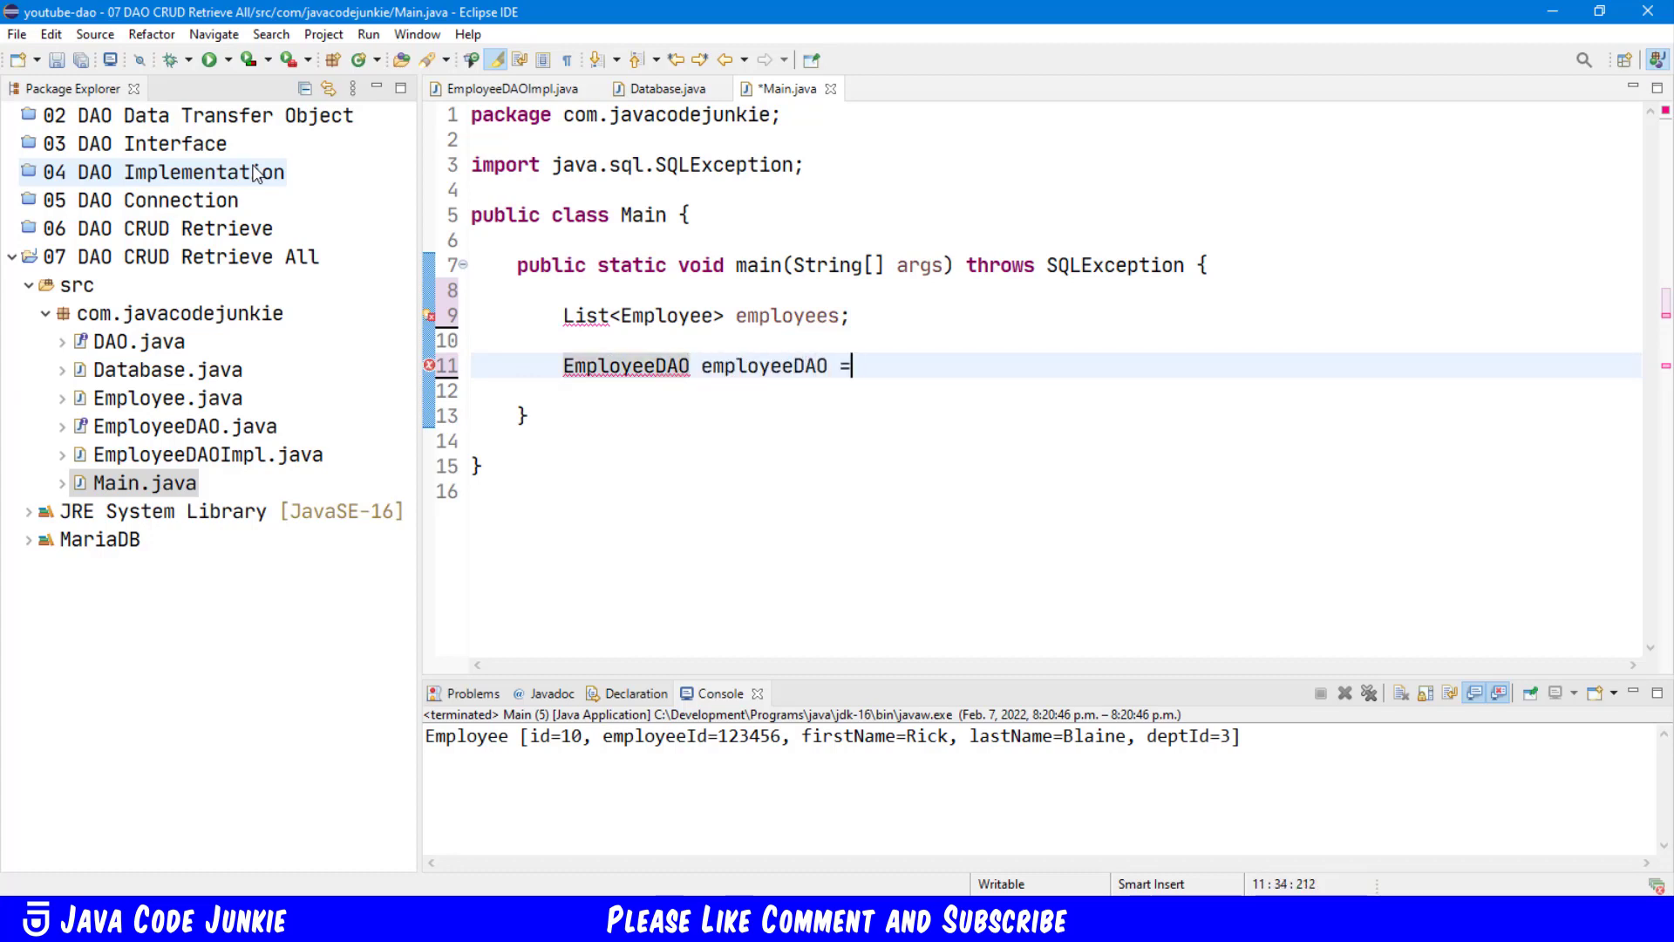
text(new)
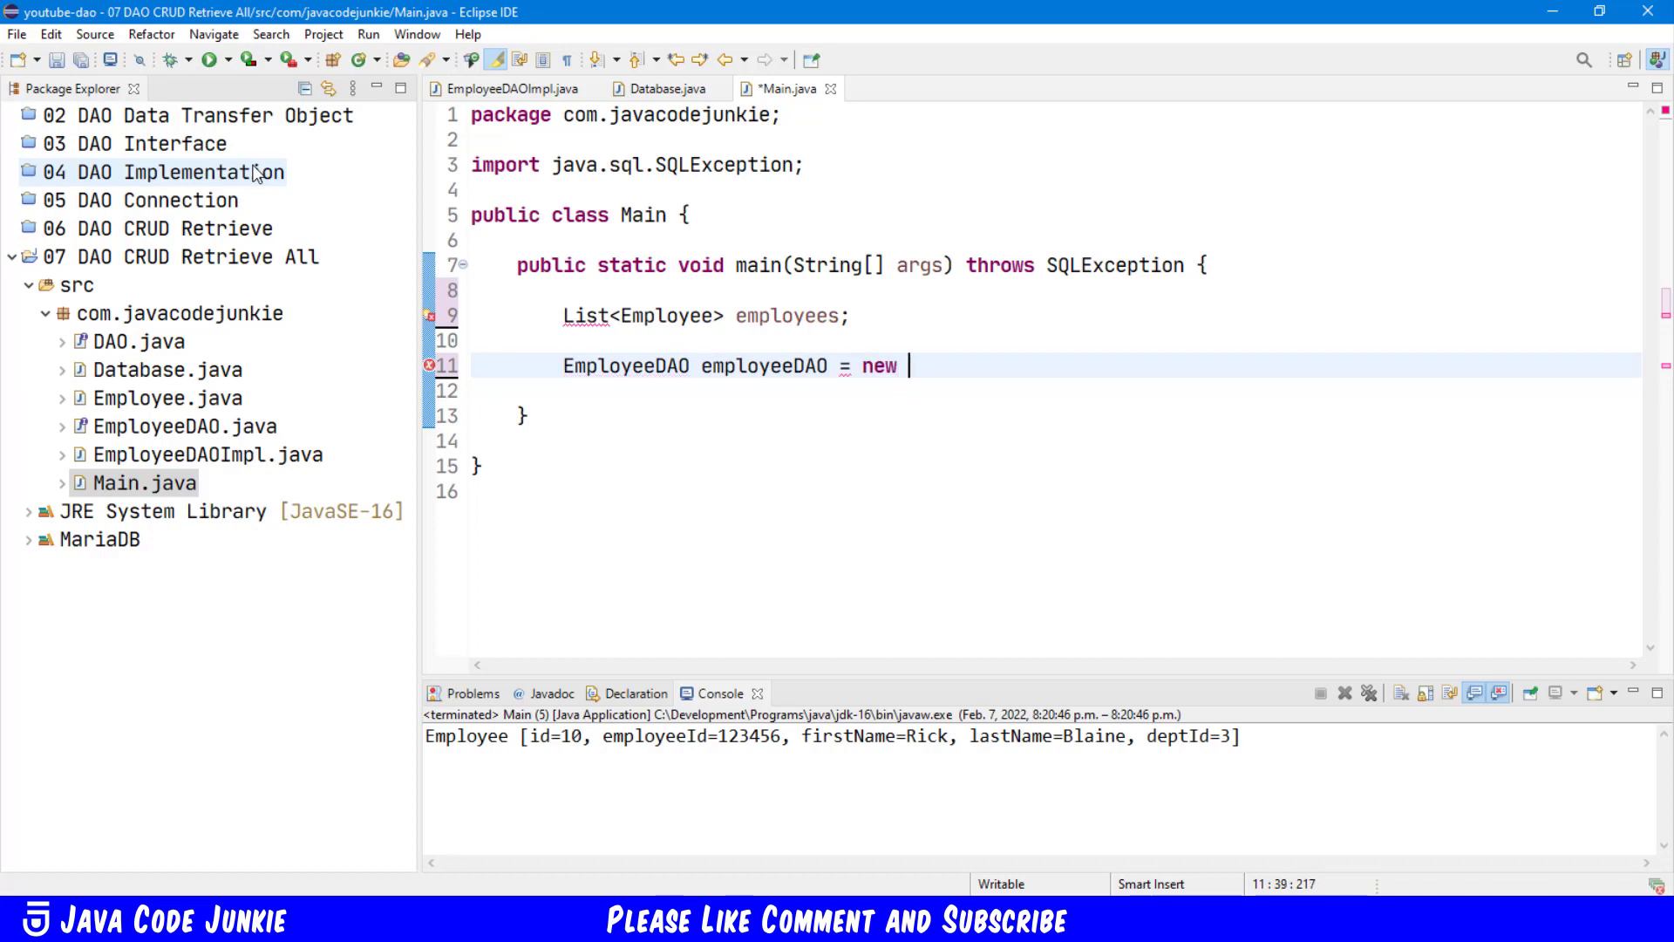
text(EmployeeDA)
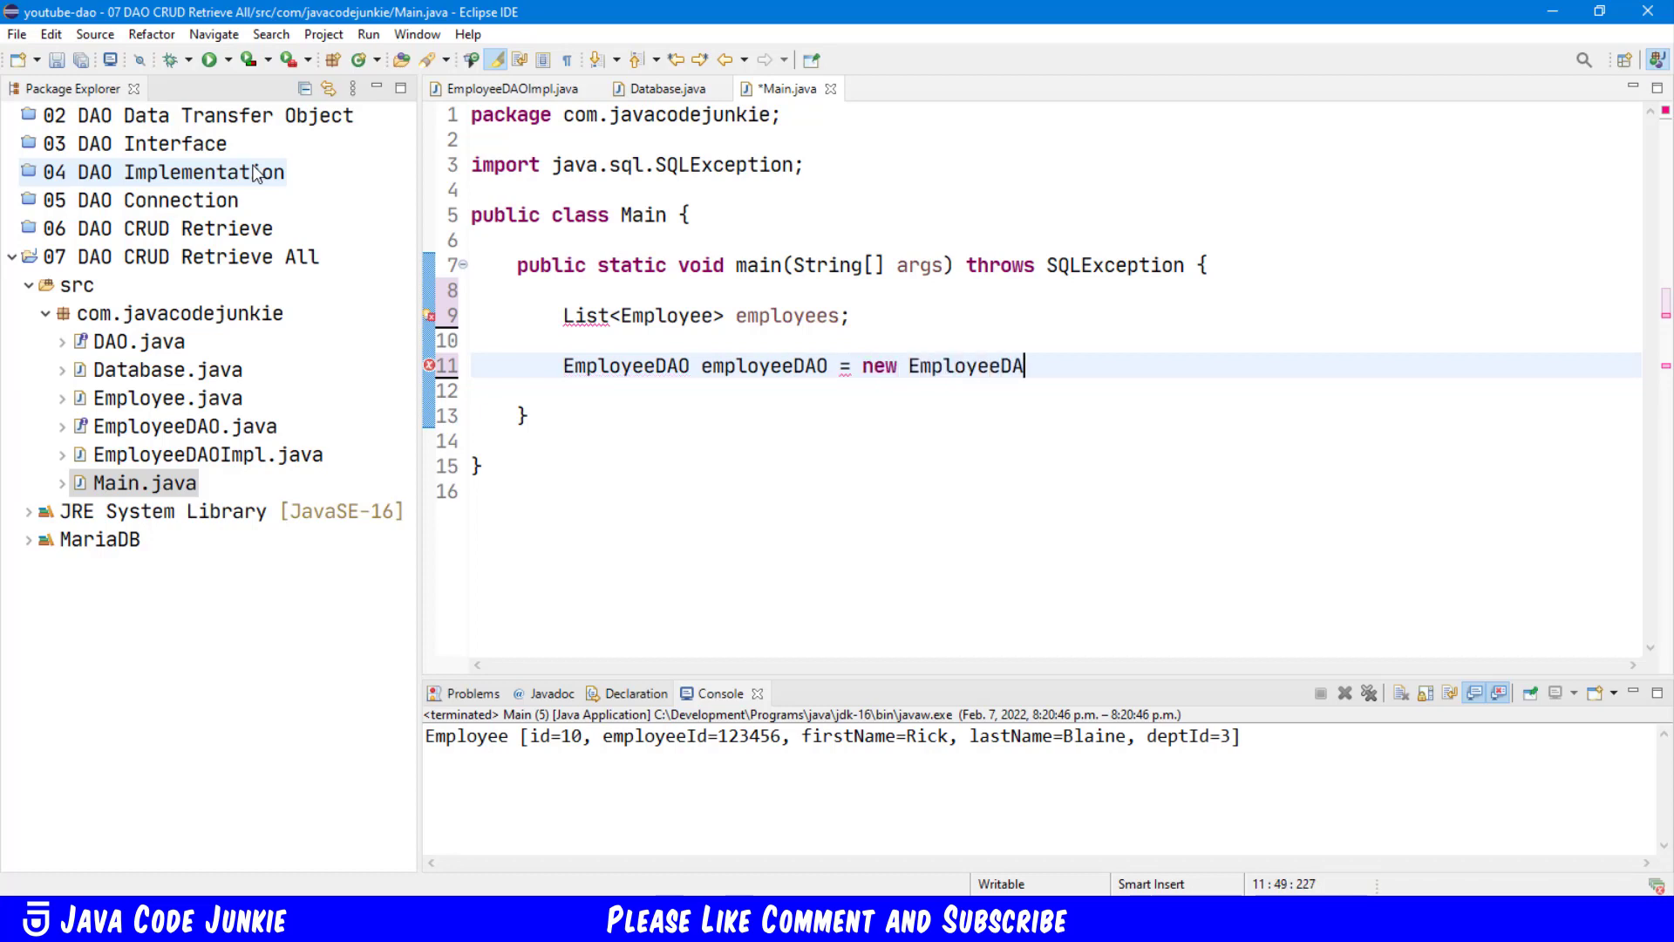
text(Impl();)
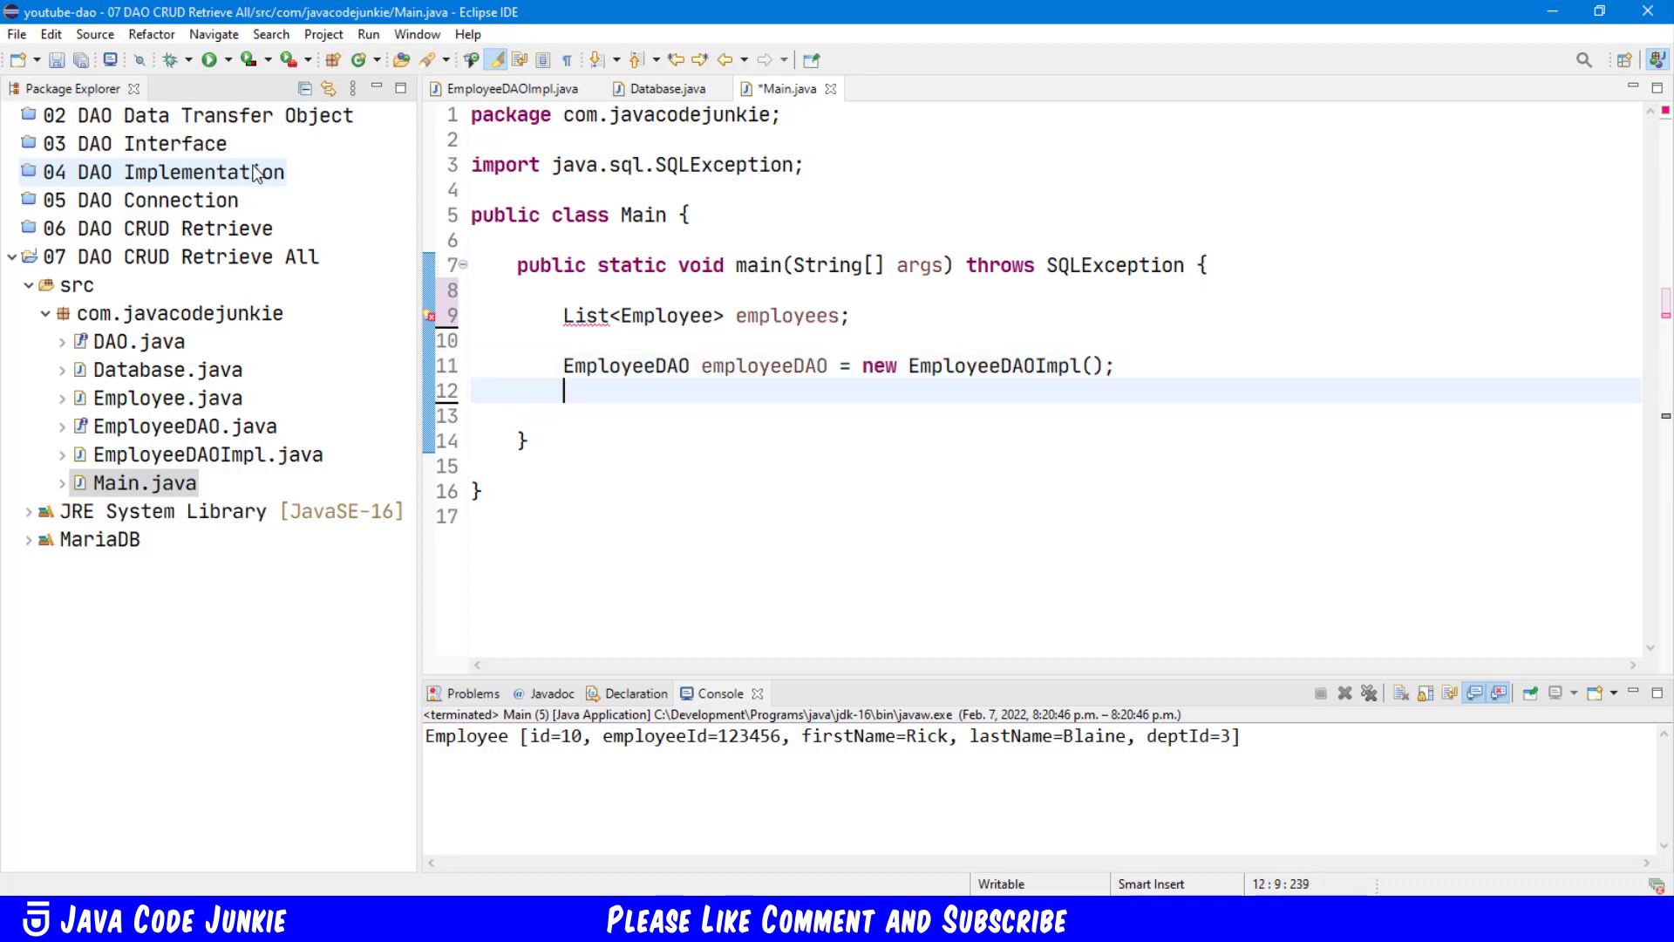
key(ctrl+shift+o)
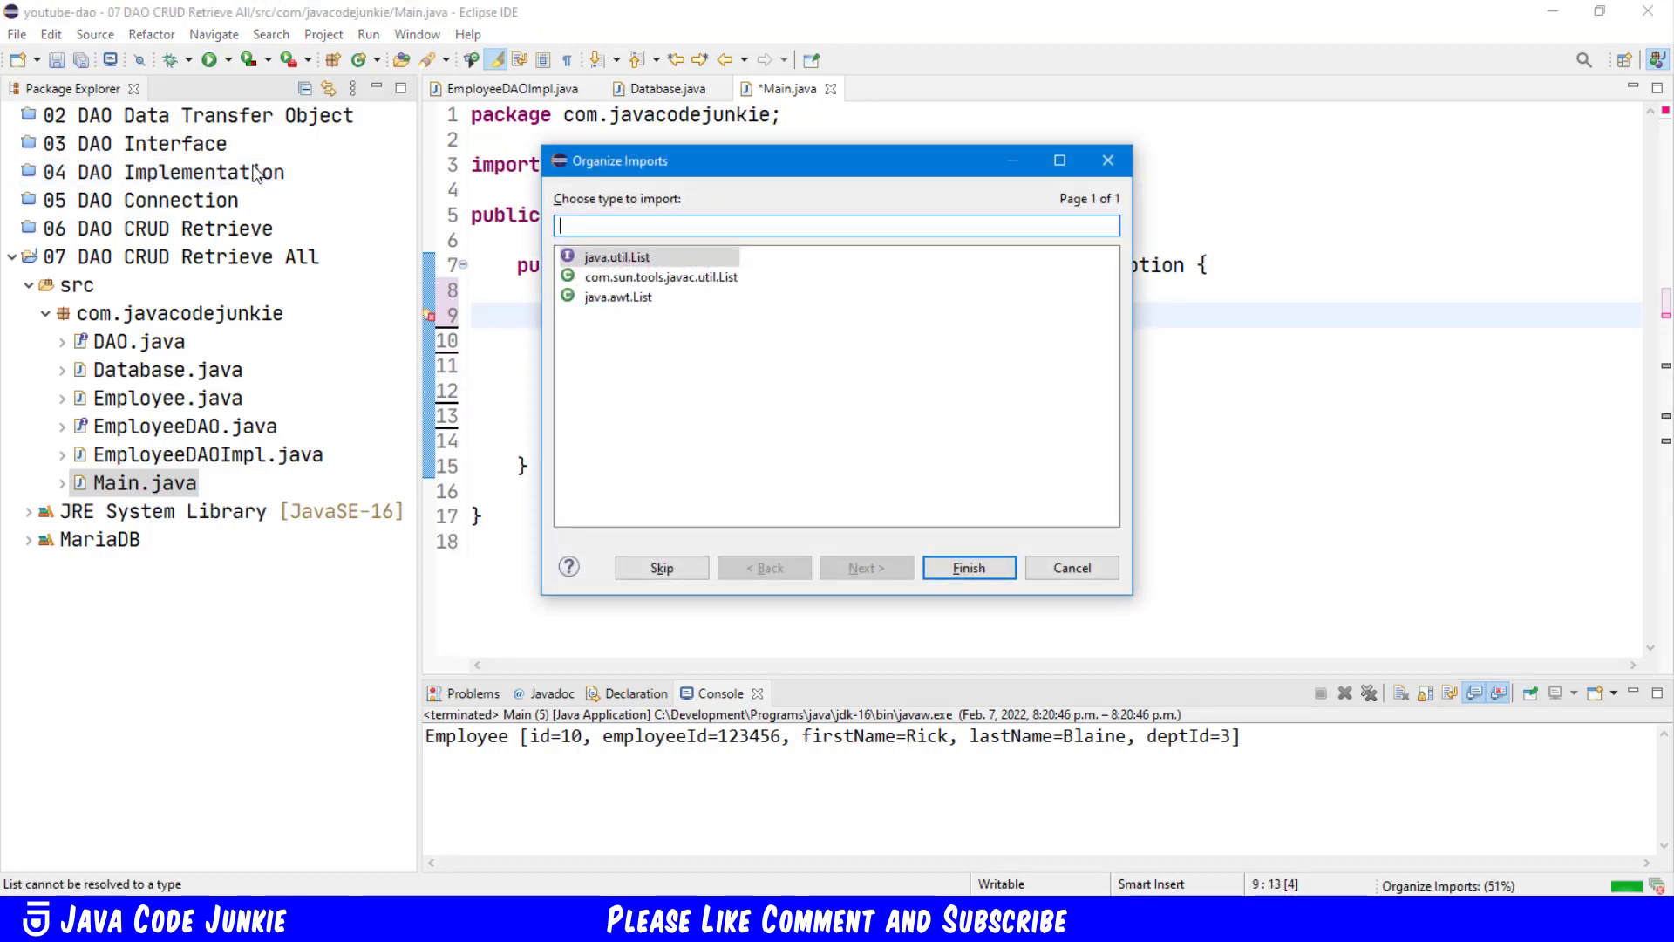
Step: Import java.util.List and assign employeeDAO.getAll() to employees
click(966, 567)
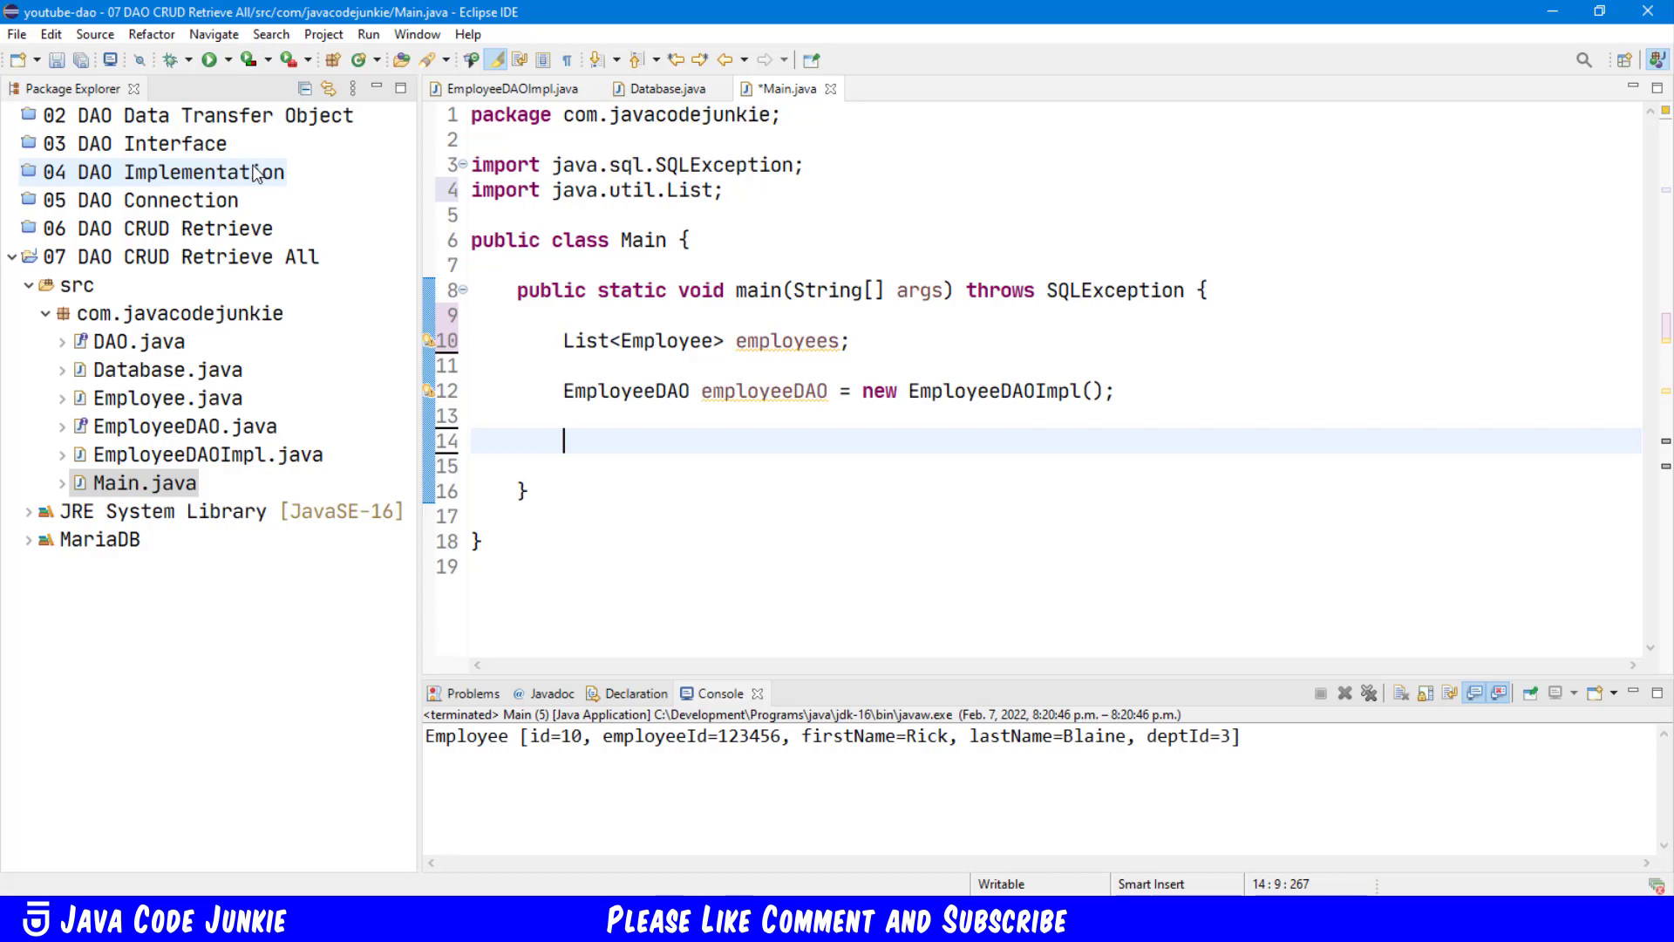
text(emplo)
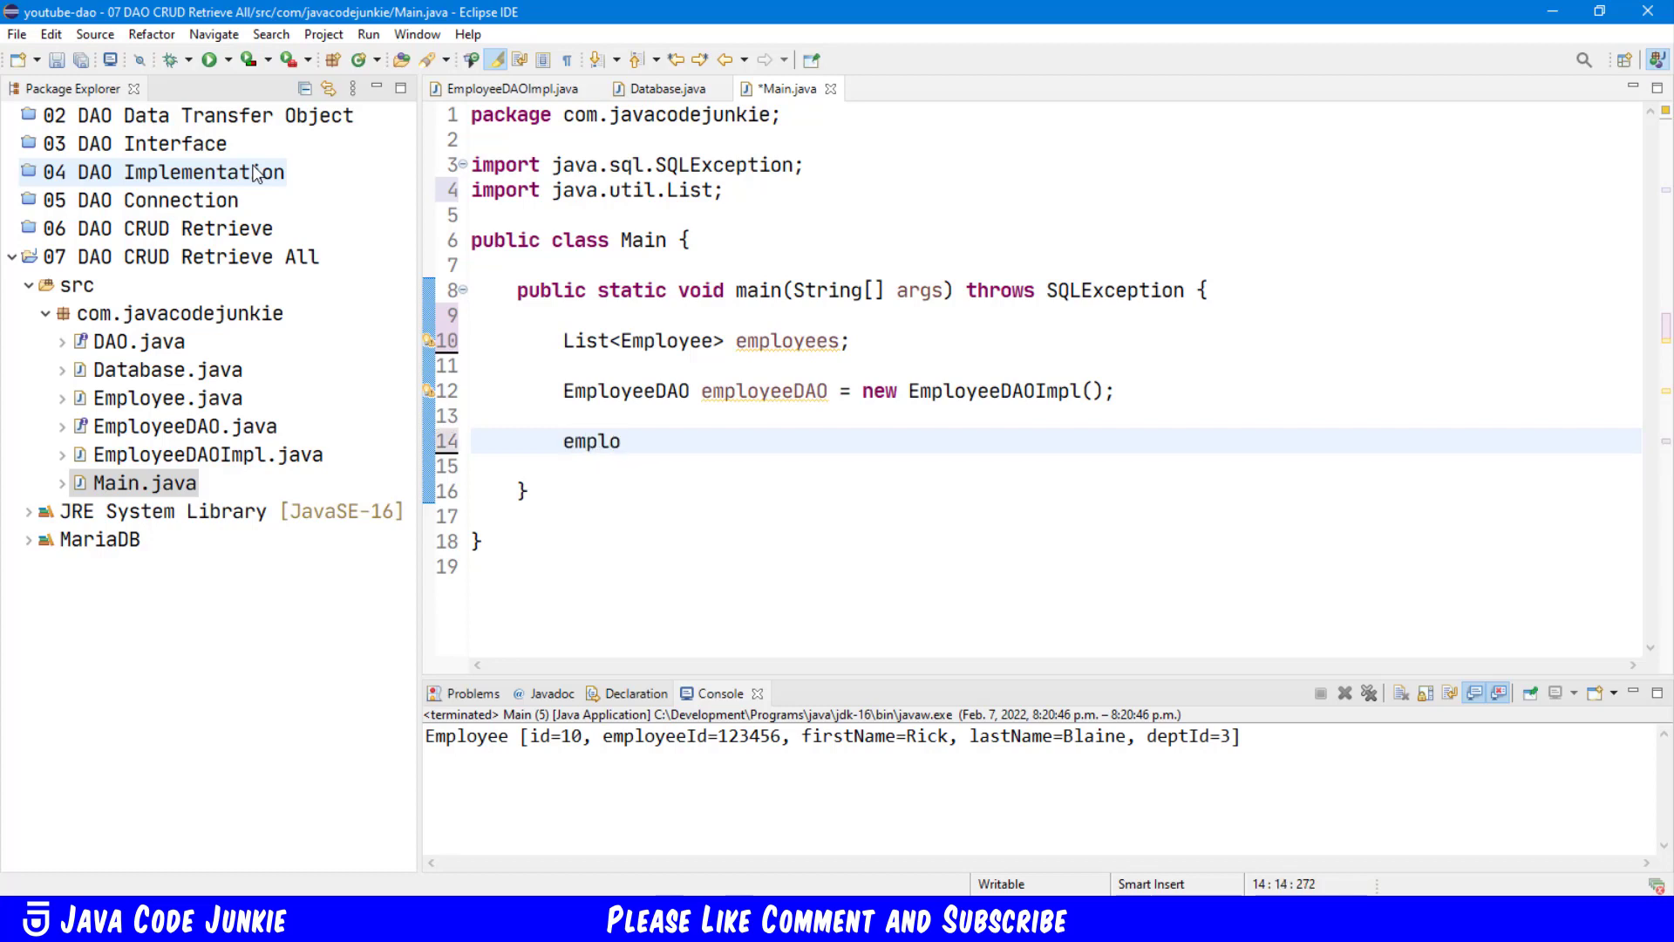
text(yees =)
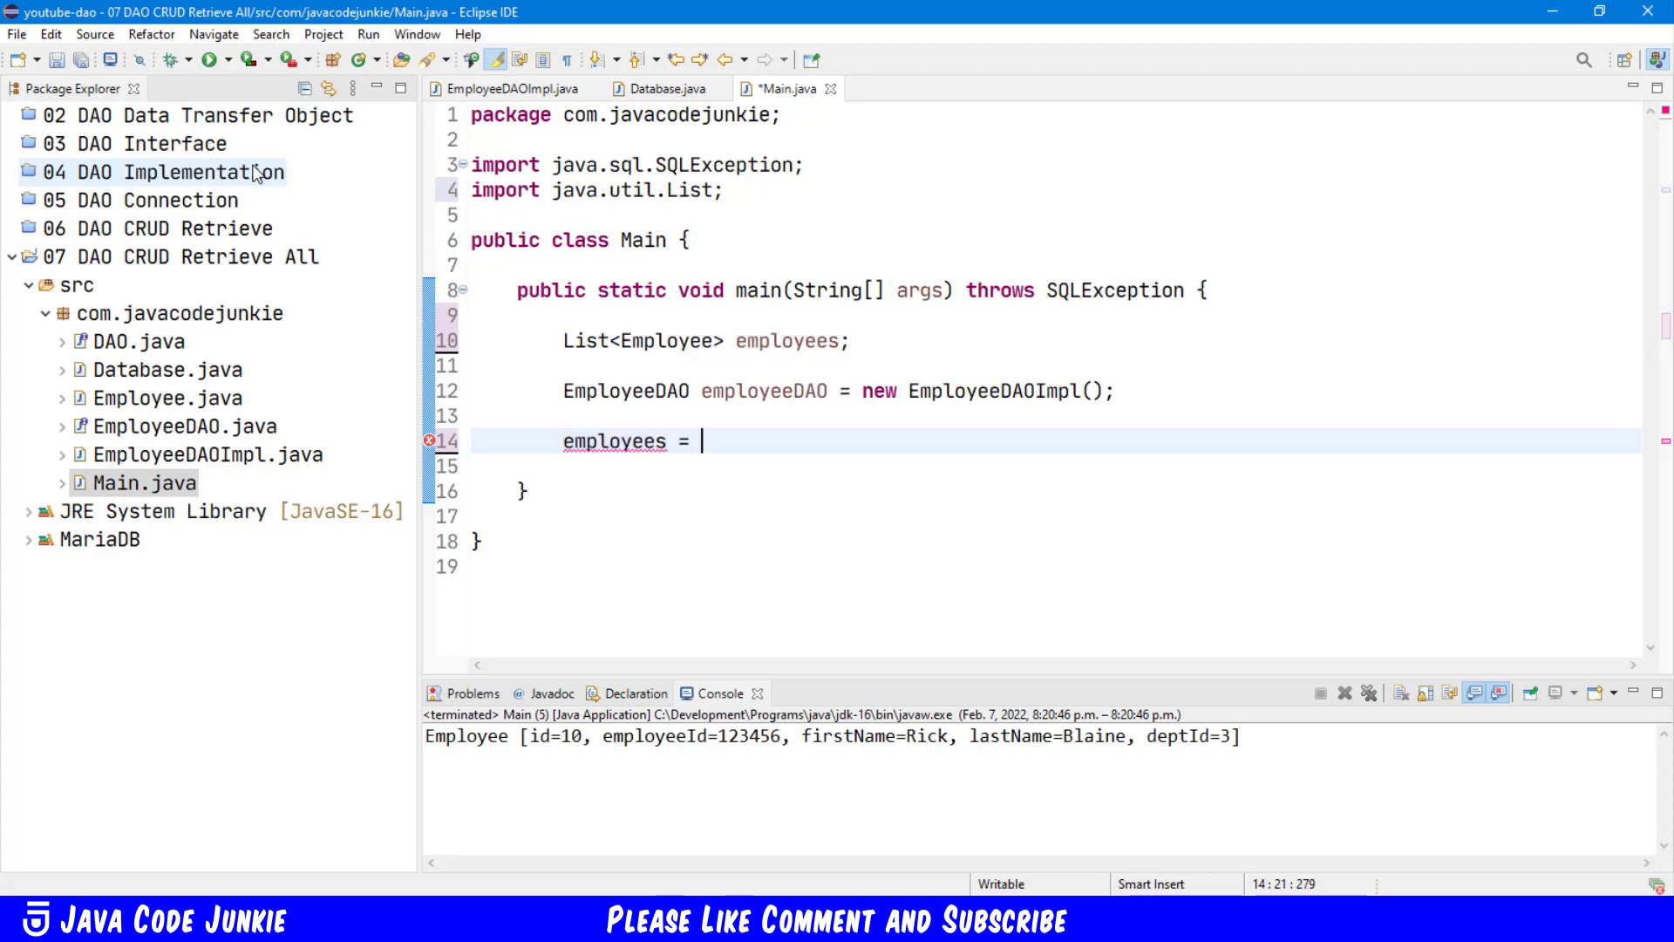
text(employeeDA)
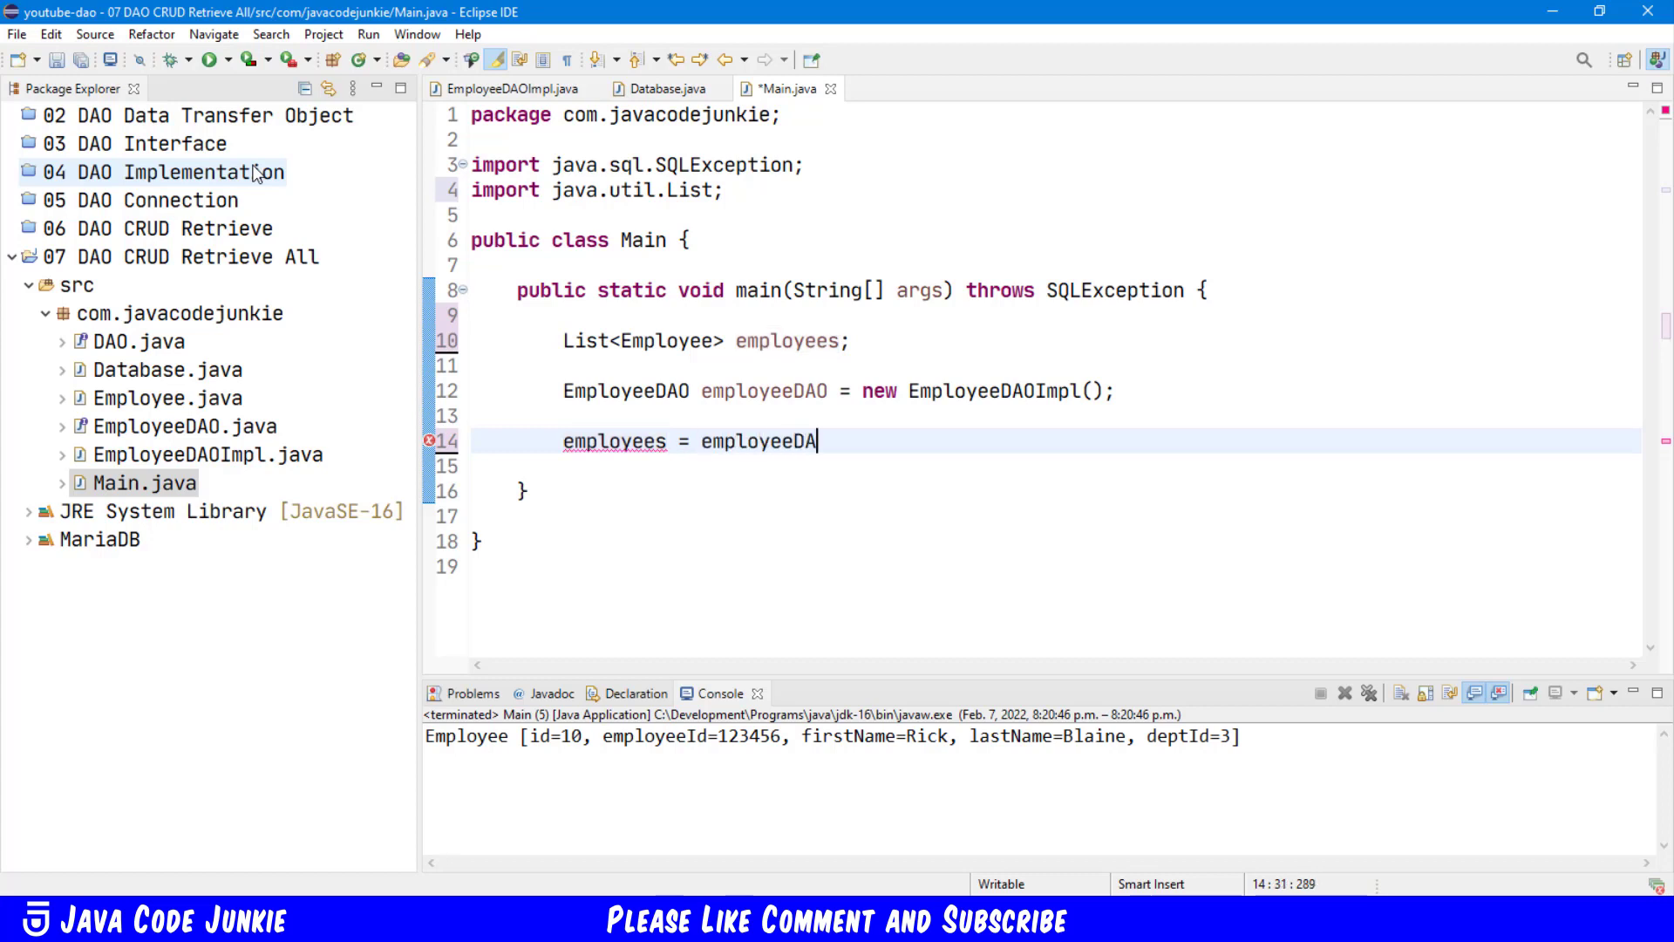
text(.getAll();)
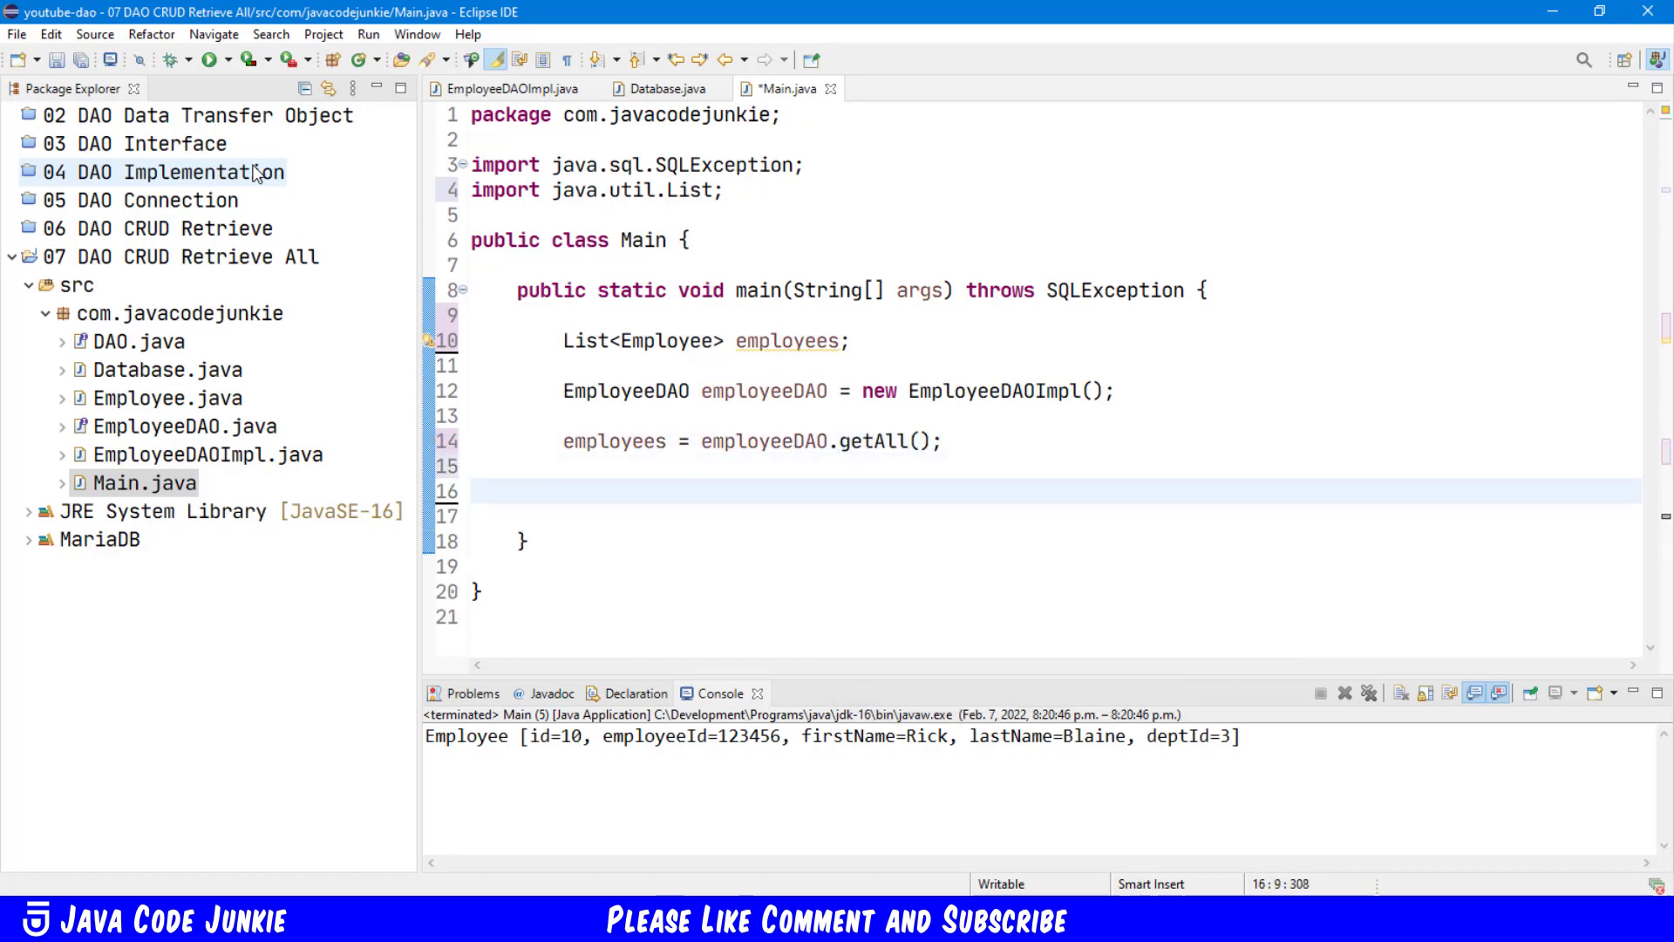
Step: Add a for-each loop over employees printing each employee with System.out.println
text(fo)
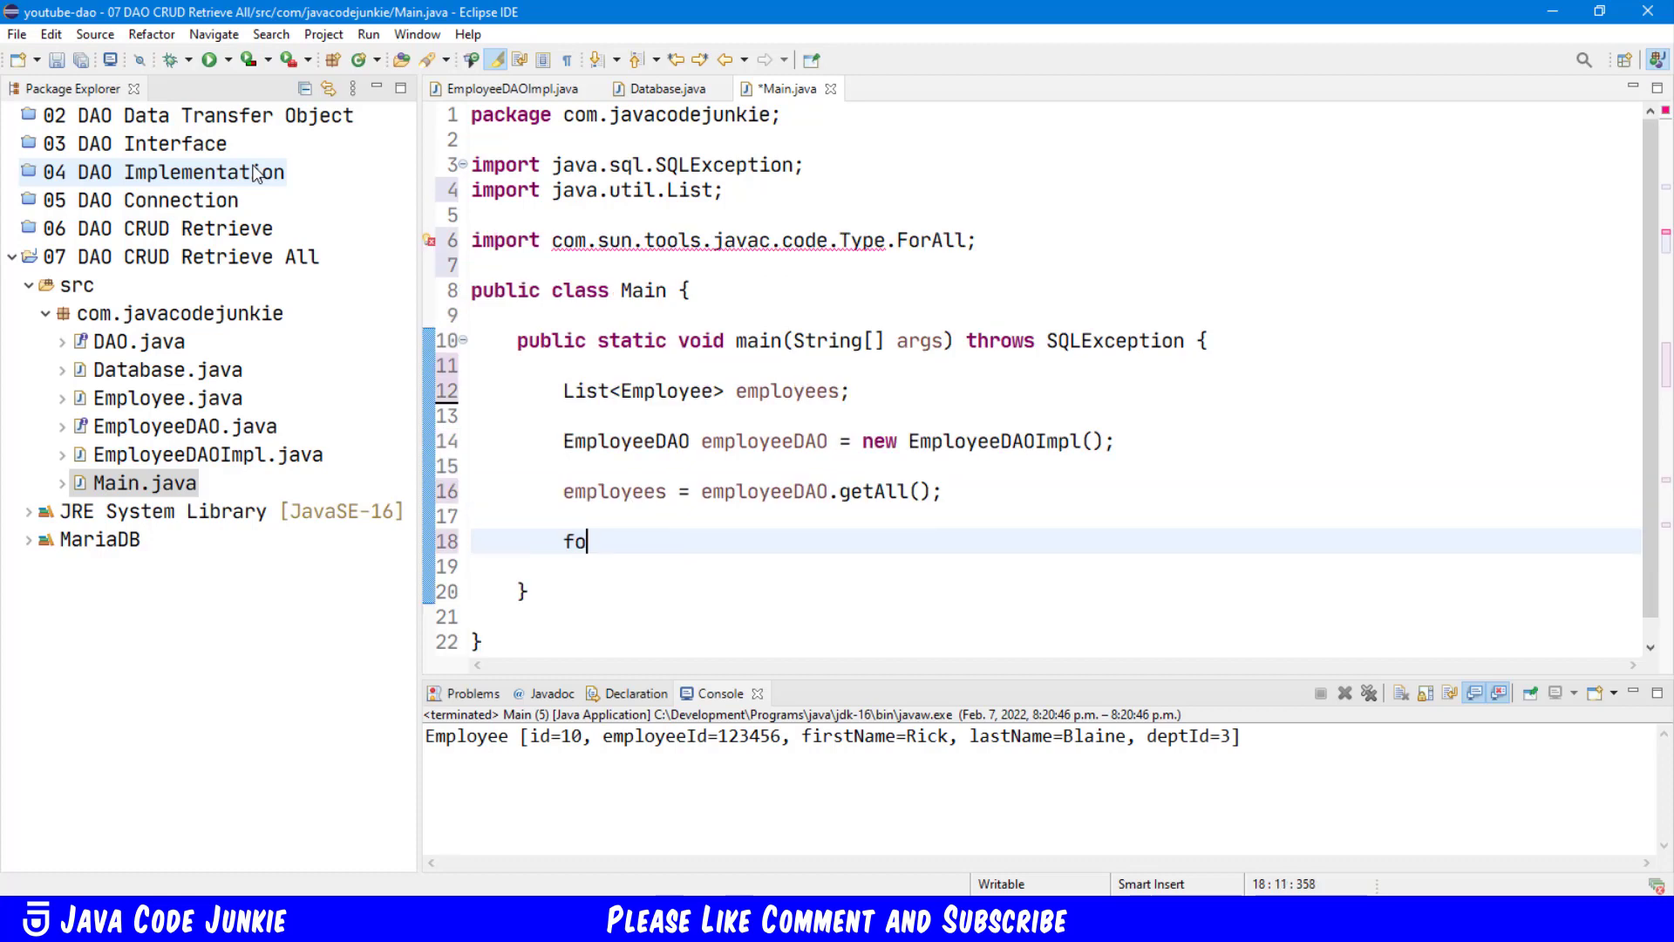
text(reach)
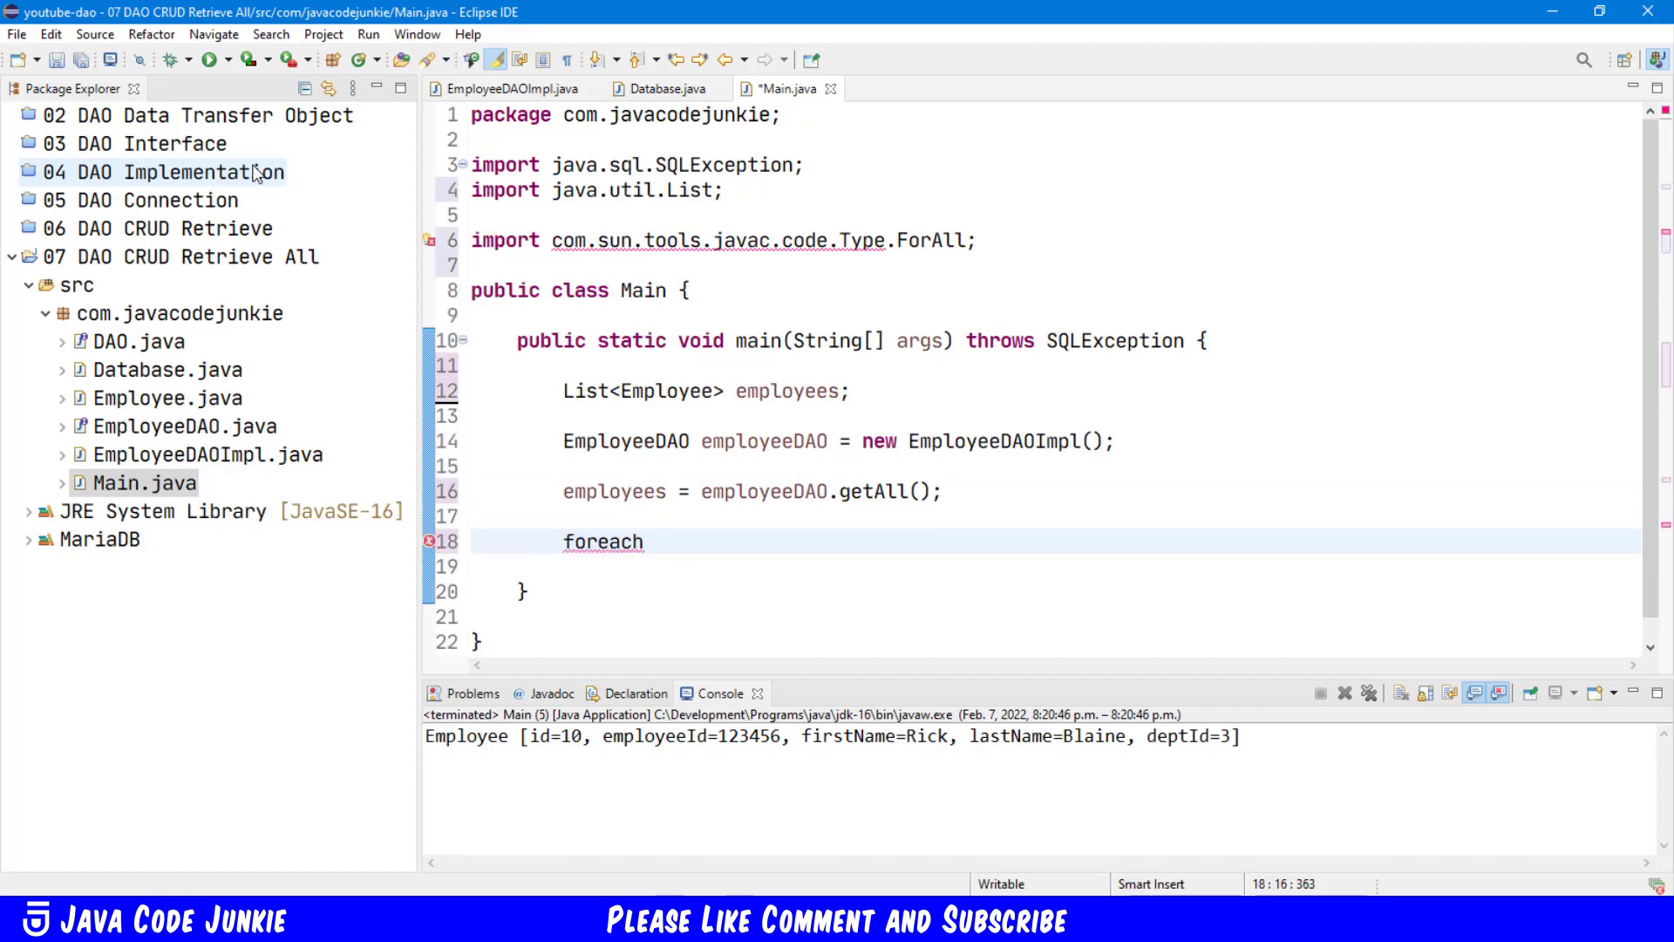
key(Tab)
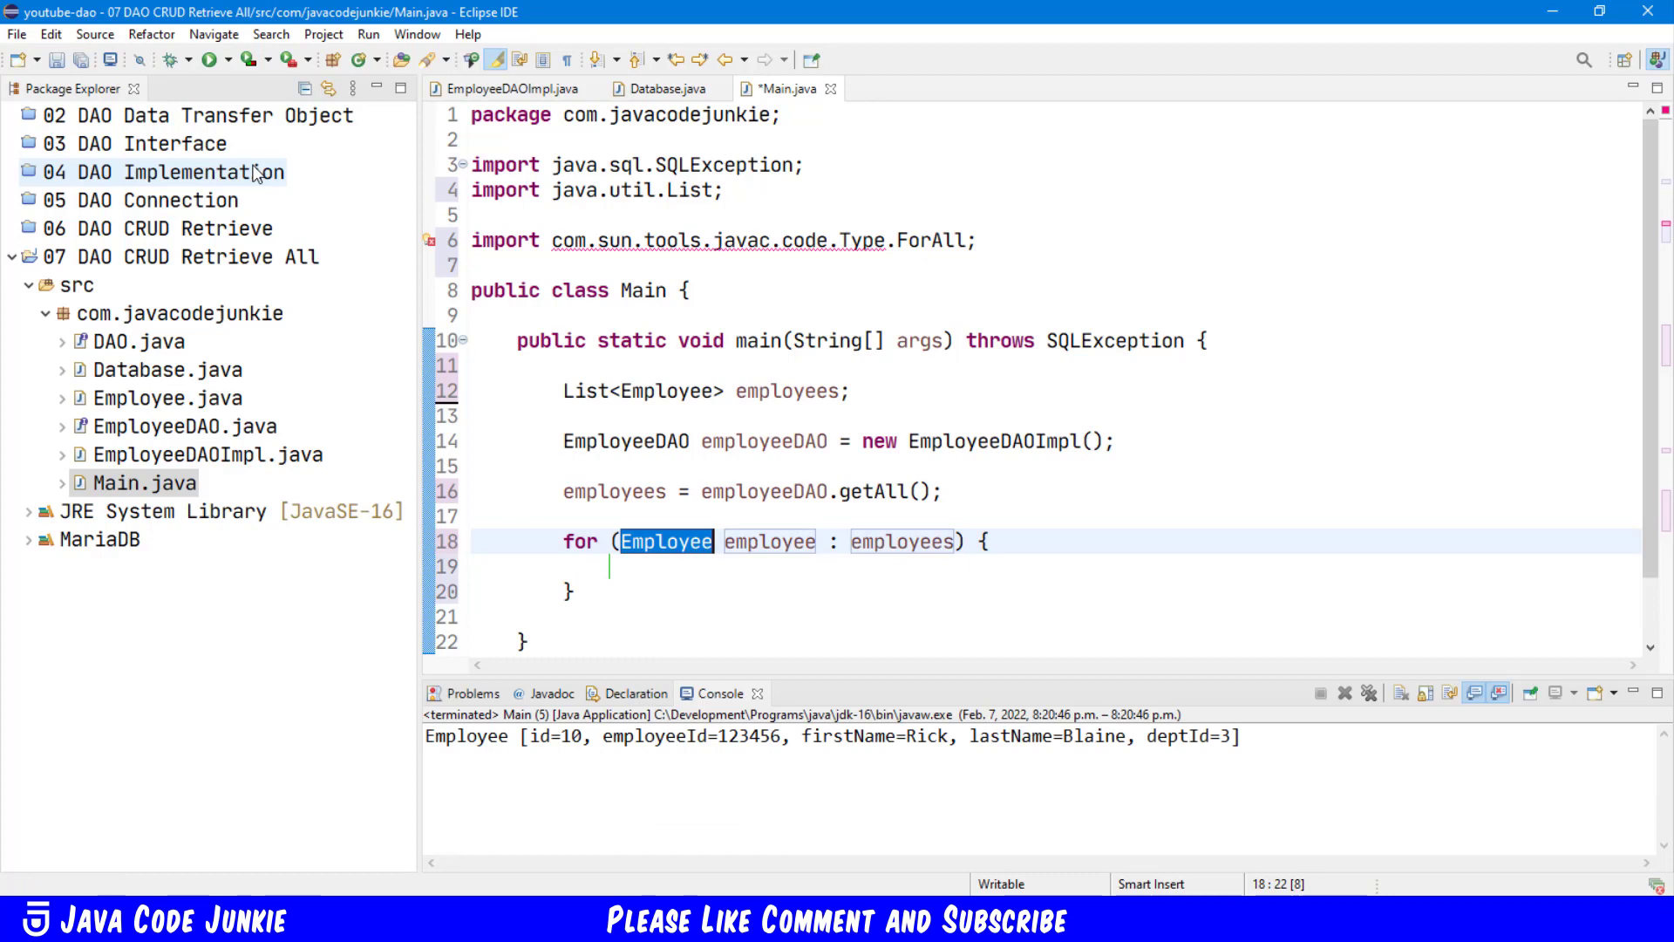
text(sy)
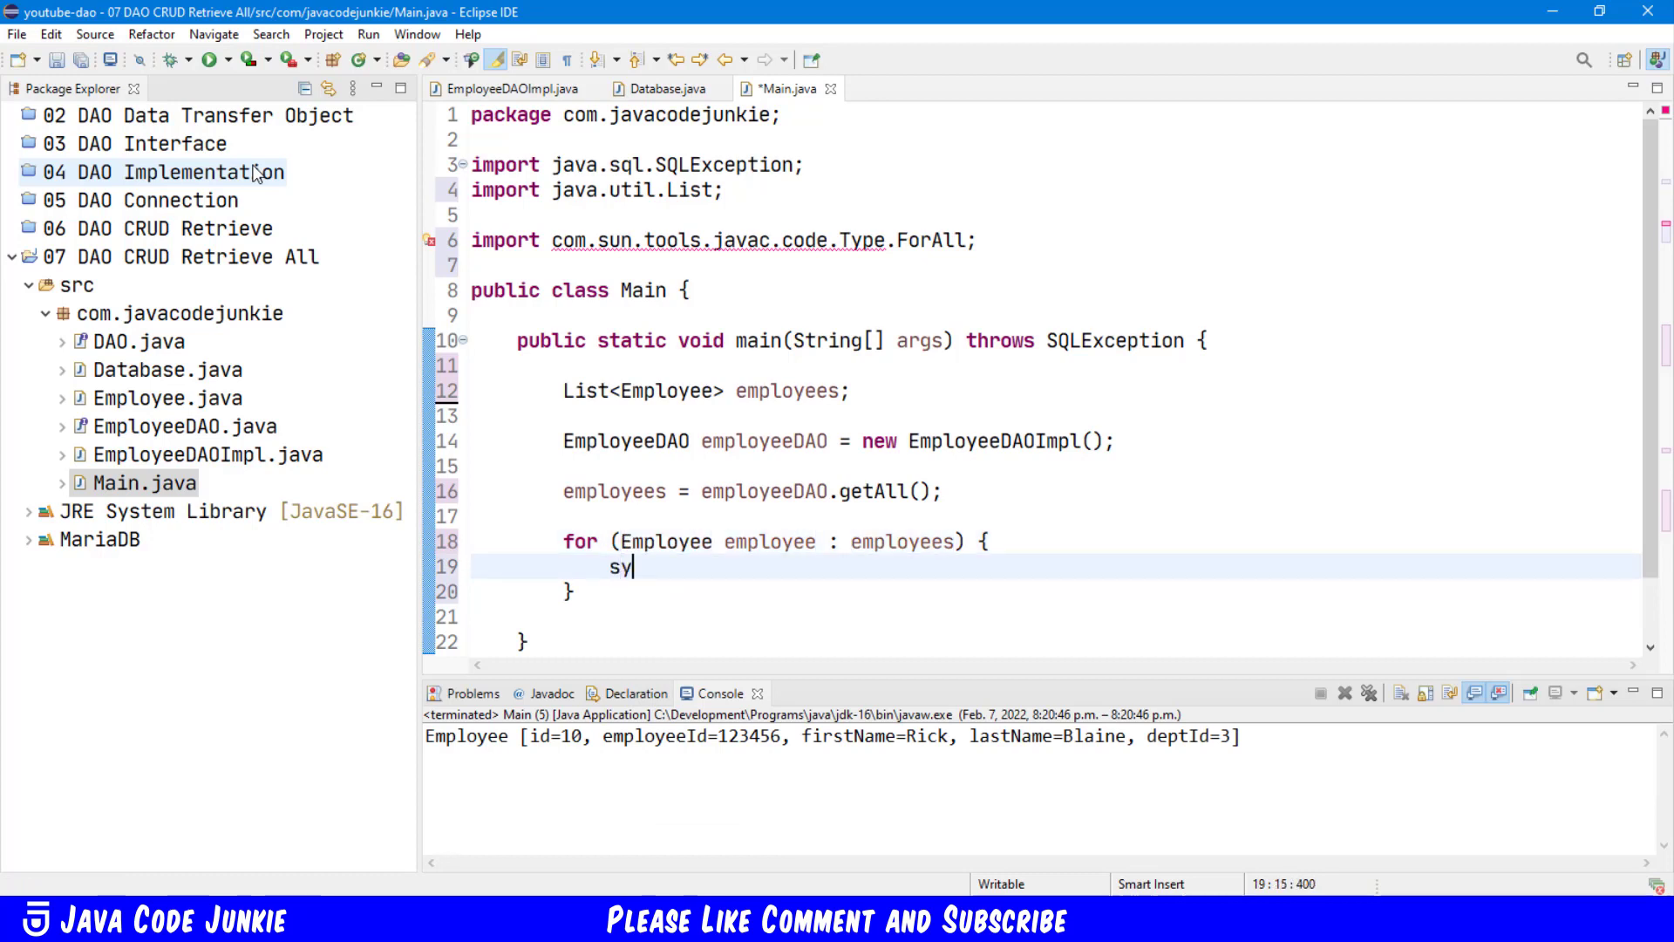
text(System.out.println();)
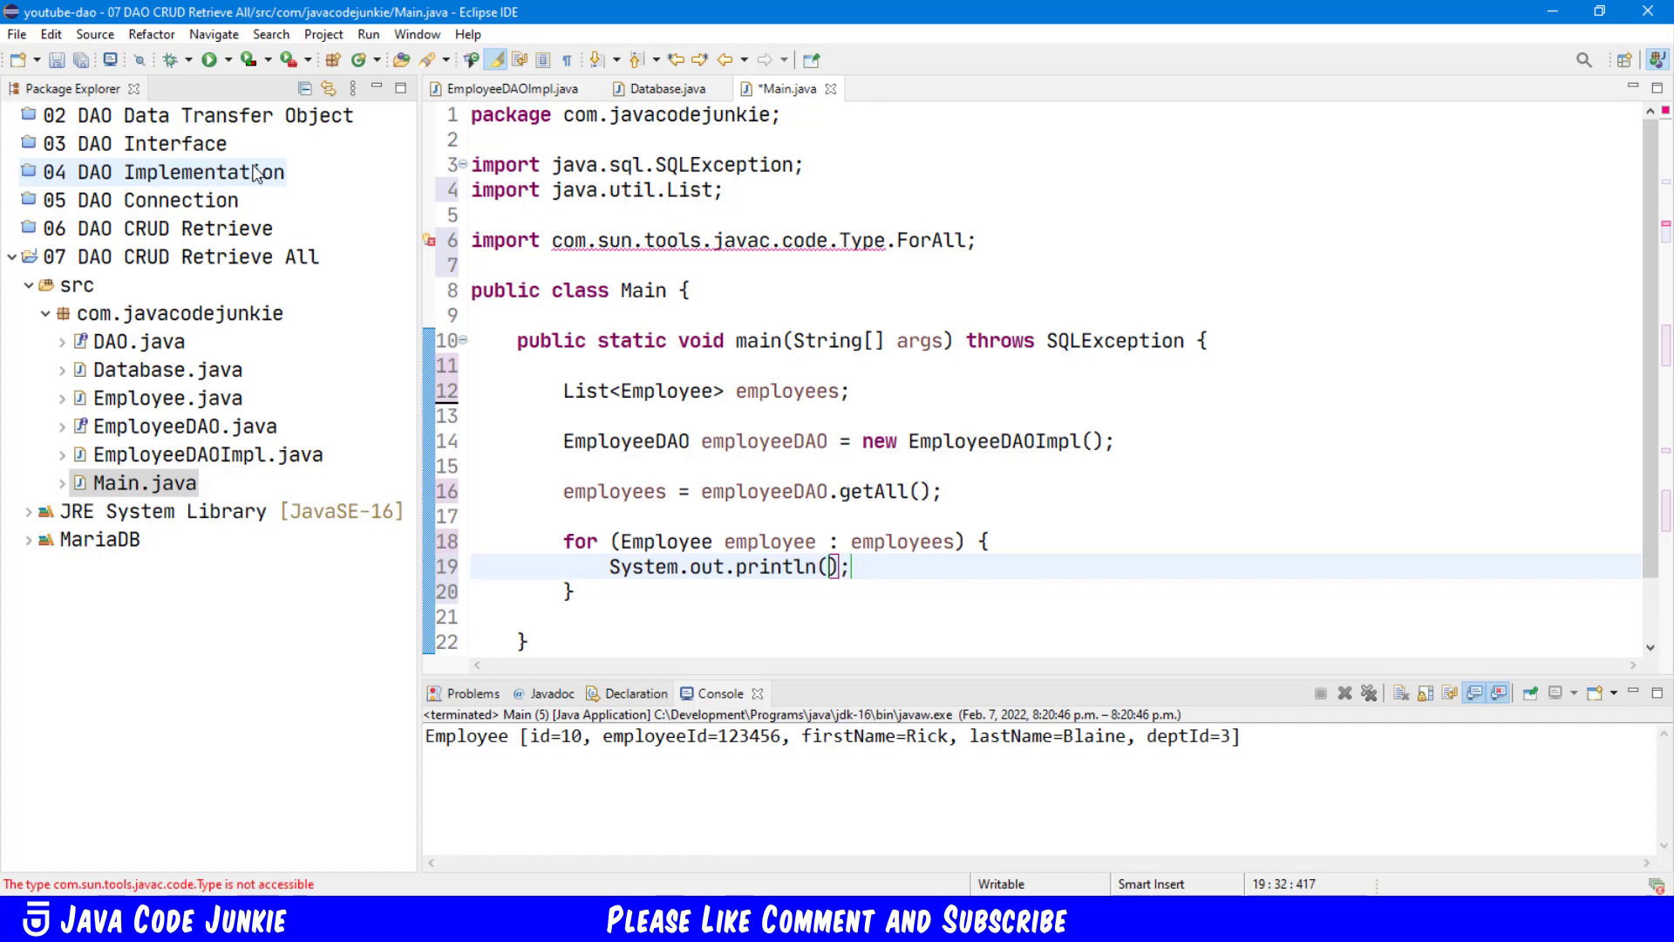
text(employee)
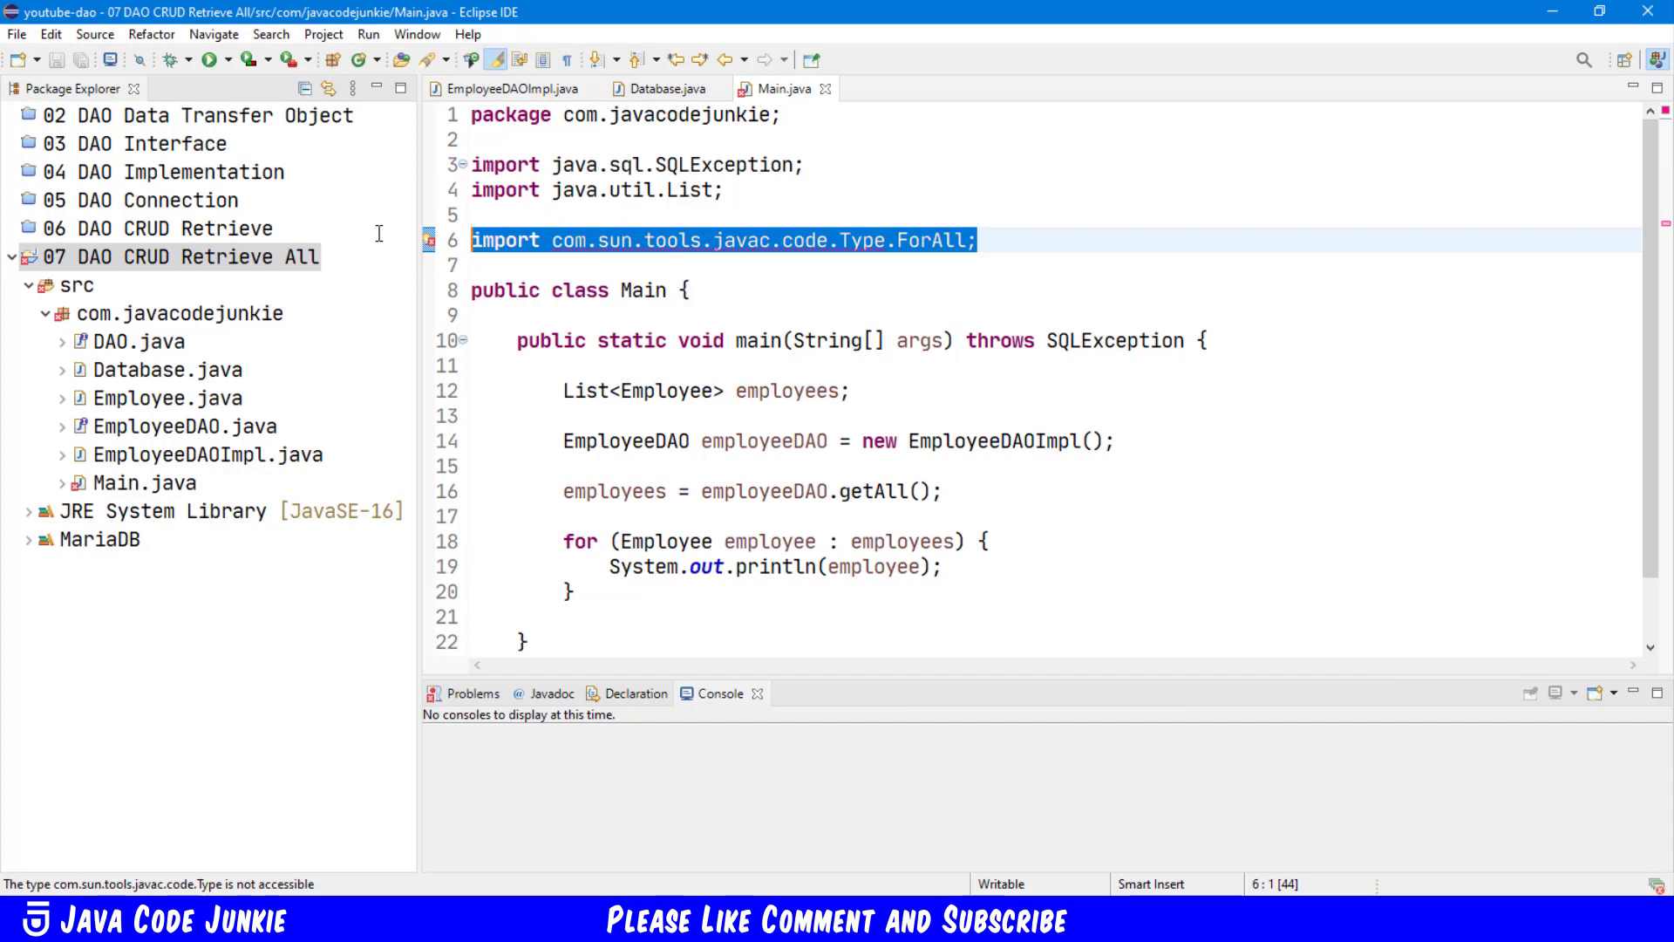
Step: Delete the ForAll import and run Main as a Java Application, printing Sam Spade and Rick Blaine
key(Delete)
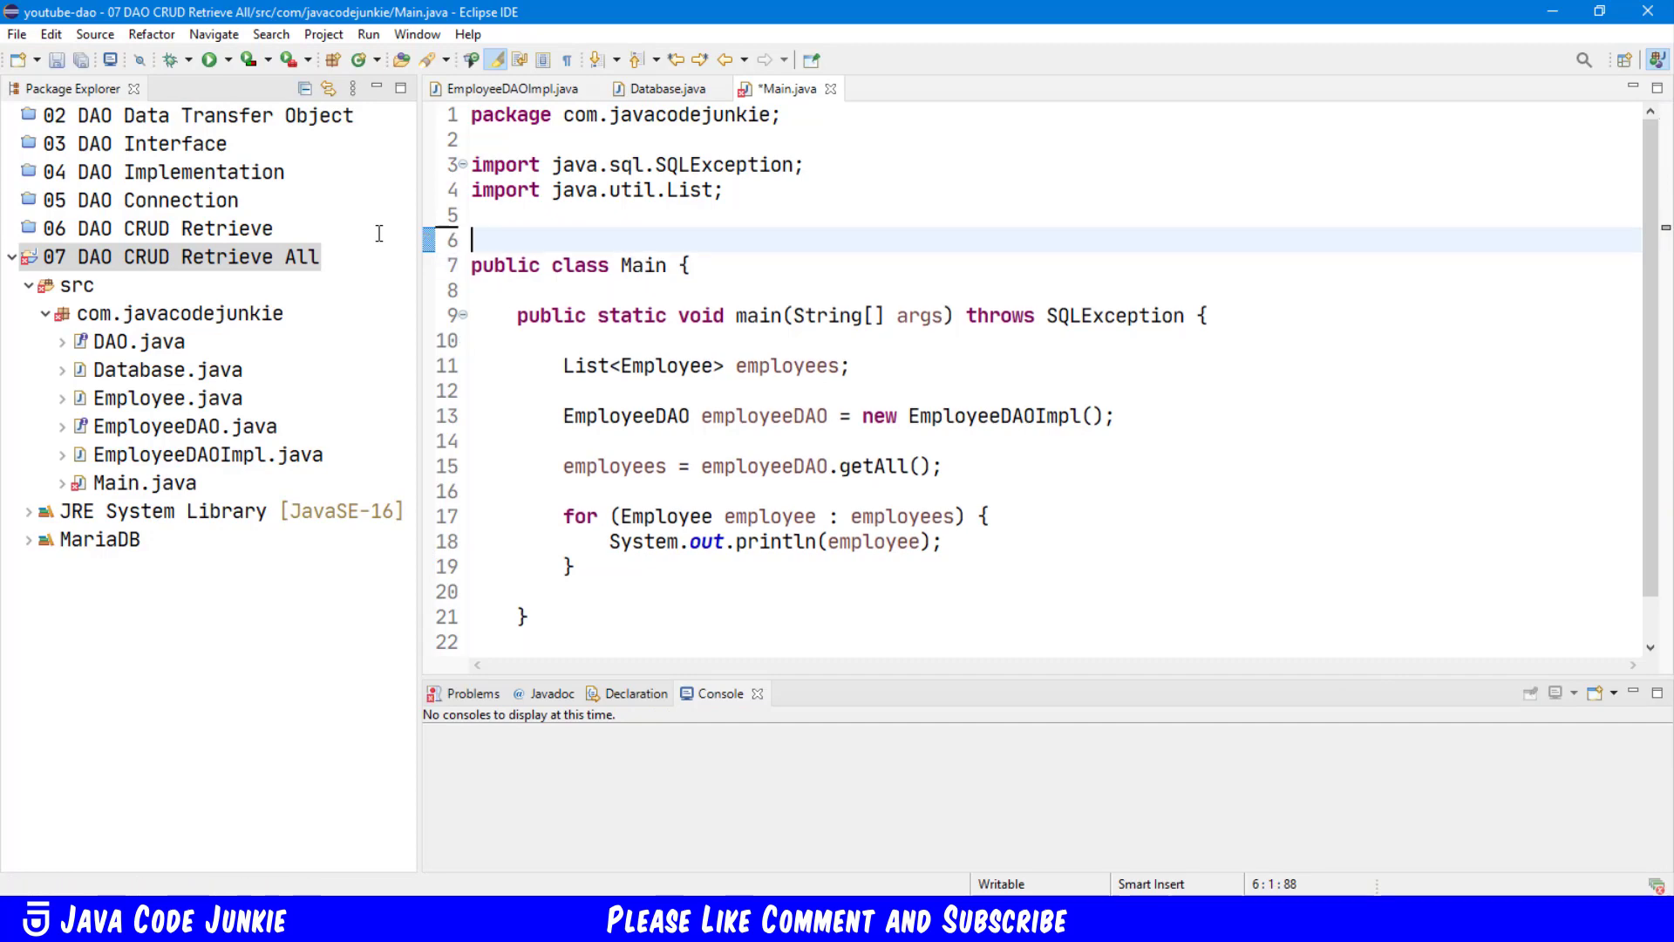
right_click(182, 256)
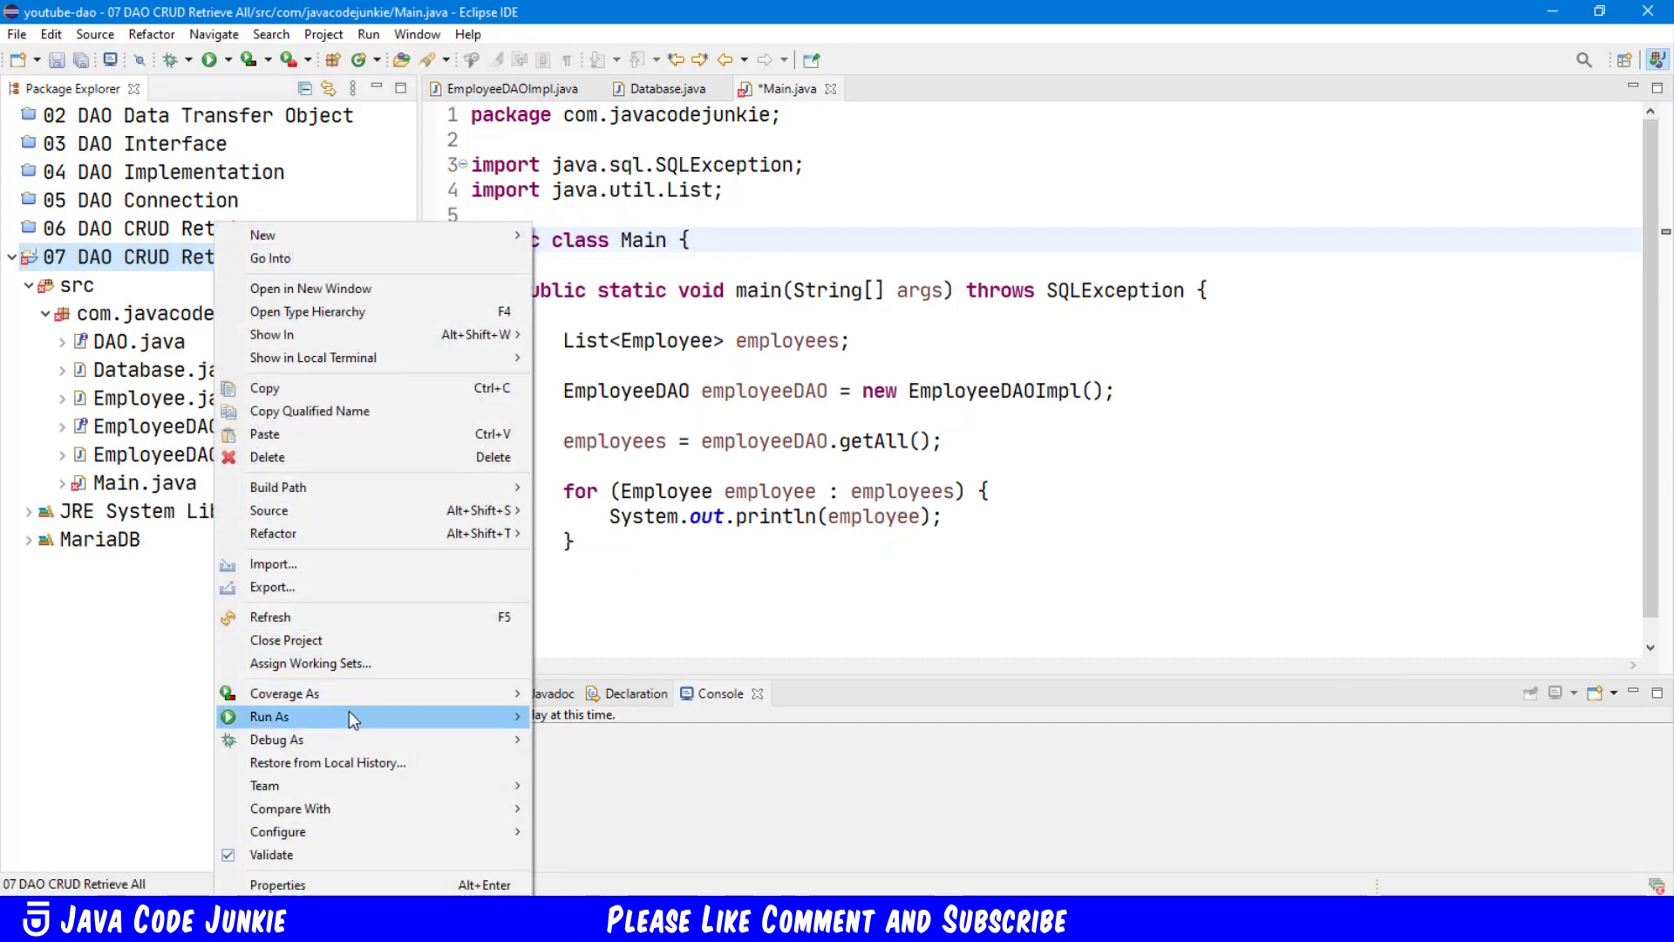
click(269, 717)
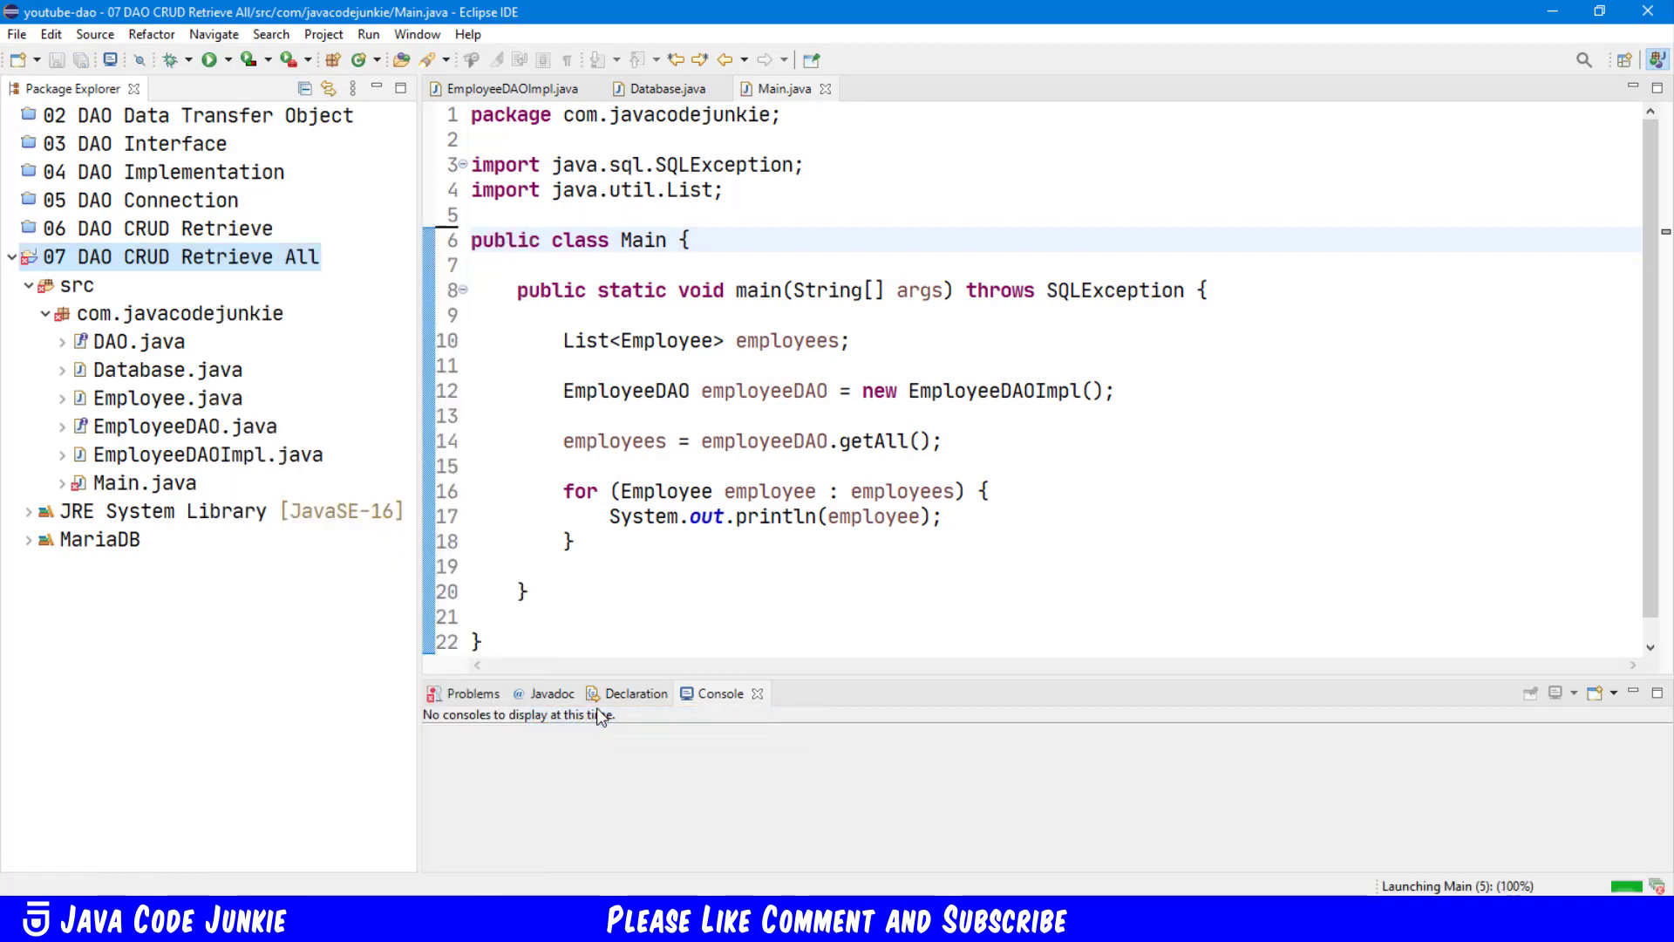
click(205, 59)
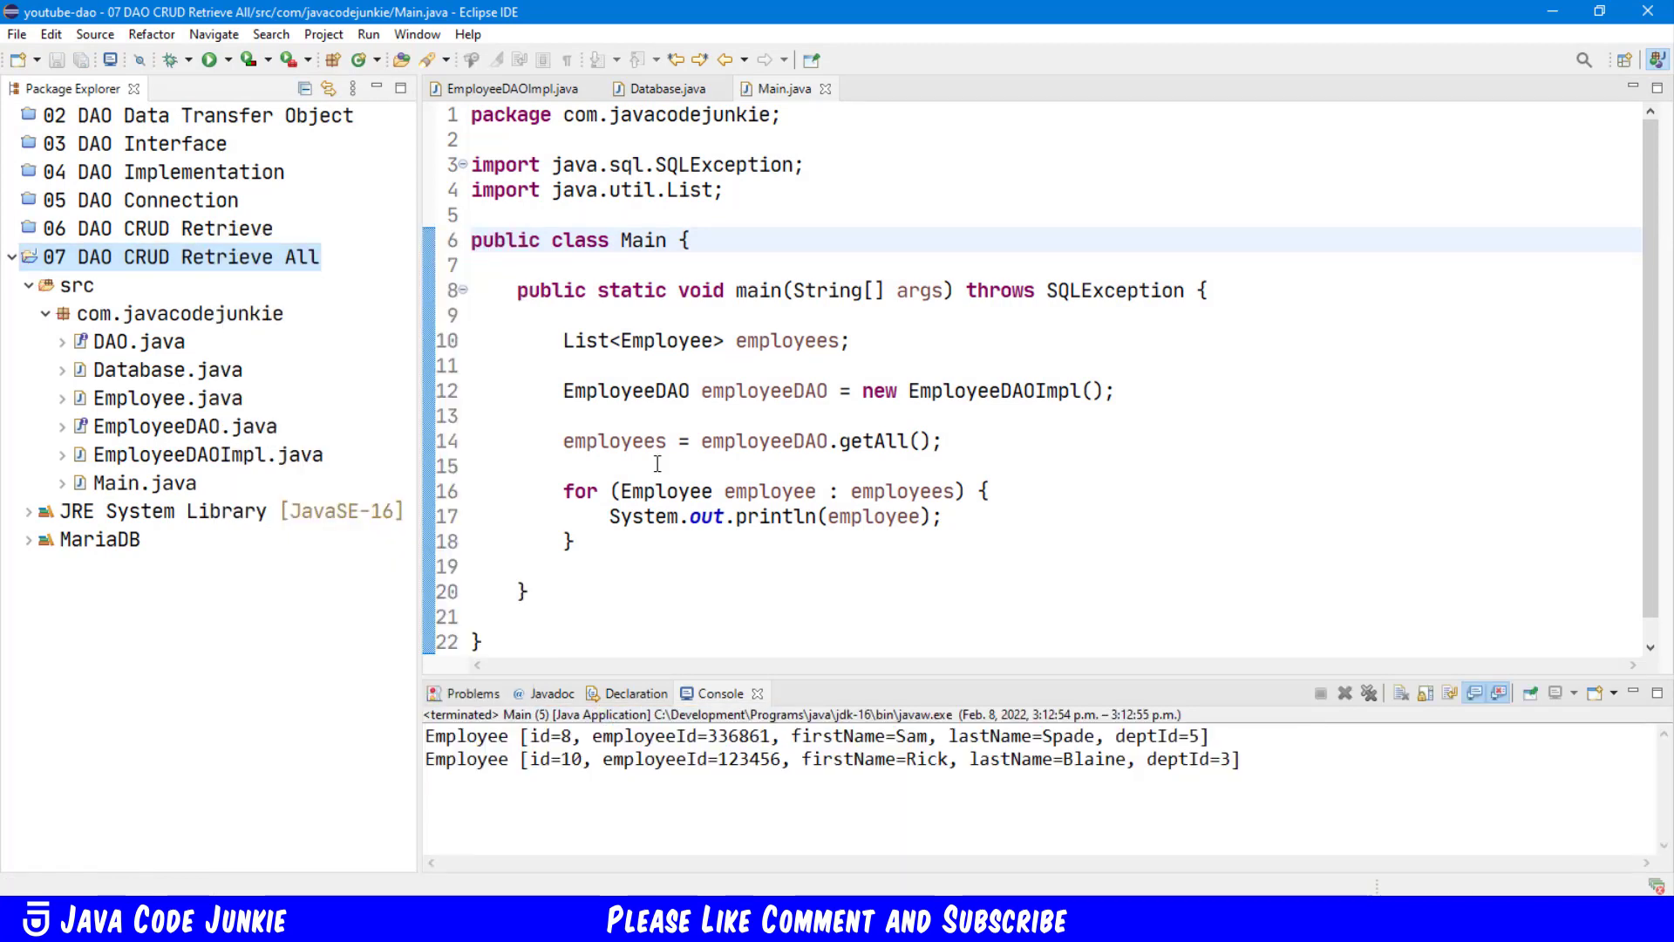